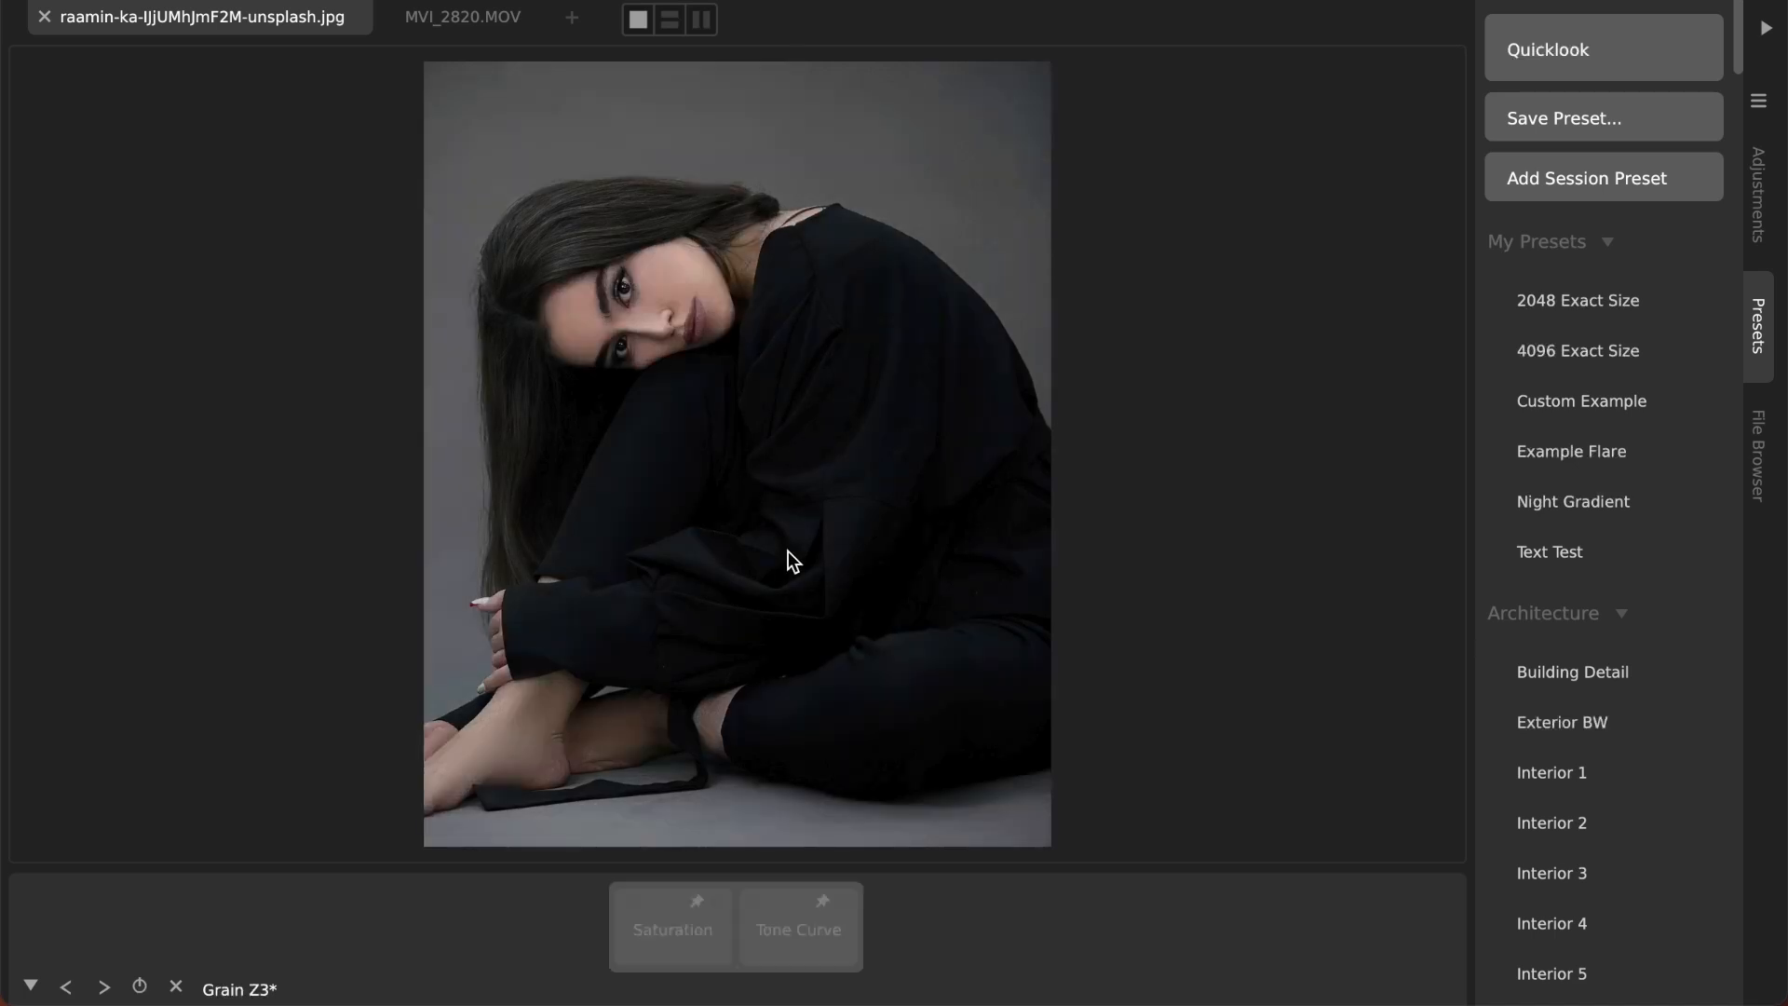
Step: Turn the portrait black and white by enabling the Saturation and Tone Curve adjustments
click(673, 929)
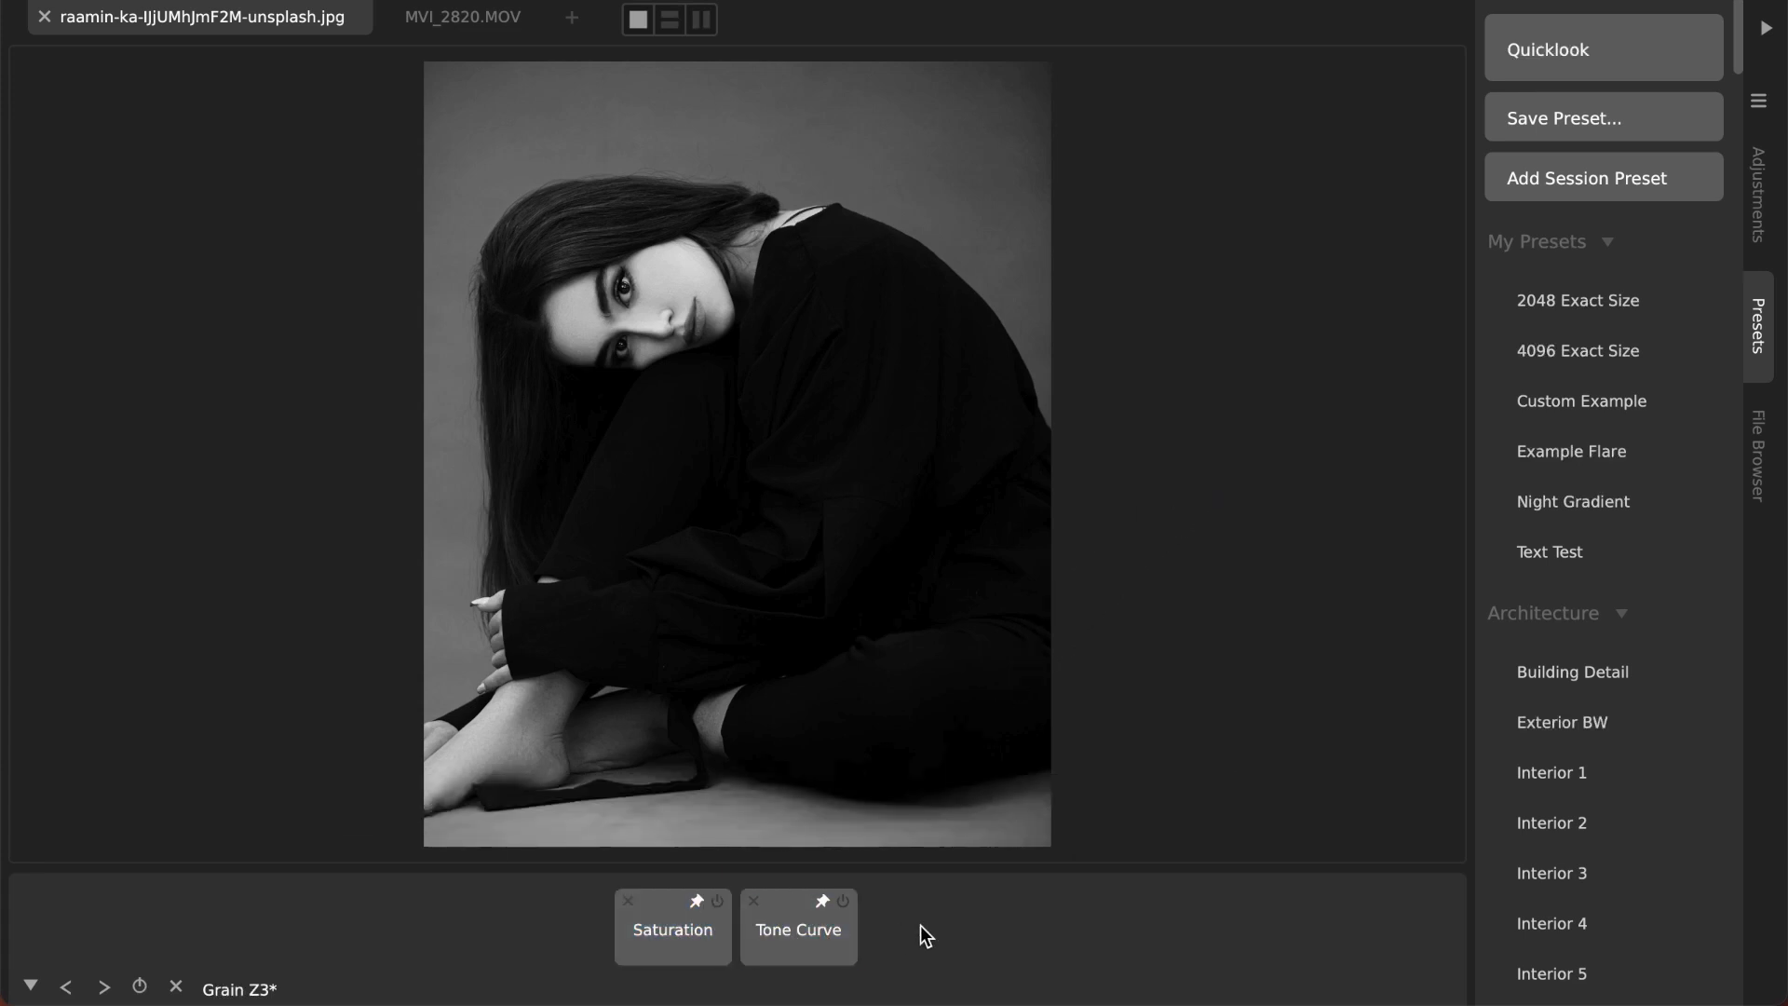
mouse_move(680, 422)
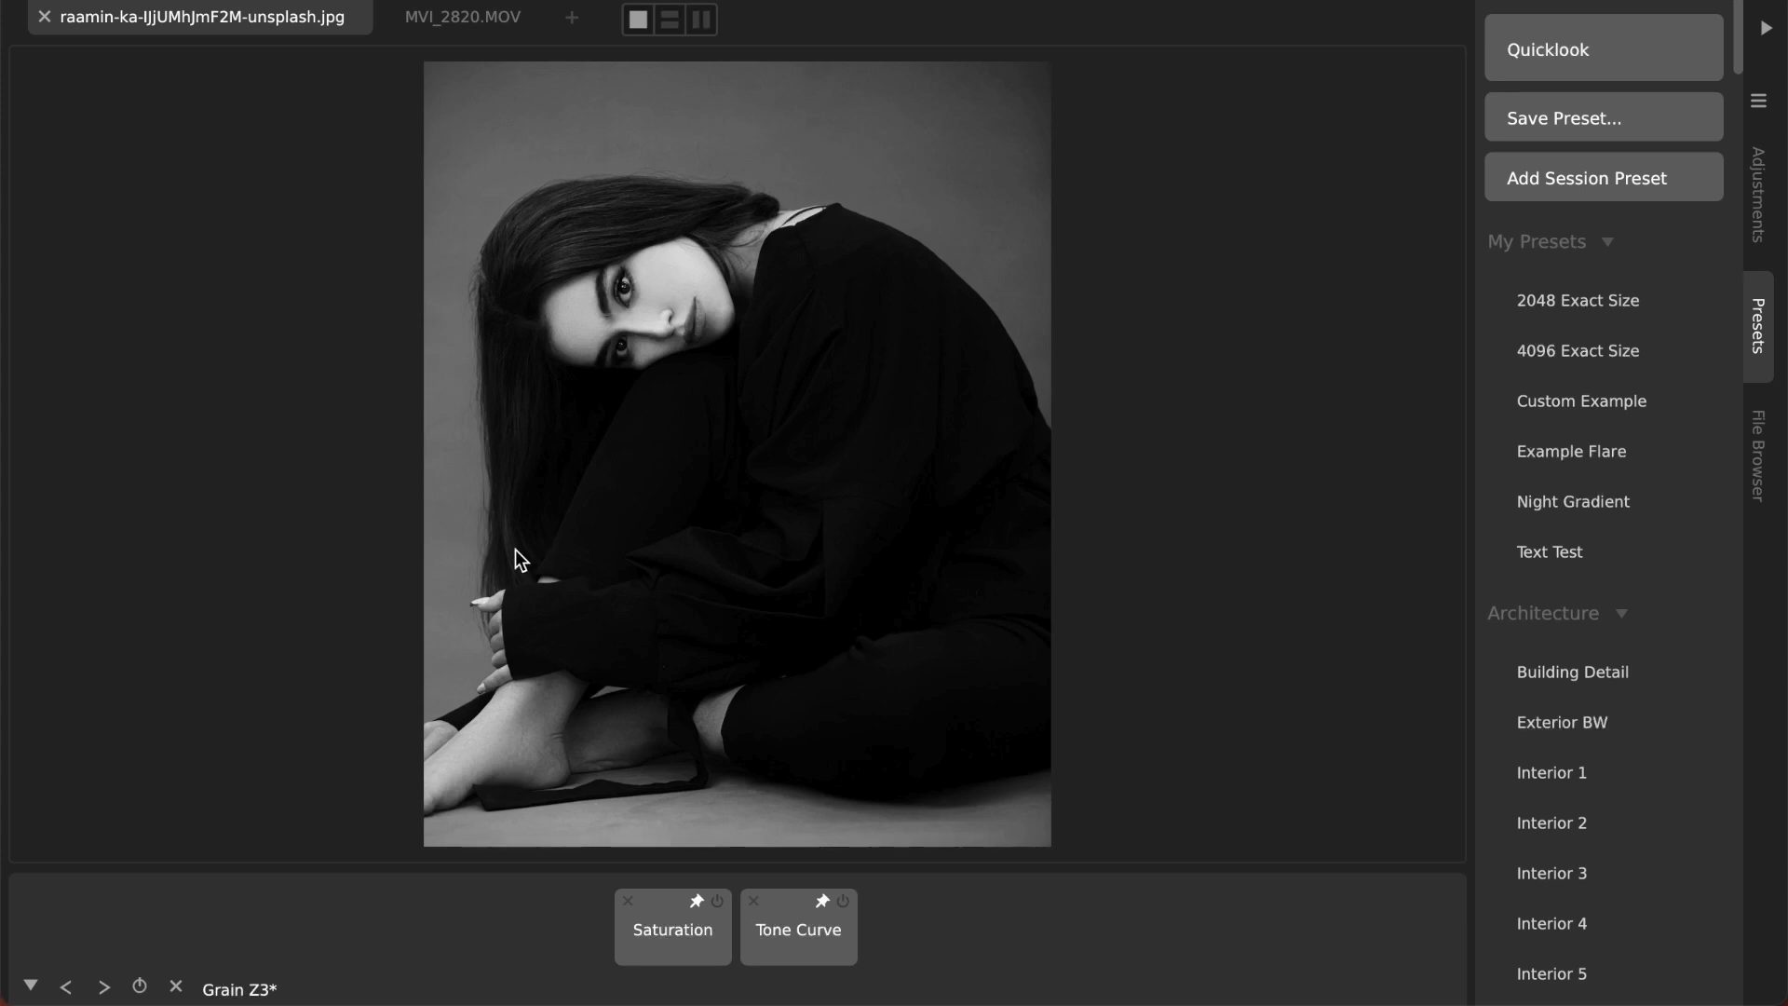
mouse_move(634, 305)
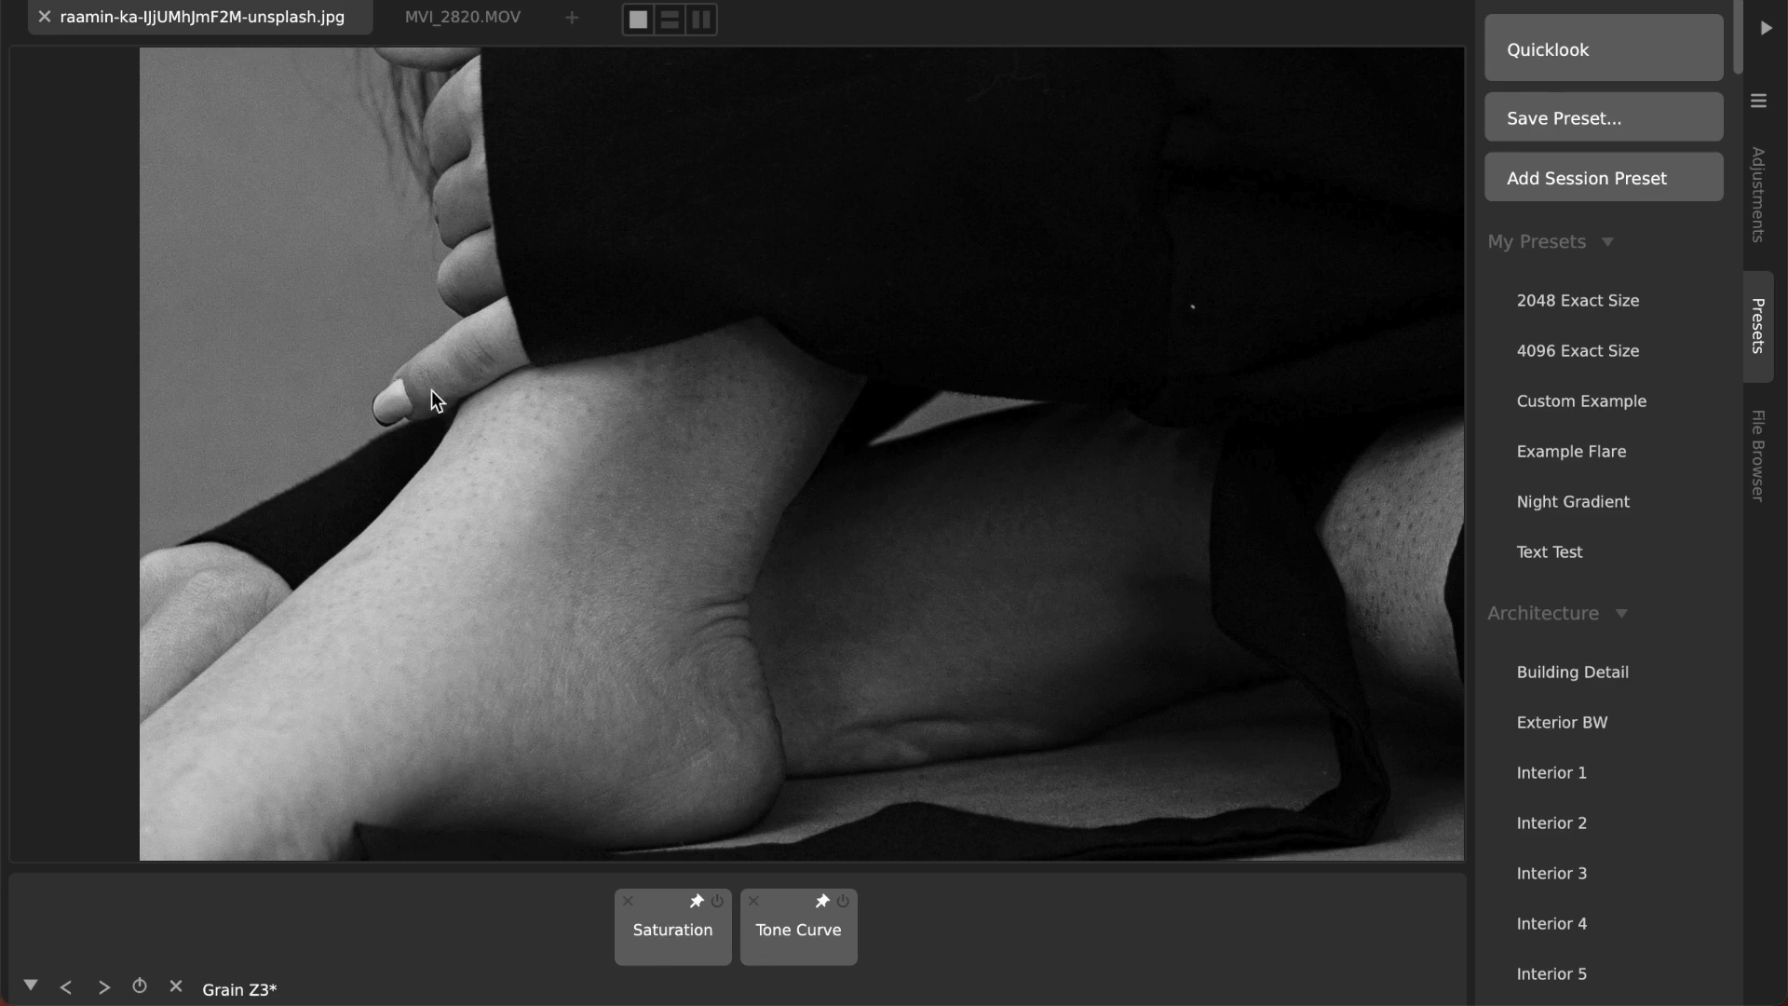
mouse_move(578, 189)
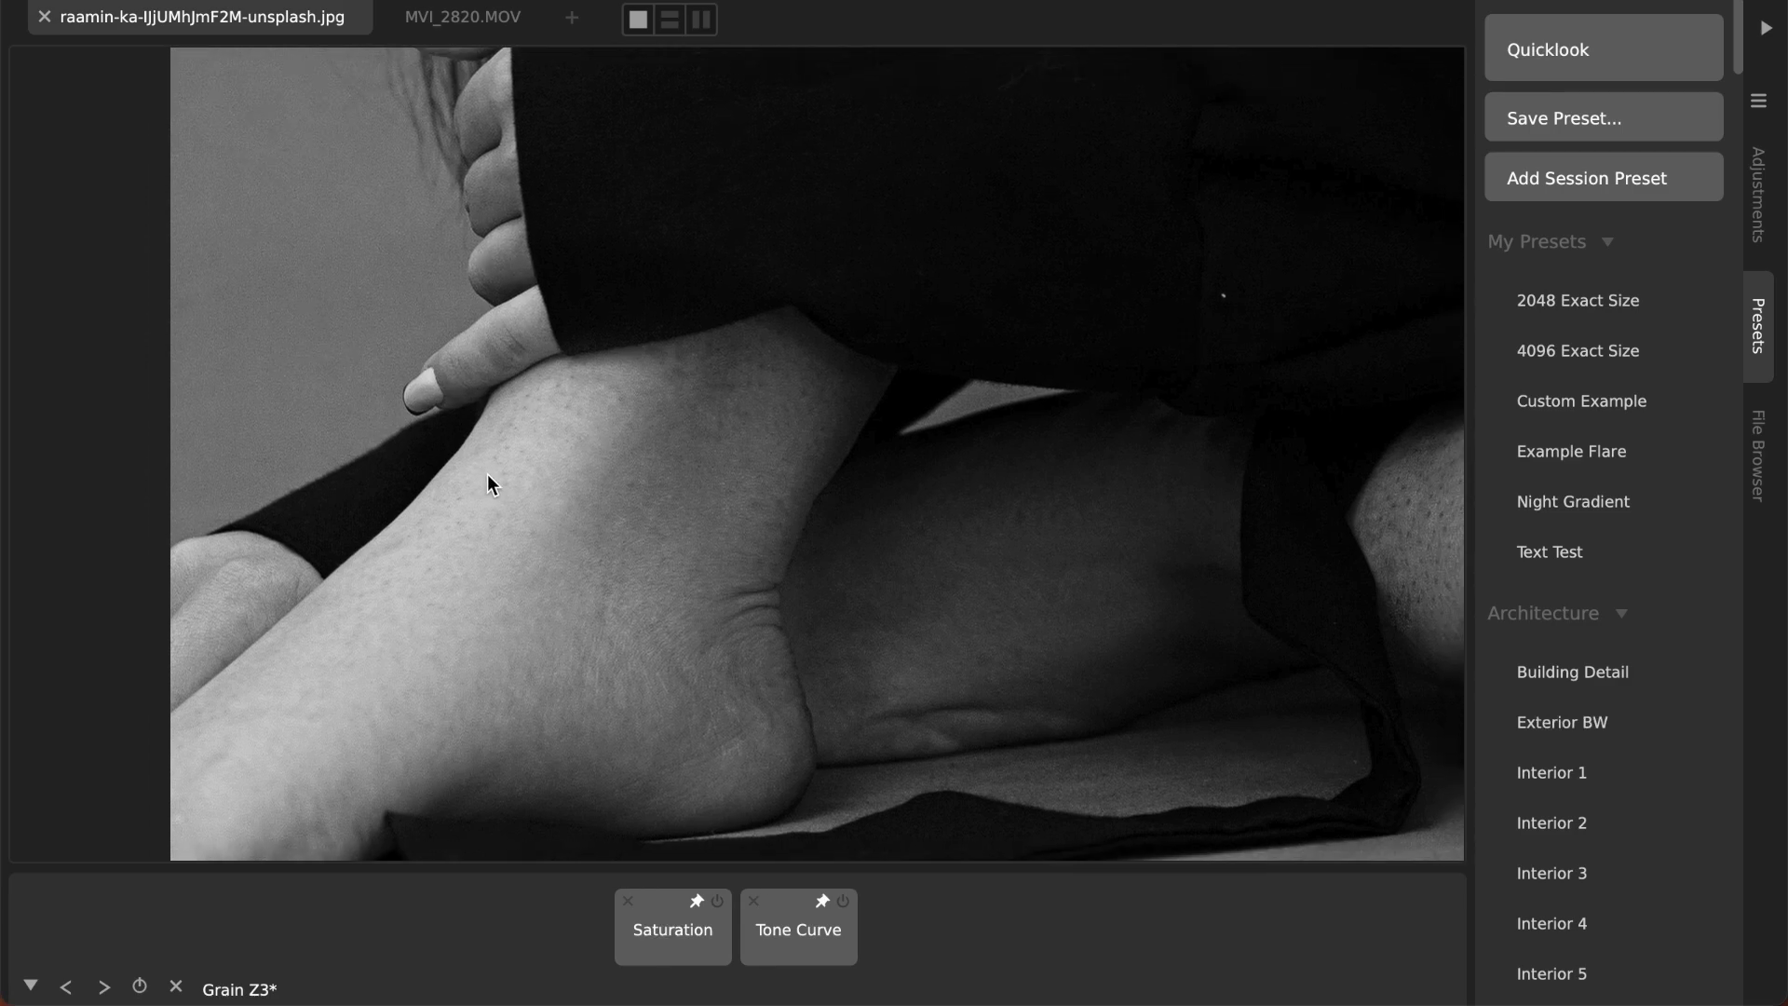
Step: Add a Grain adjustment from the Photographic list and reselect its chip
click(1758, 165)
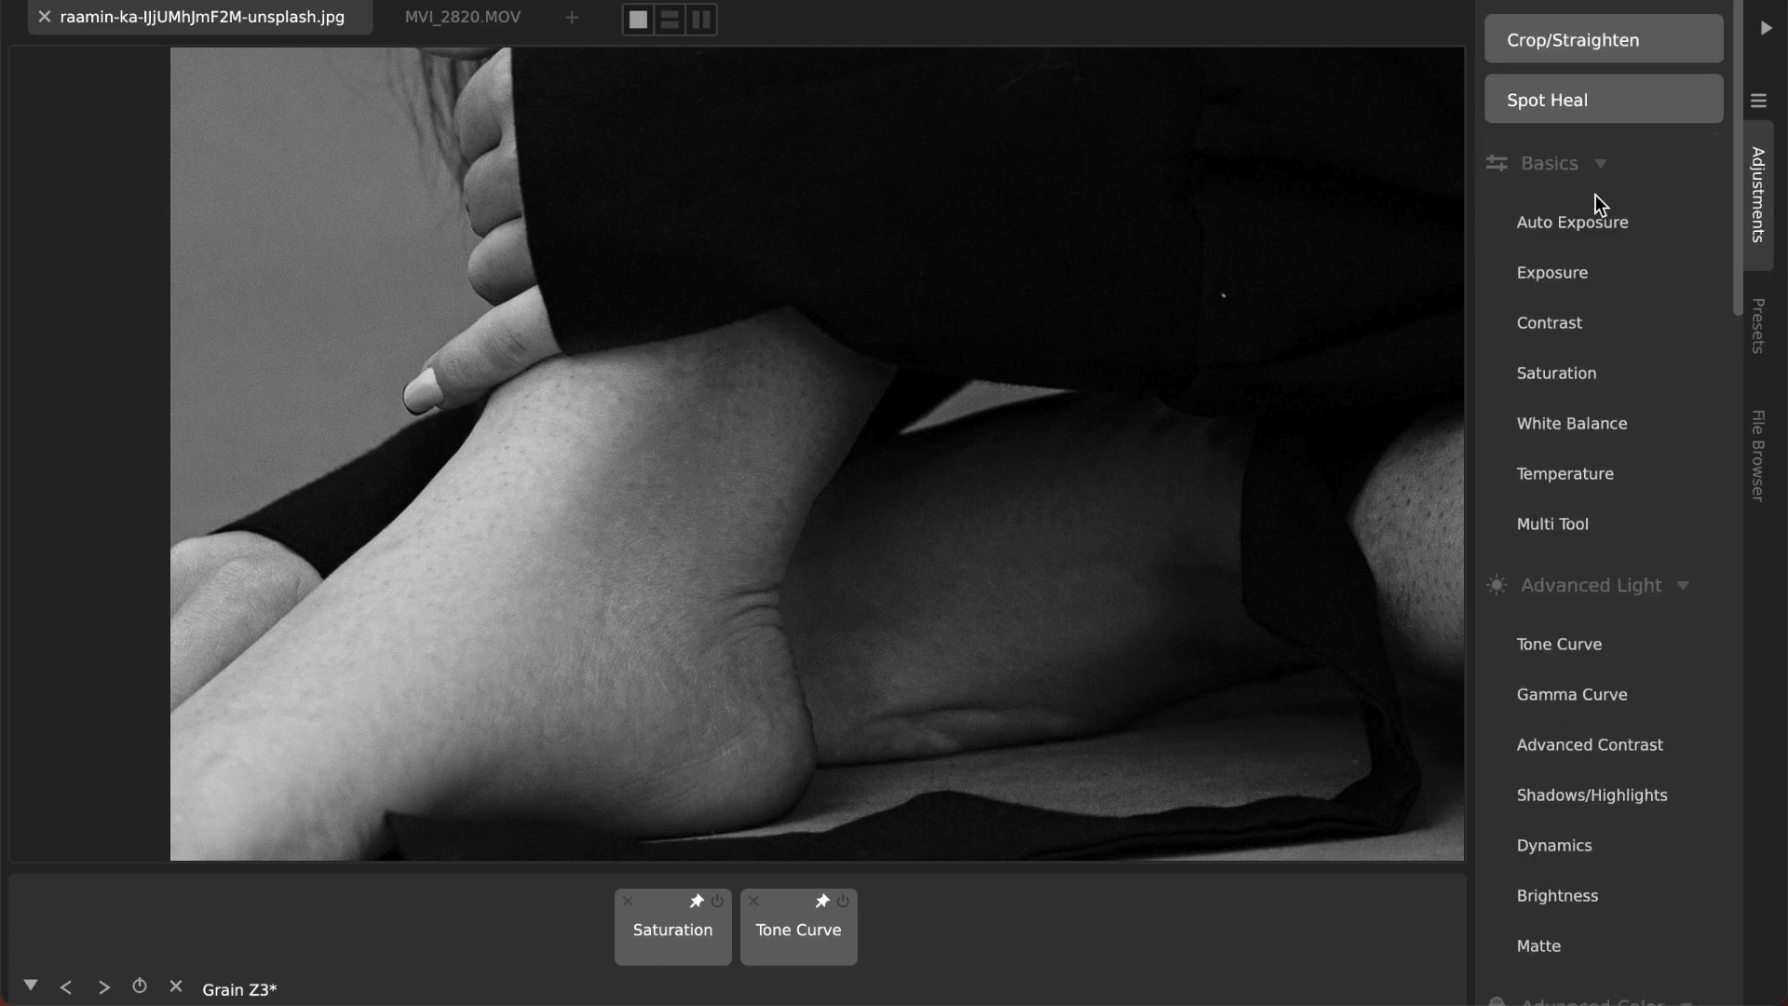
scroll(down, 3)
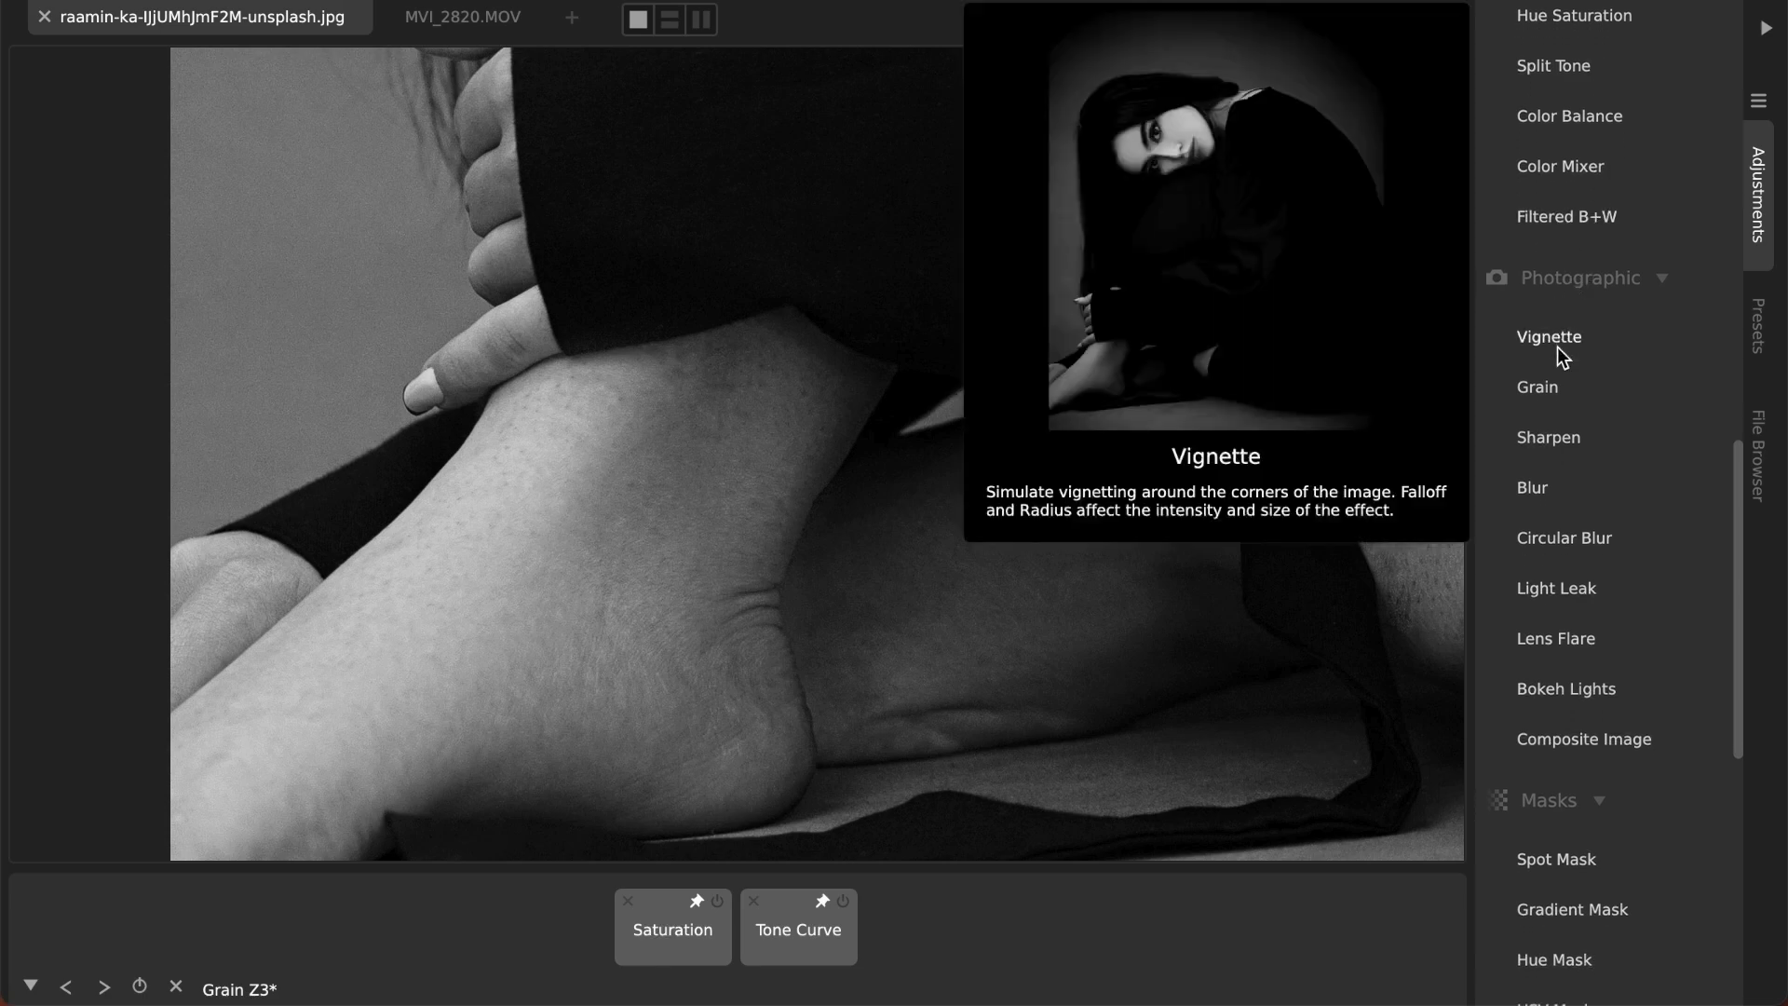
mouse_move(1547, 401)
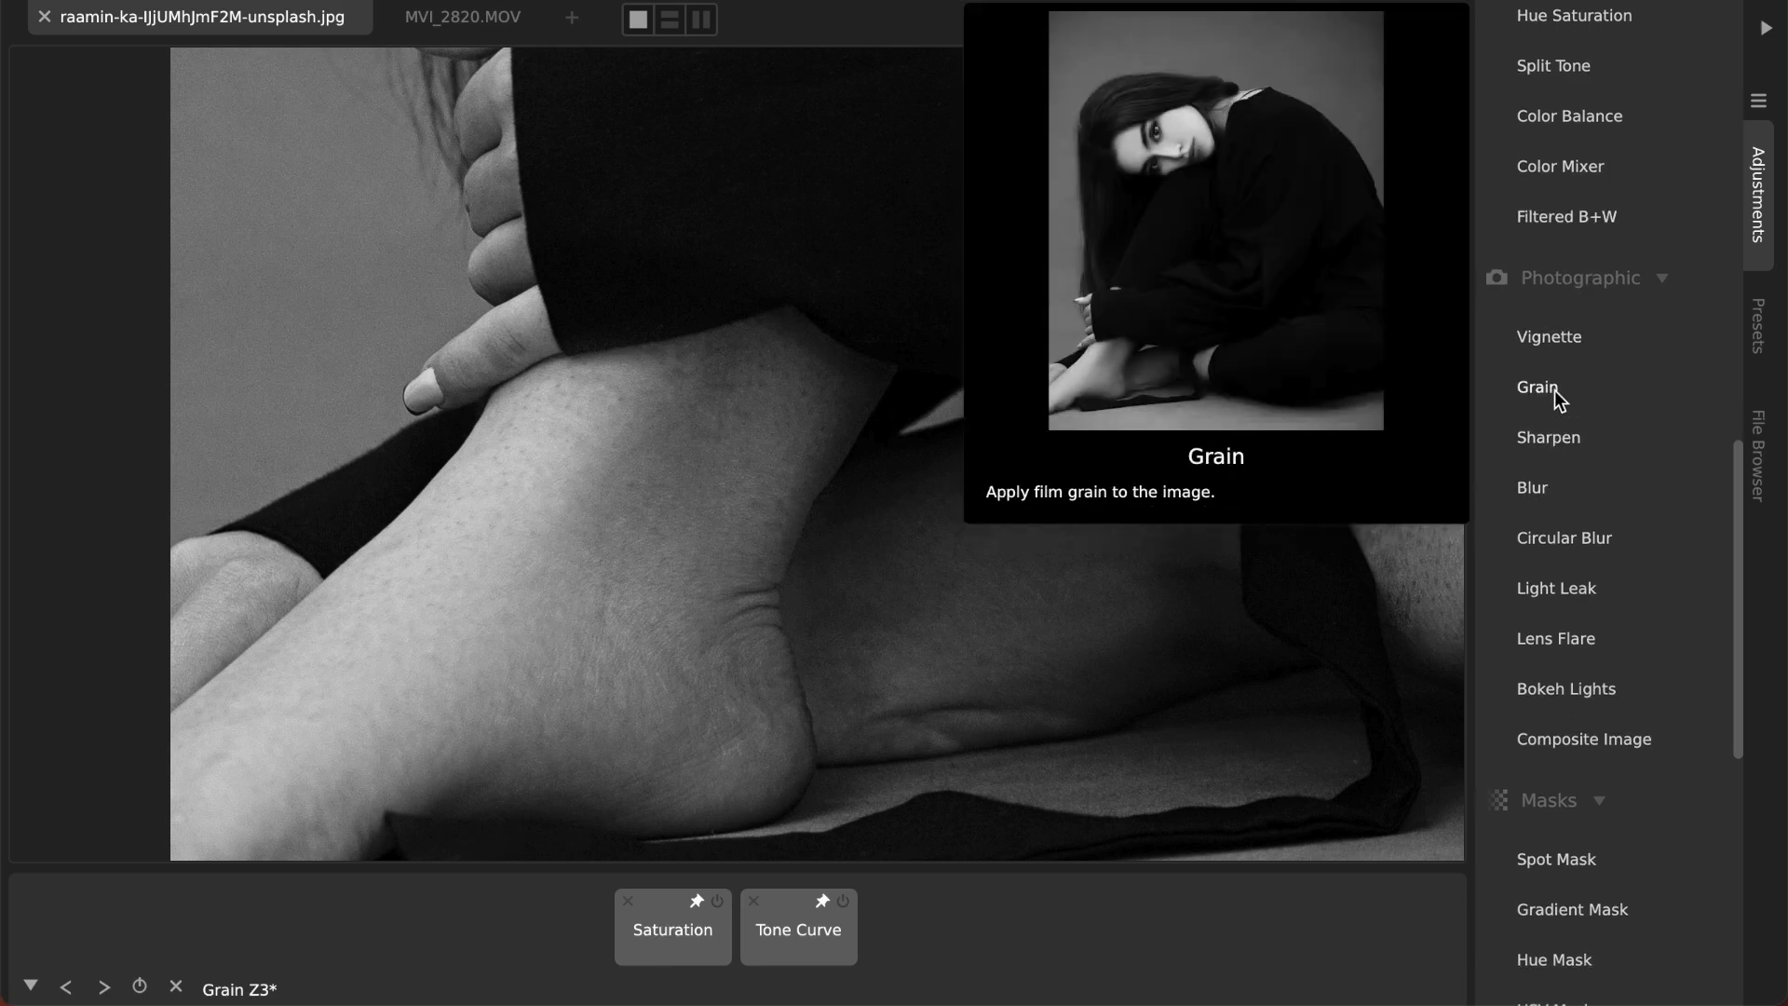
click(1537, 387)
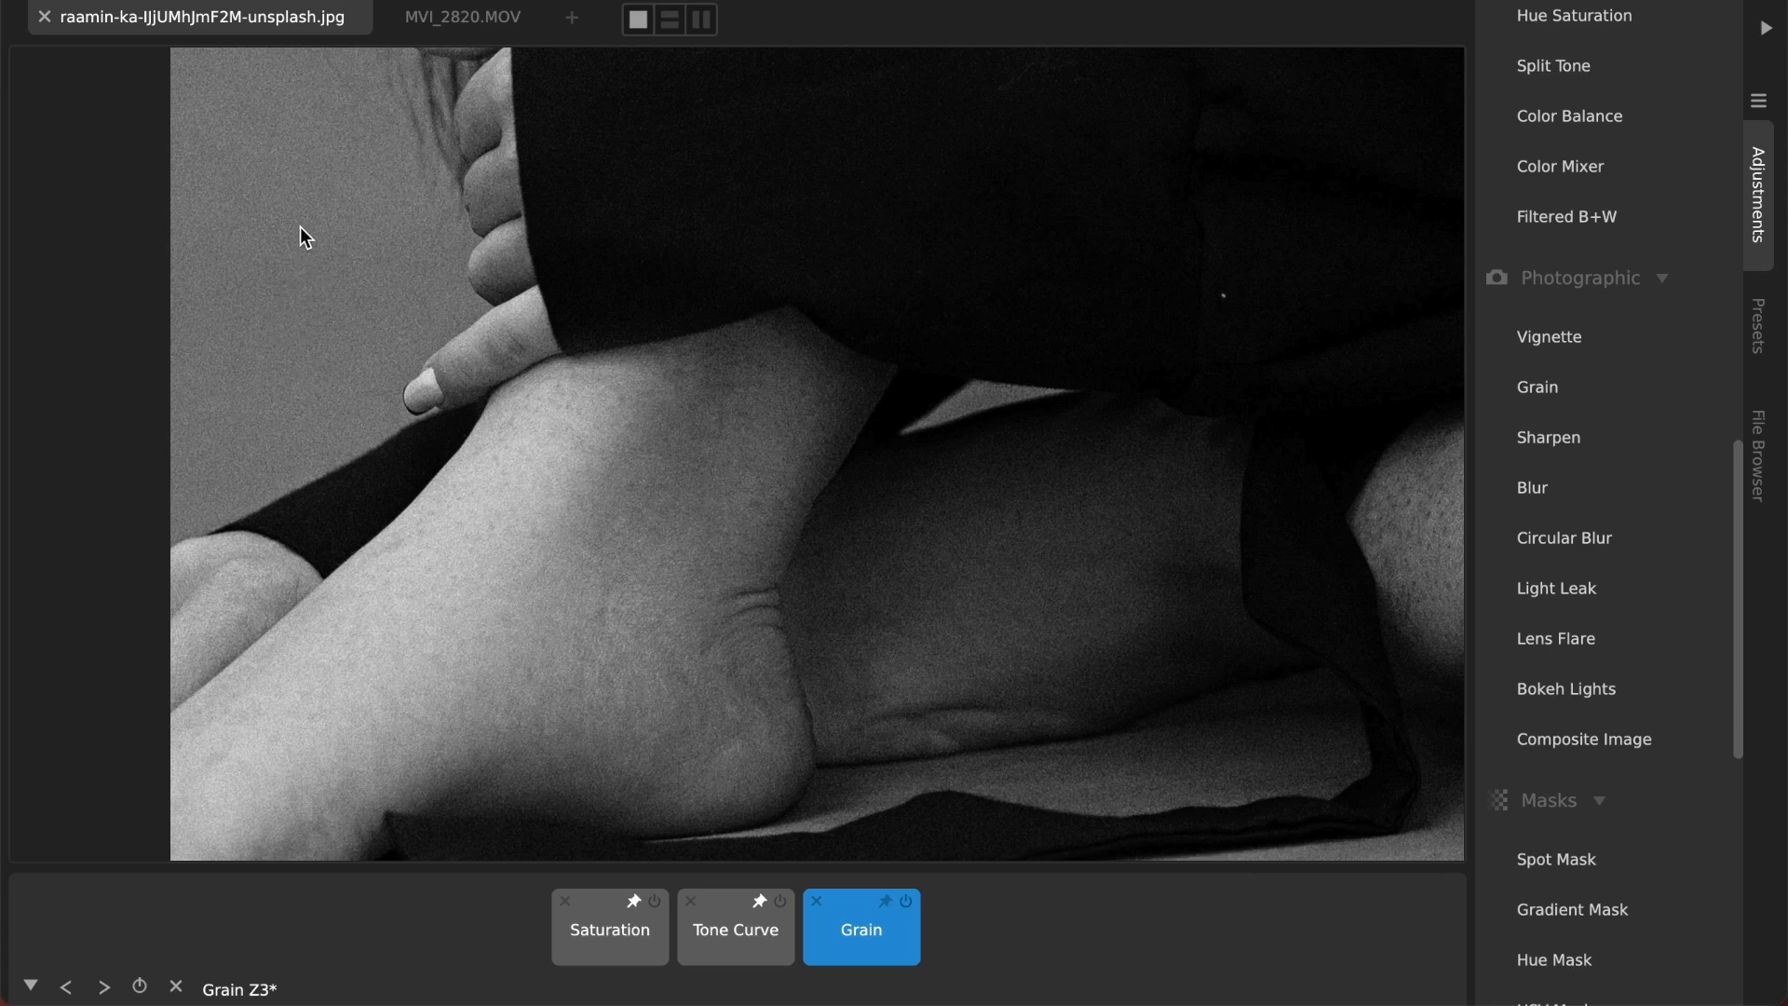
mouse_move(315, 263)
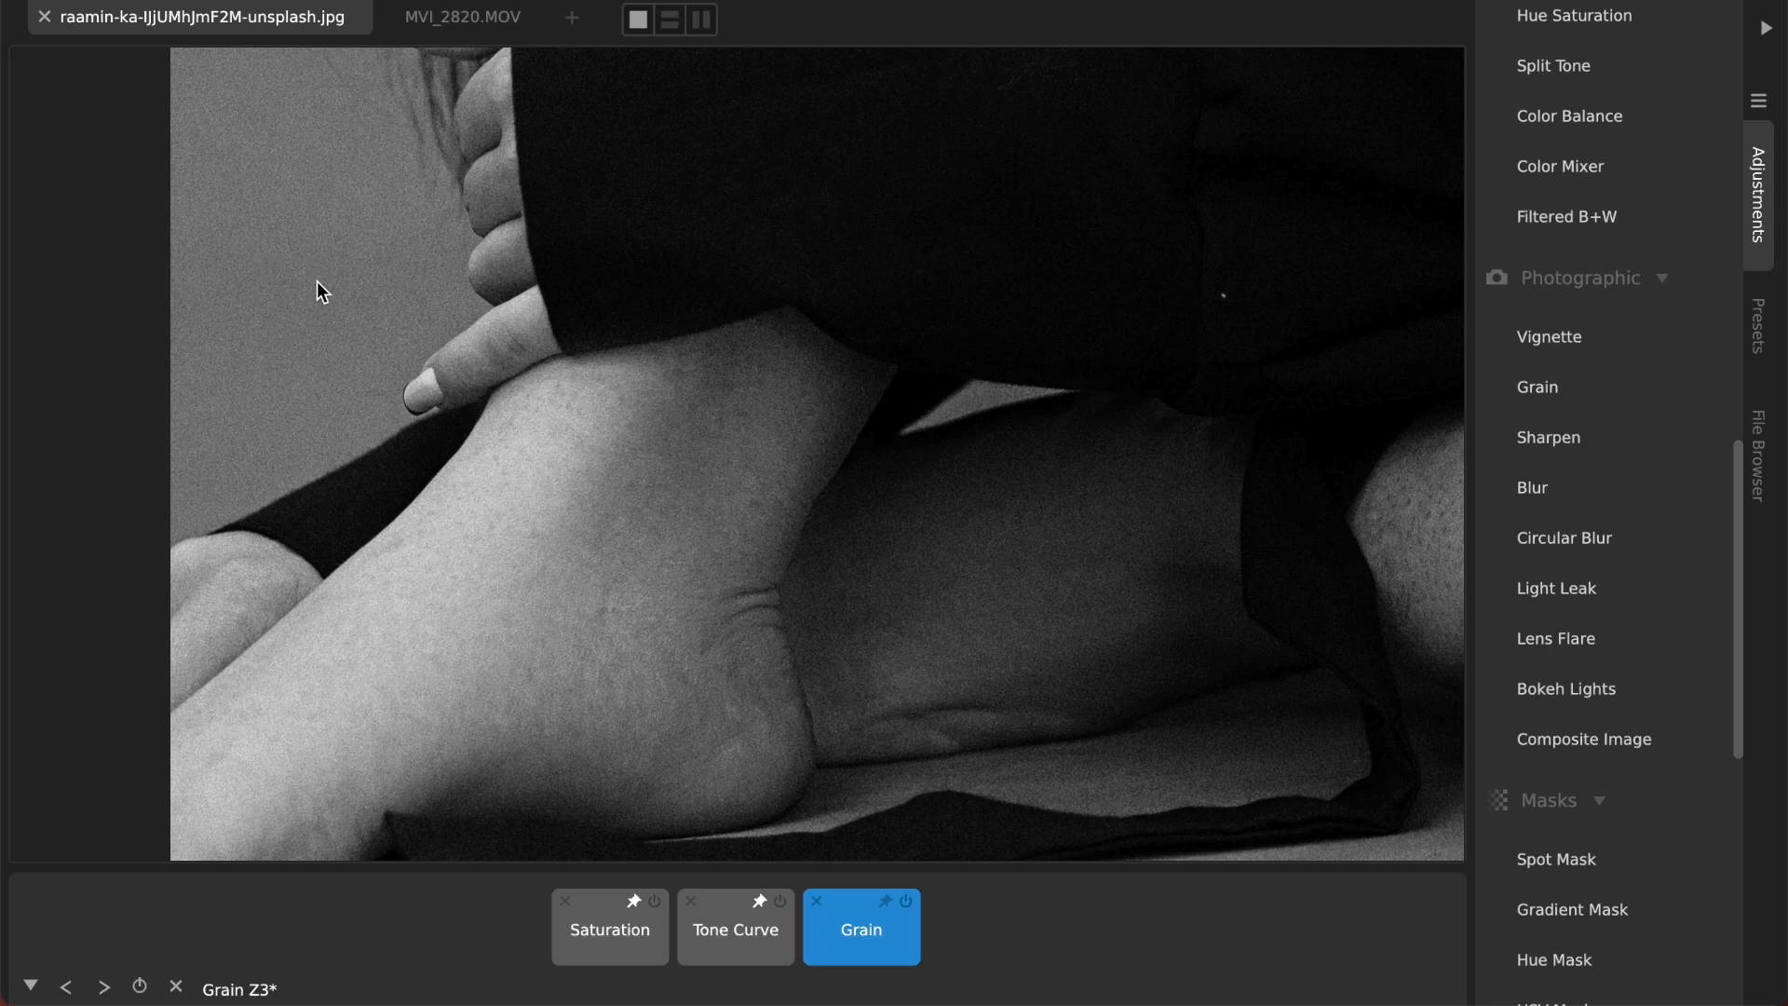
mouse_move(323, 221)
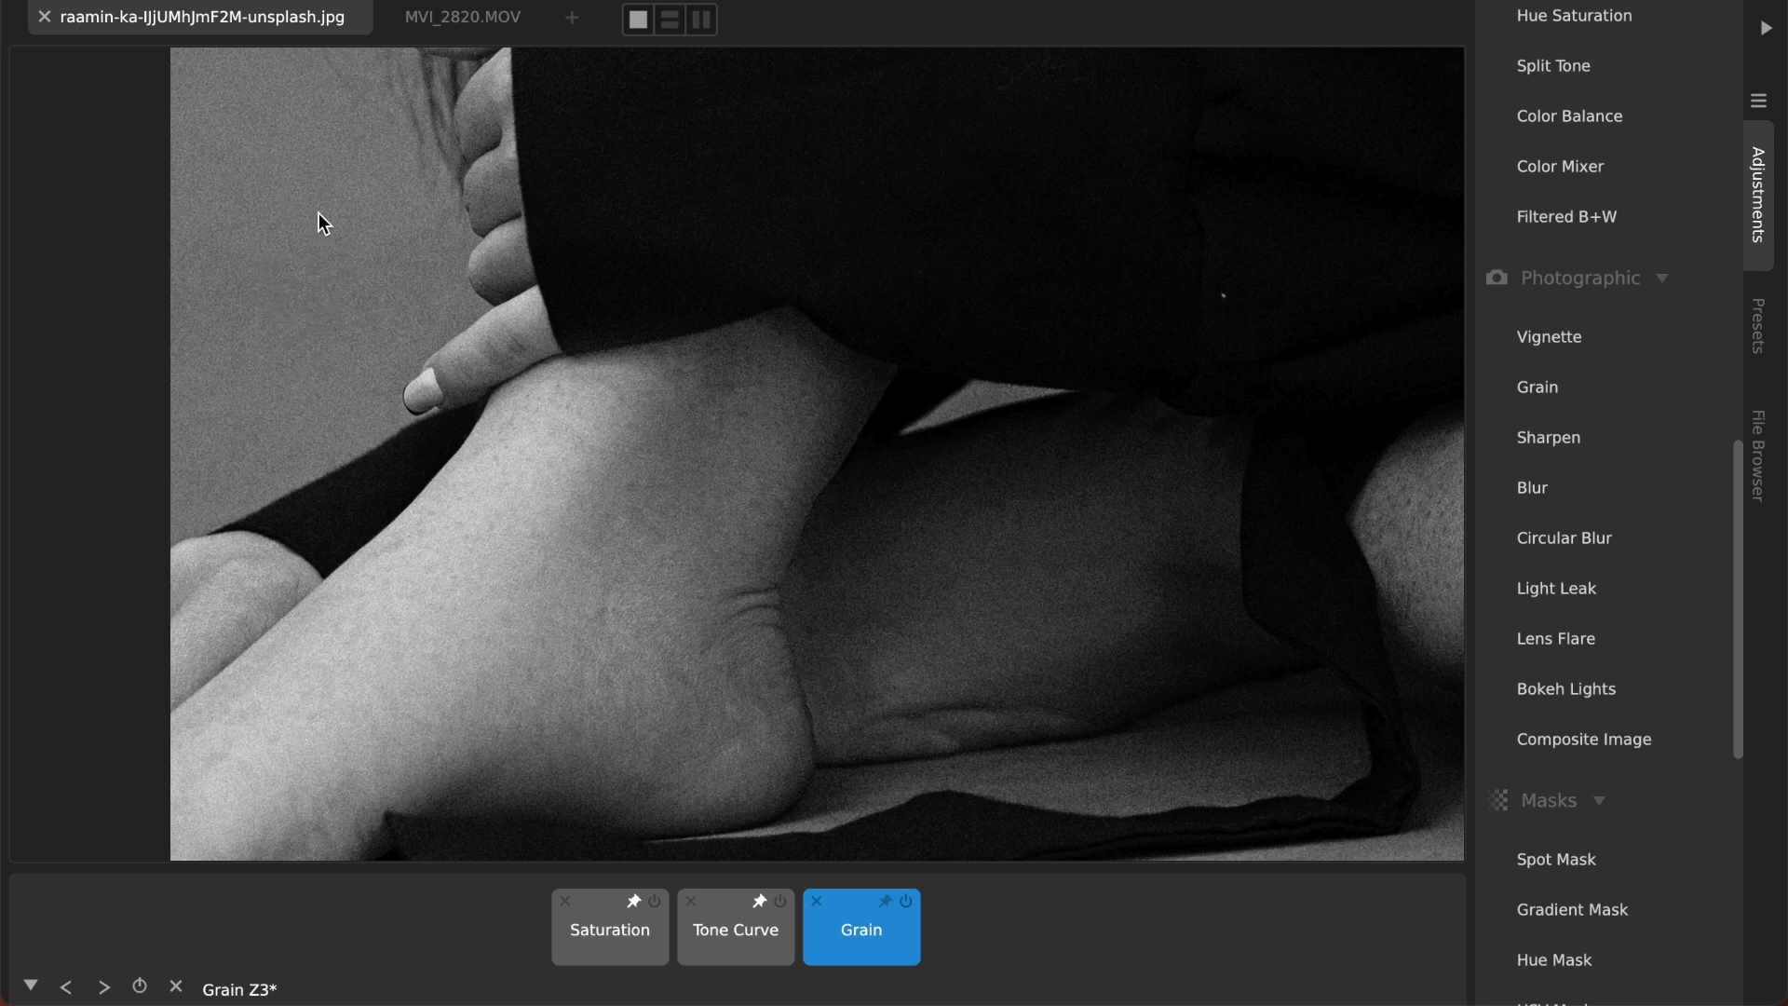
click(911, 900)
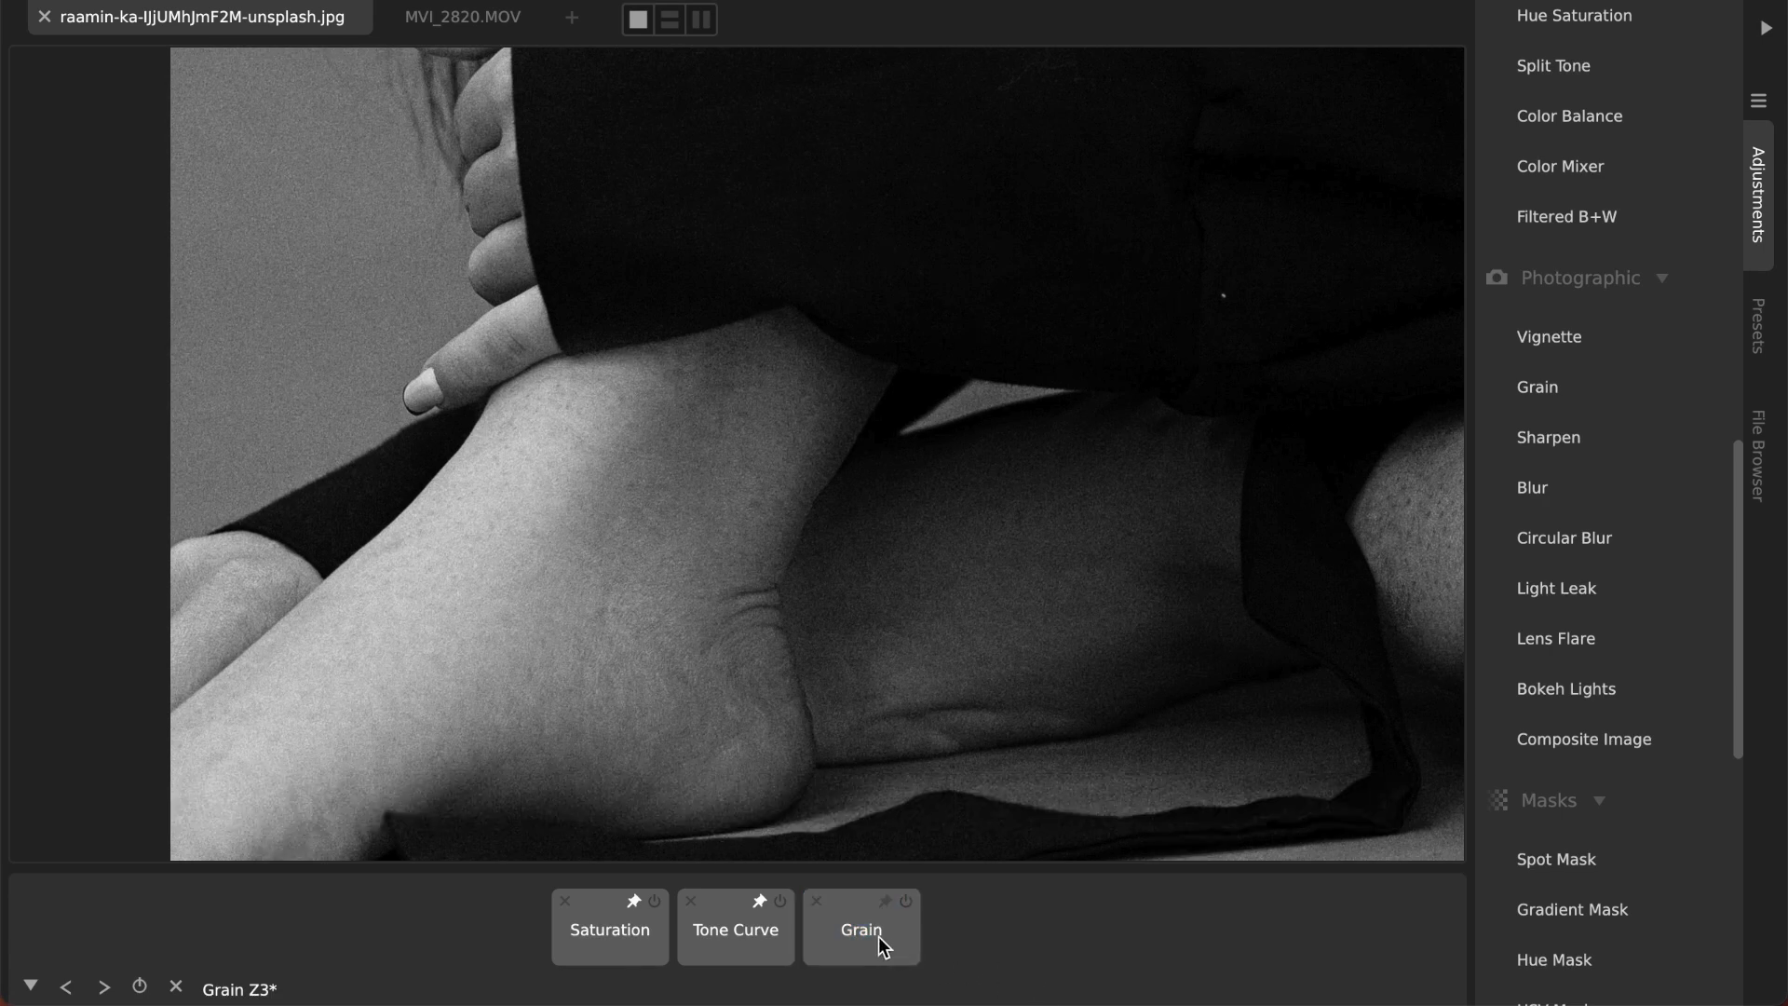
click(859, 931)
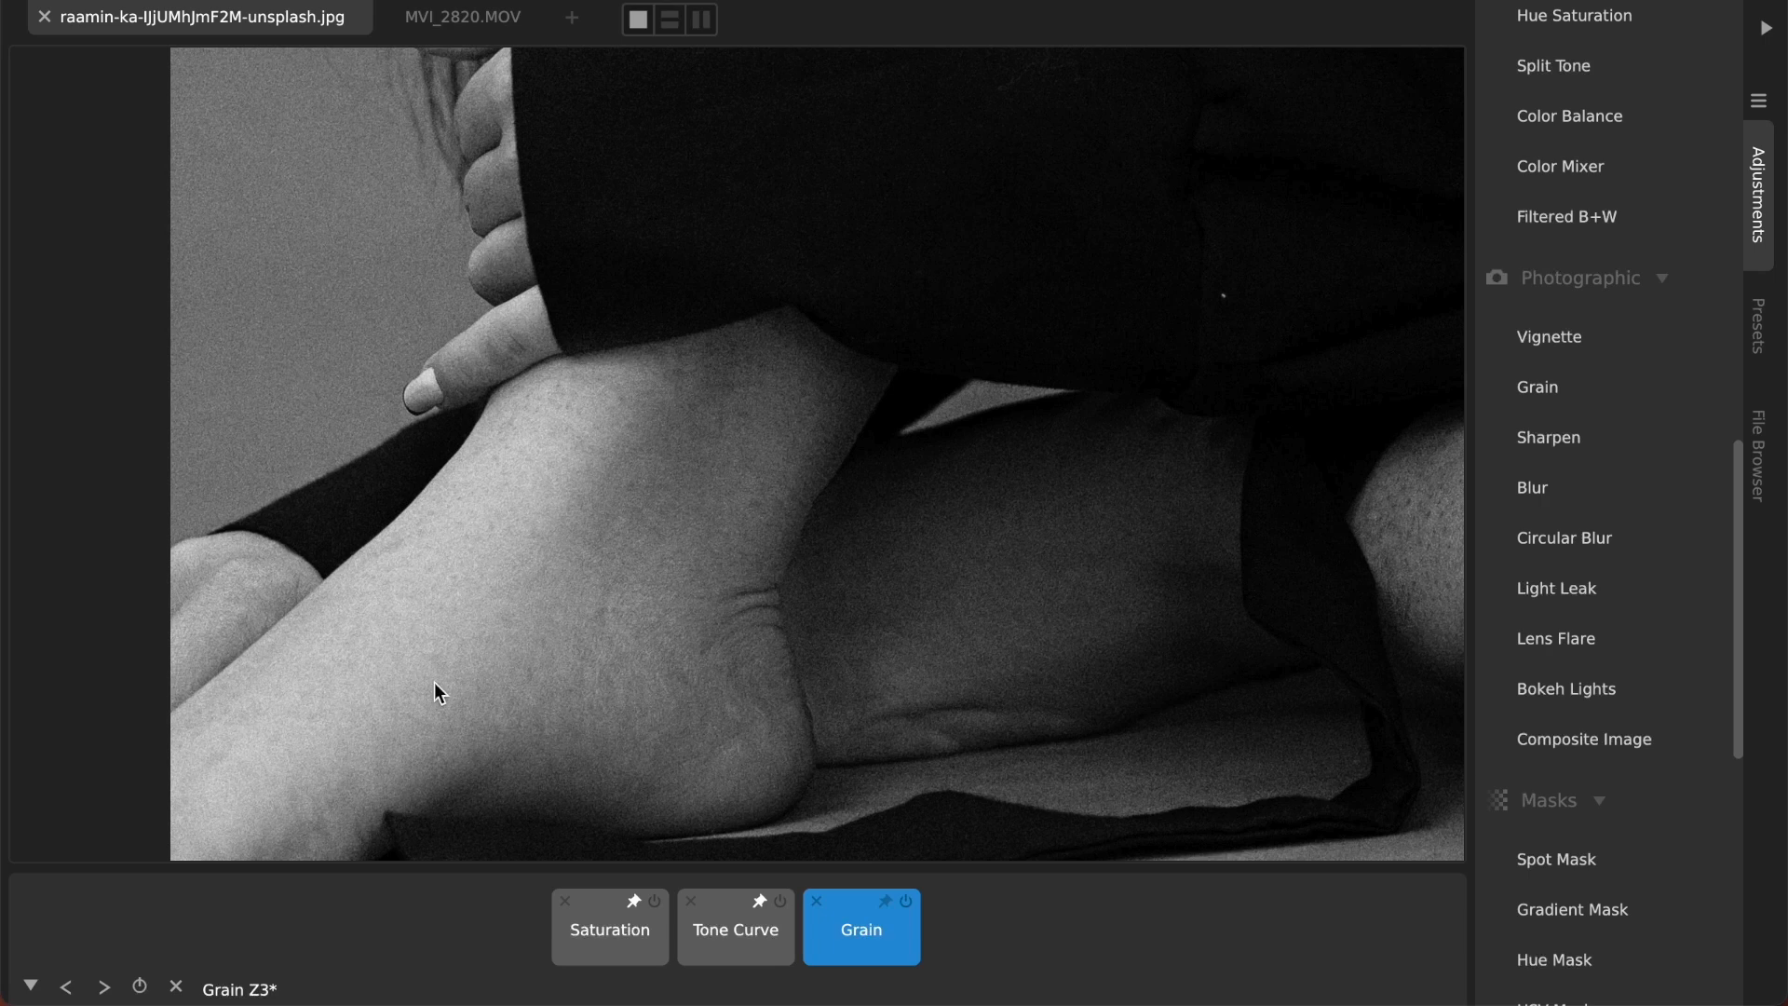
mouse_move(342, 435)
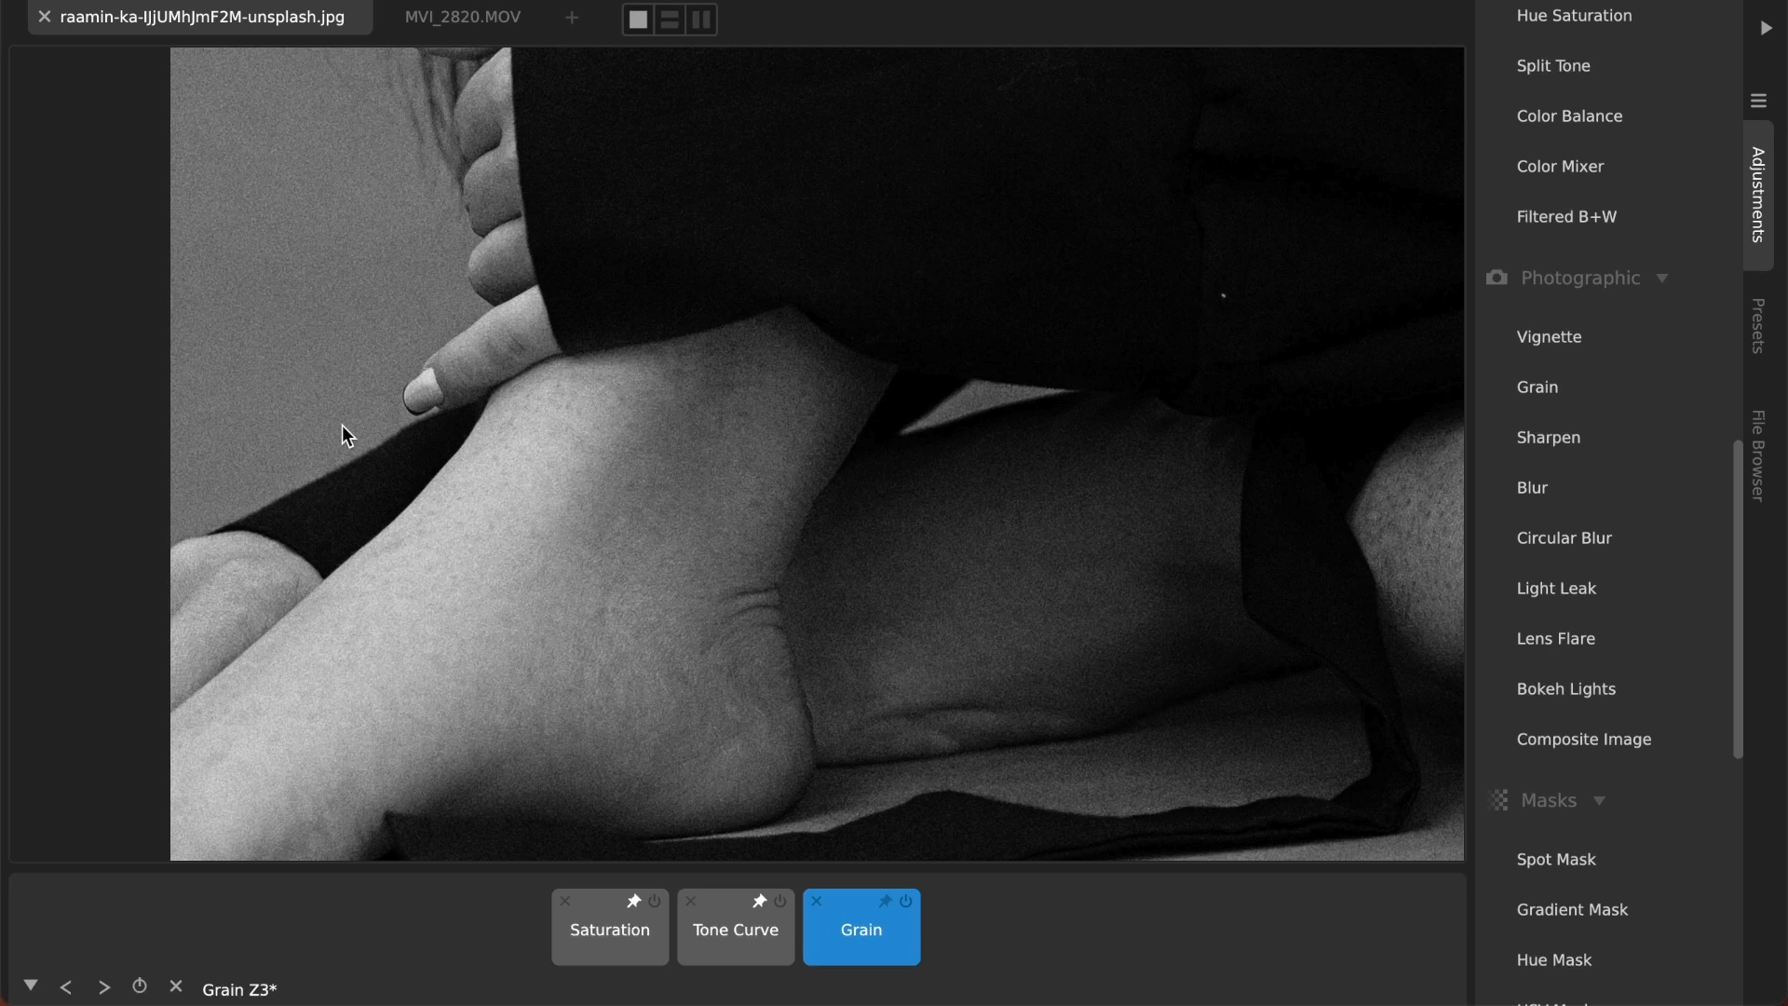
mouse_move(439, 460)
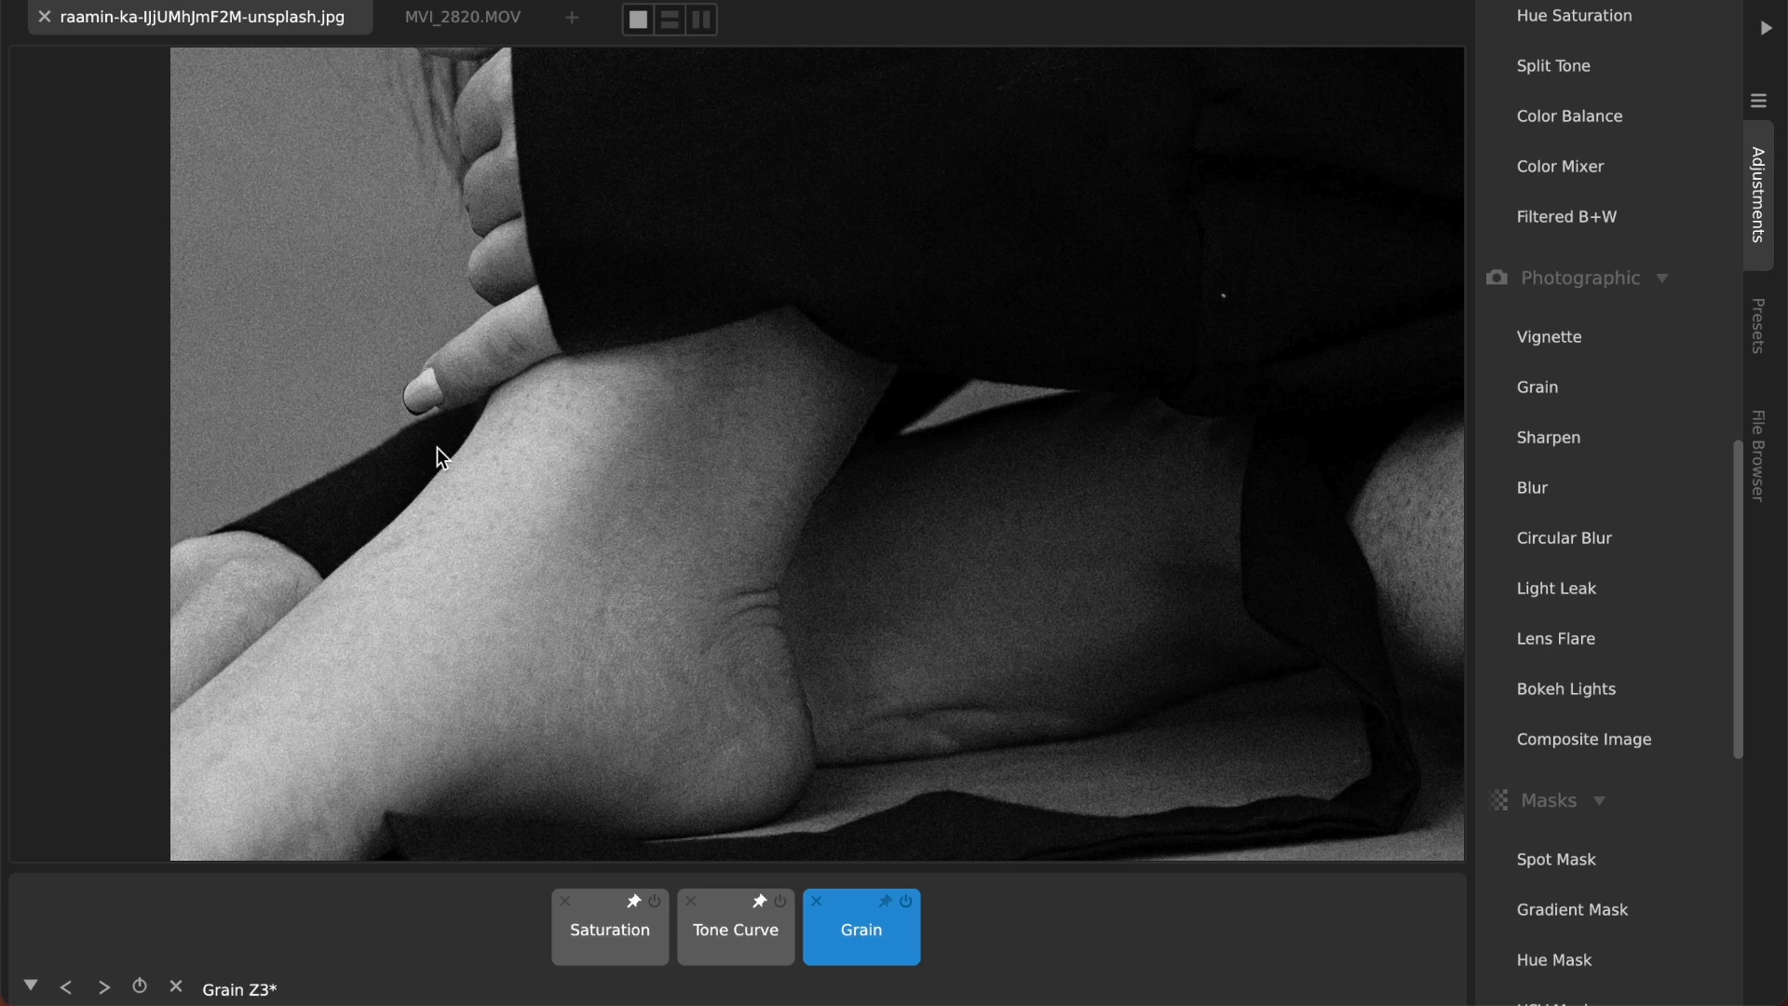
mouse_move(416, 369)
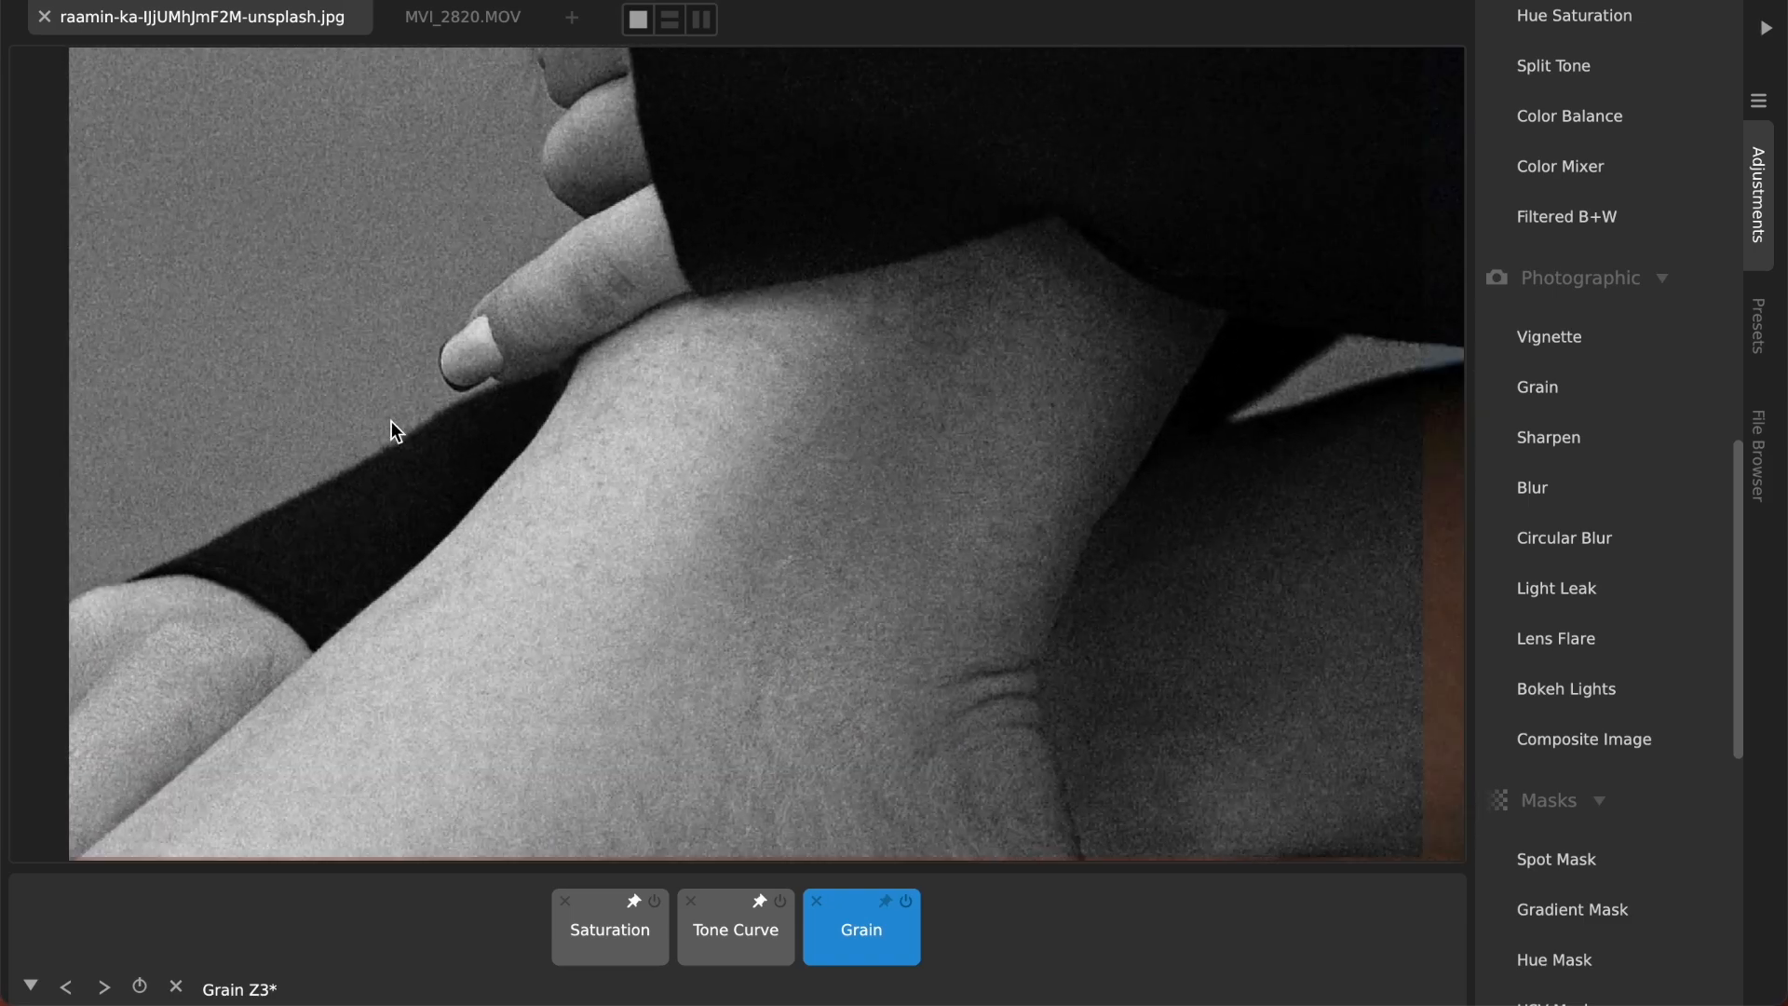
Step: Push the grain Amount to maximum, then bring it back down to about 36
click(861, 928)
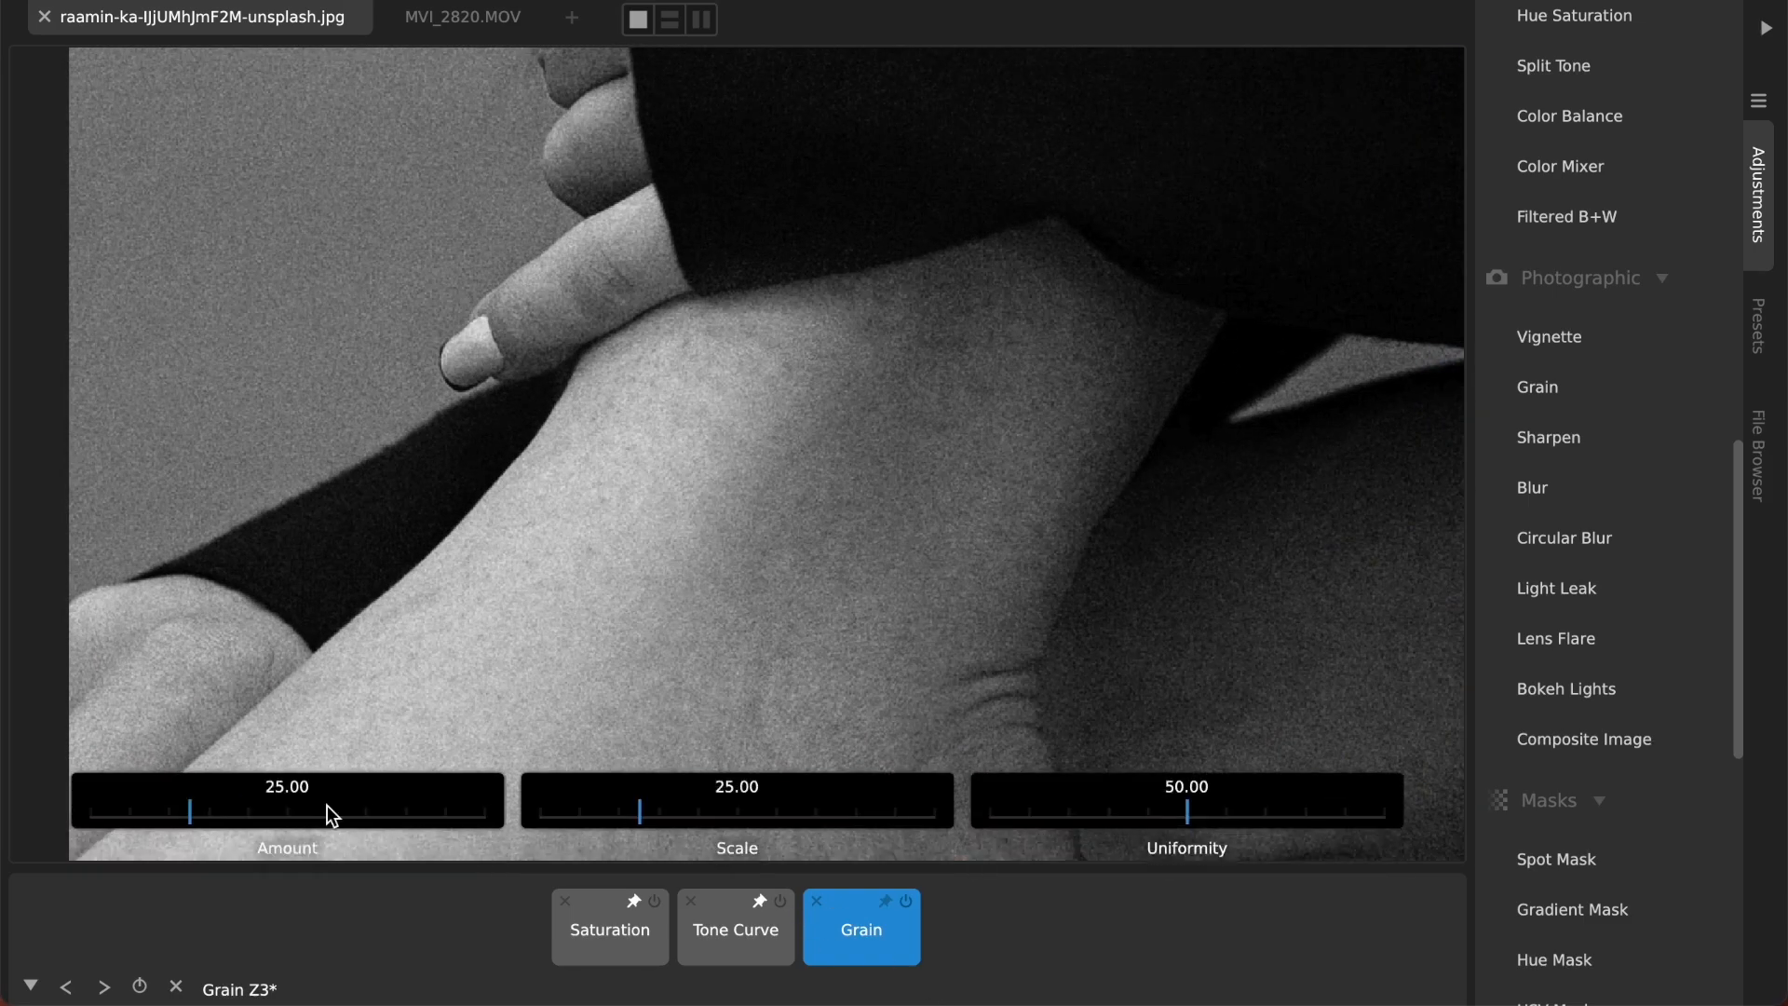
drag(190, 813, 476, 813)
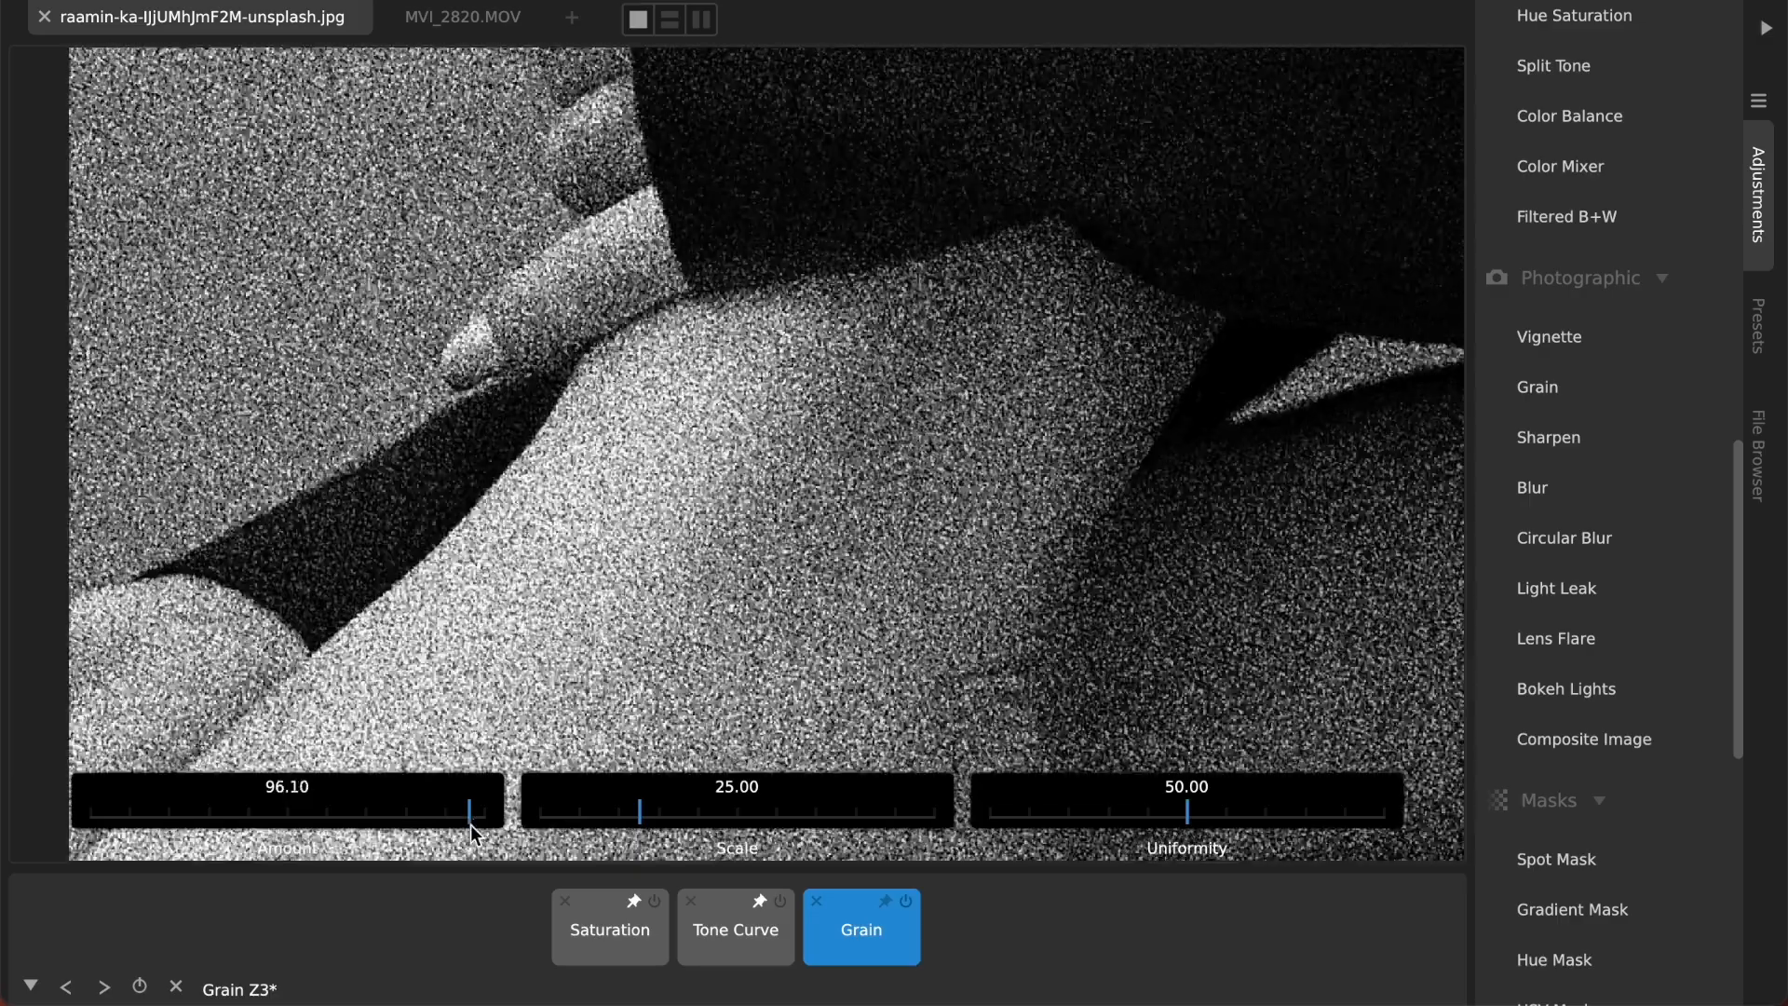
drag(477, 812, 508, 812)
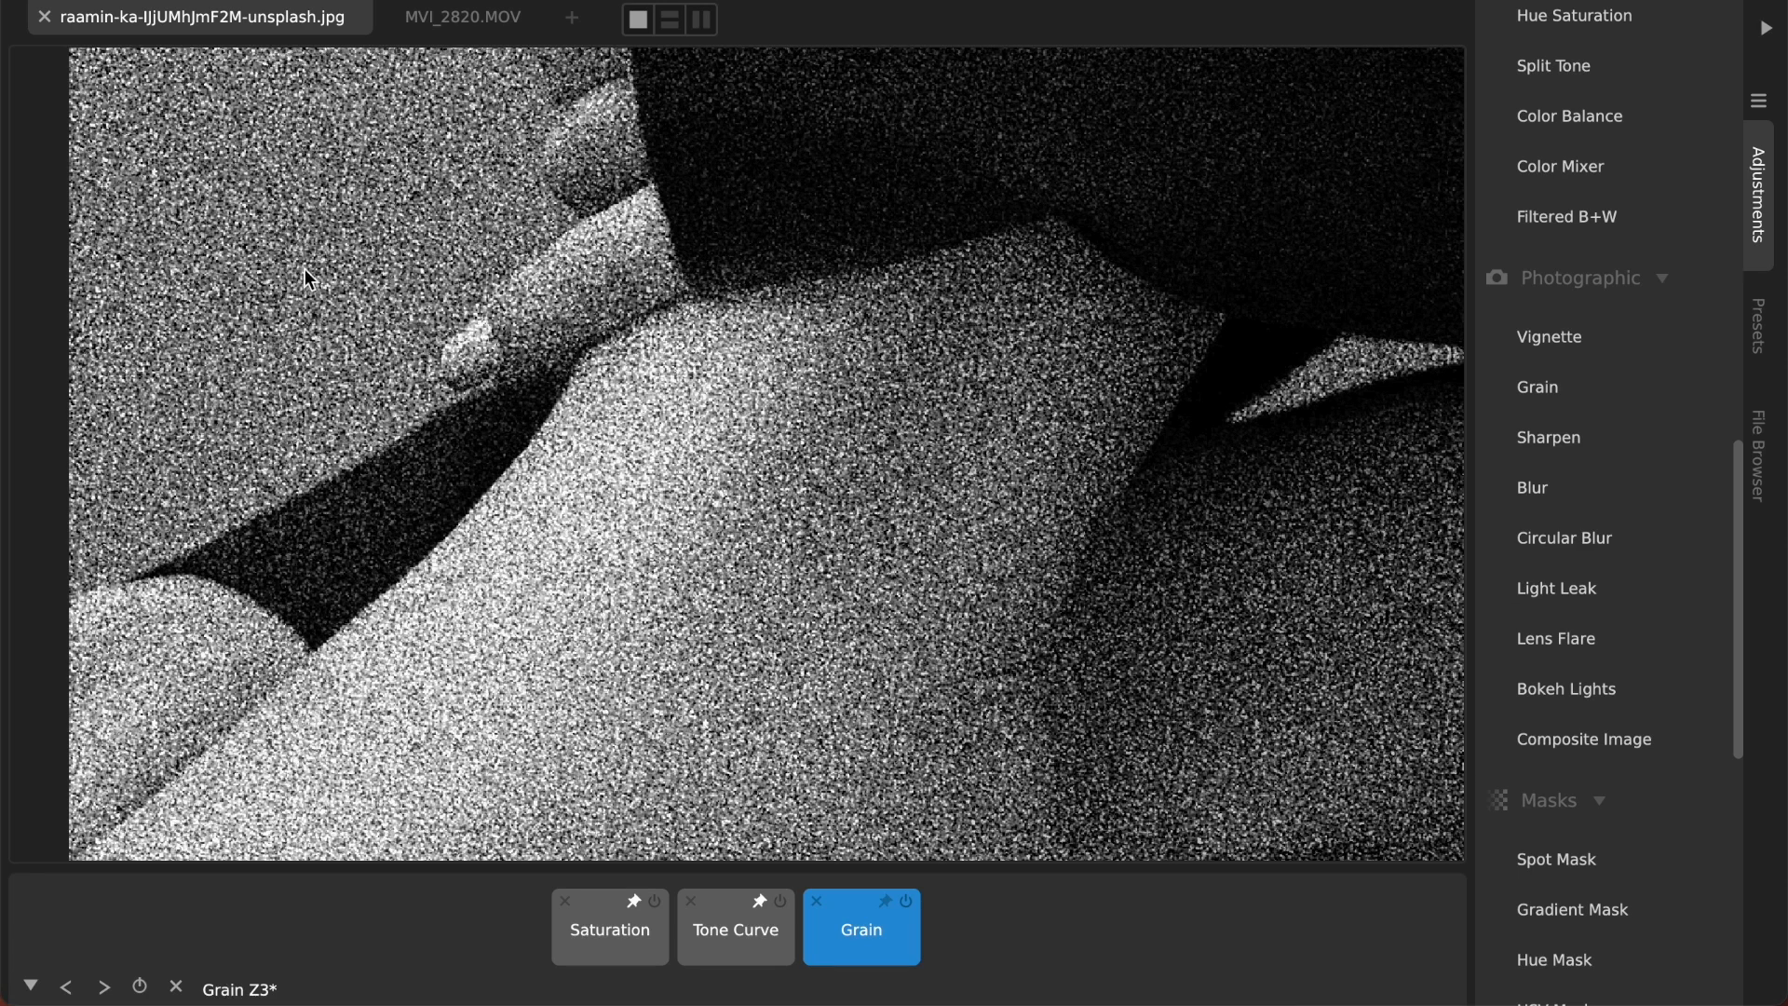
mouse_move(332, 295)
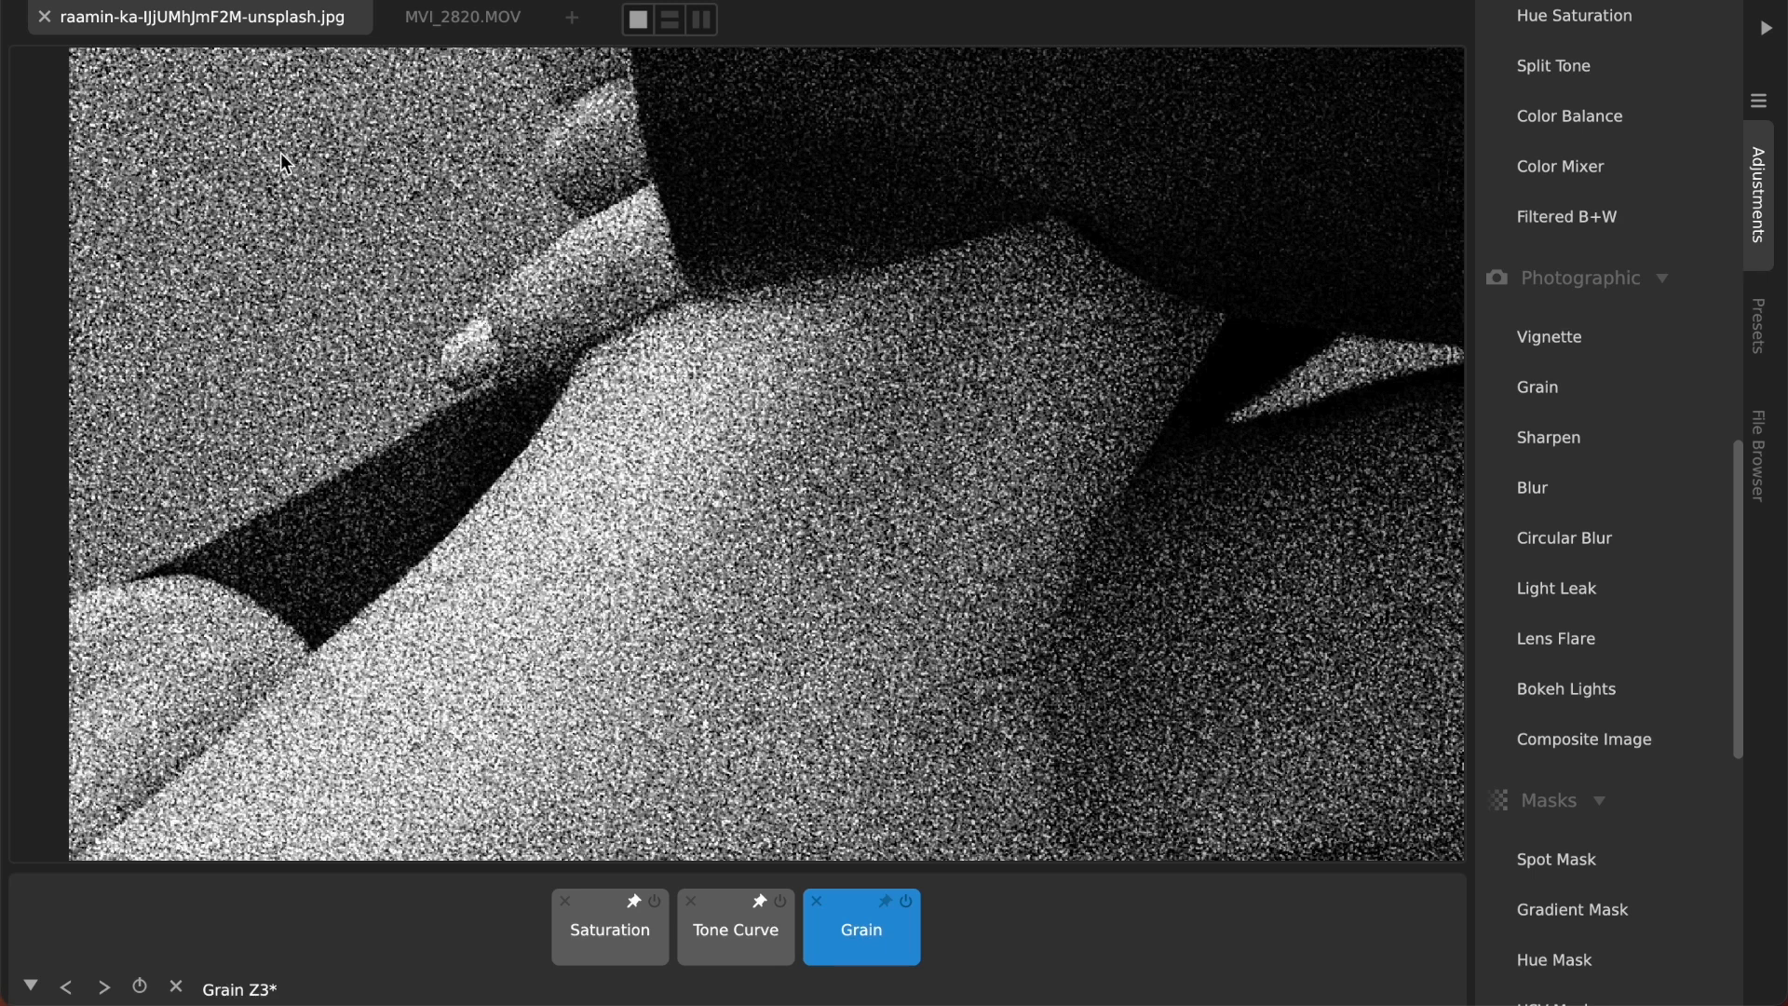
mouse_move(311, 286)
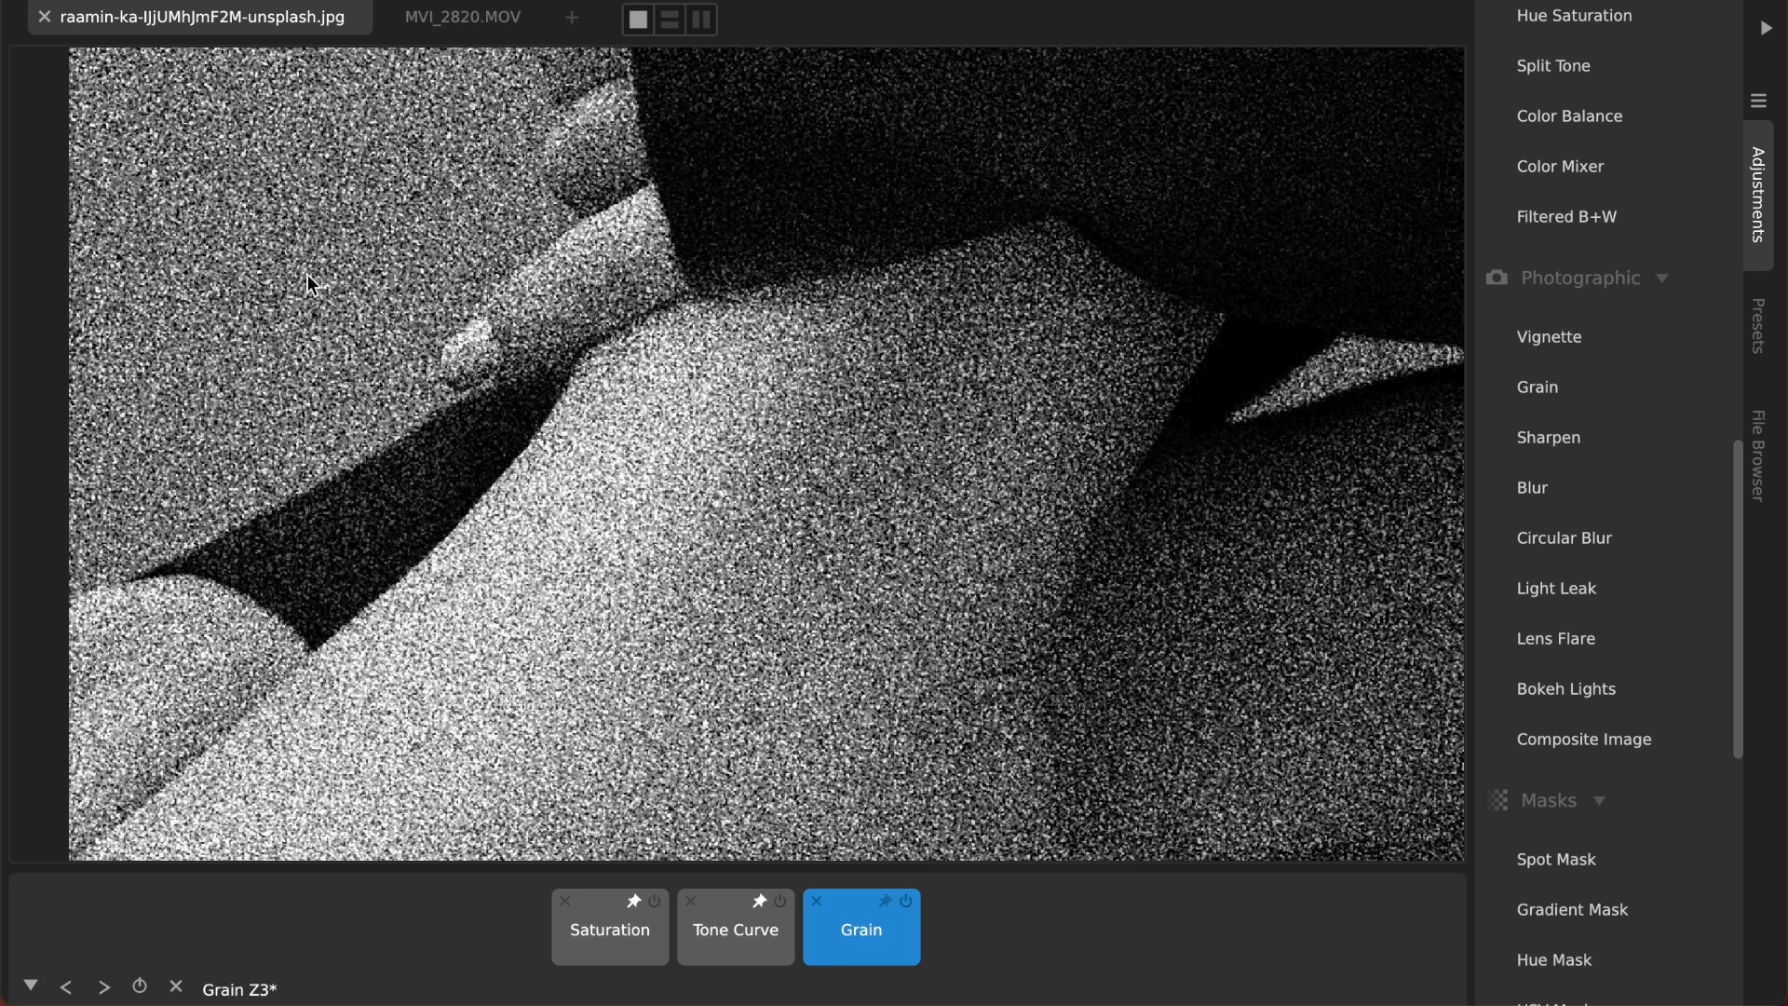
mouse_move(331, 162)
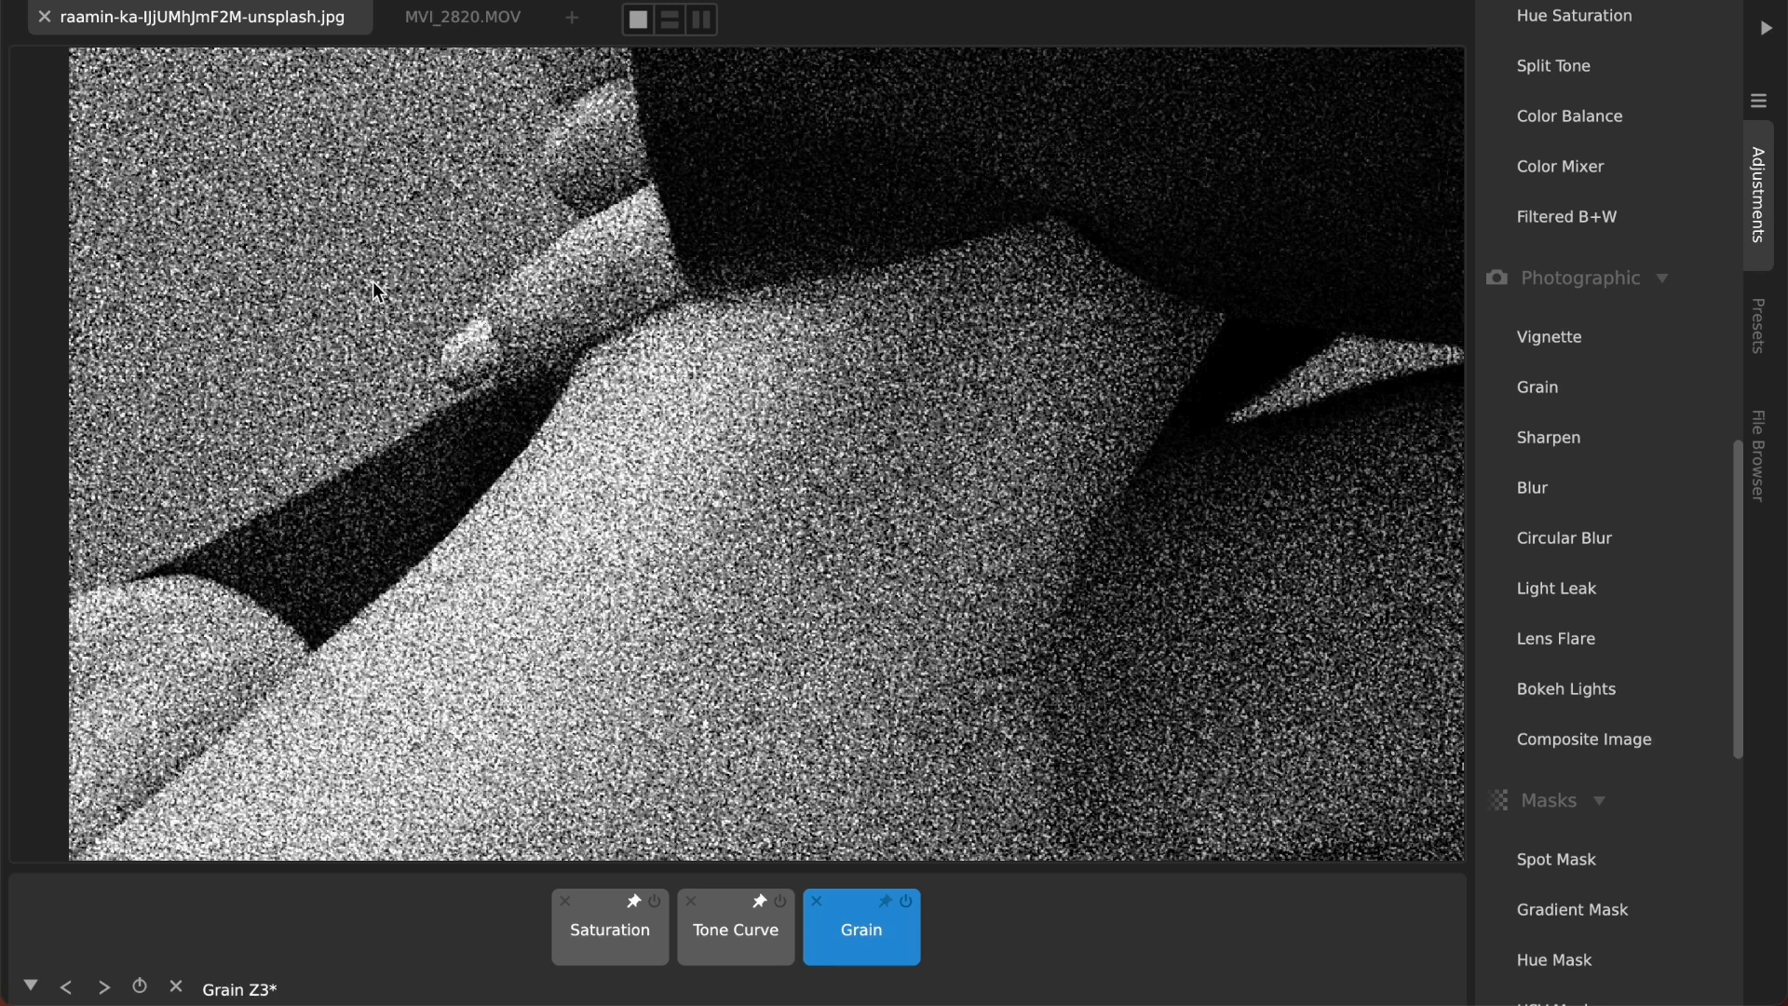
click(861, 929)
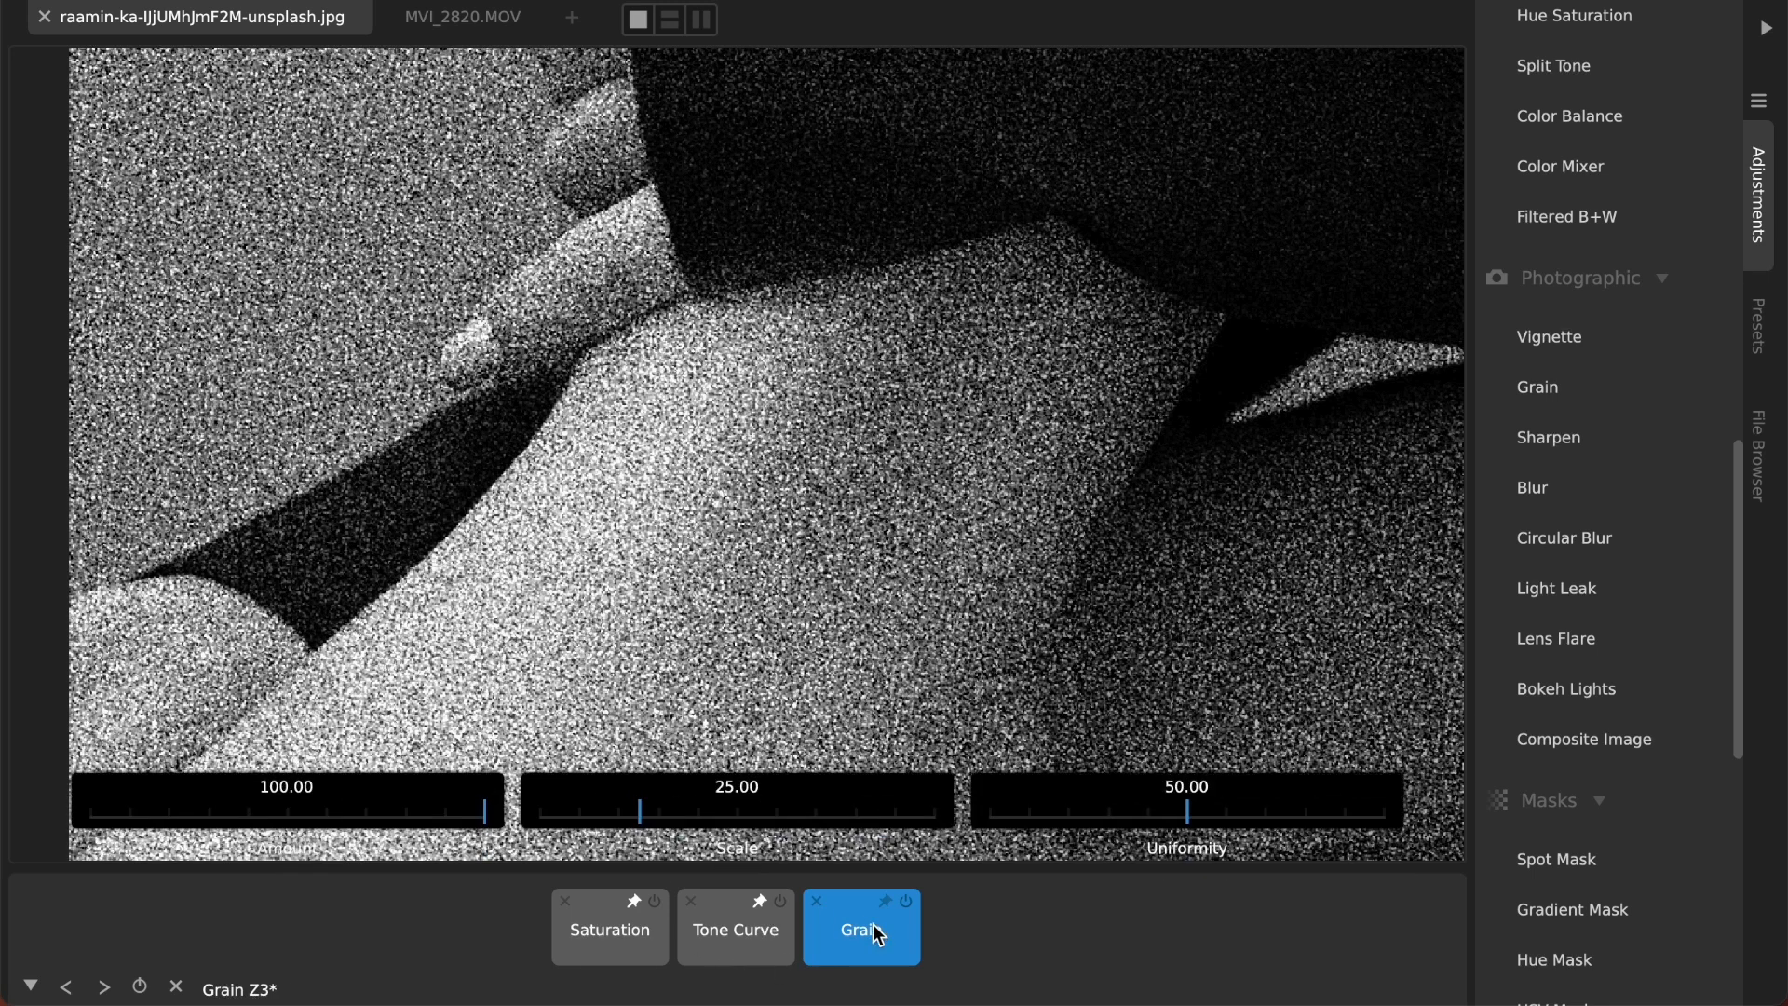
mouse_move(1174, 822)
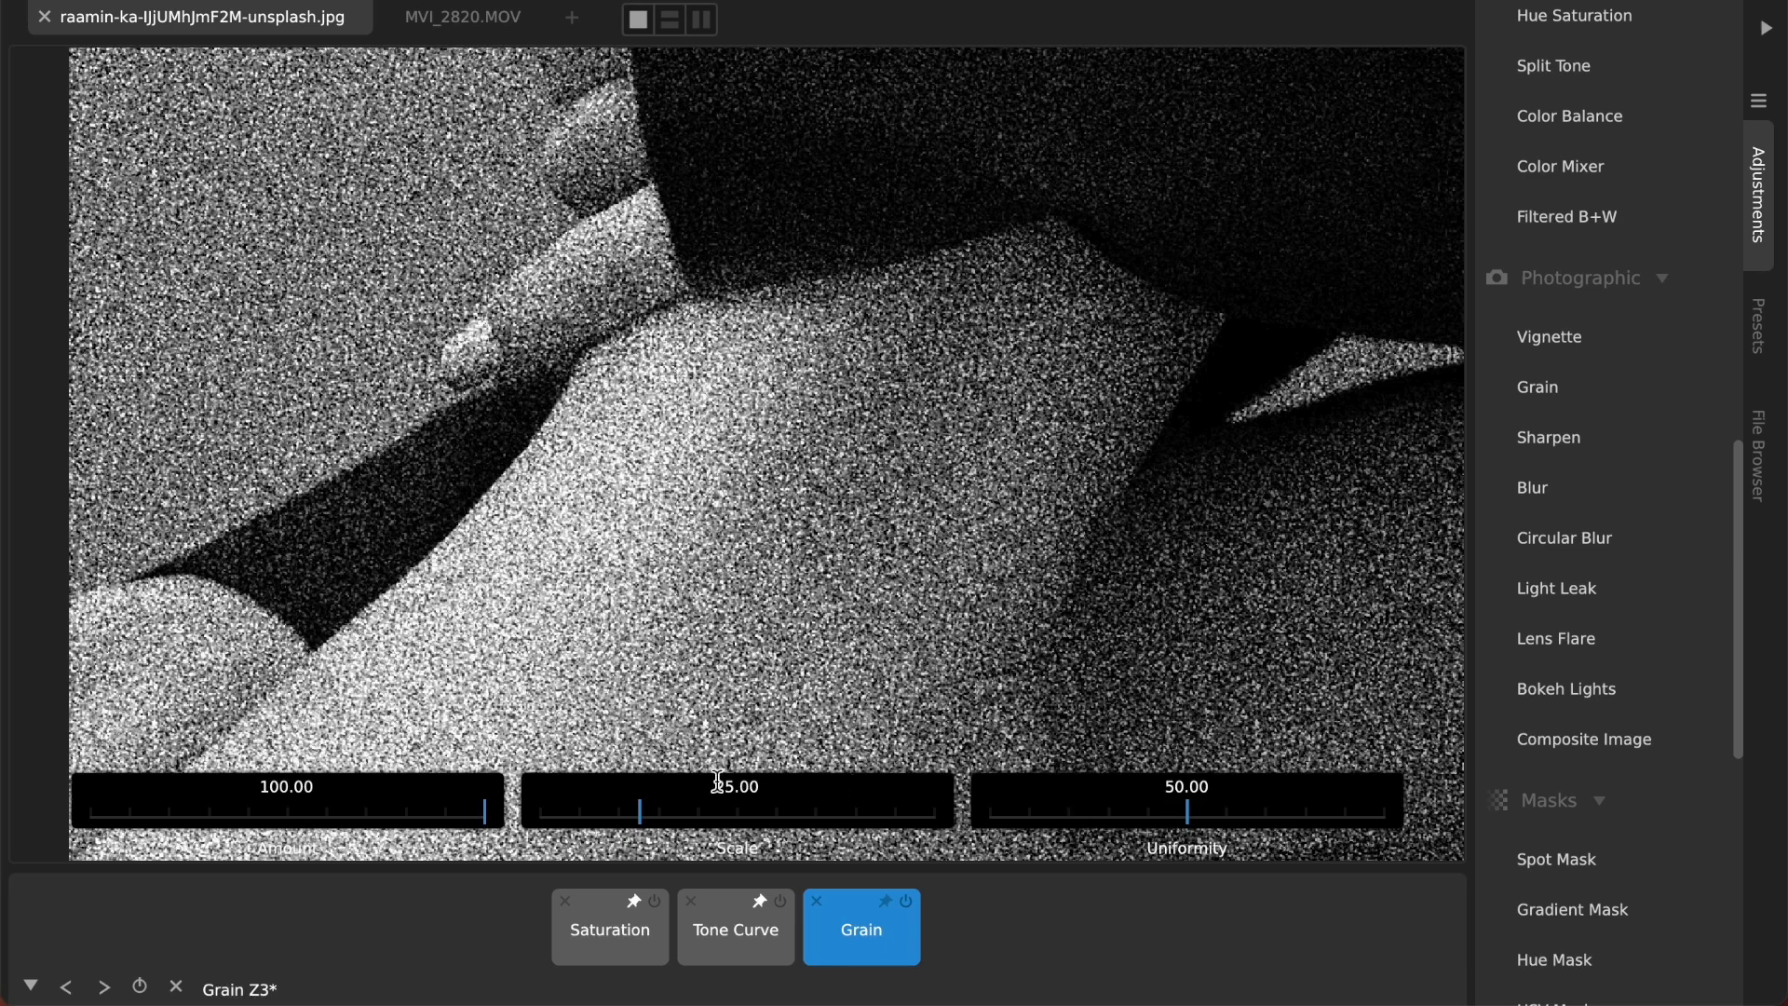
drag(483, 812, 339, 811)
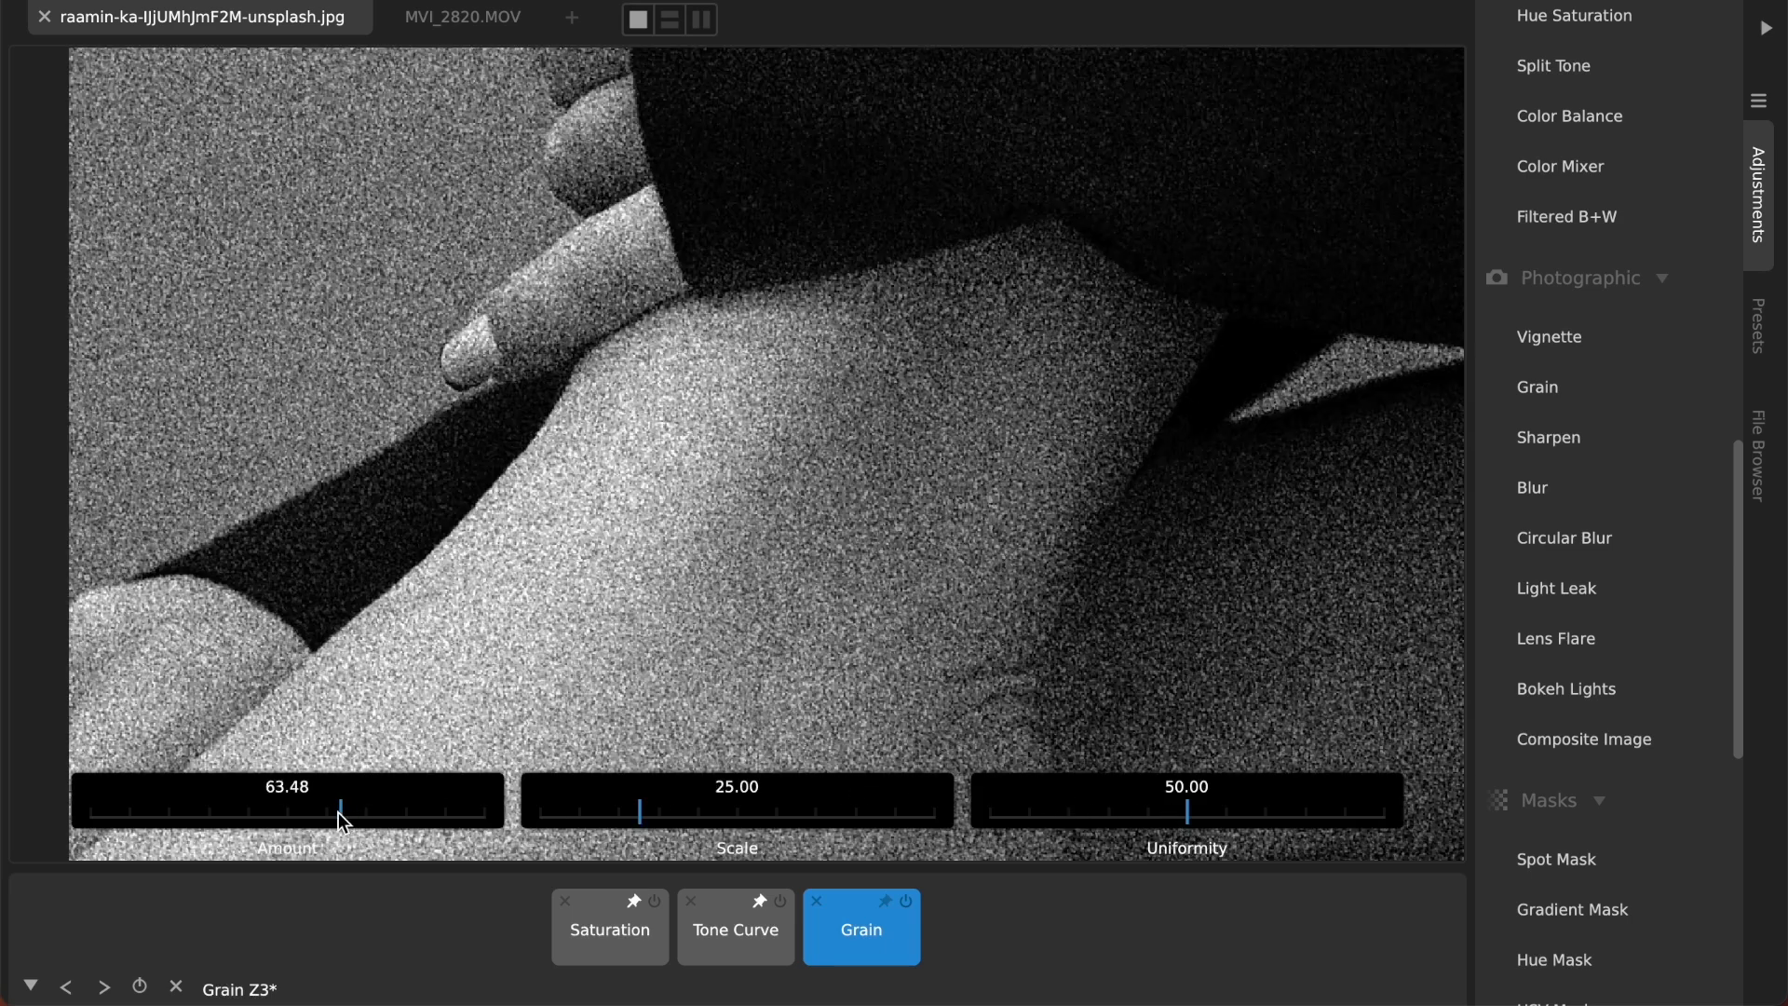
drag(340, 822, 236, 821)
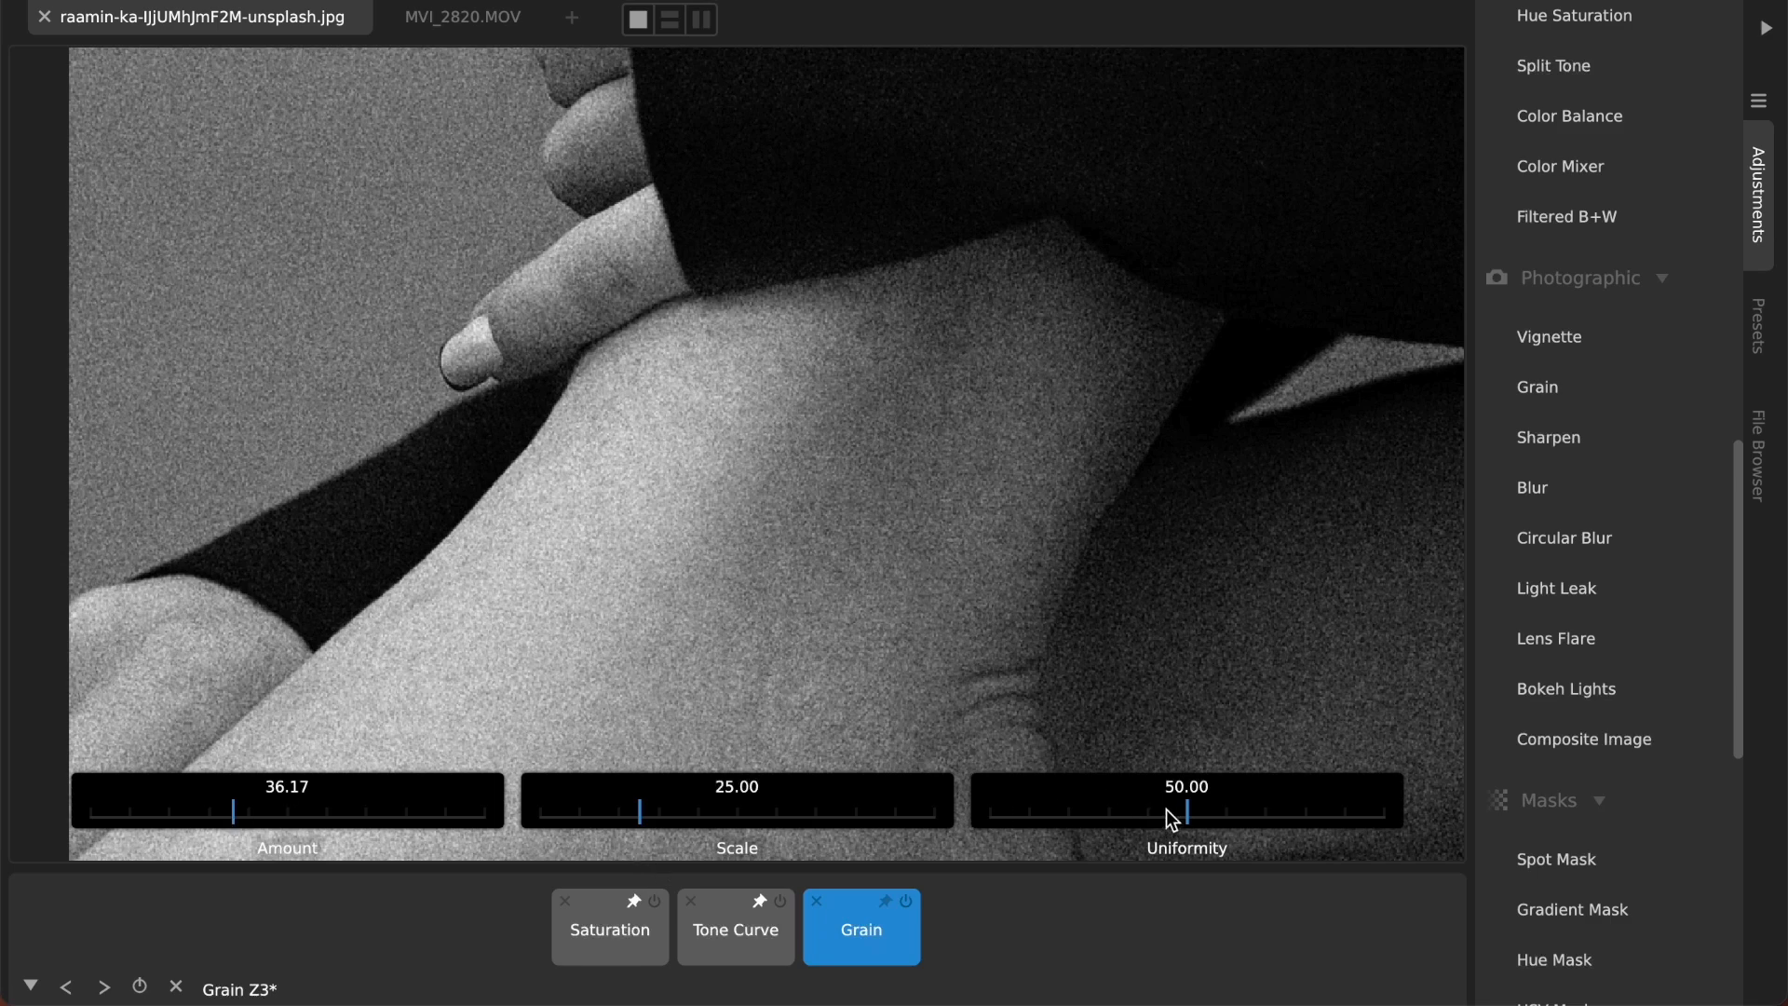
mouse_move(1199, 848)
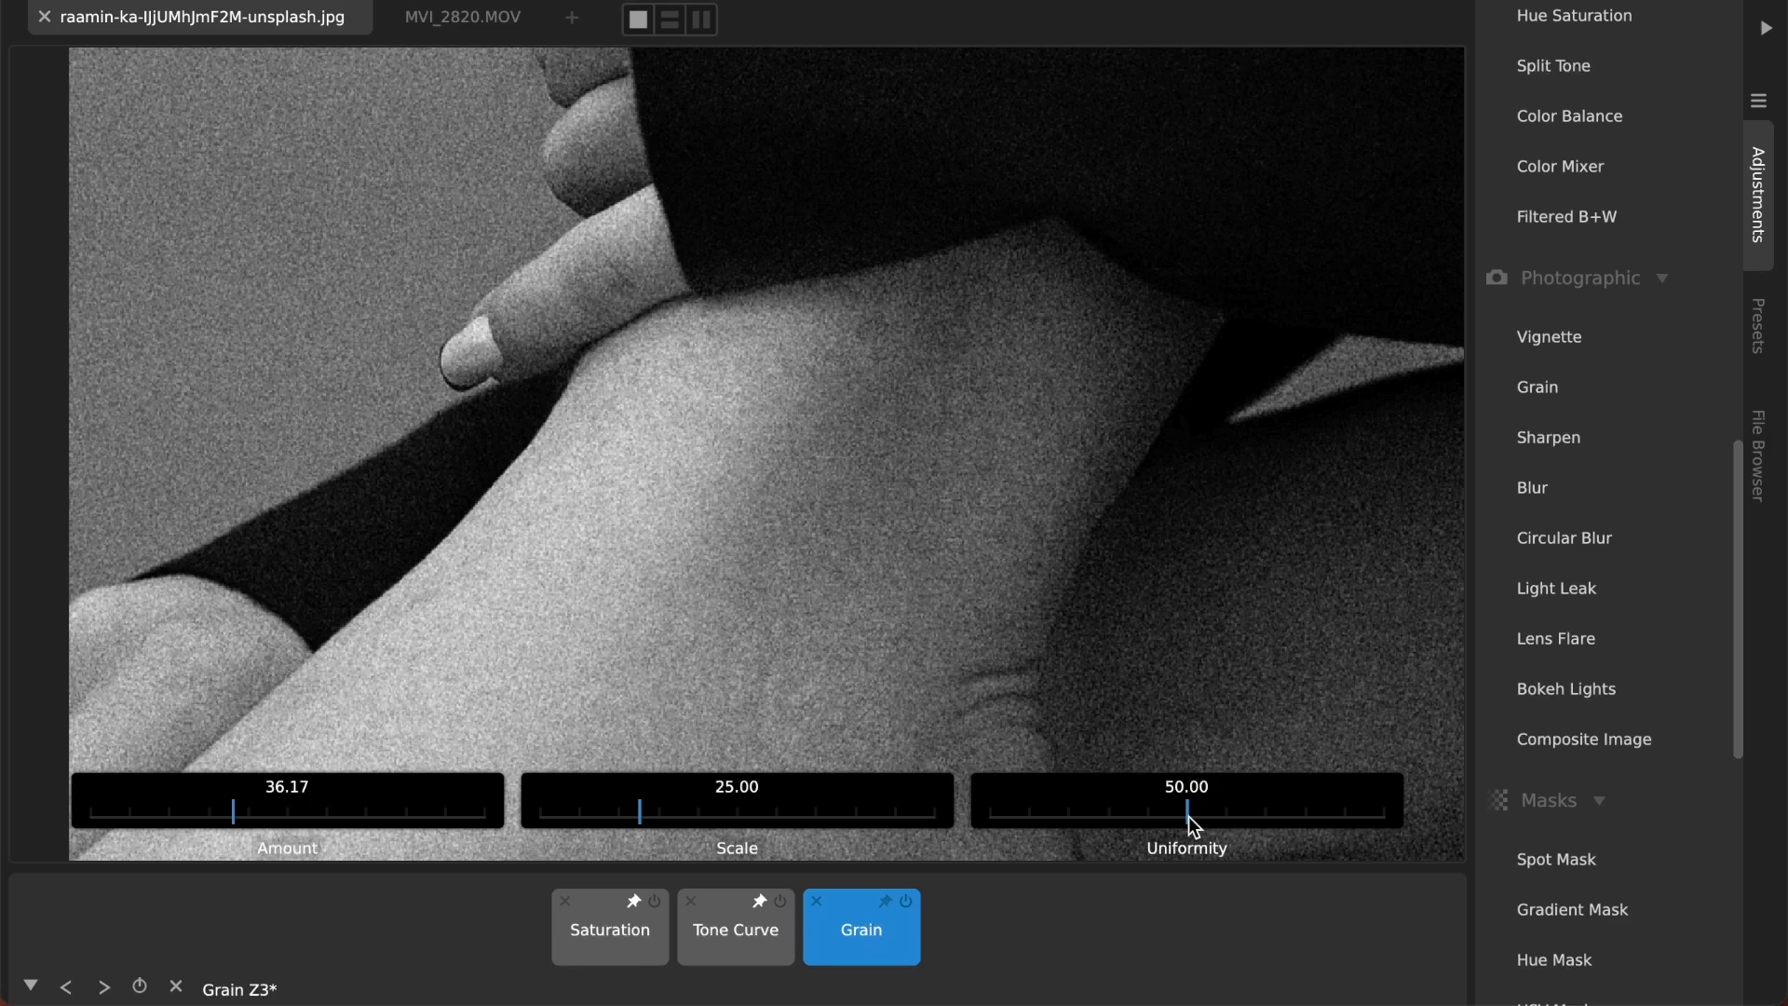
Step: Set the grain Uniformity to about 60
drag(1192, 811, 1056, 811)
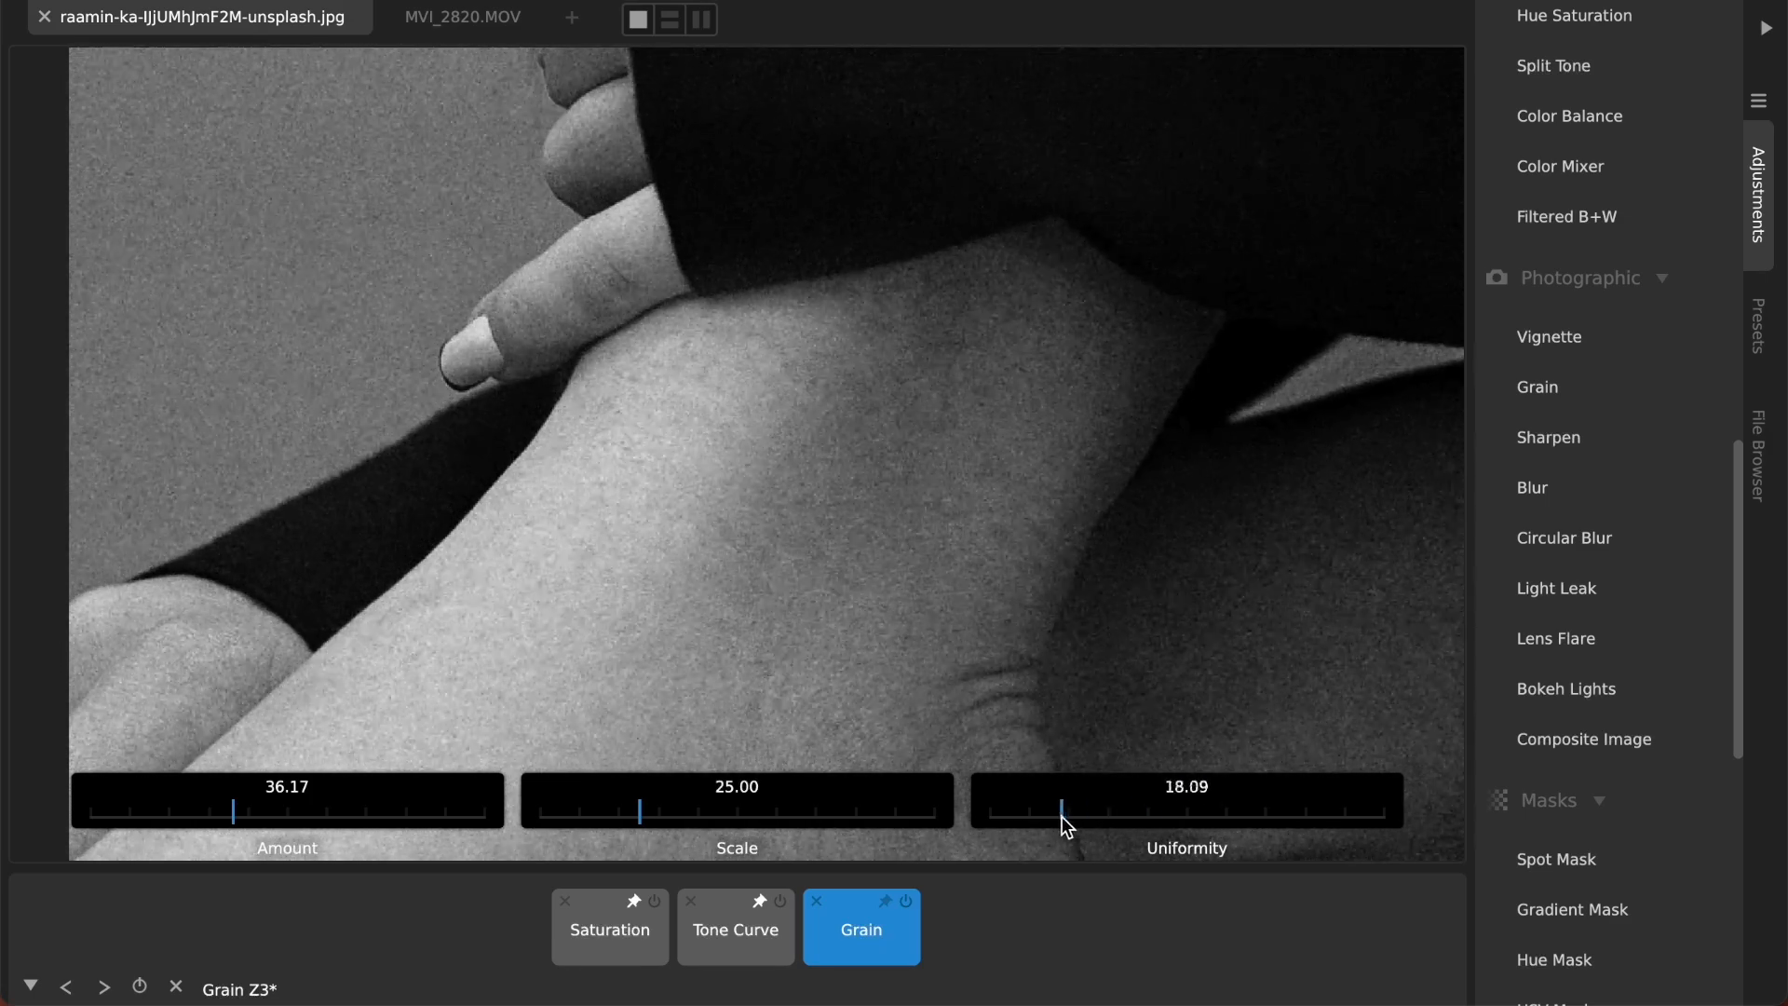
drag(1057, 812, 987, 812)
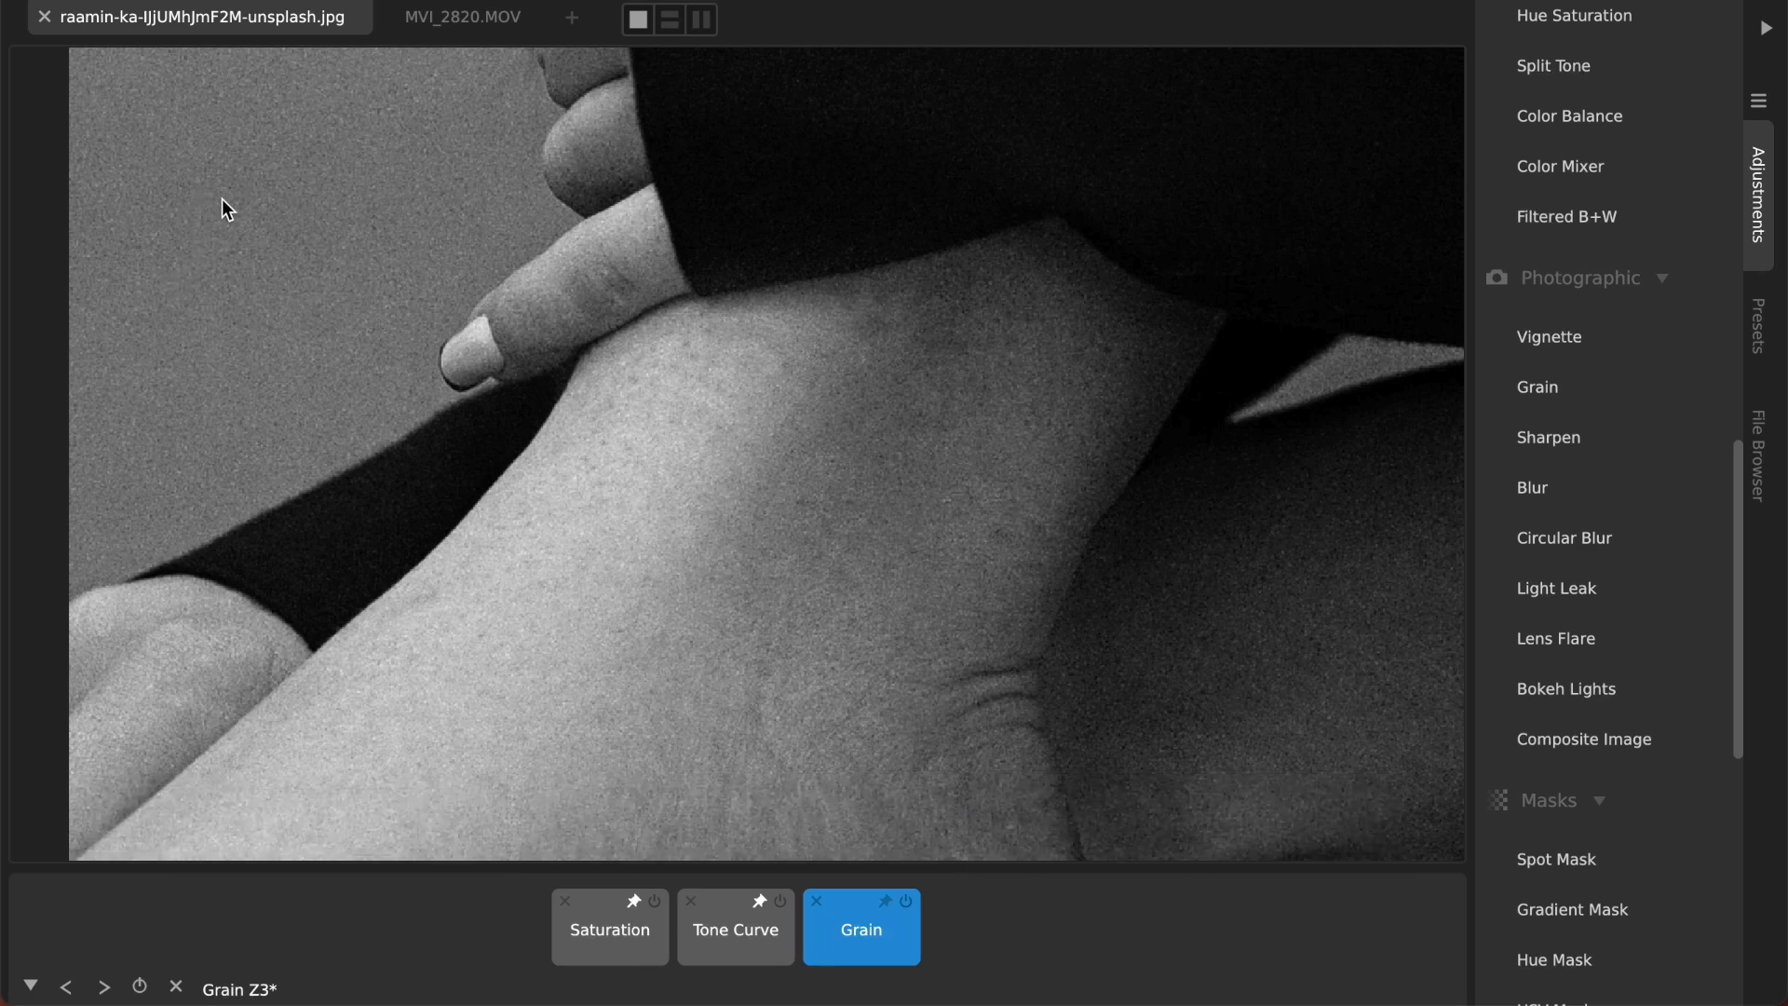
mouse_move(251, 249)
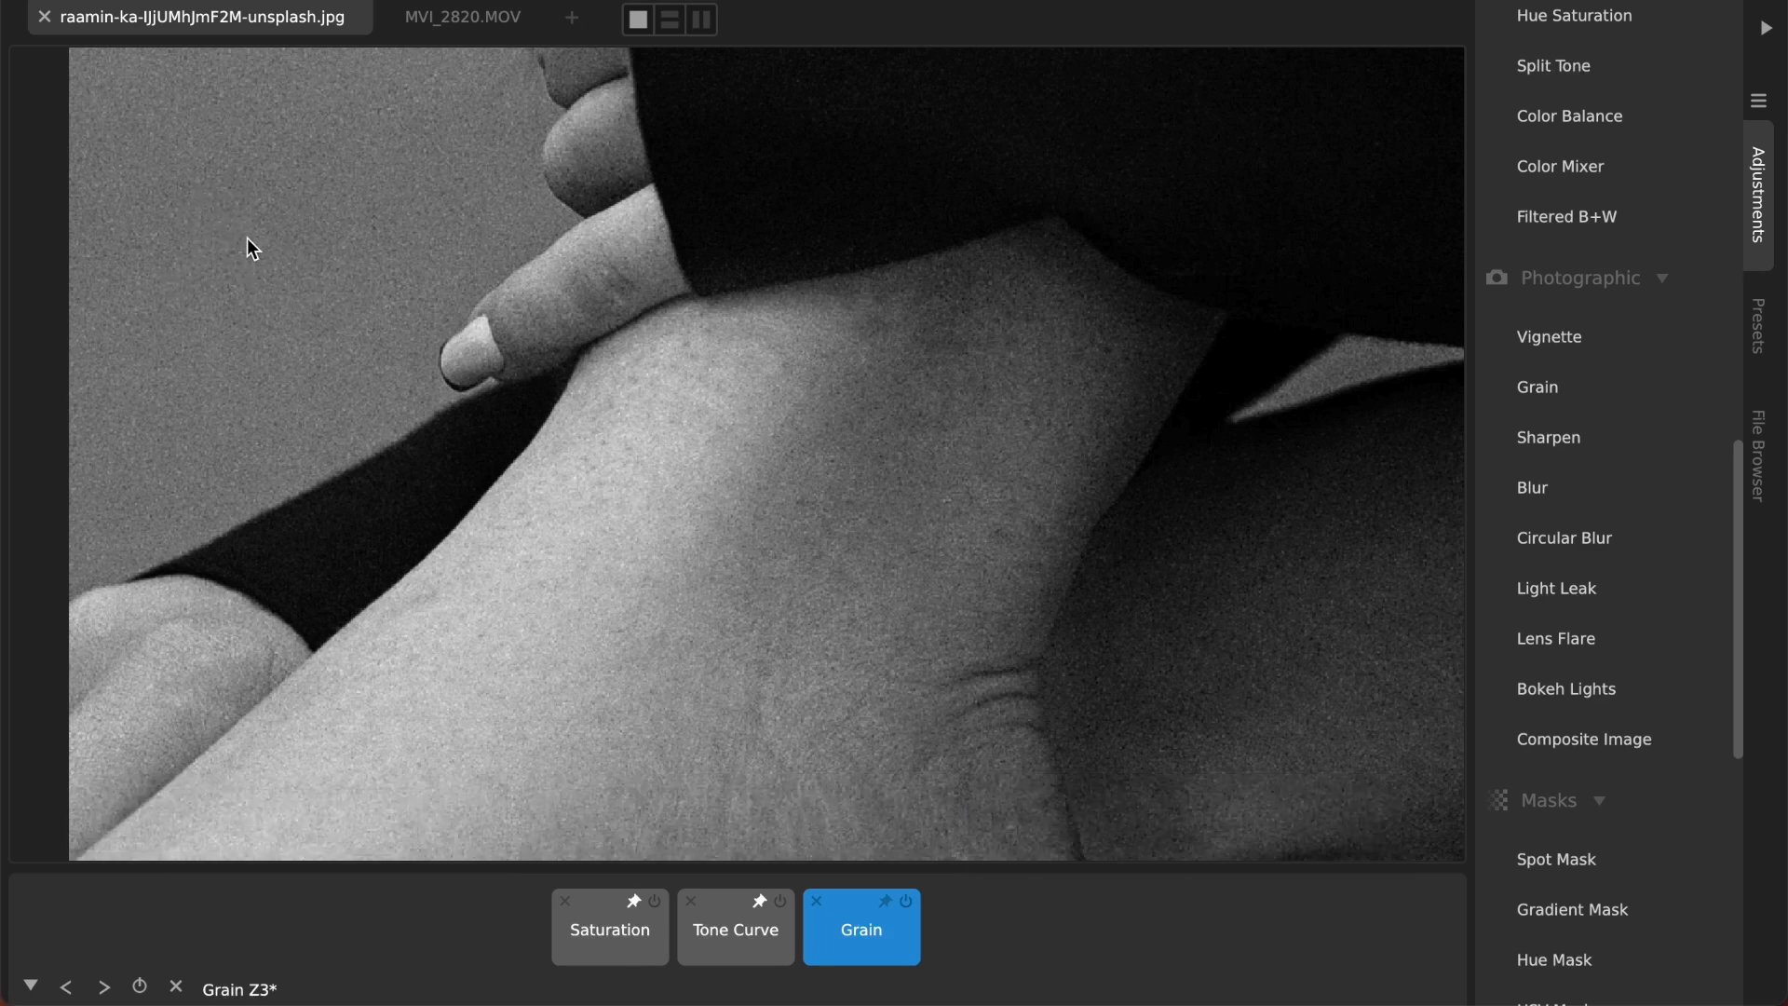
mouse_move(901, 705)
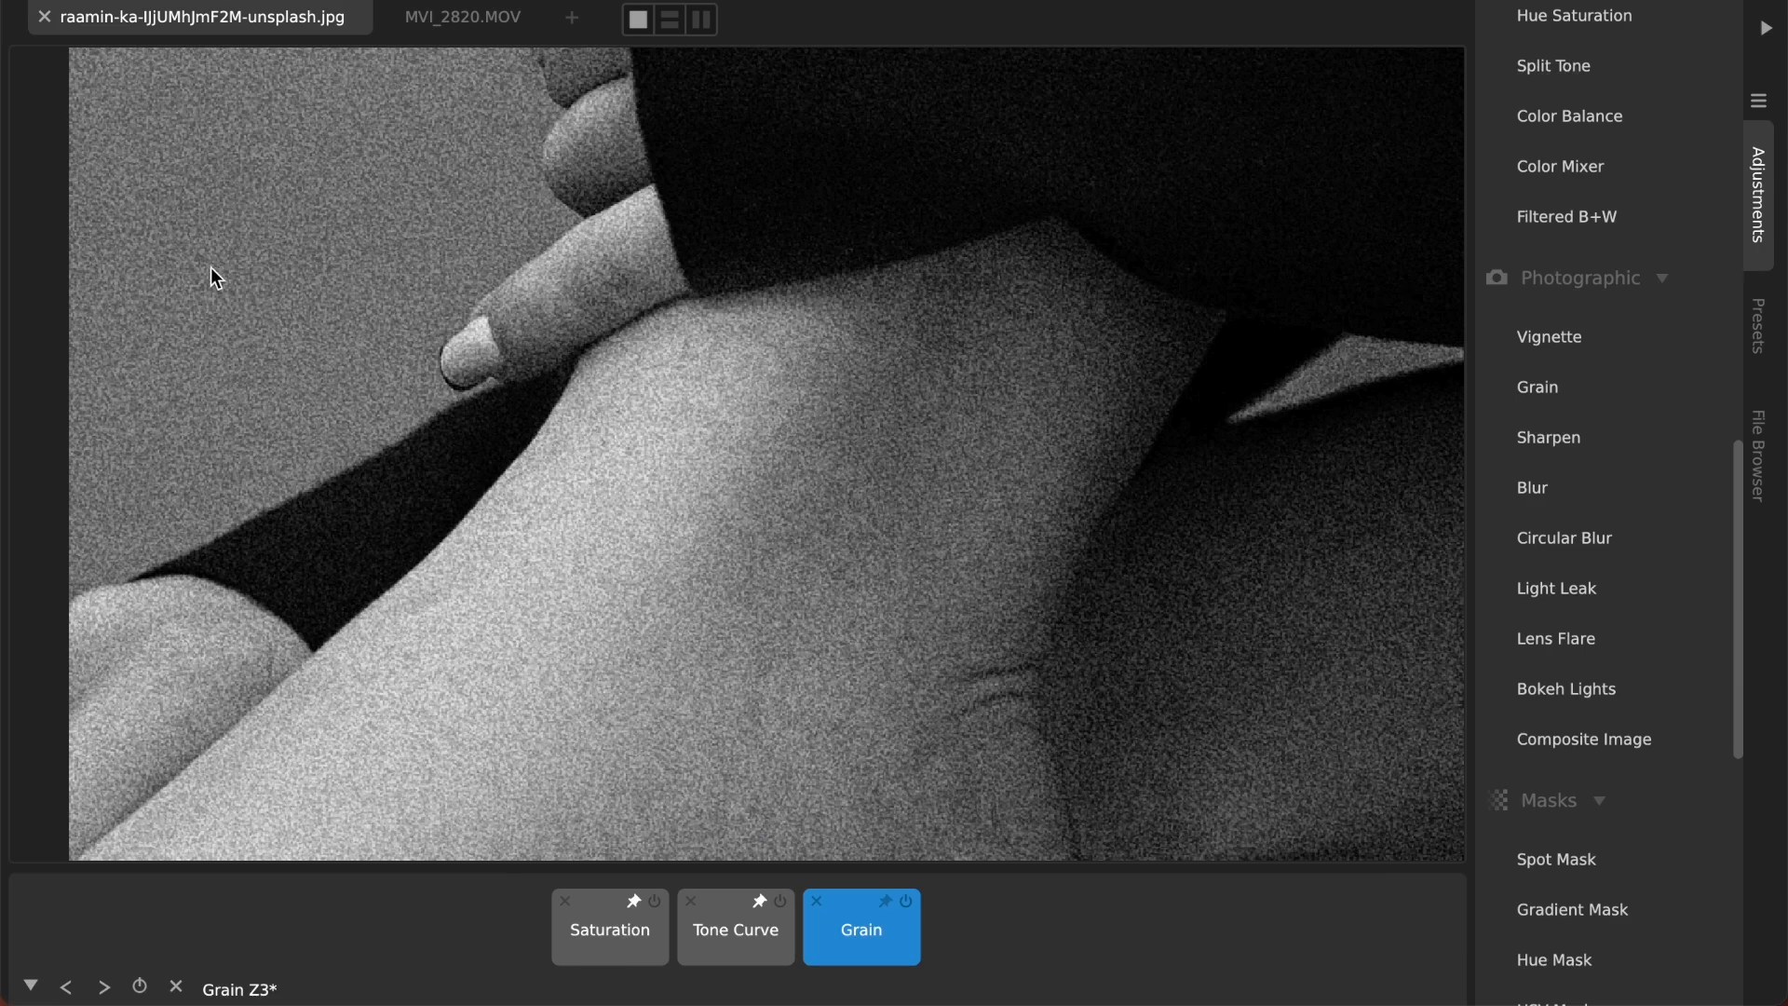
click(860, 929)
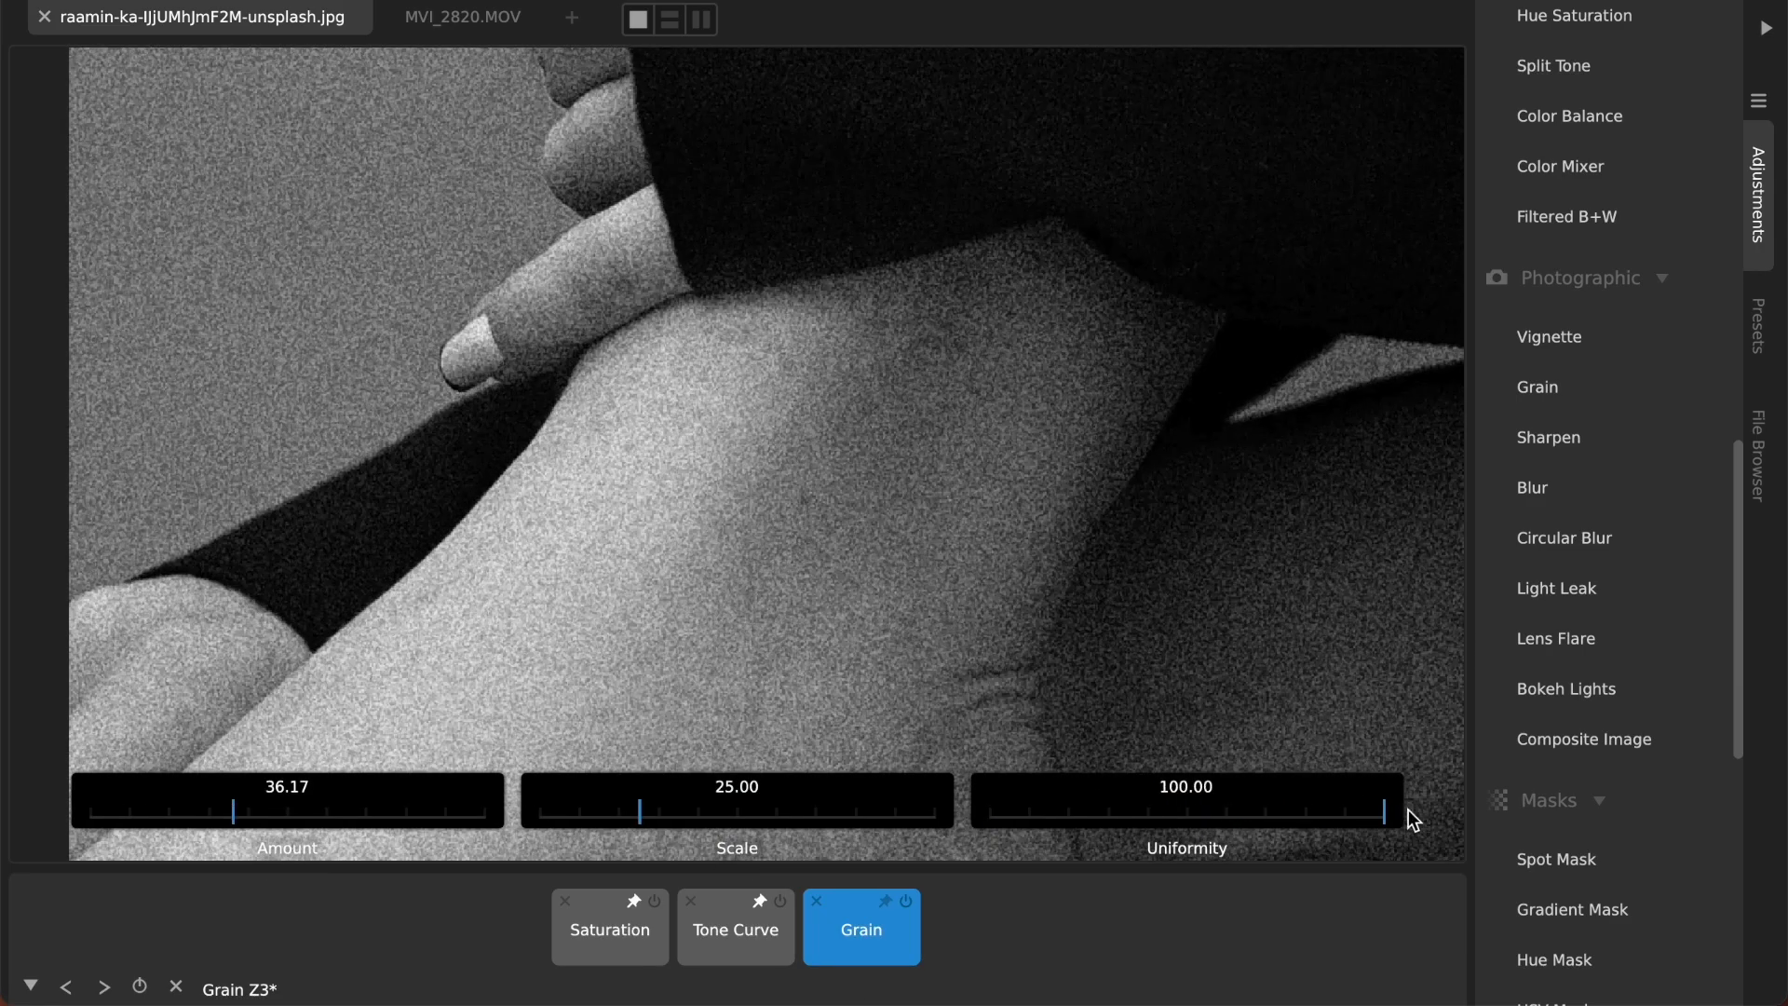
drag(1381, 812, 1026, 799)
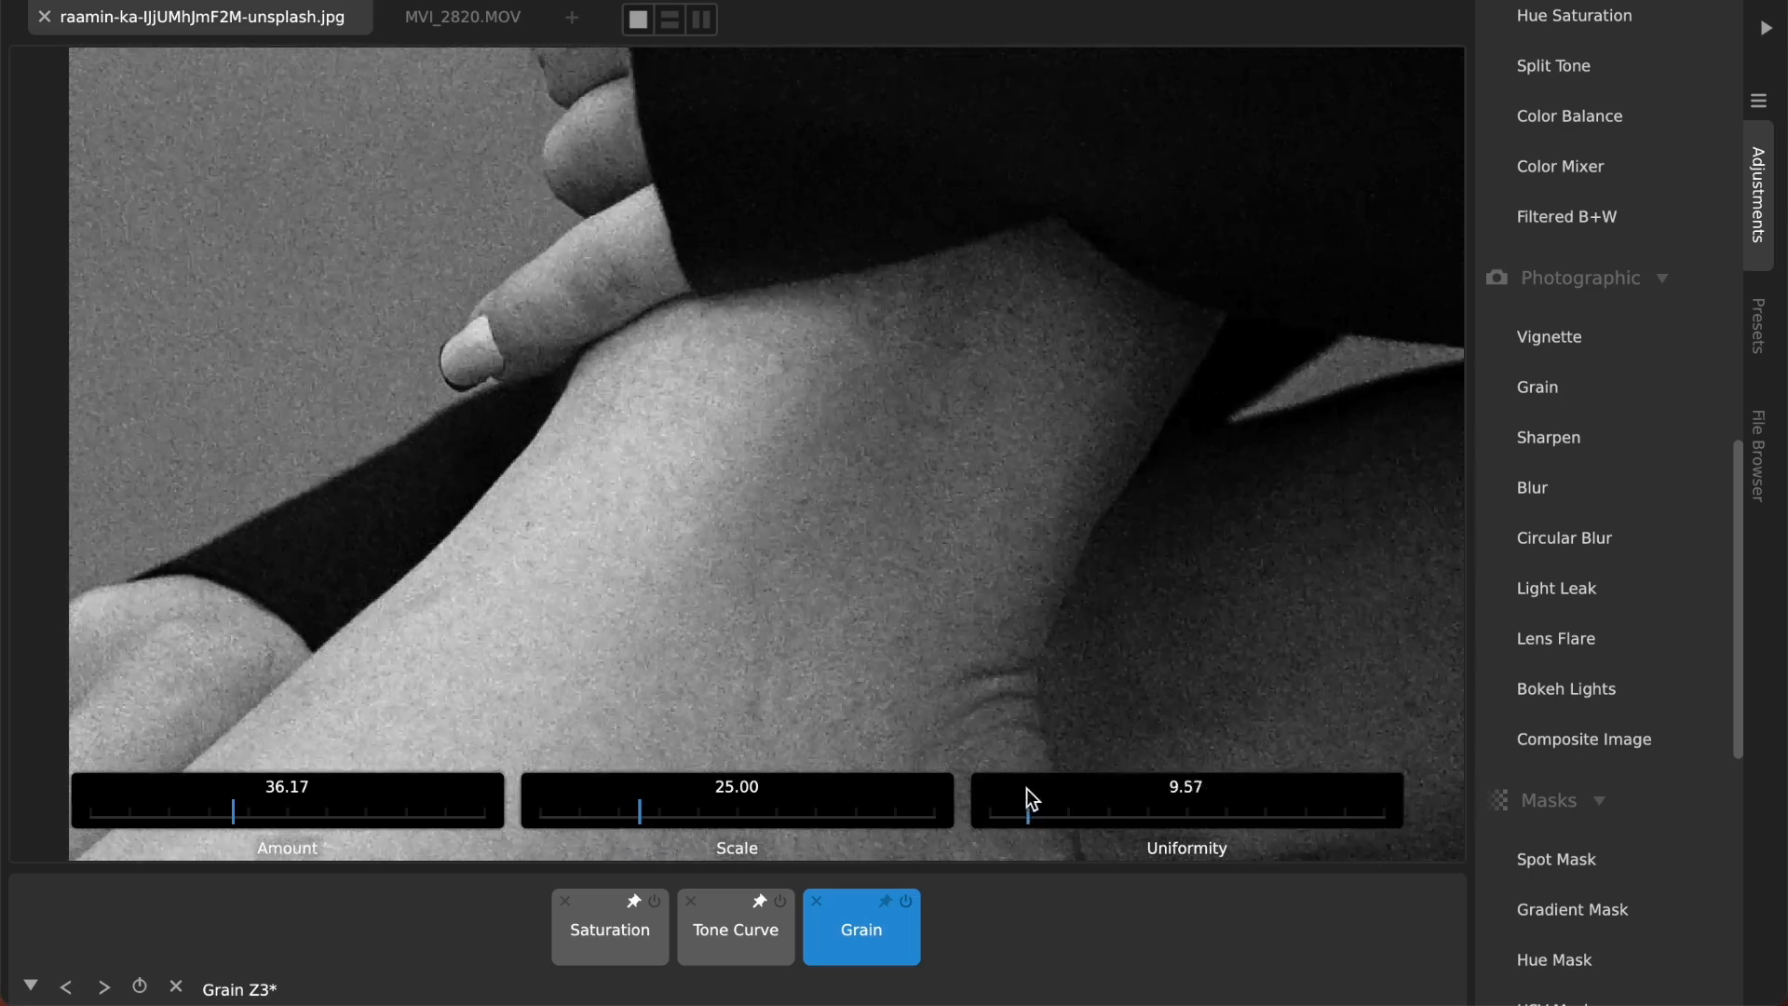
drag(1032, 812, 1230, 812)
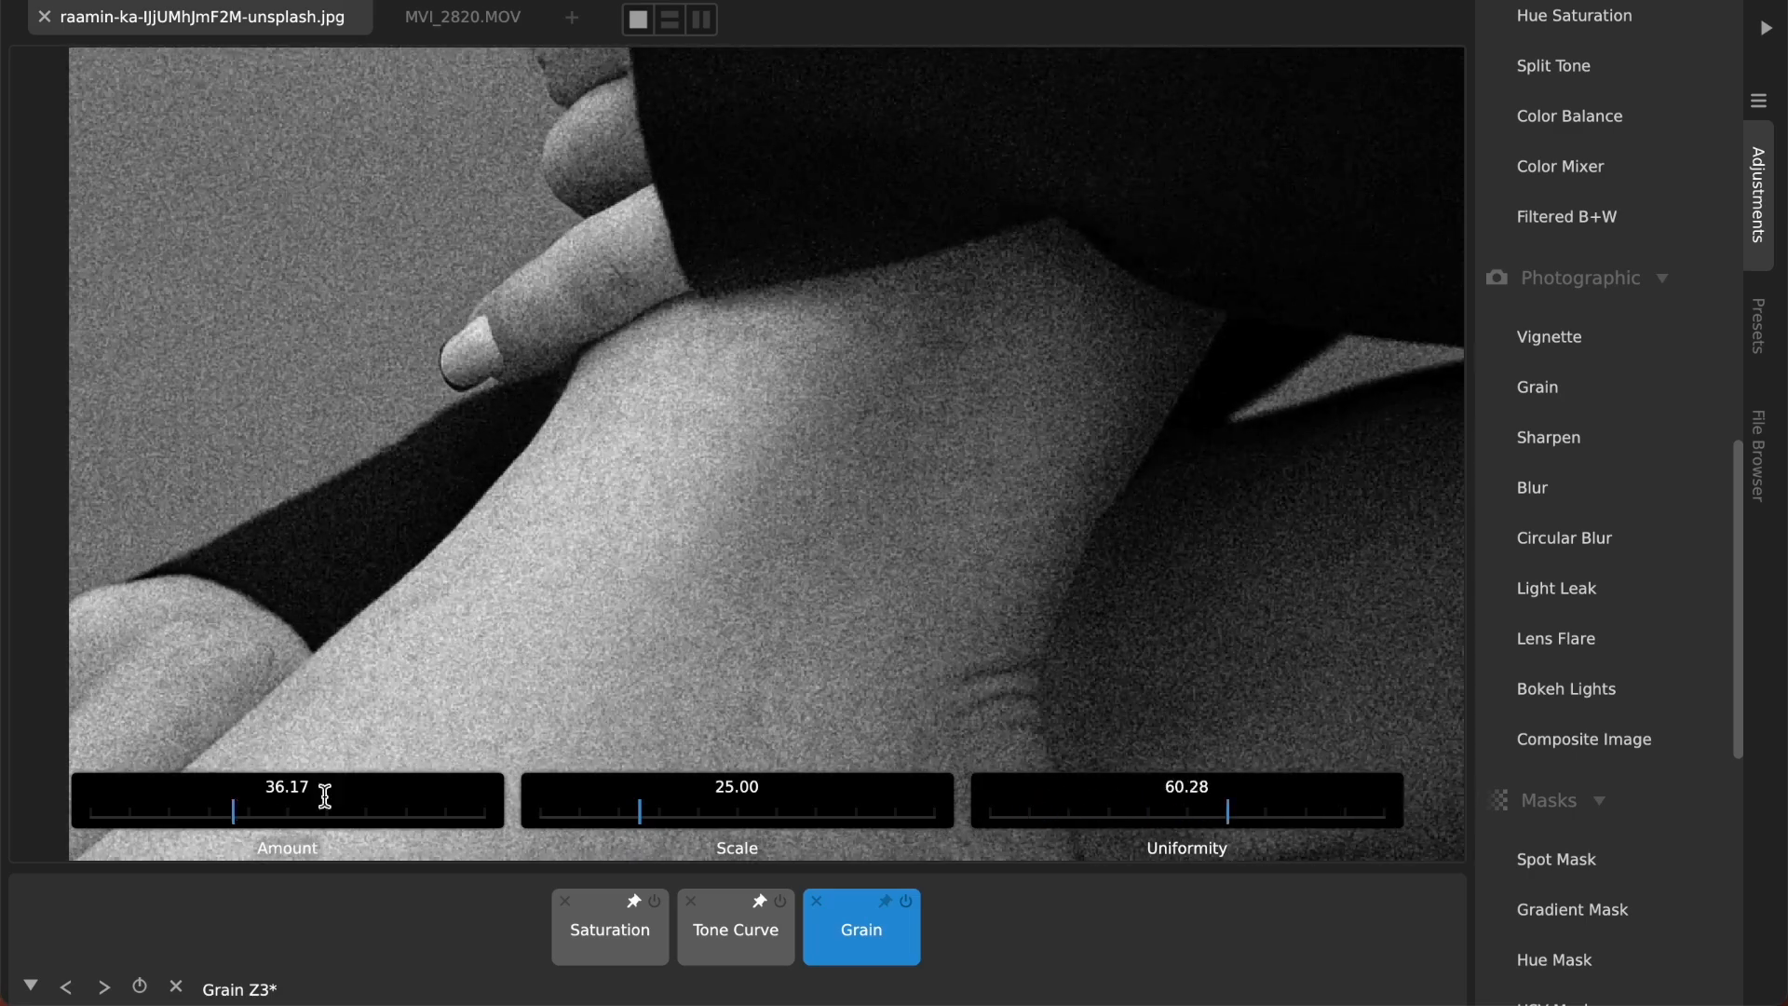
Step: Reduce the grain Scale to about 19, keeping Amount near 36
drag(642, 813, 875, 812)
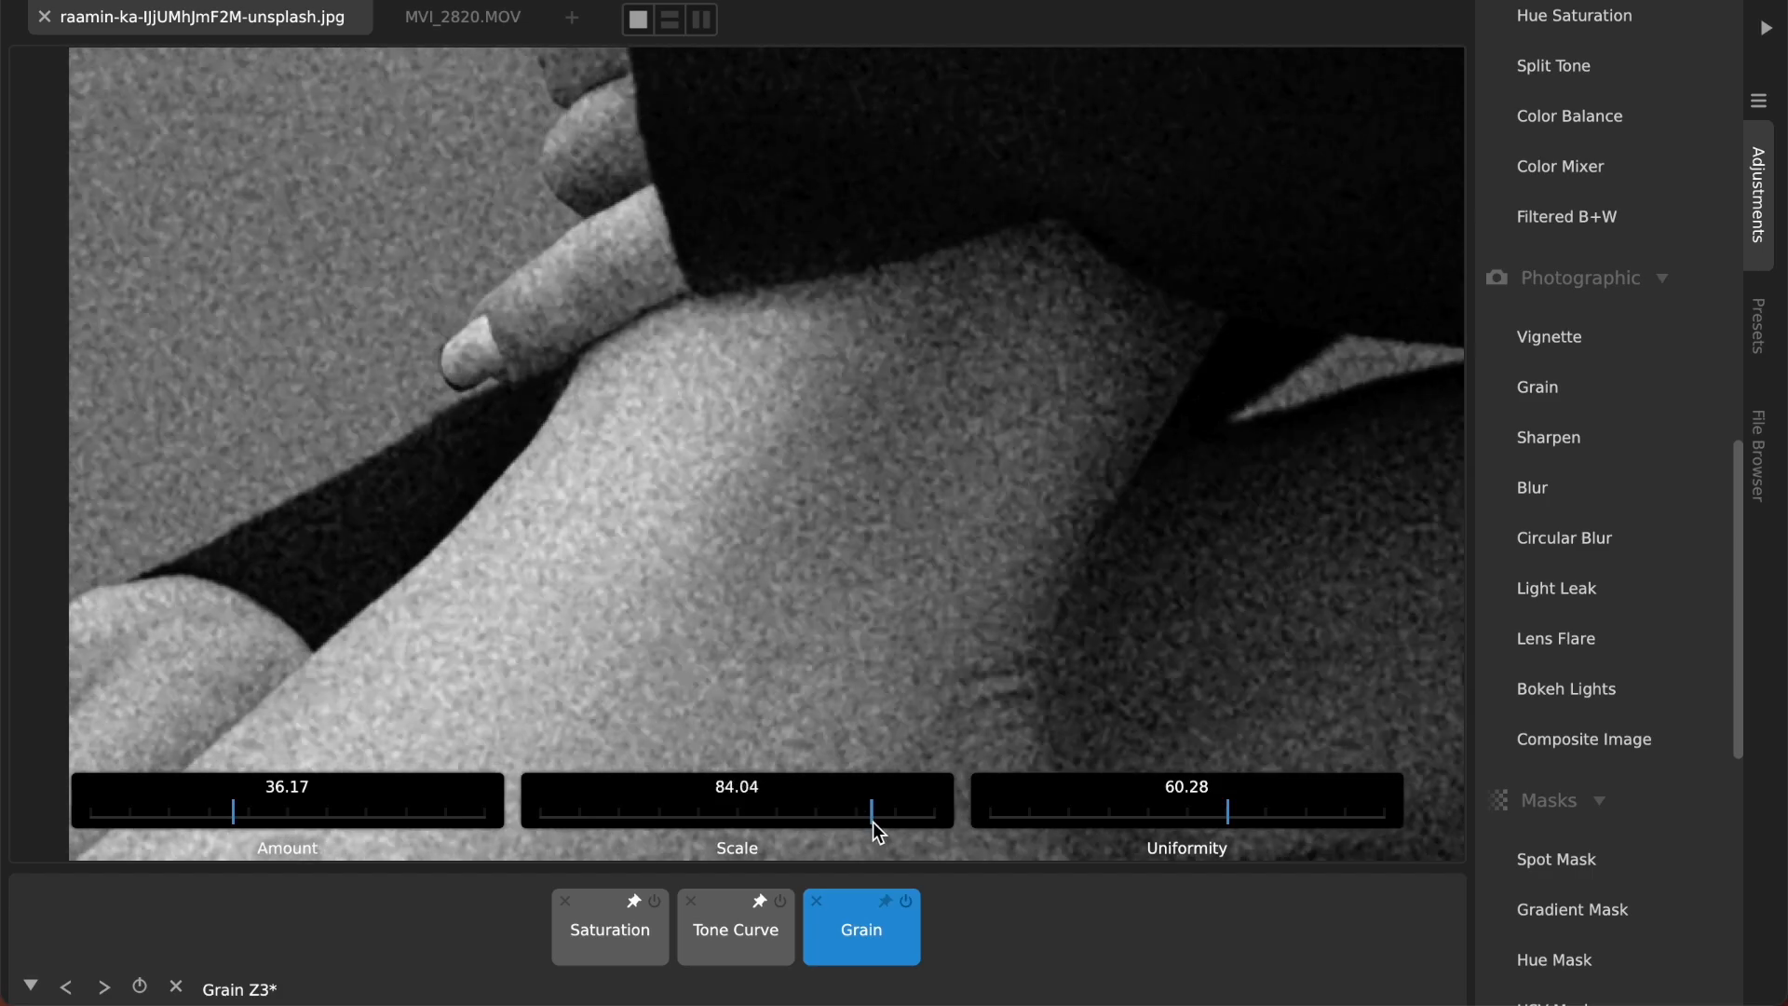
drag(873, 809, 692, 809)
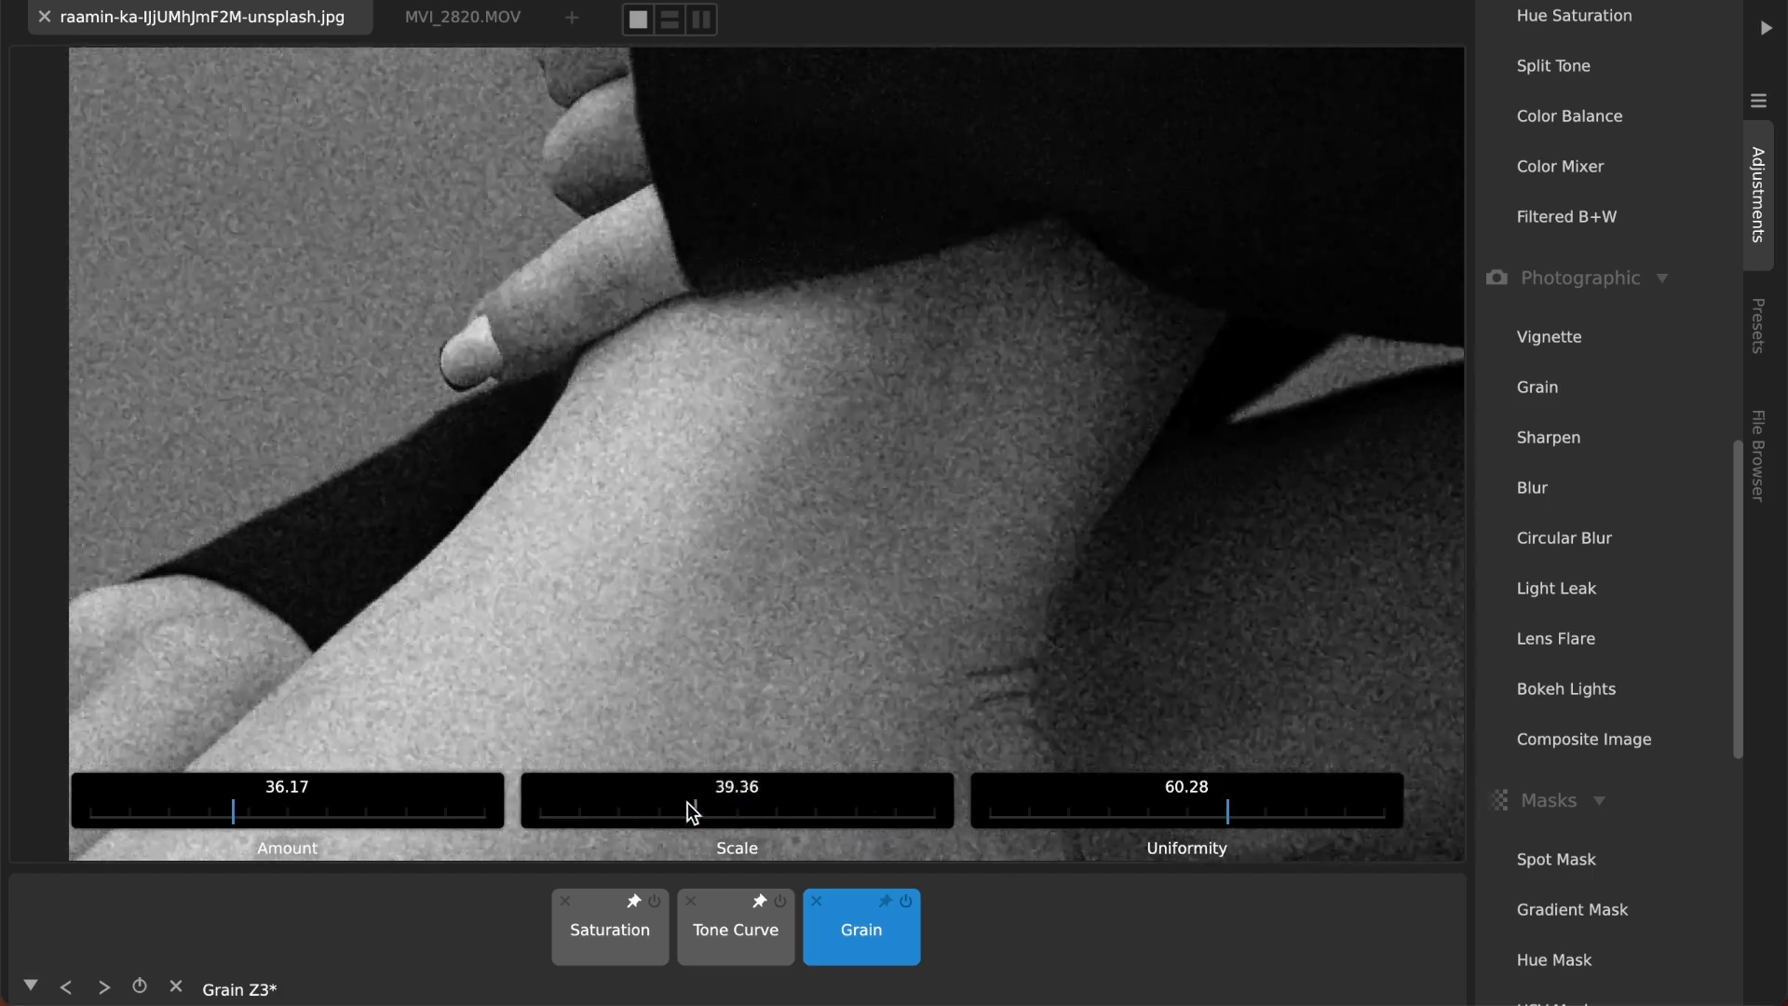
drag(687, 814, 650, 814)
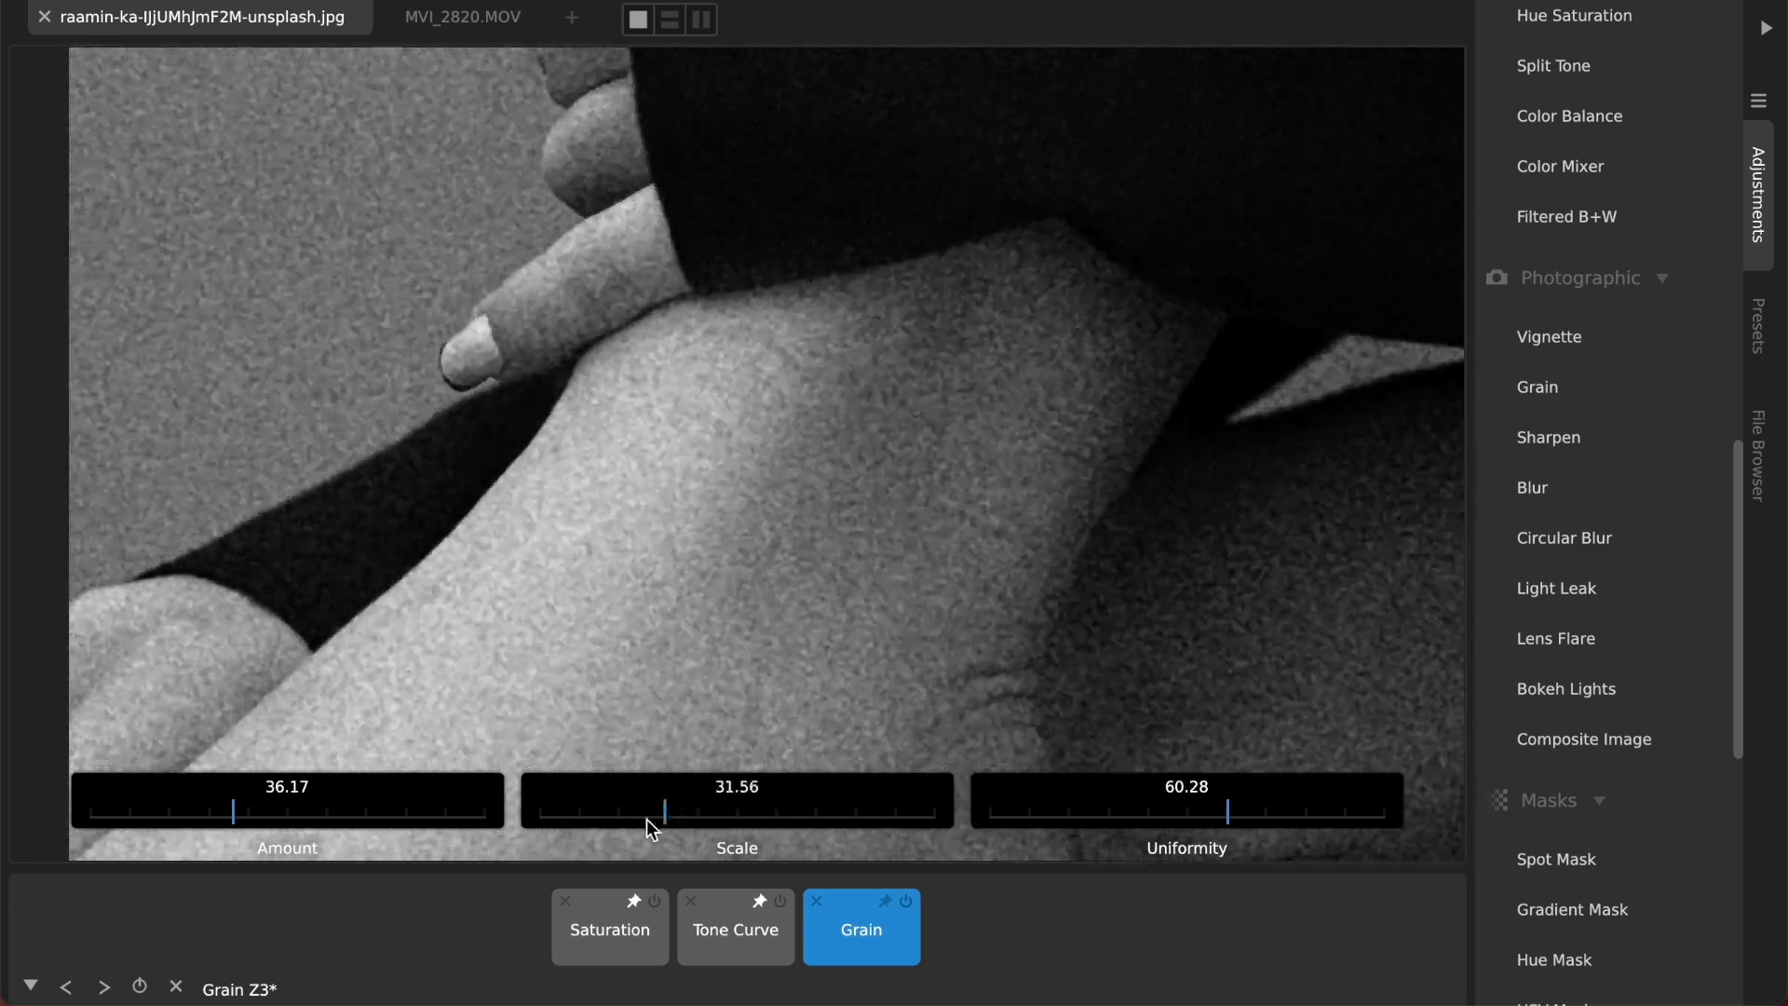
drag(717, 817, 640, 817)
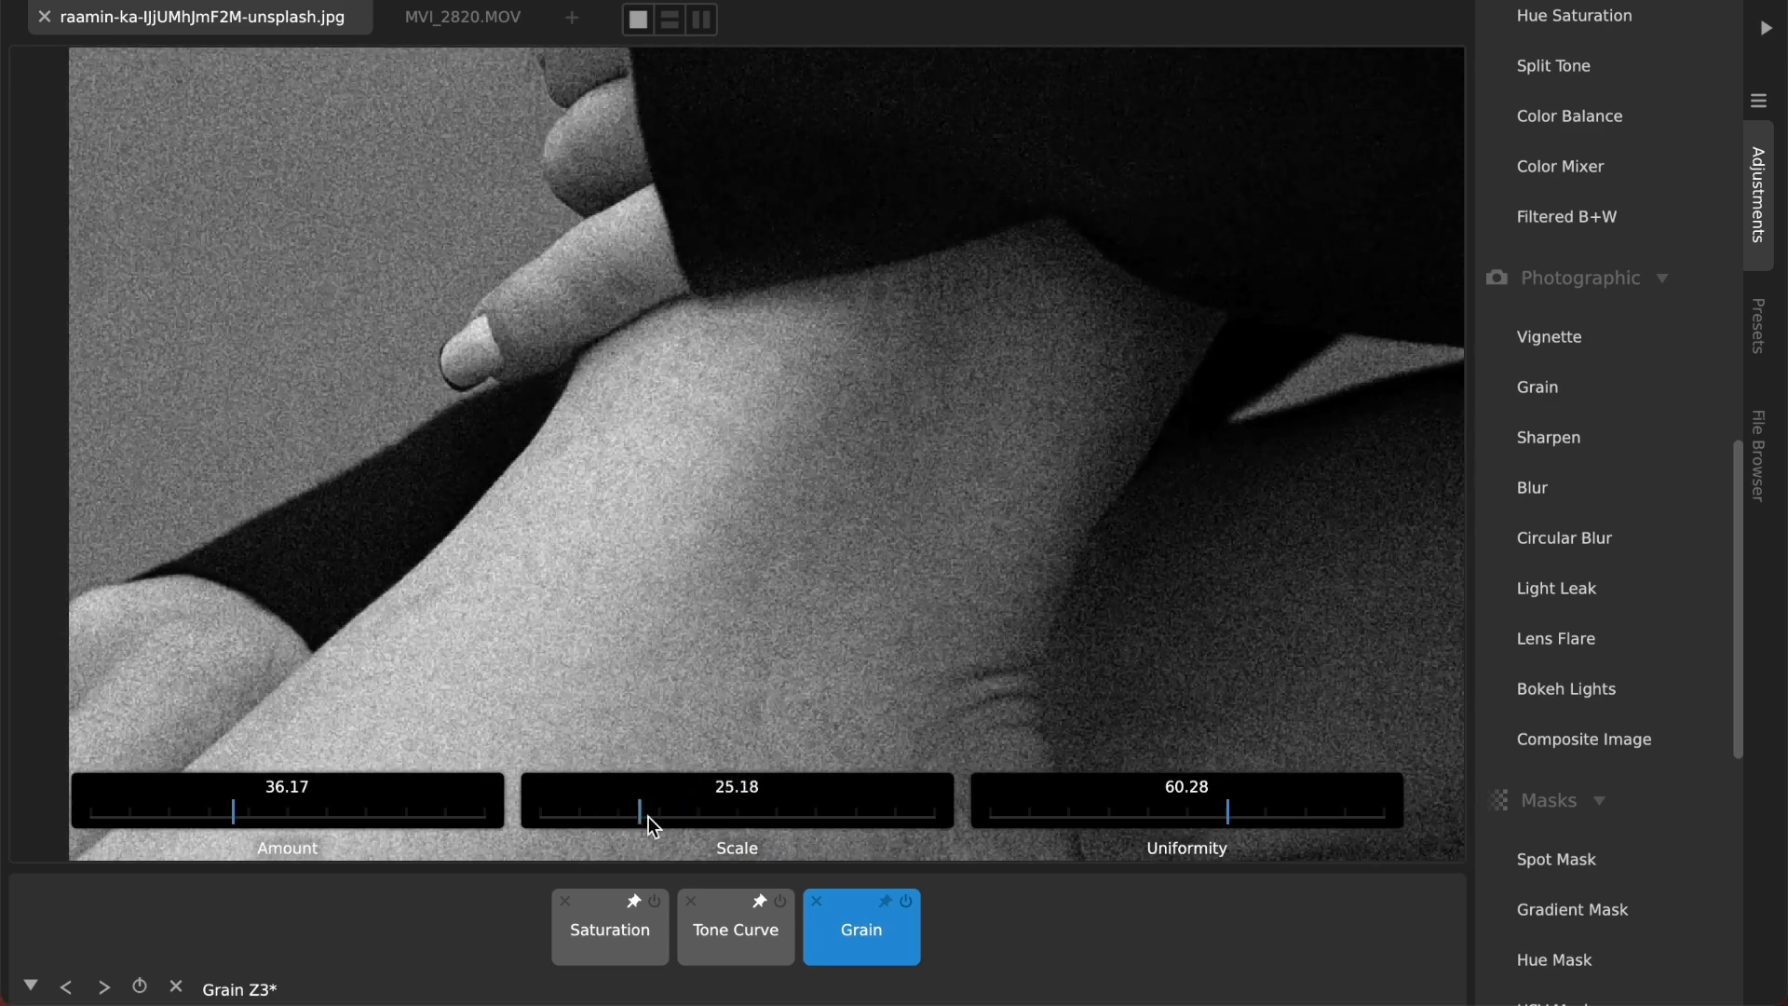
drag(650, 809, 620, 810)
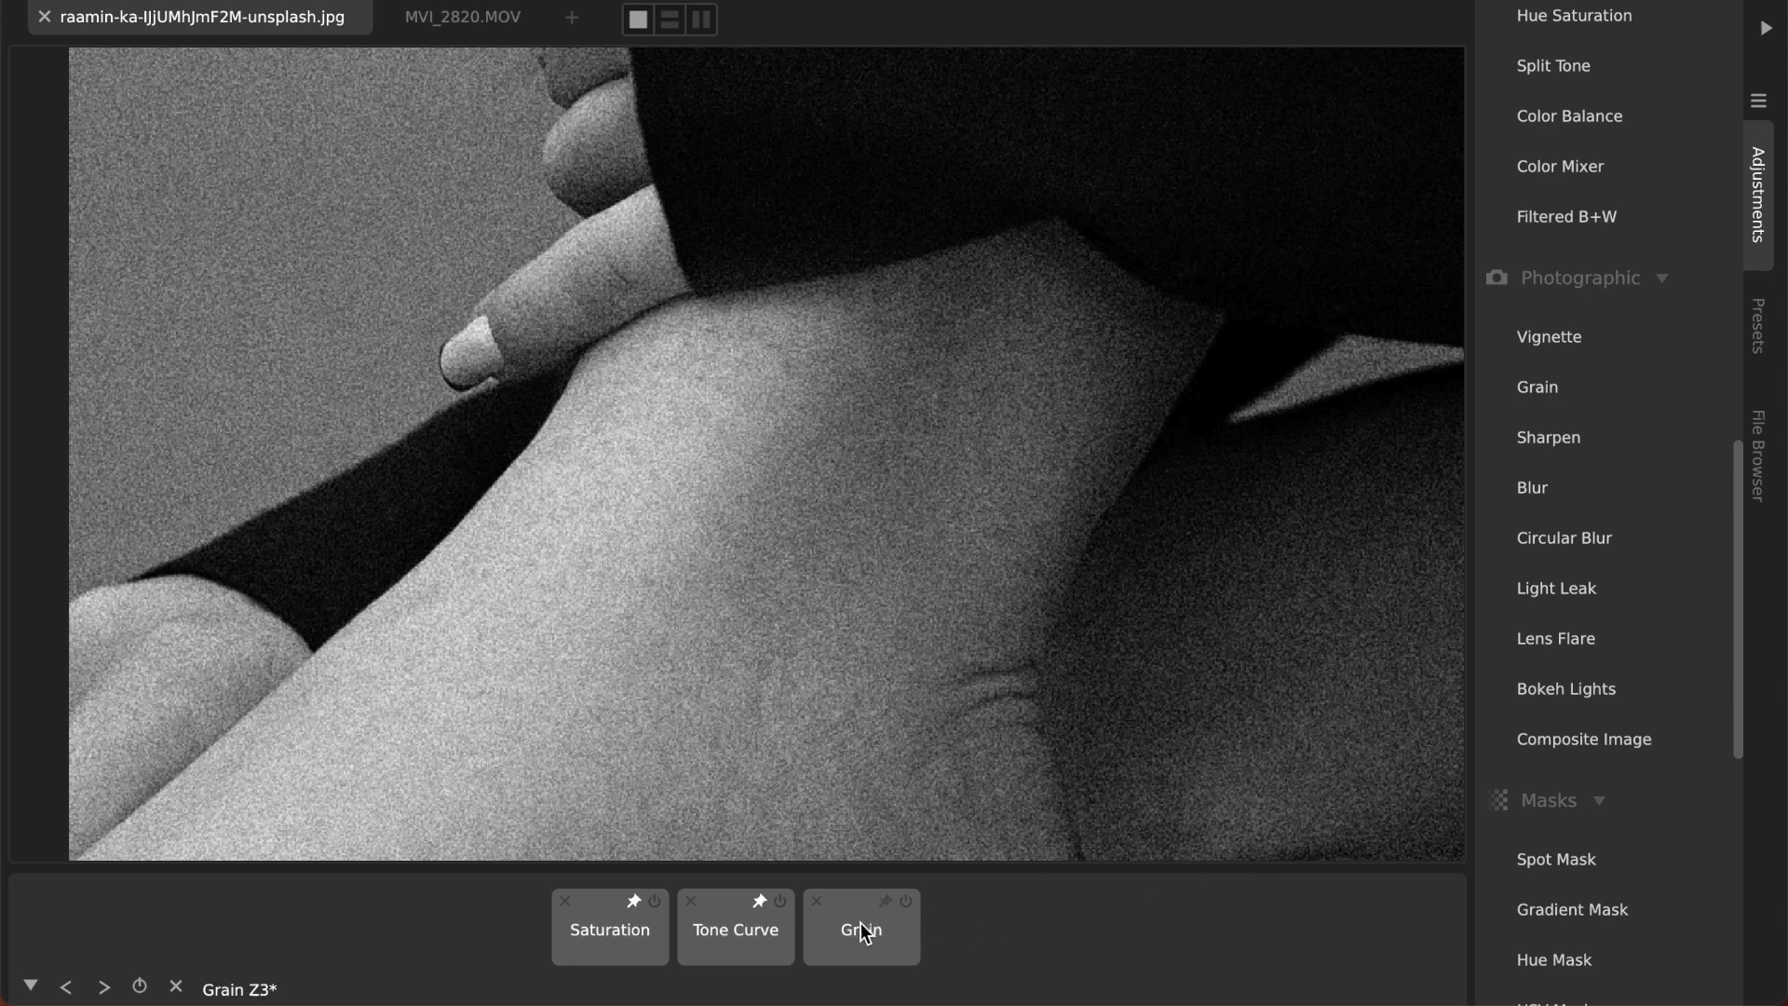
click(861, 929)
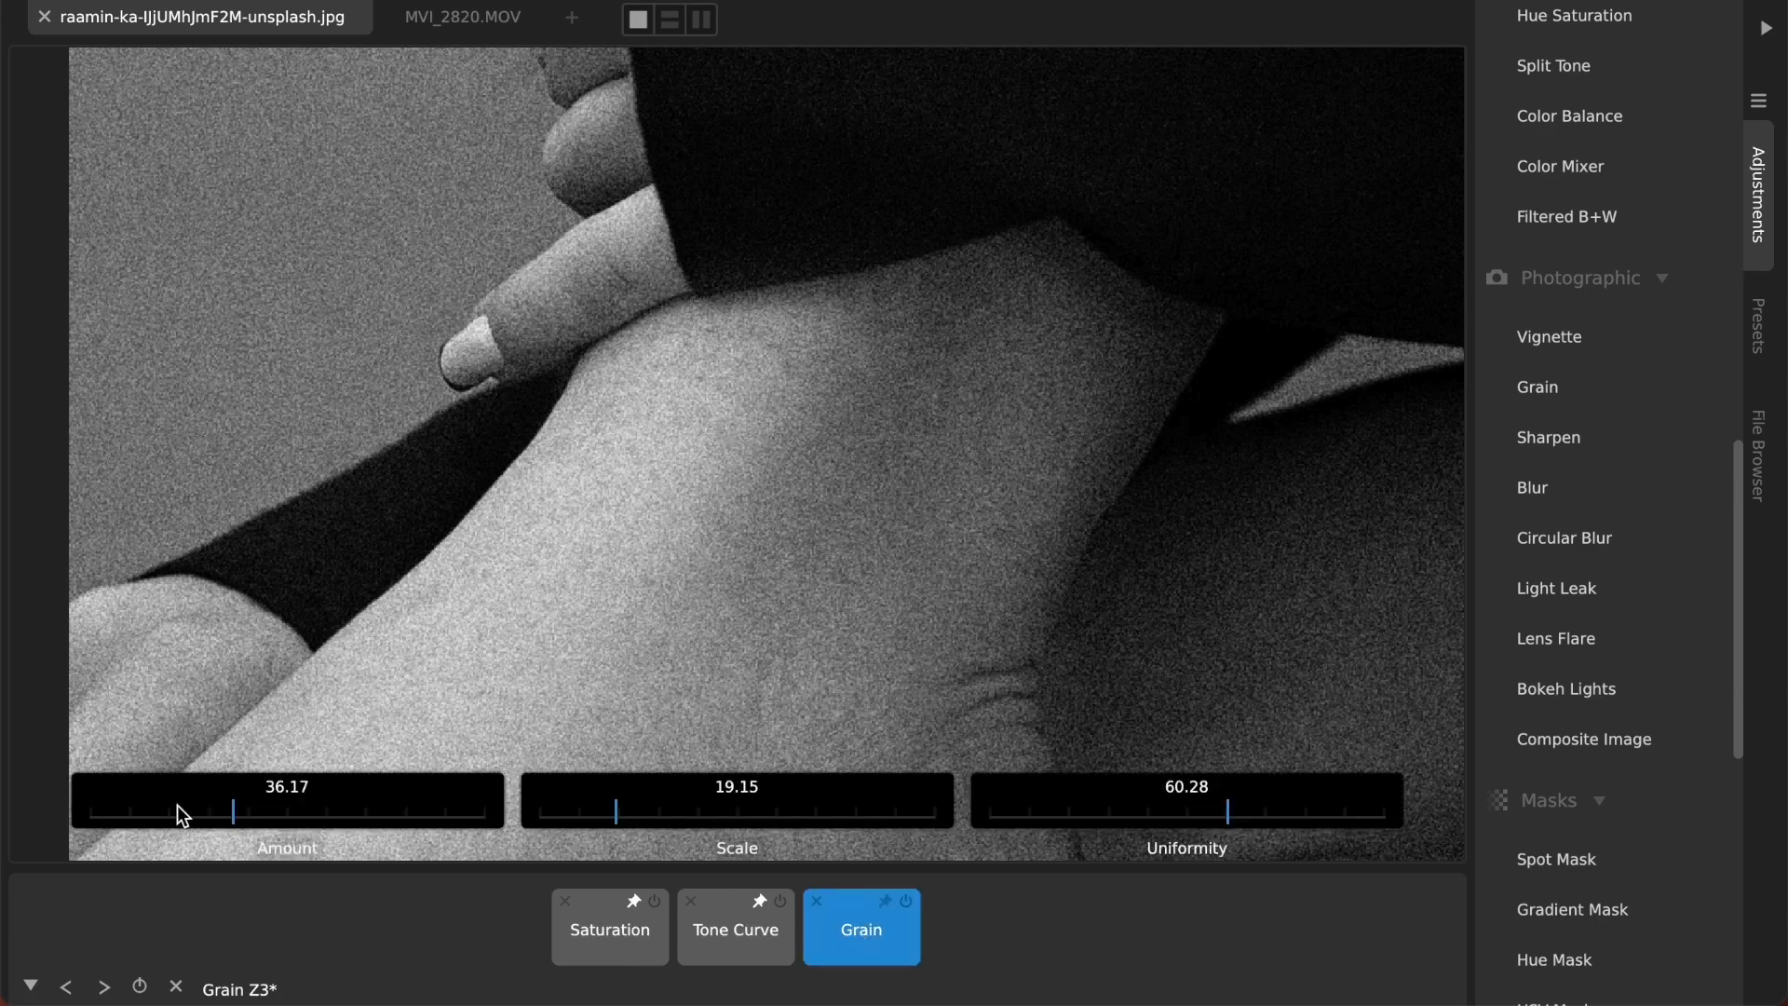
drag(232, 811, 211, 812)
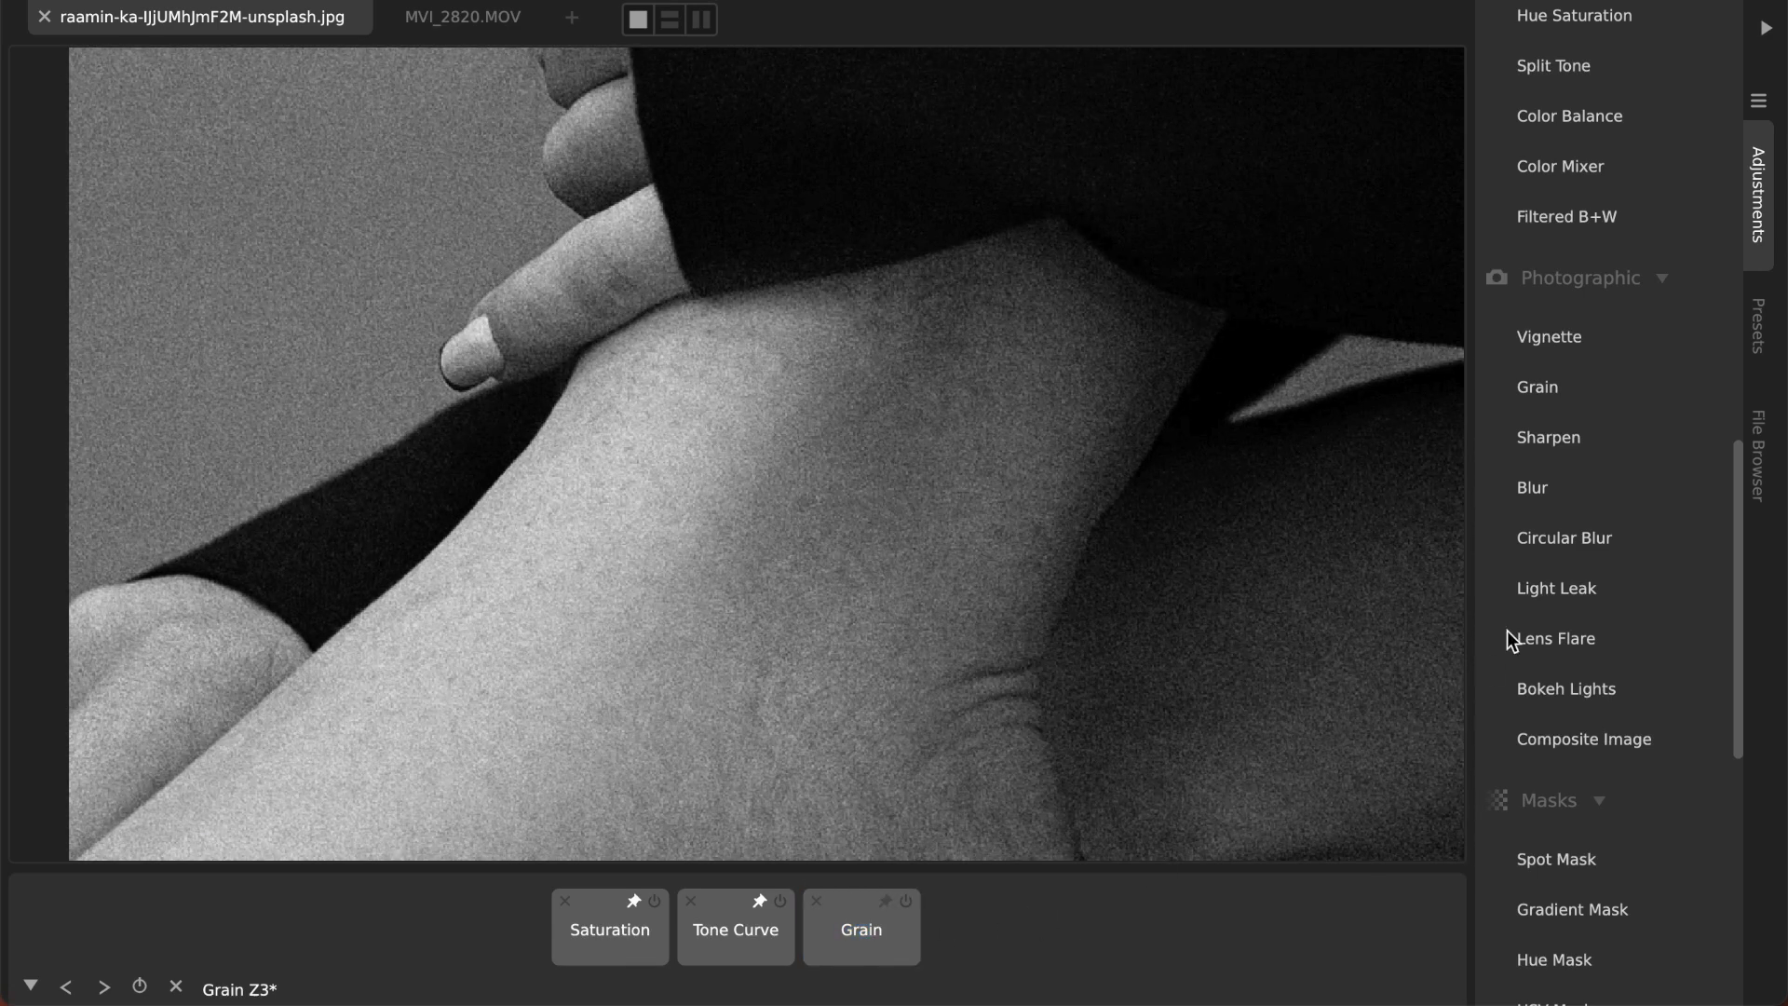
Step: Add a second Grain layer with Scale 8.51 and Amount 58.87
click(1537, 388)
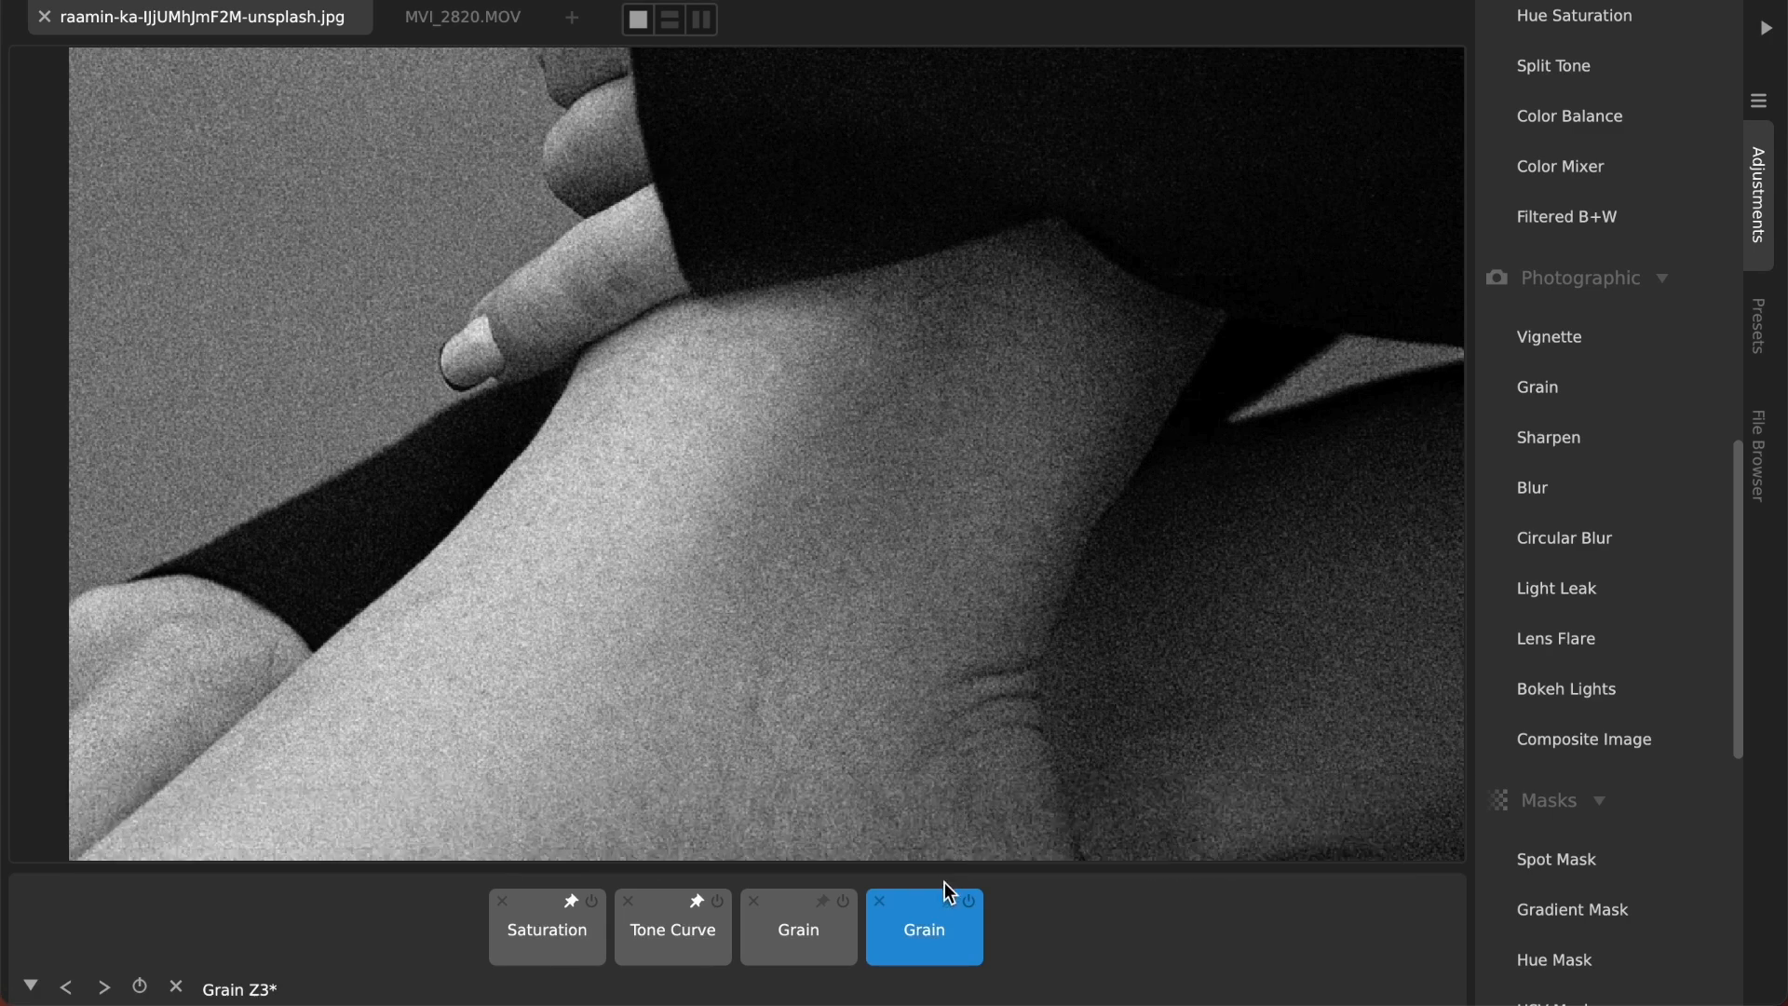
click(924, 930)
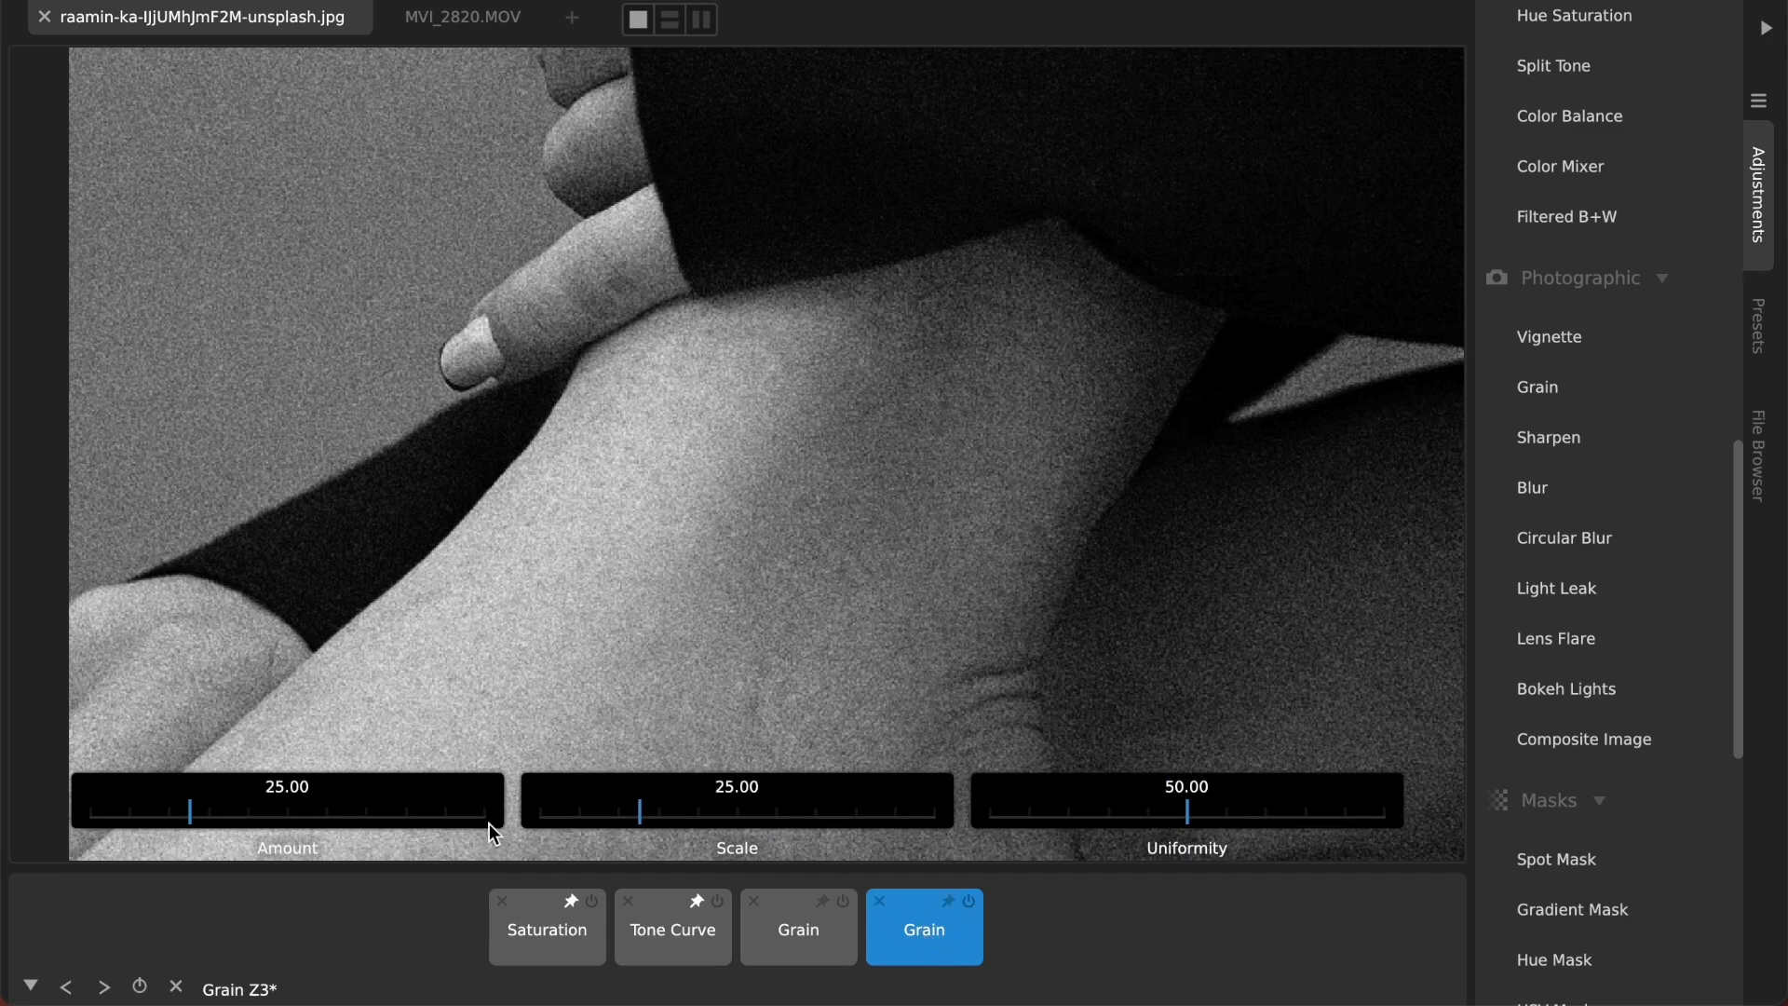
drag(640, 813, 574, 813)
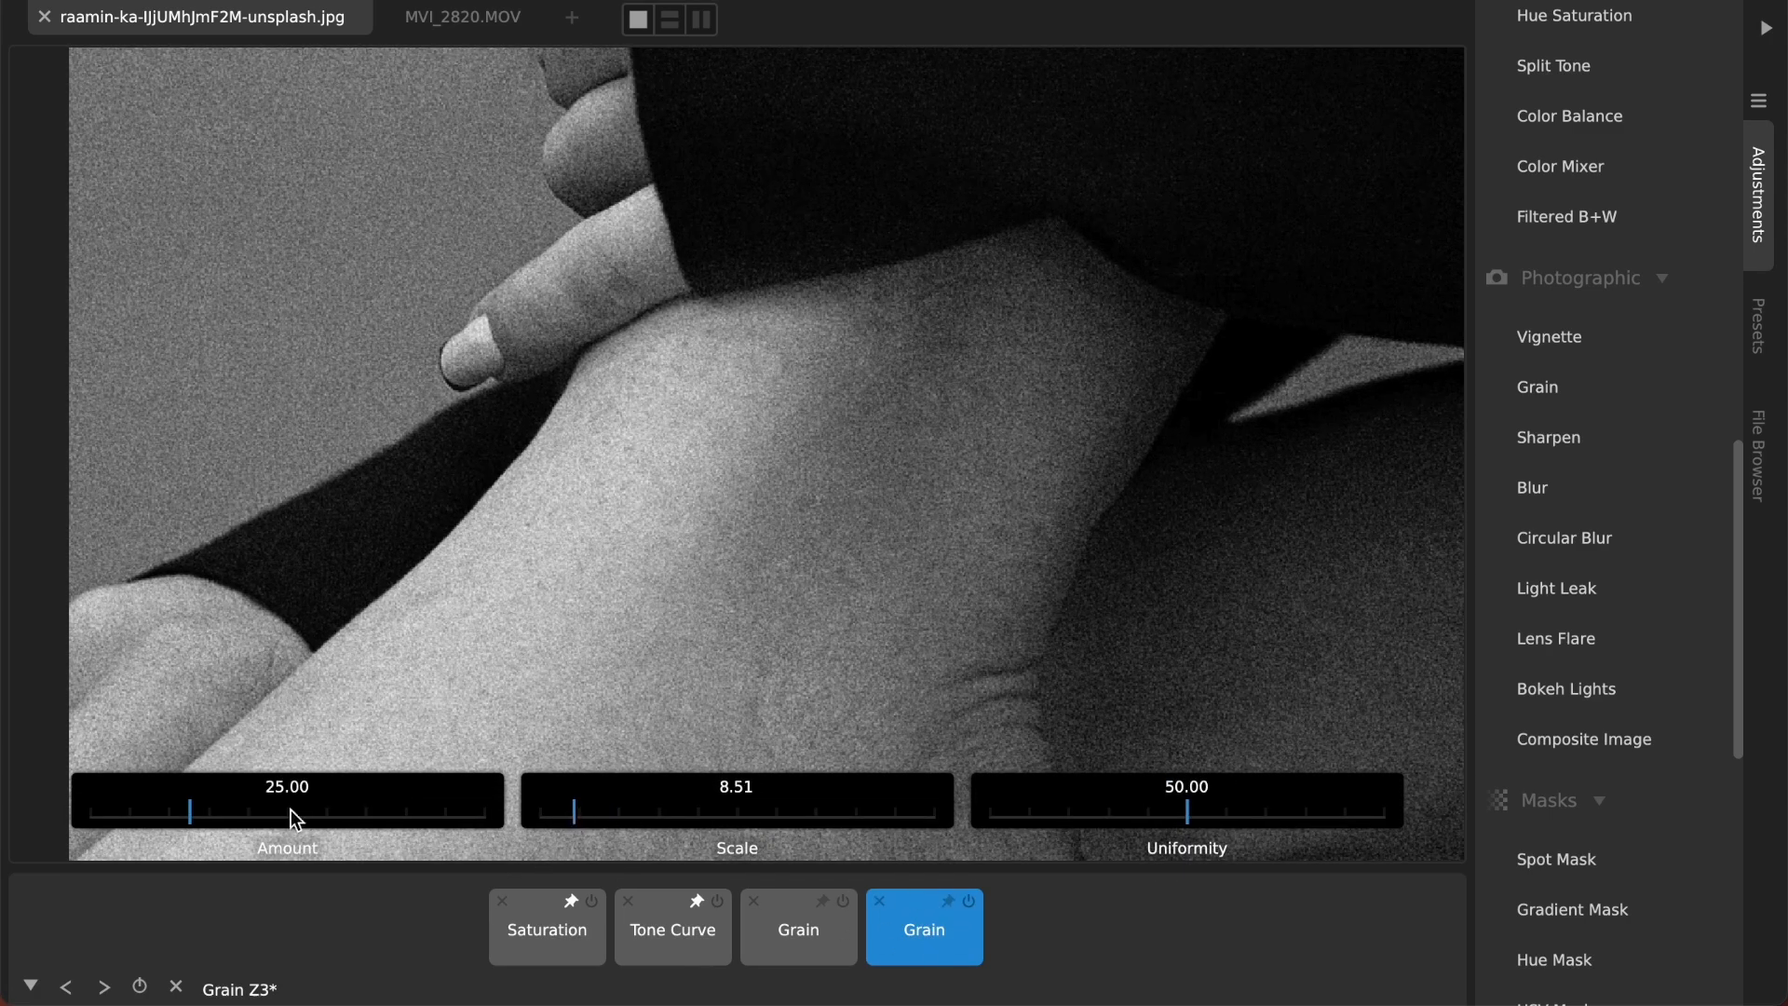
drag(190, 812, 321, 813)
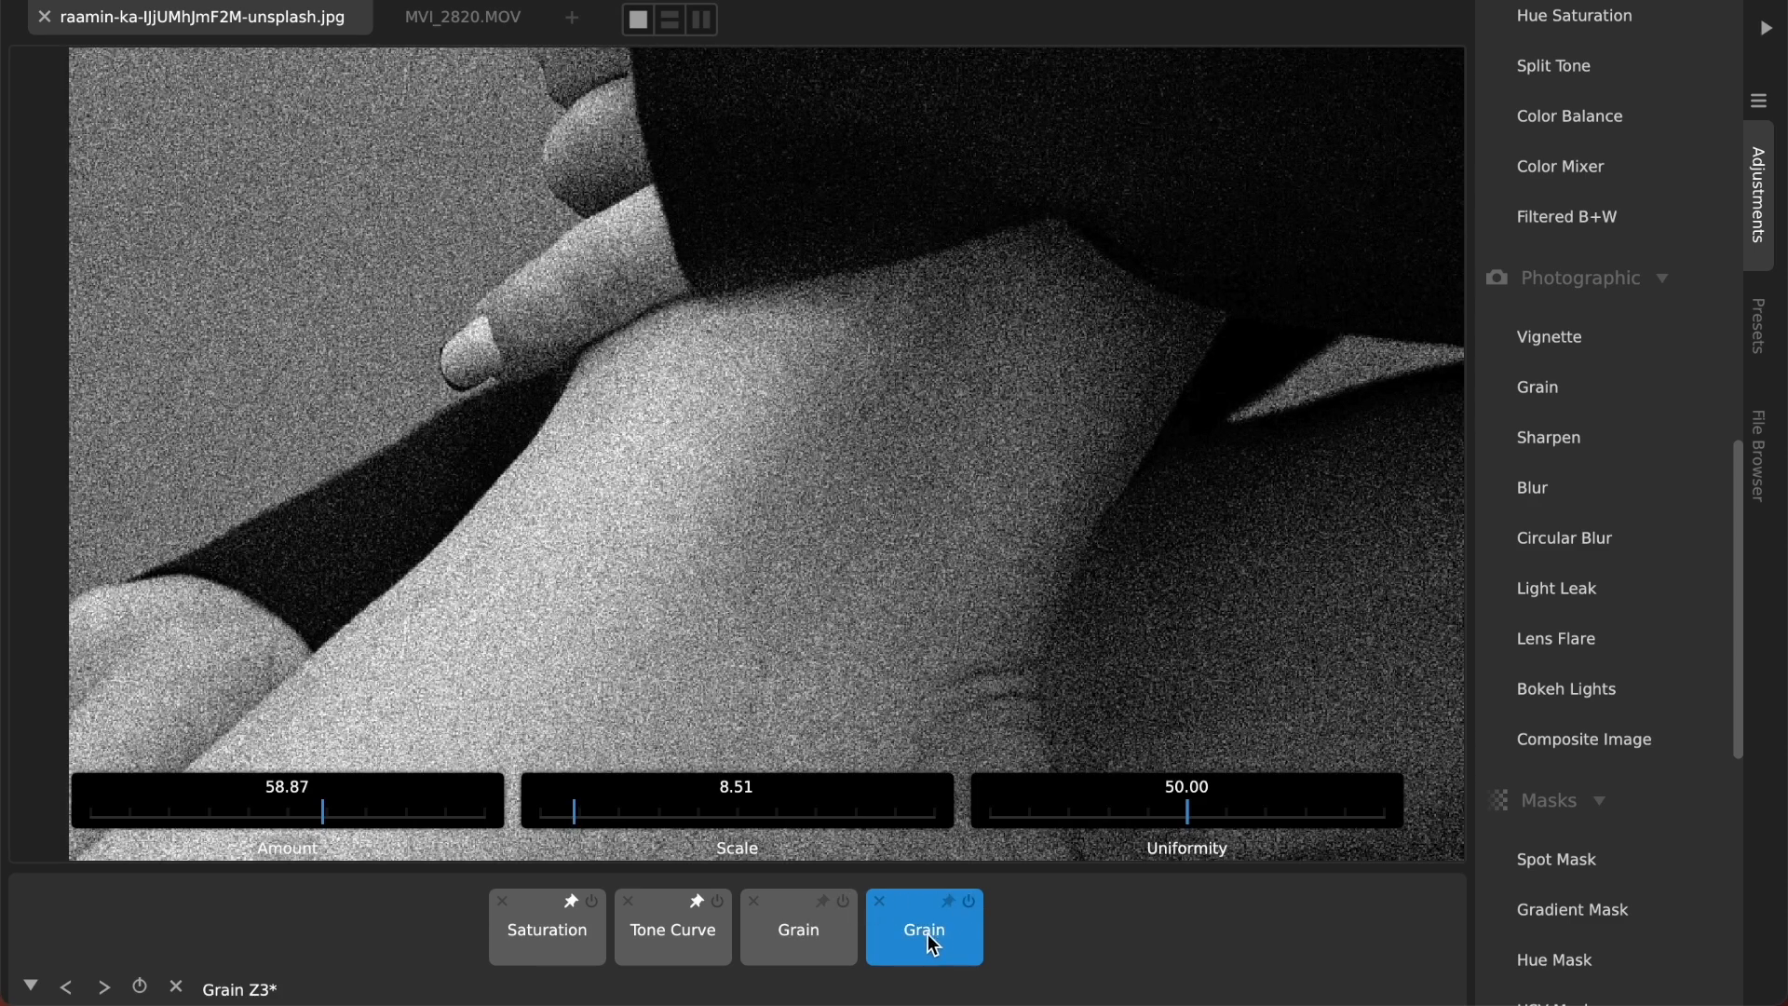
Step: Adjust and then remove the first grain layer
click(798, 930)
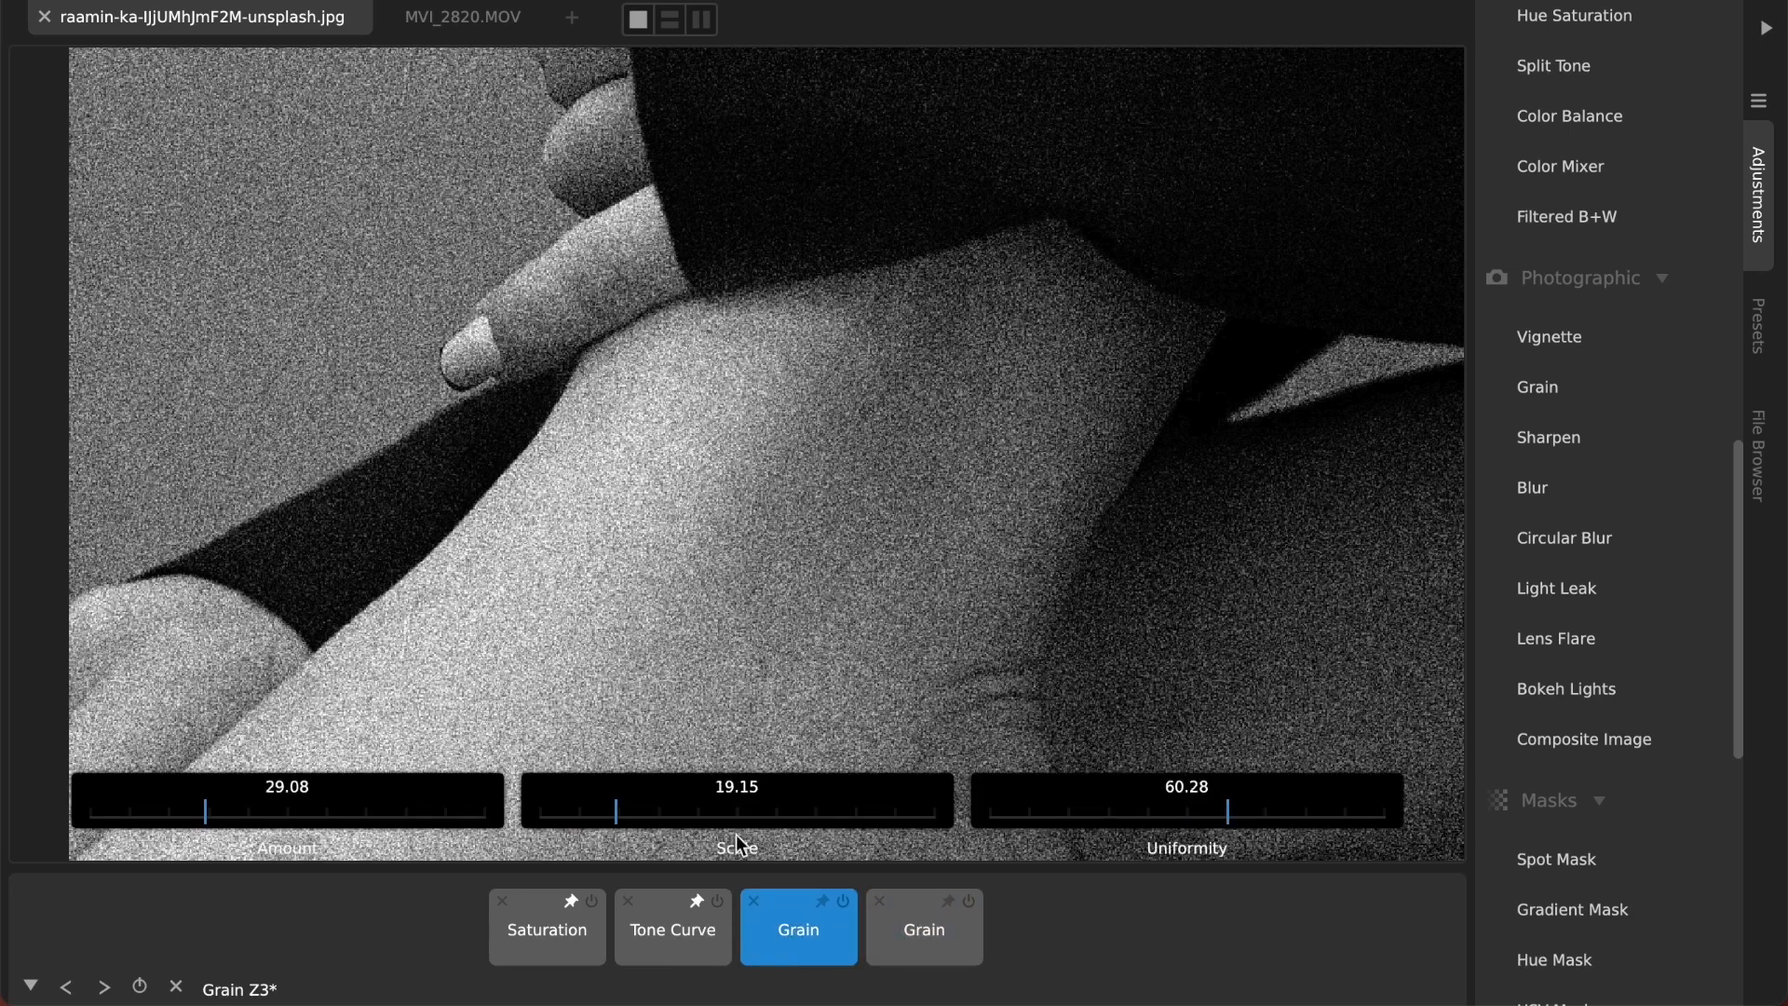
drag(621, 812, 692, 811)
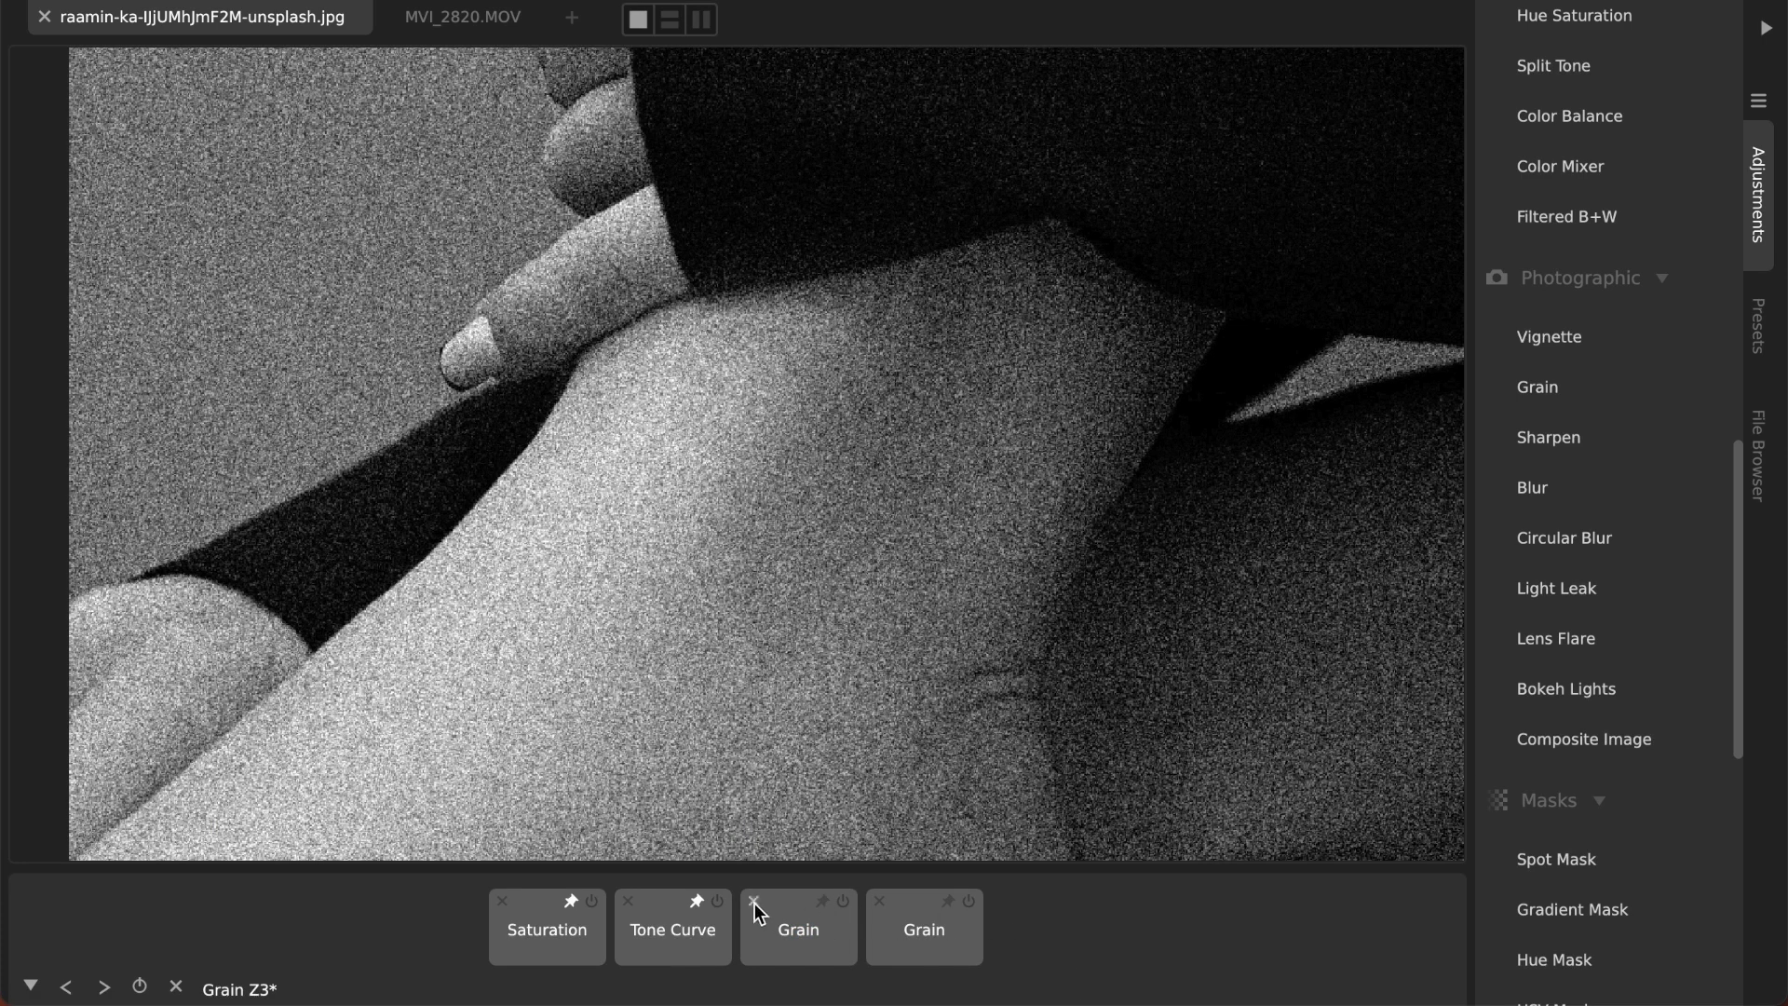
click(755, 899)
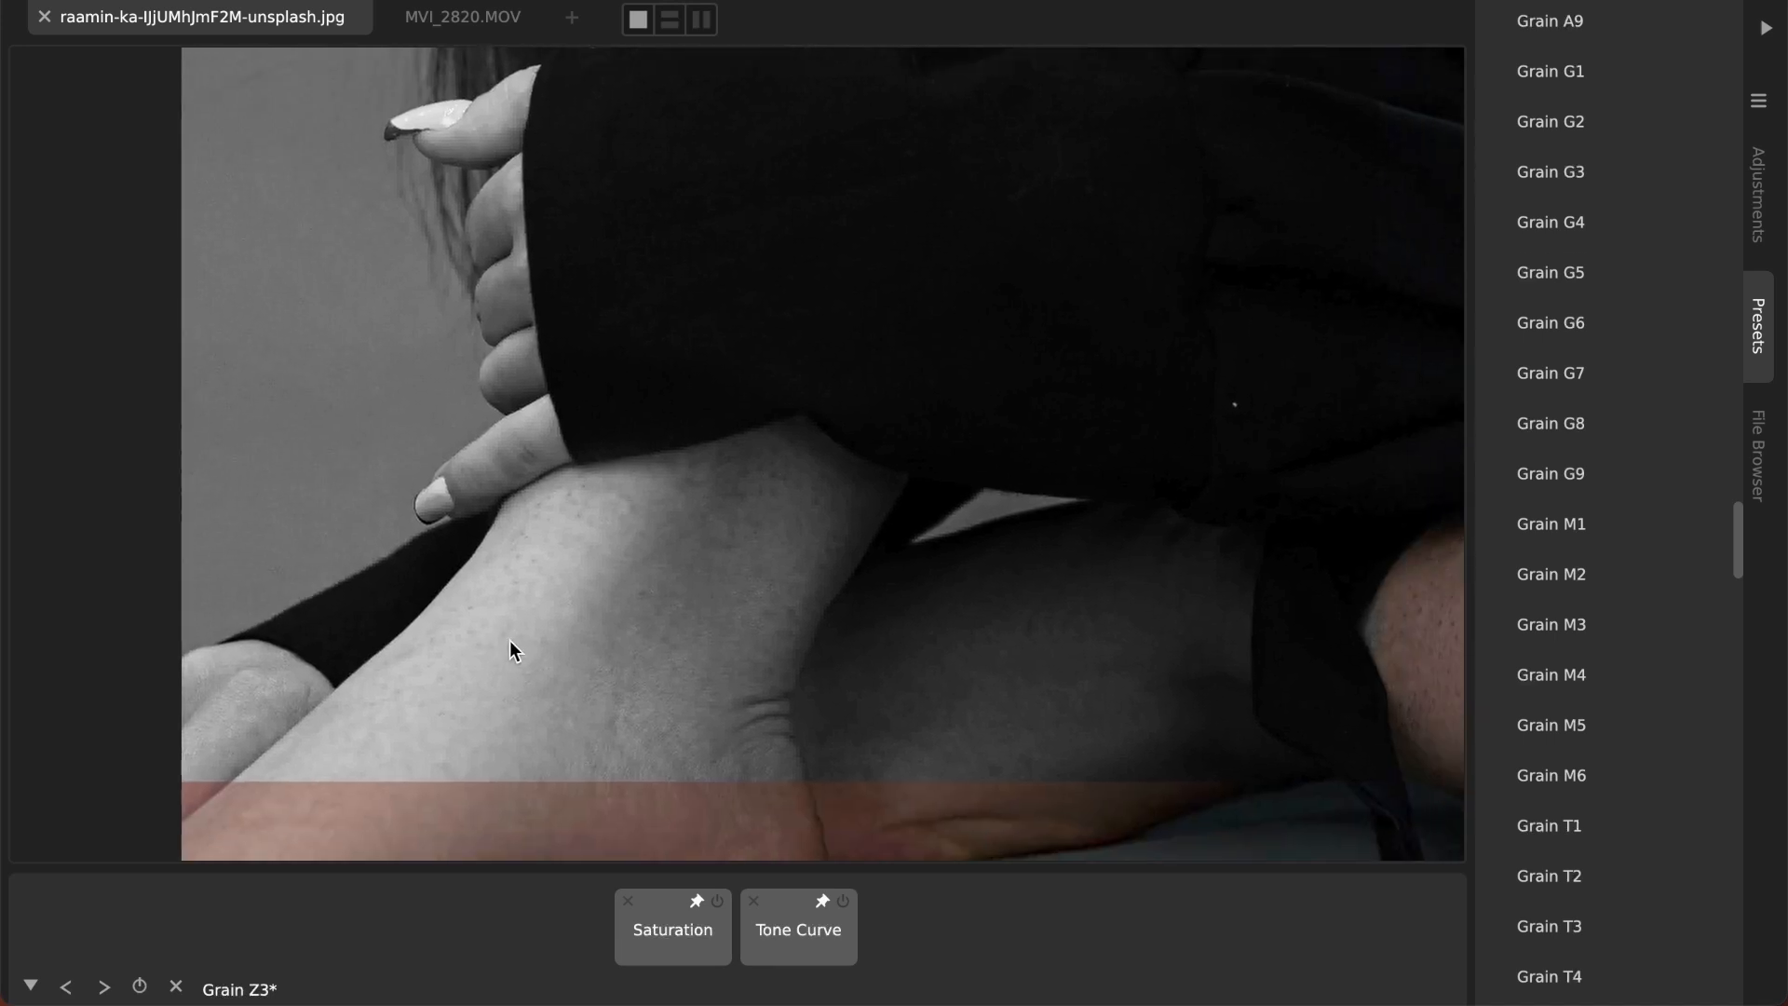
Step: Apply the Grain A1 preset, compare it on and off, then switch to Grain G4
click(798, 929)
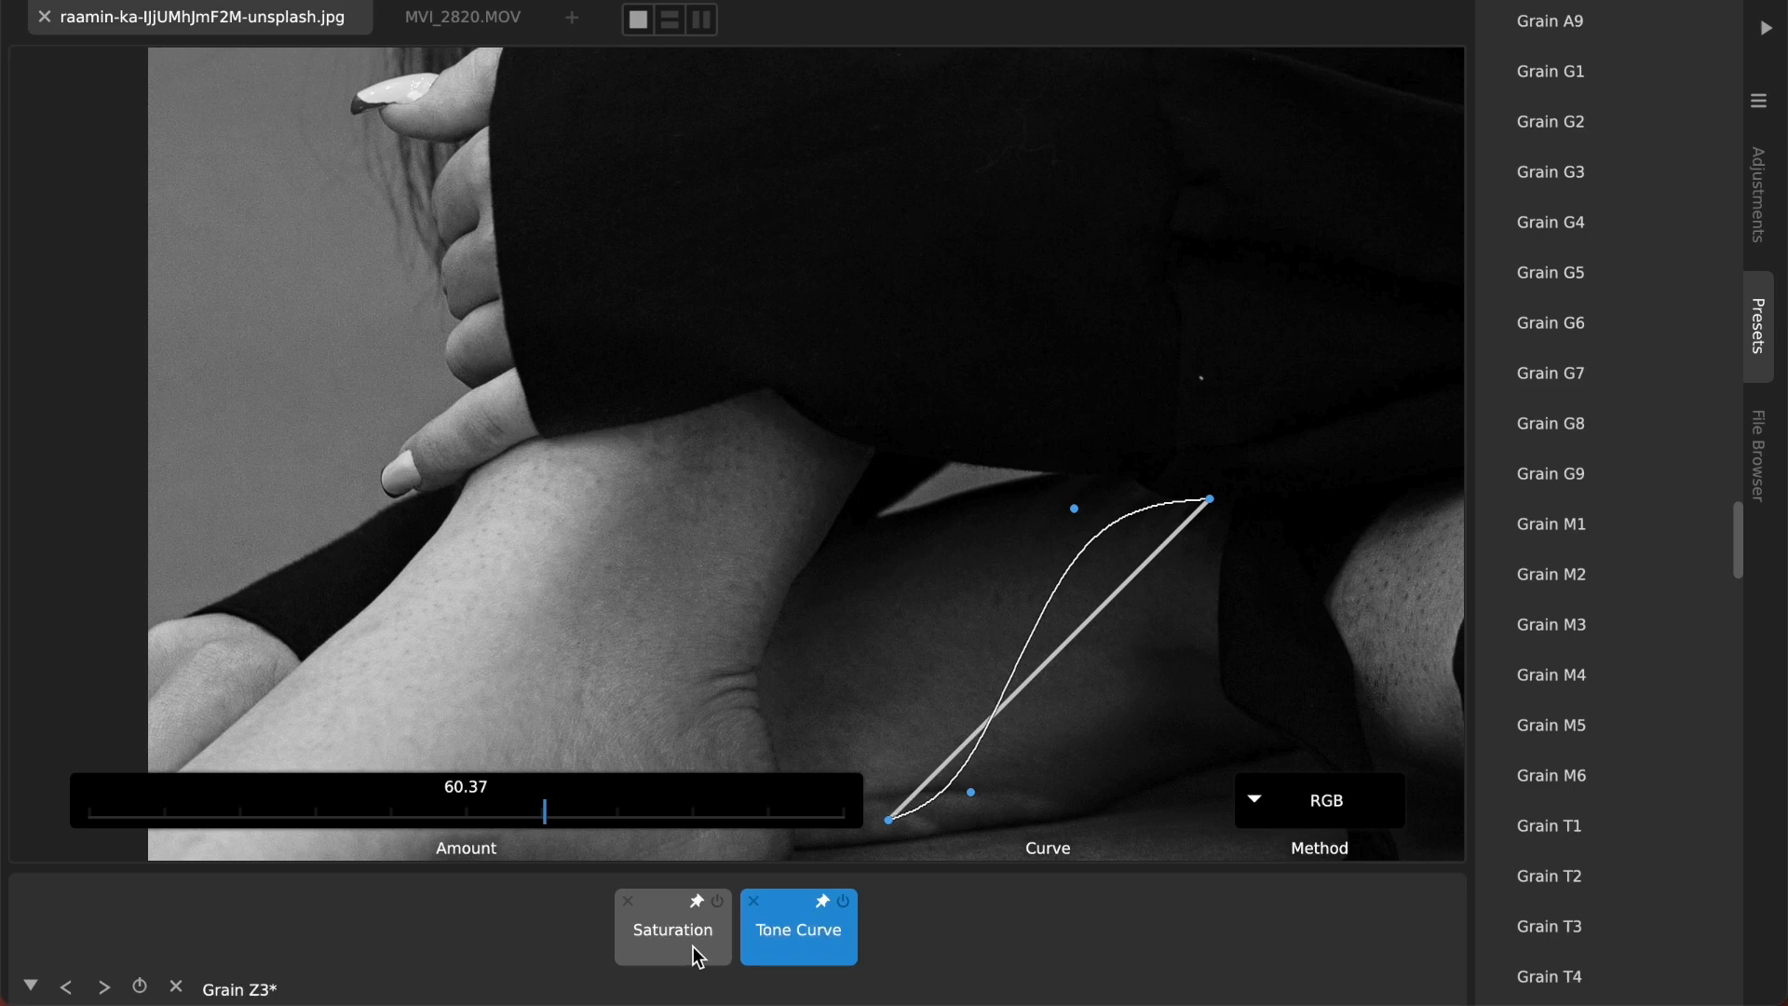
click(799, 930)
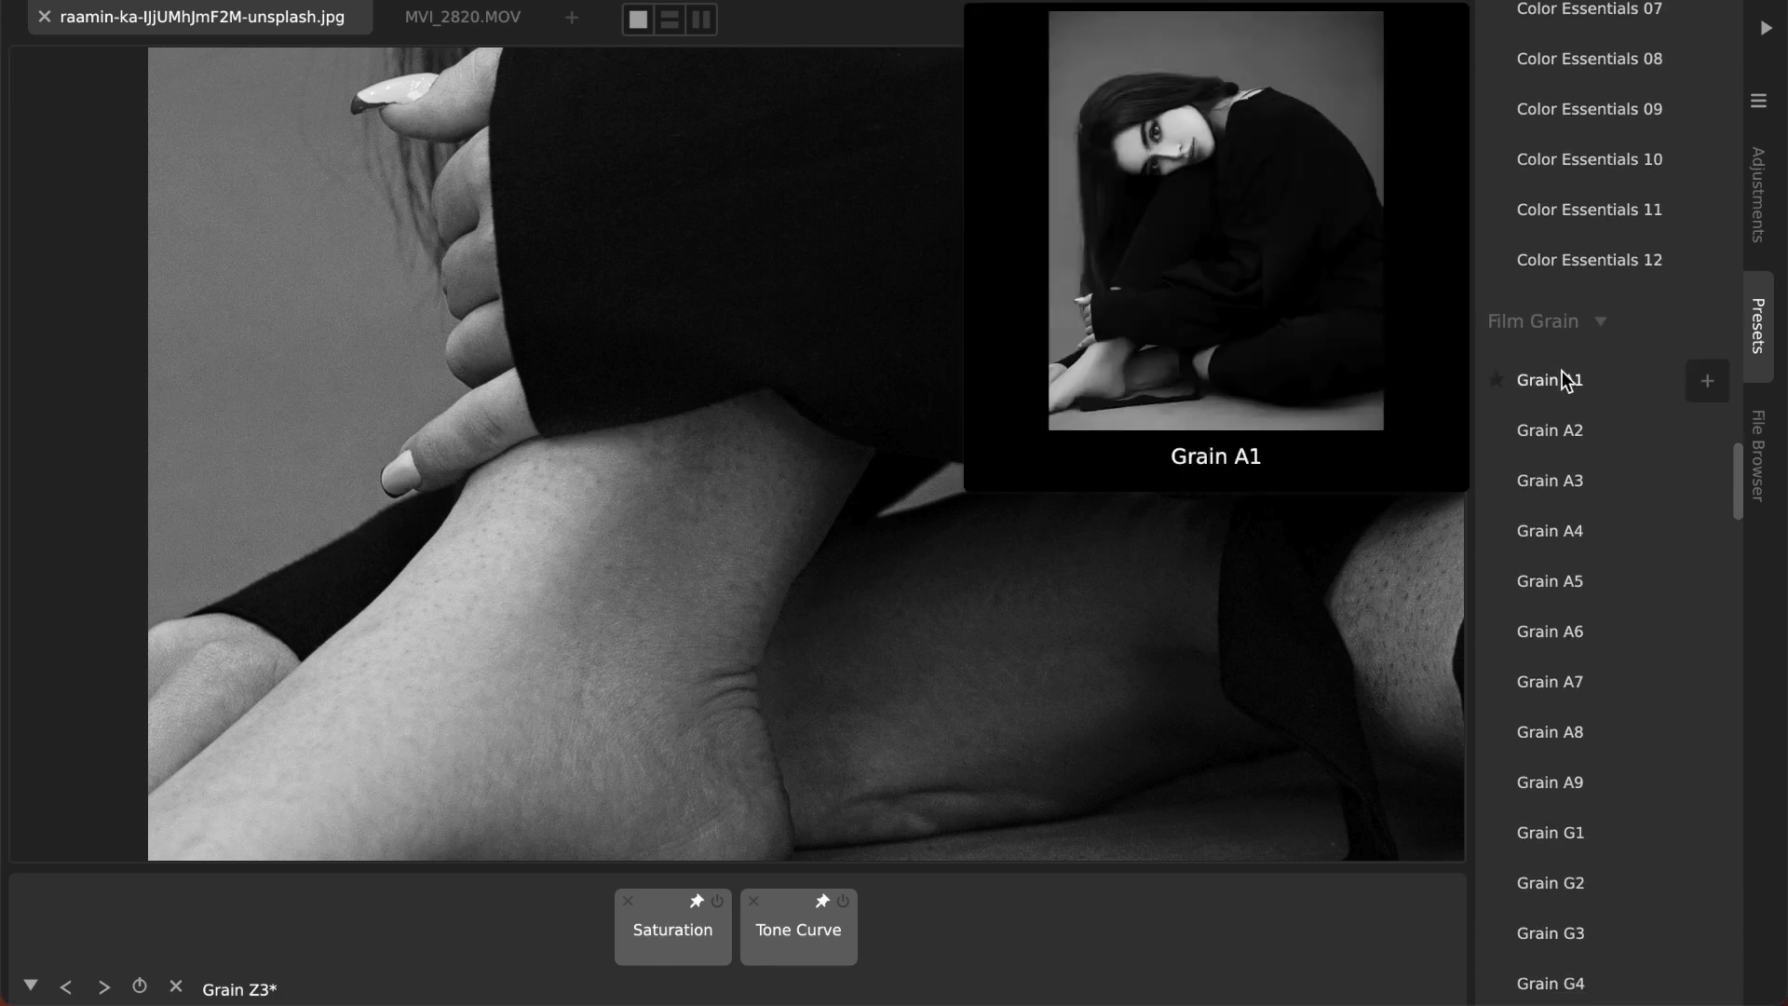
click(1550, 380)
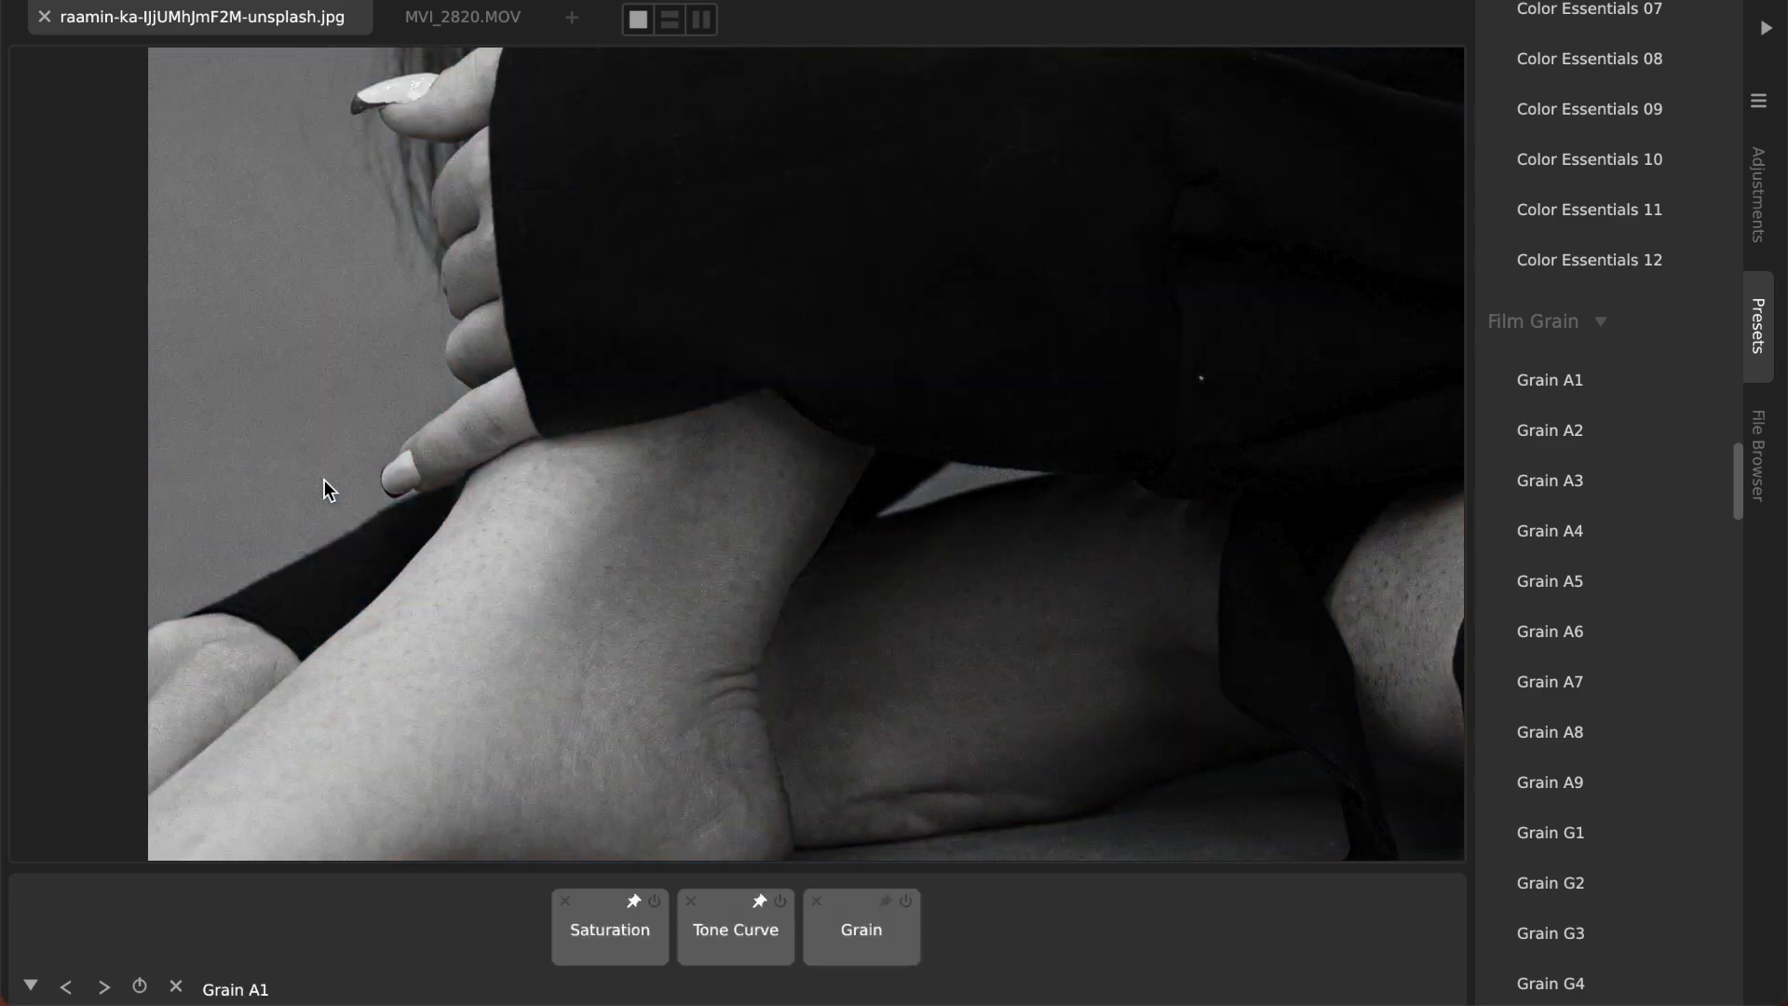
click(909, 923)
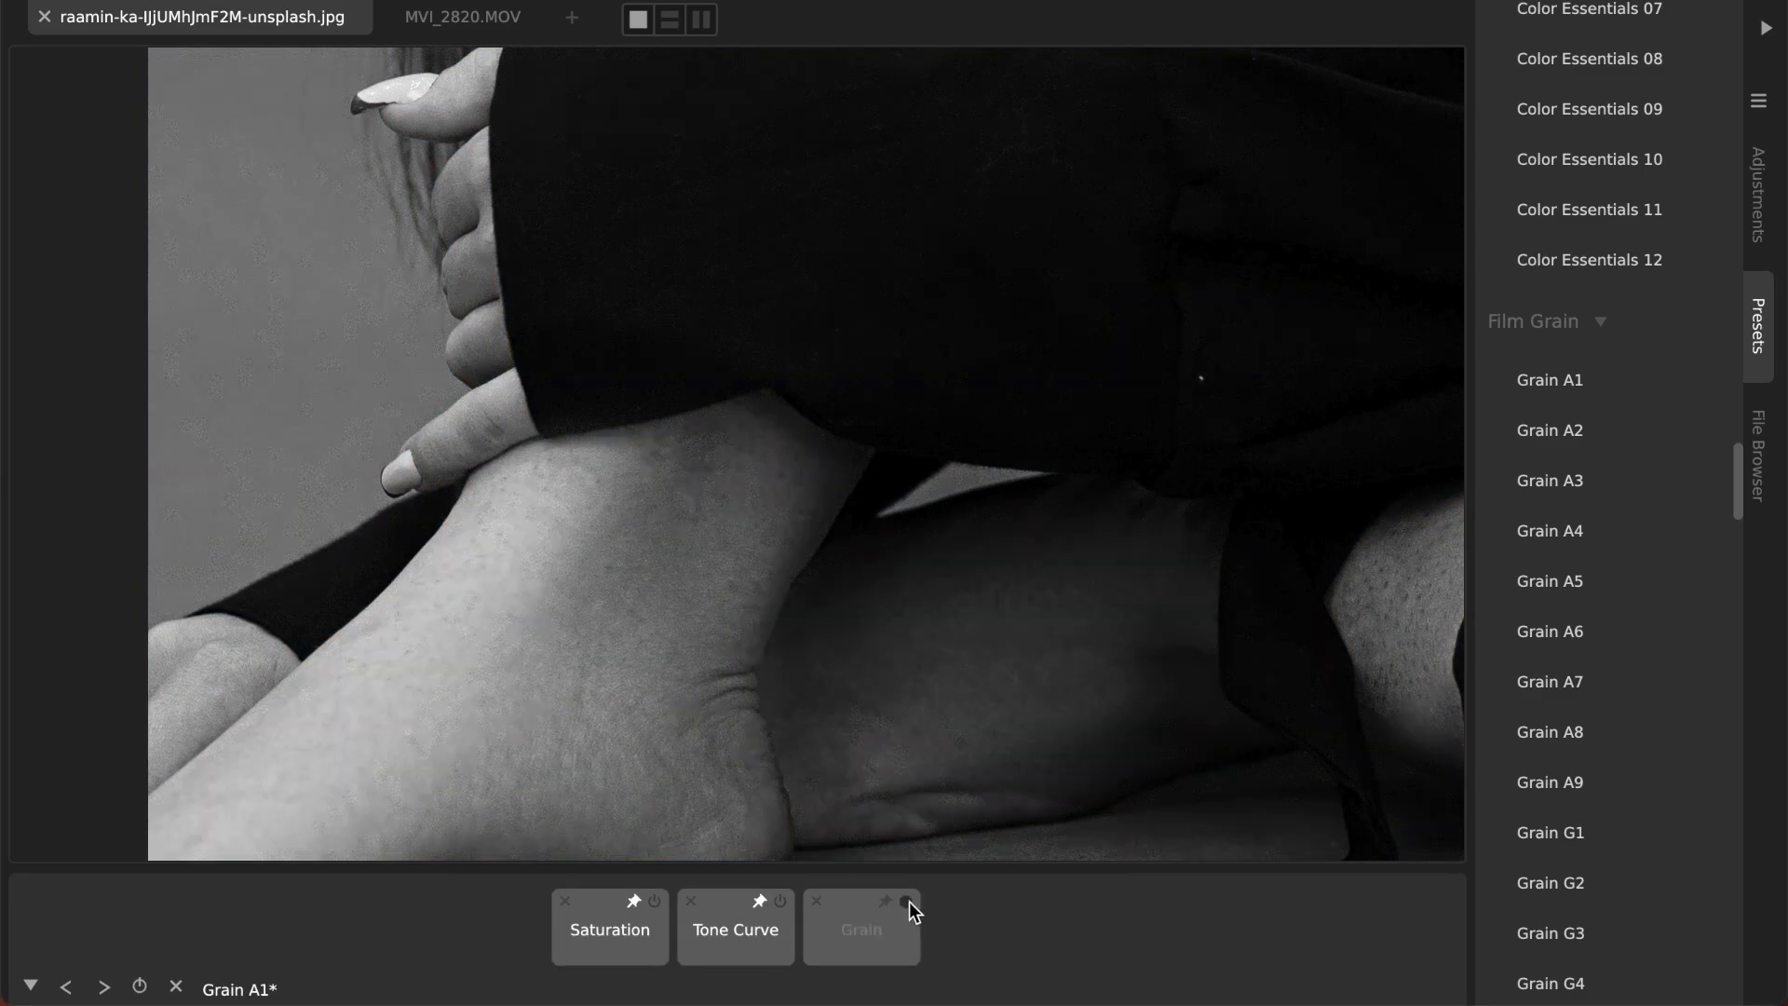
click(904, 898)
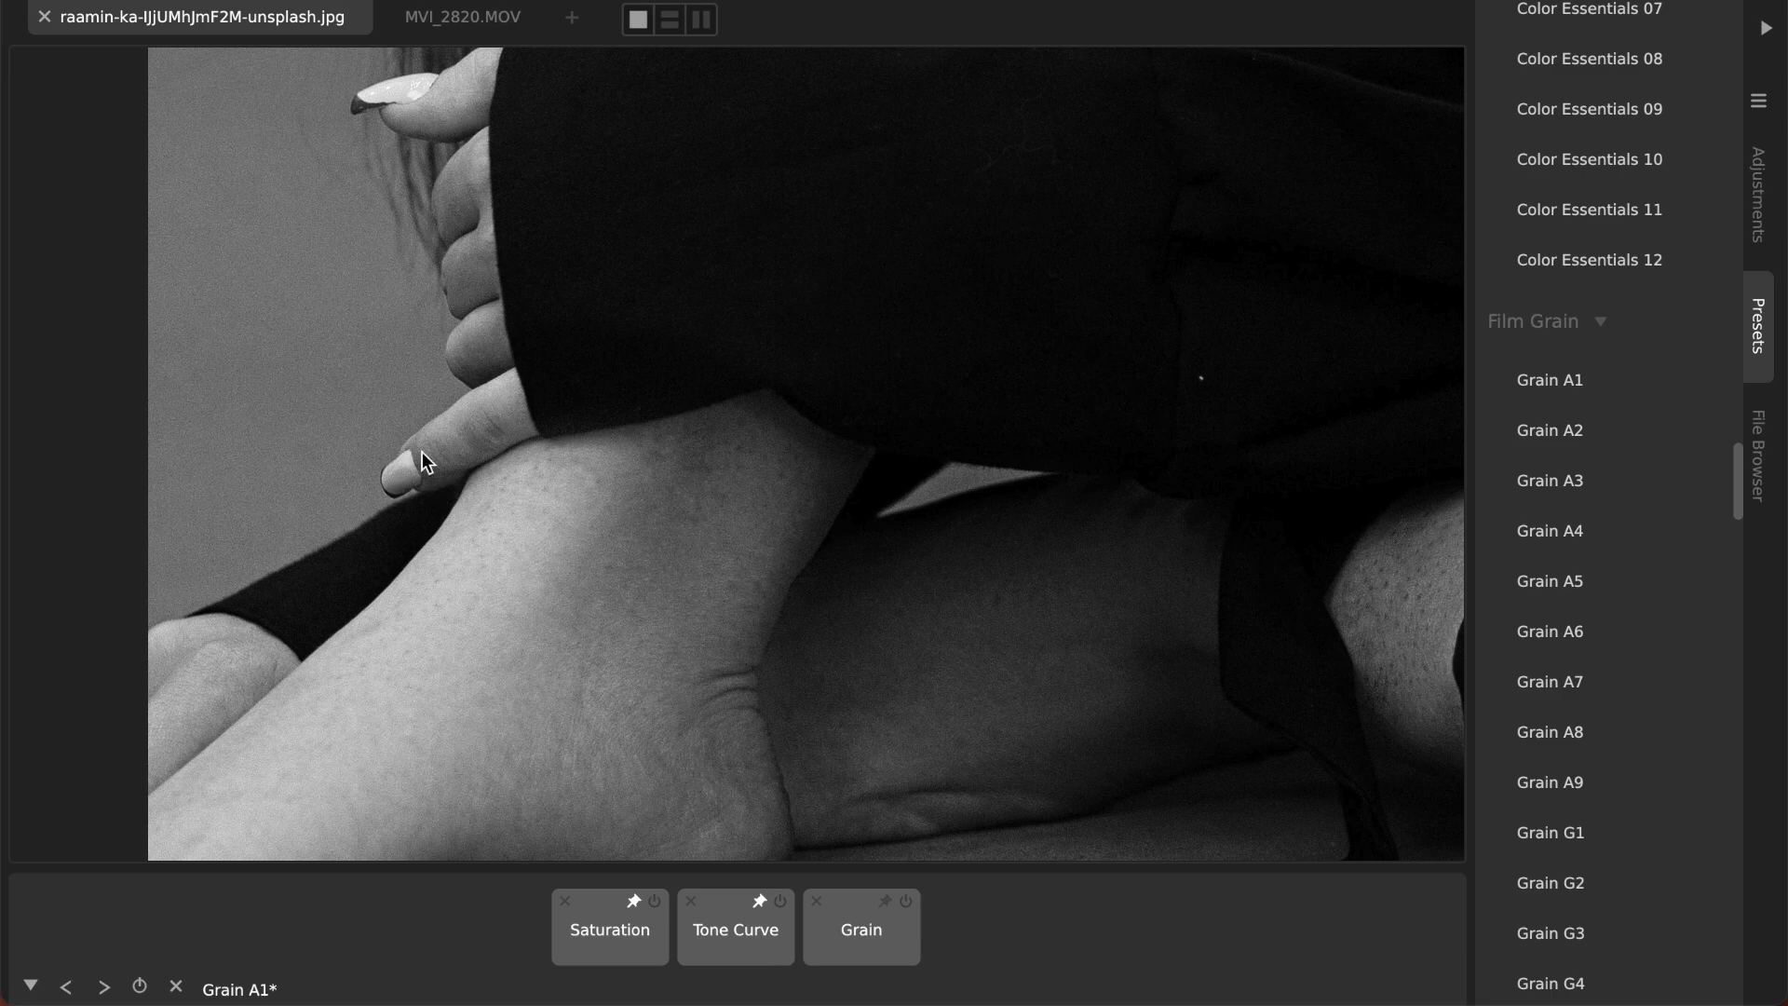
mouse_move(382, 520)
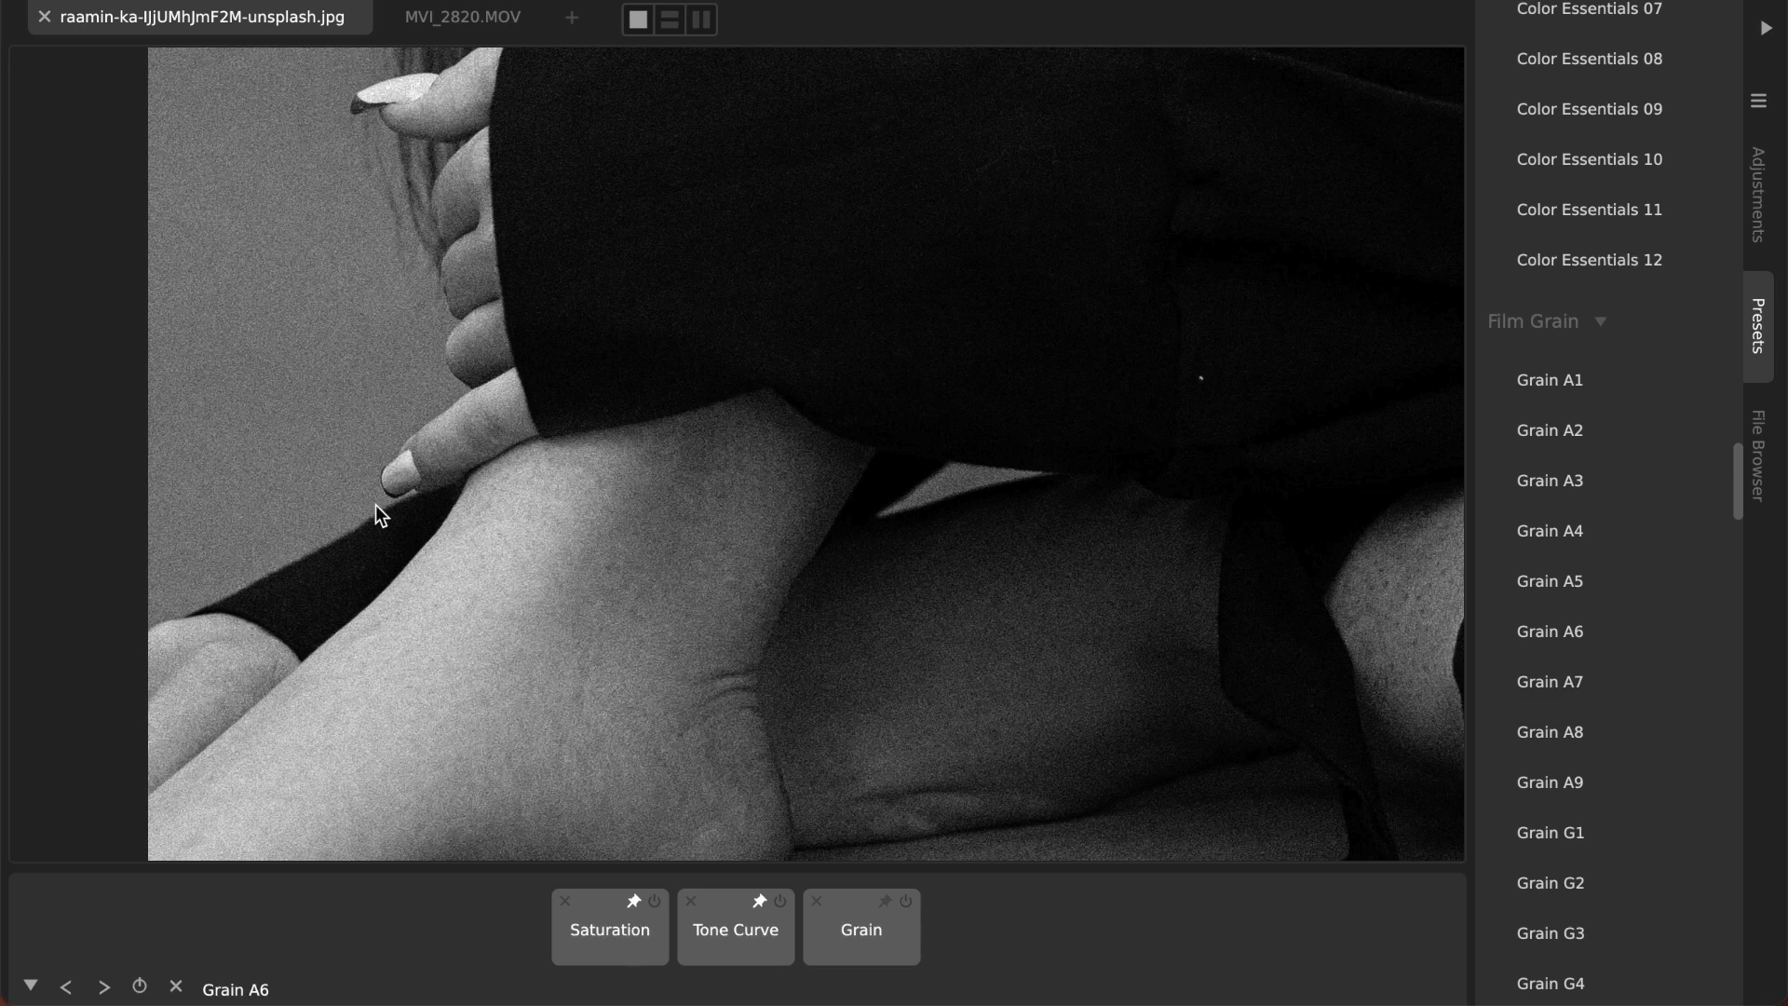
click(1549, 731)
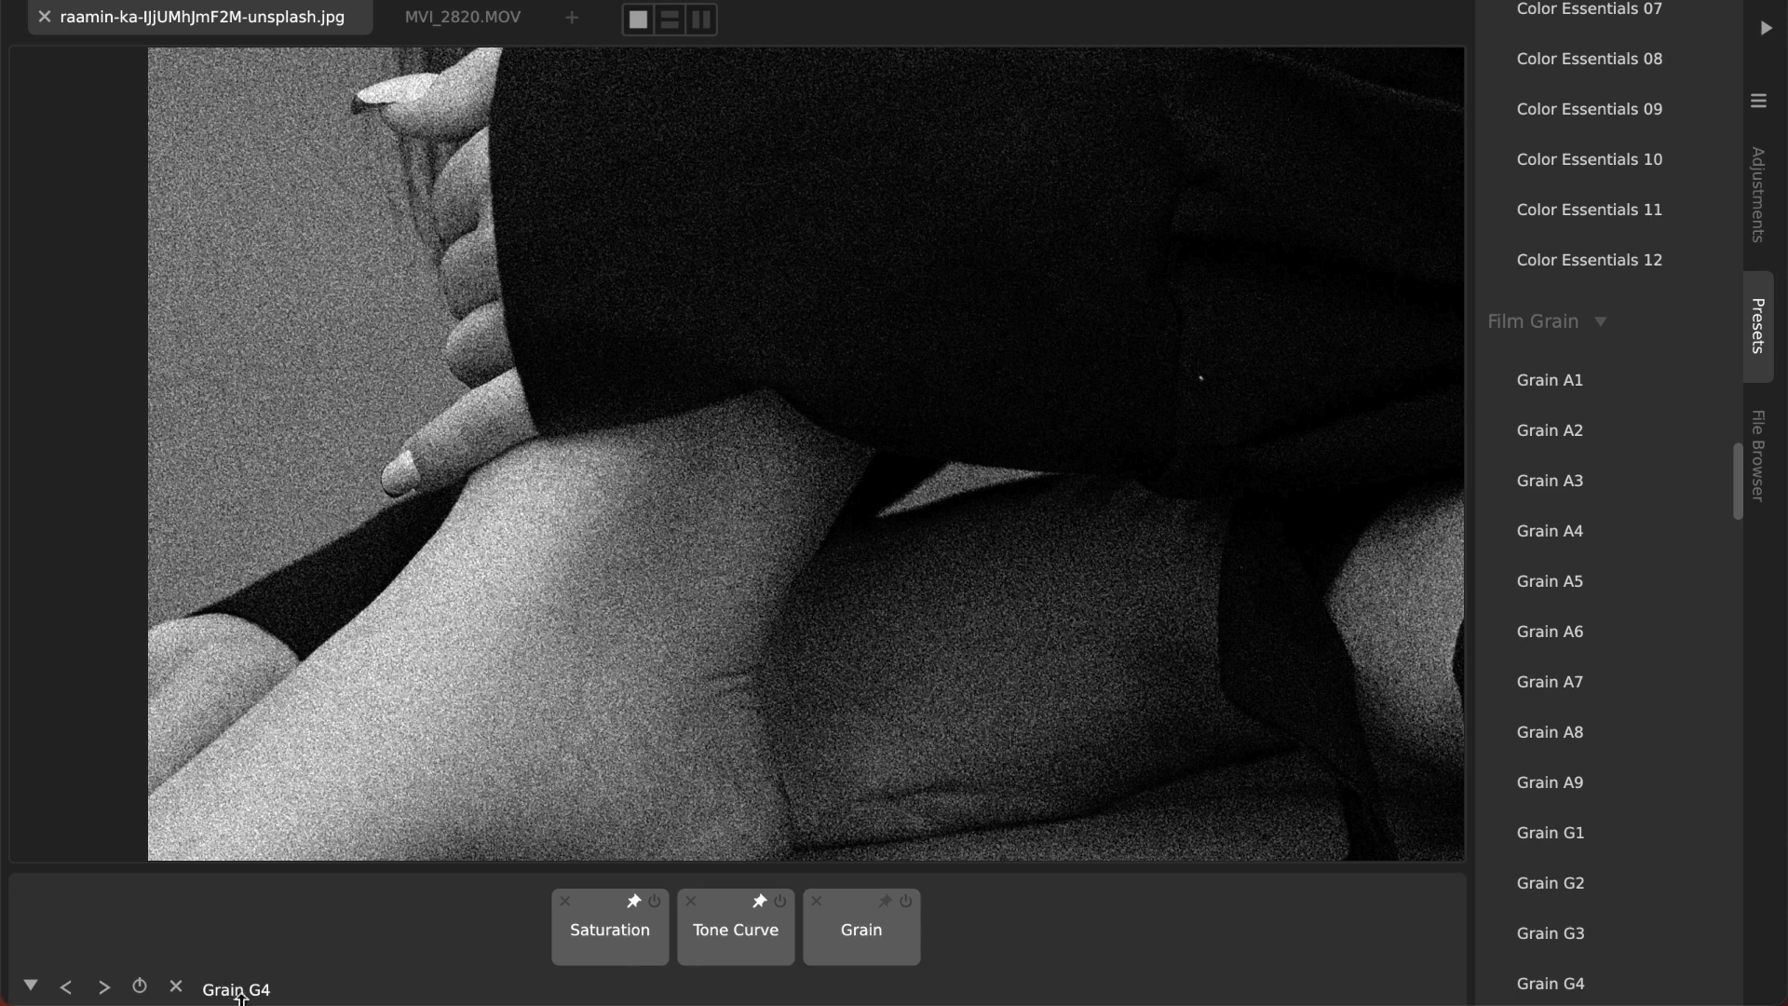
mouse_move(291, 619)
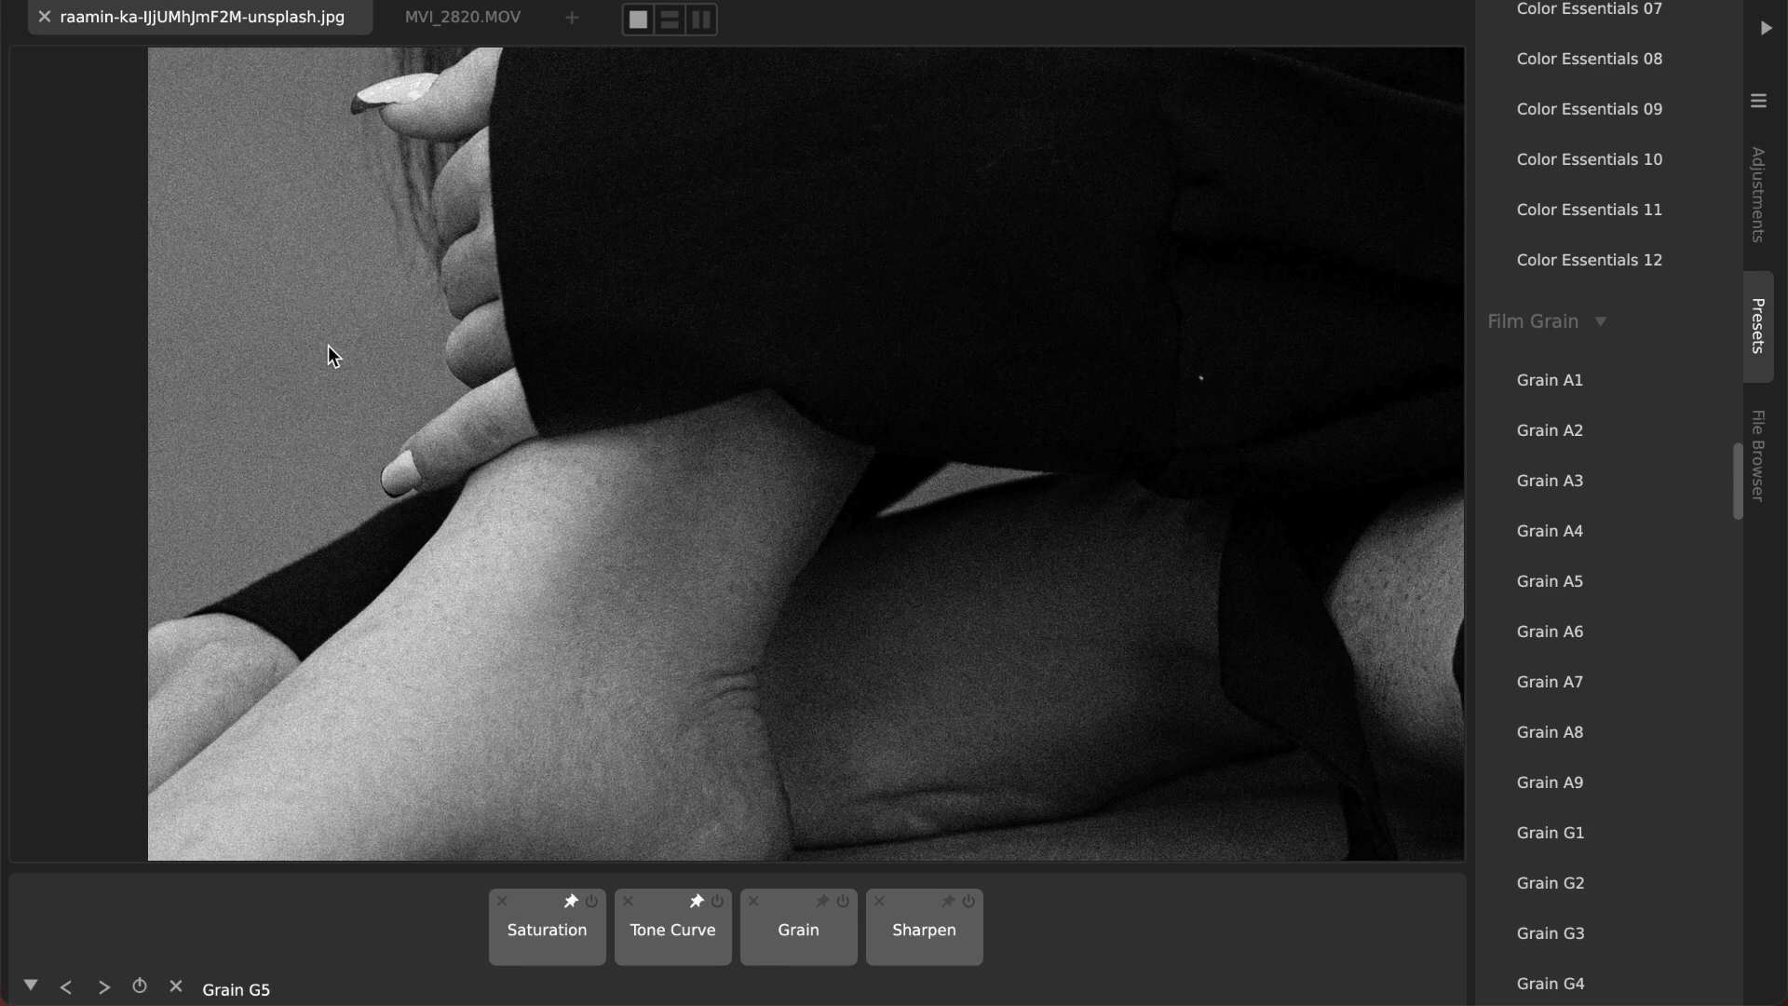
mouse_move(788, 940)
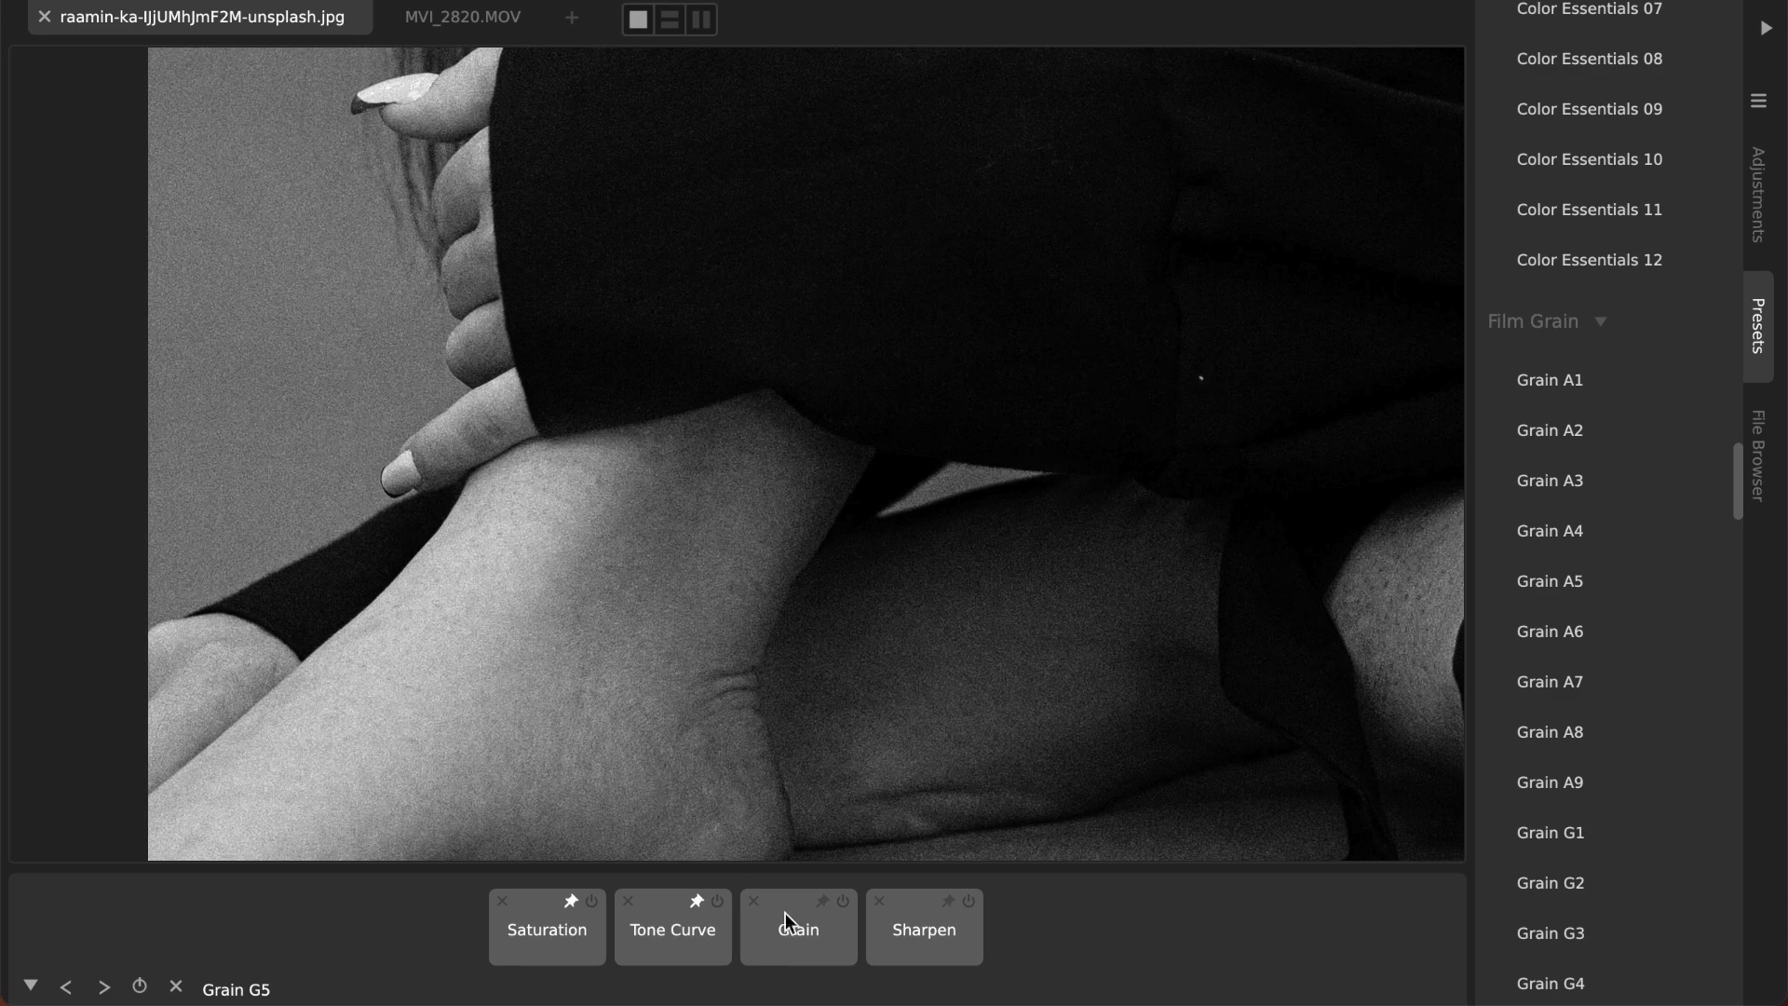
mouse_move(925, 914)
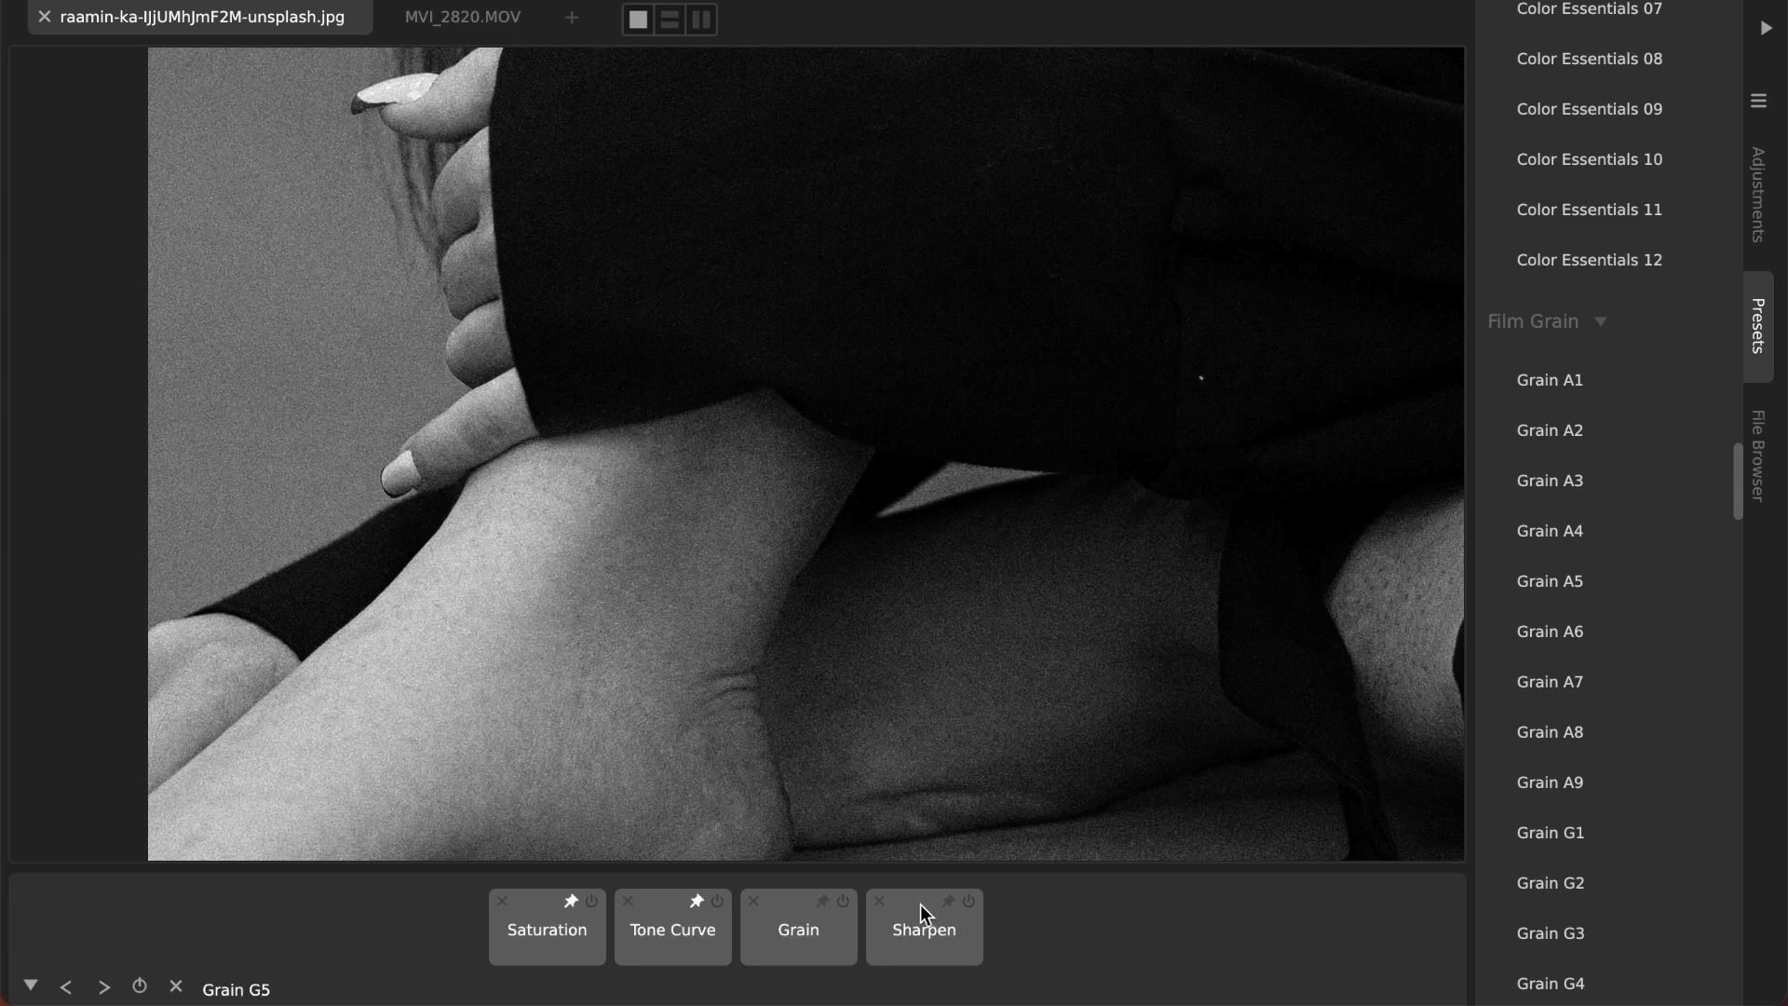
mouse_move(788, 963)
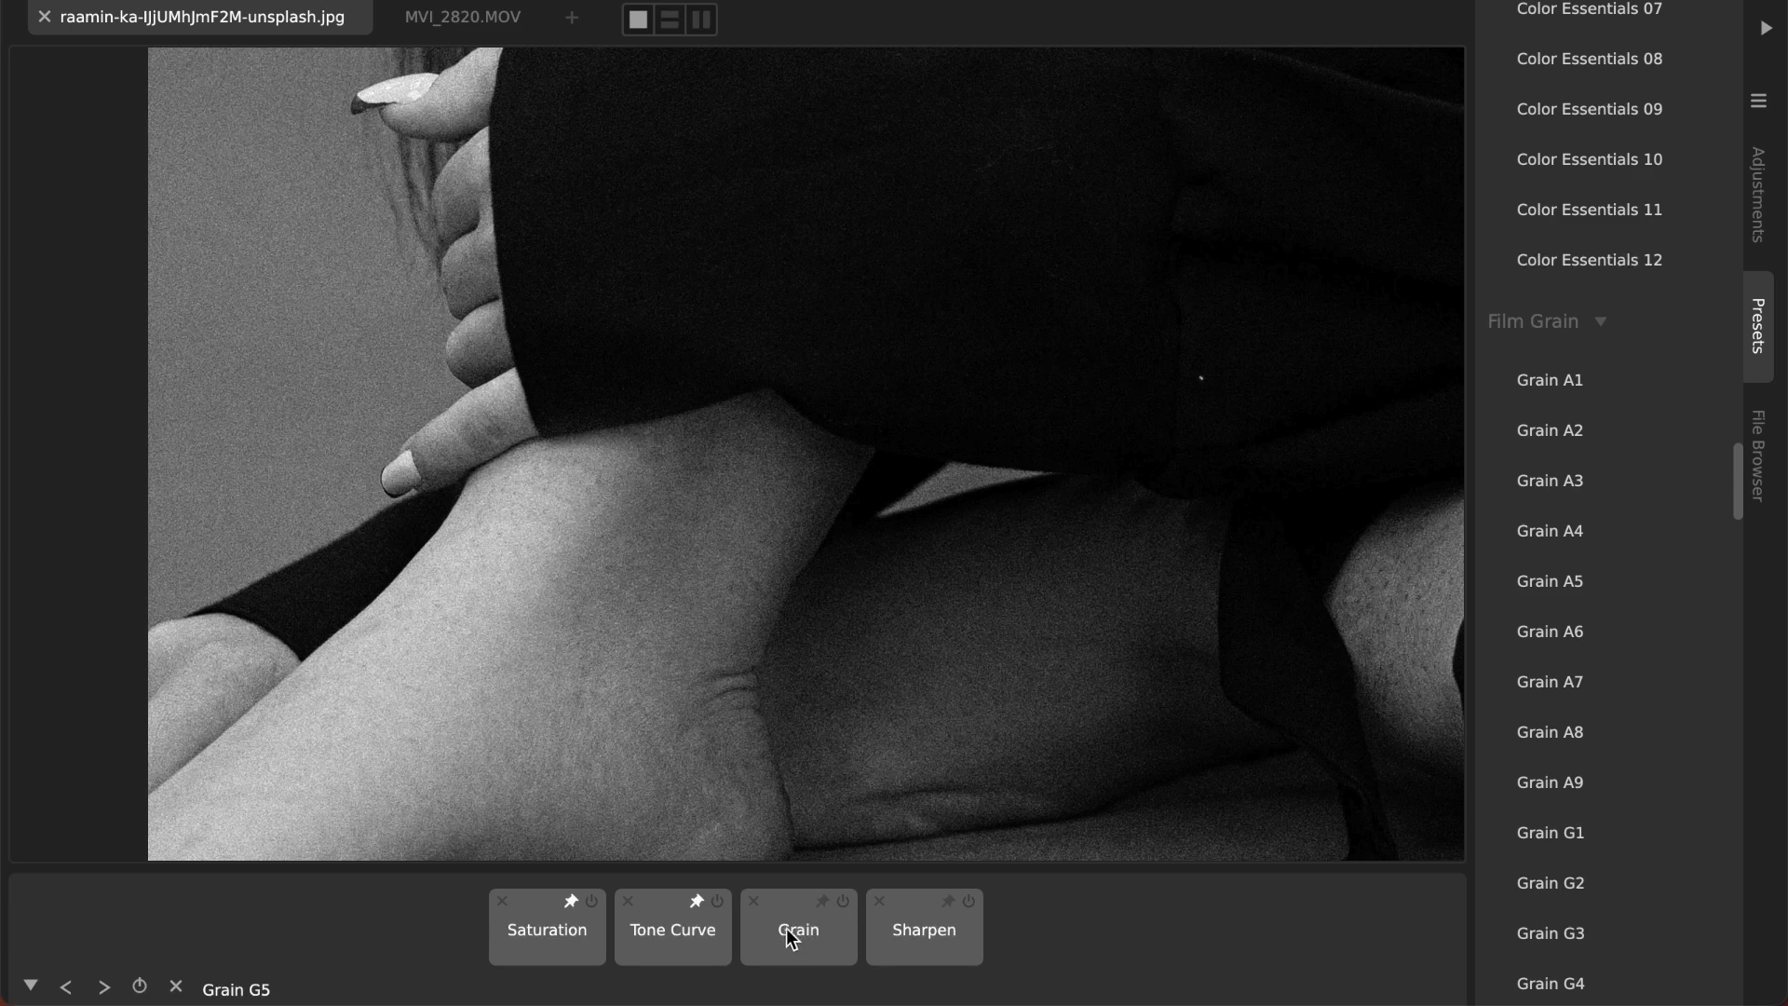
mouse_move(814, 956)
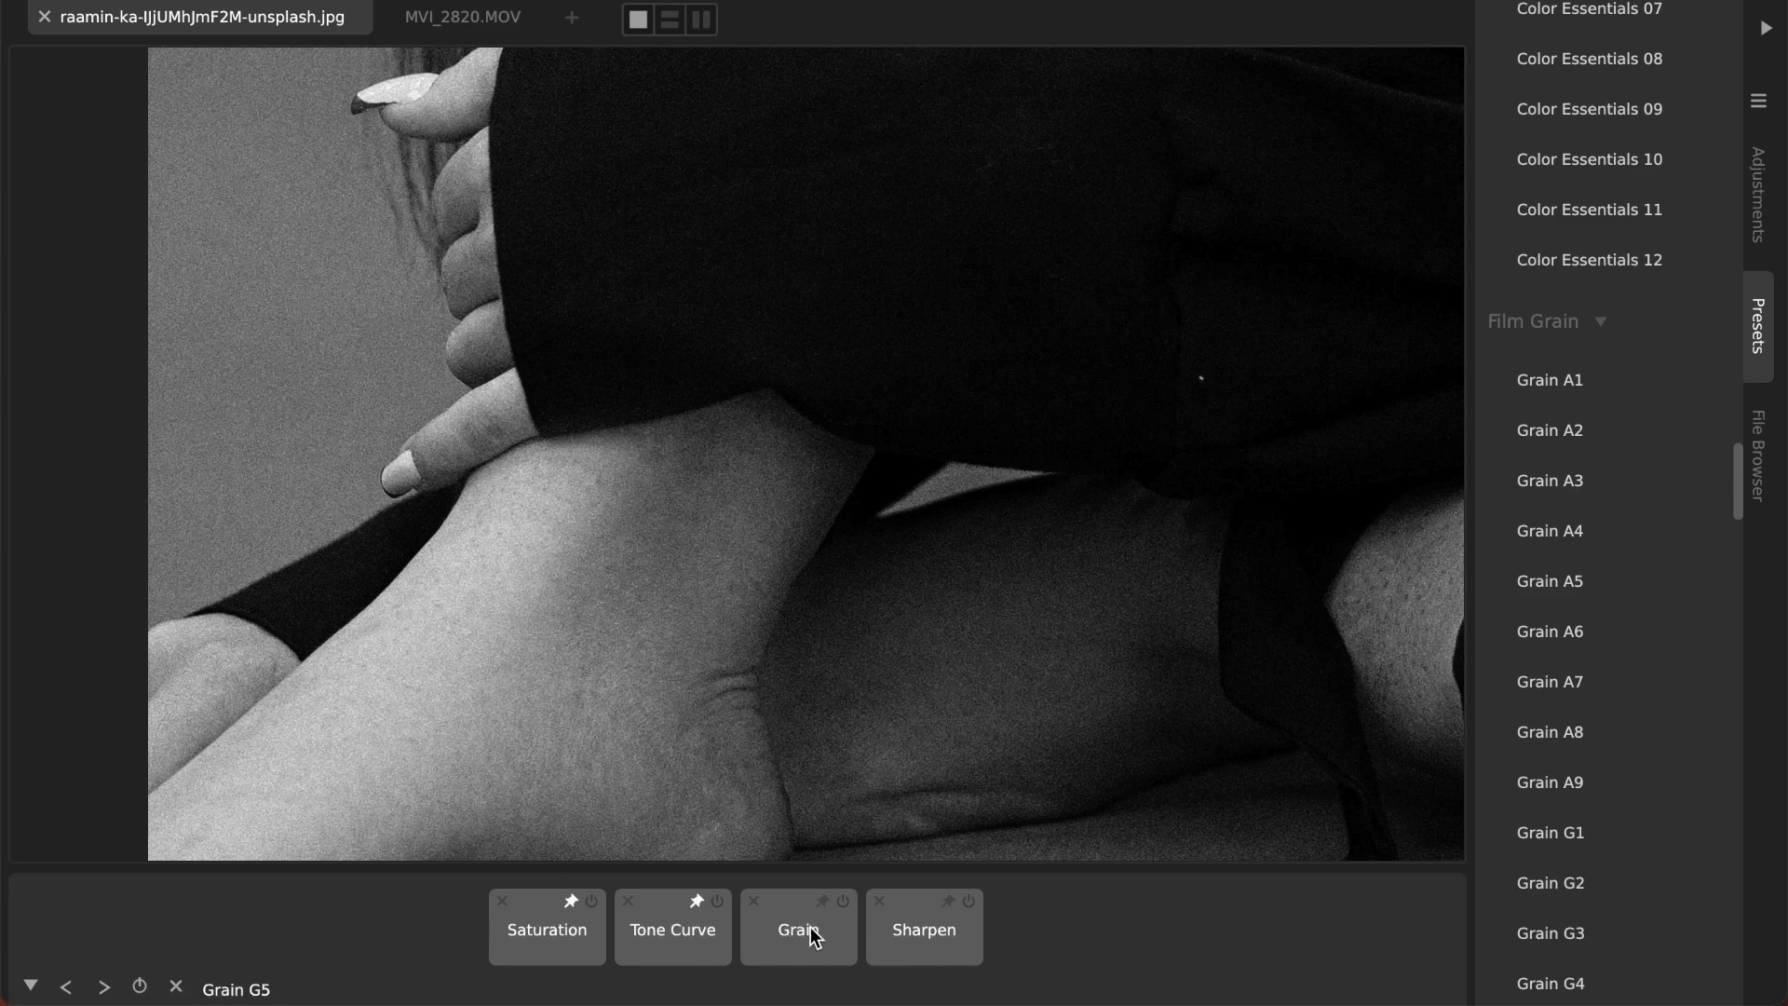
Step: Remove Sharpen, adjust grain strength, and switch to the Grain M1 preset
click(924, 930)
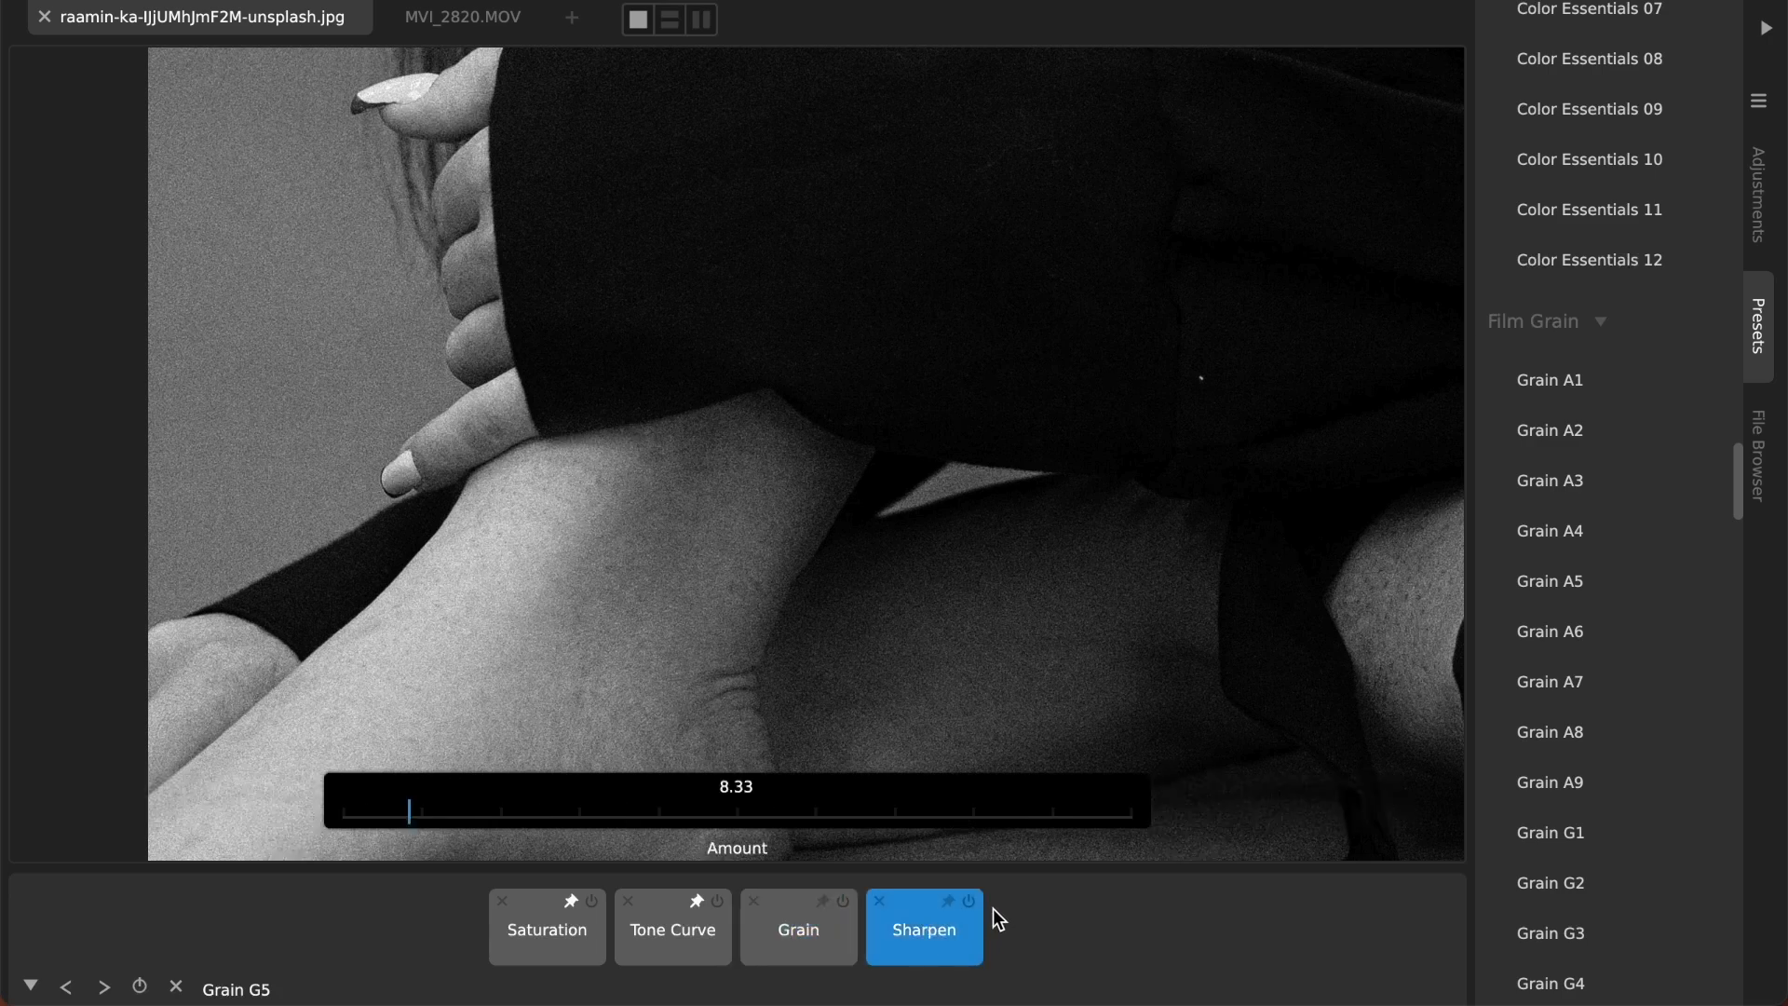
click(925, 929)
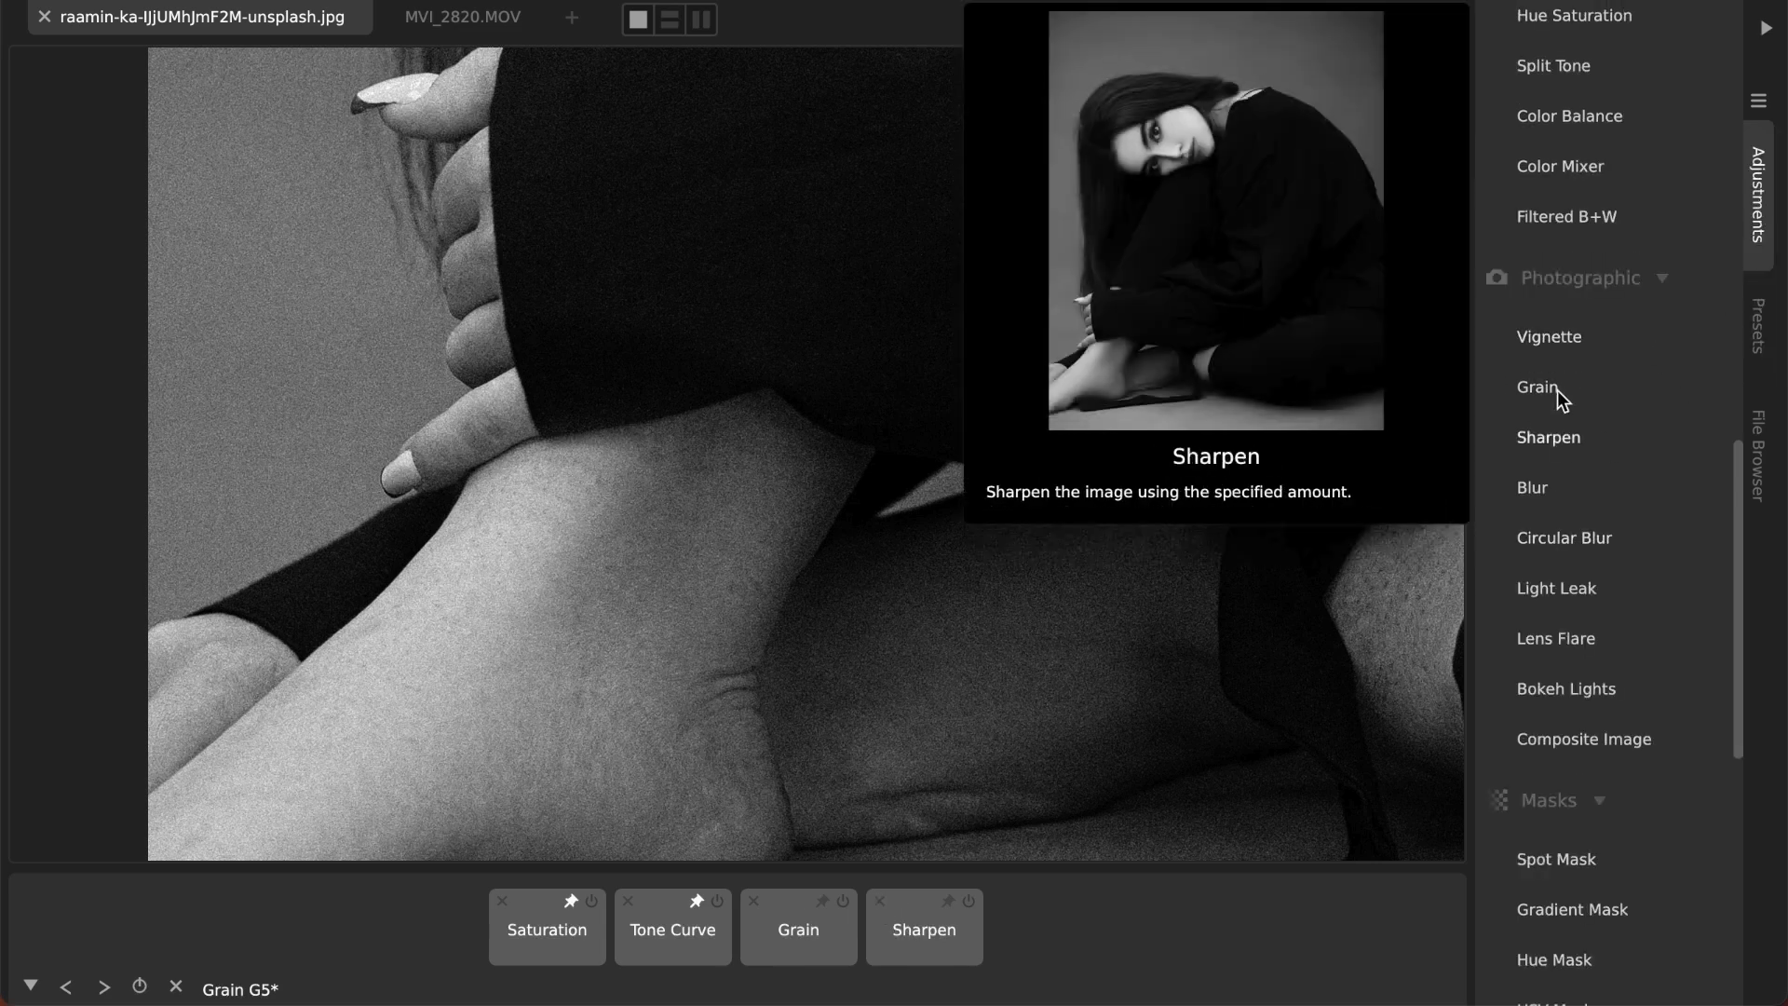
mouse_move(1545, 487)
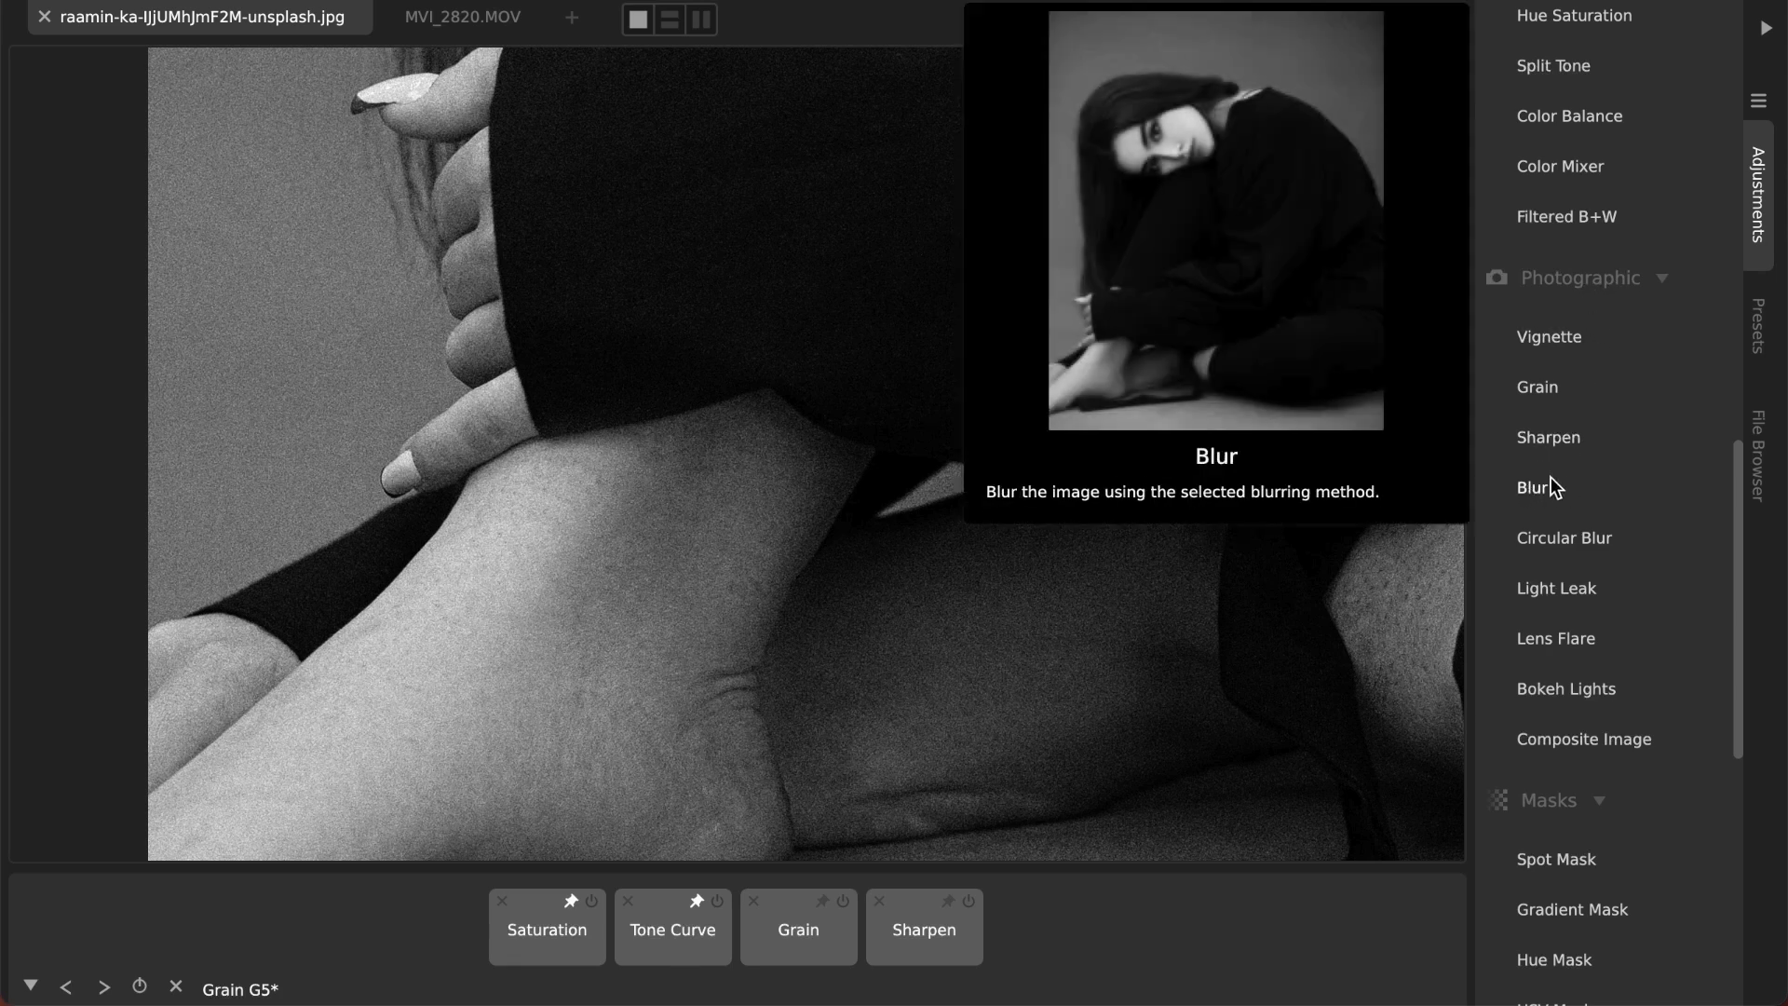
mouse_move(720, 986)
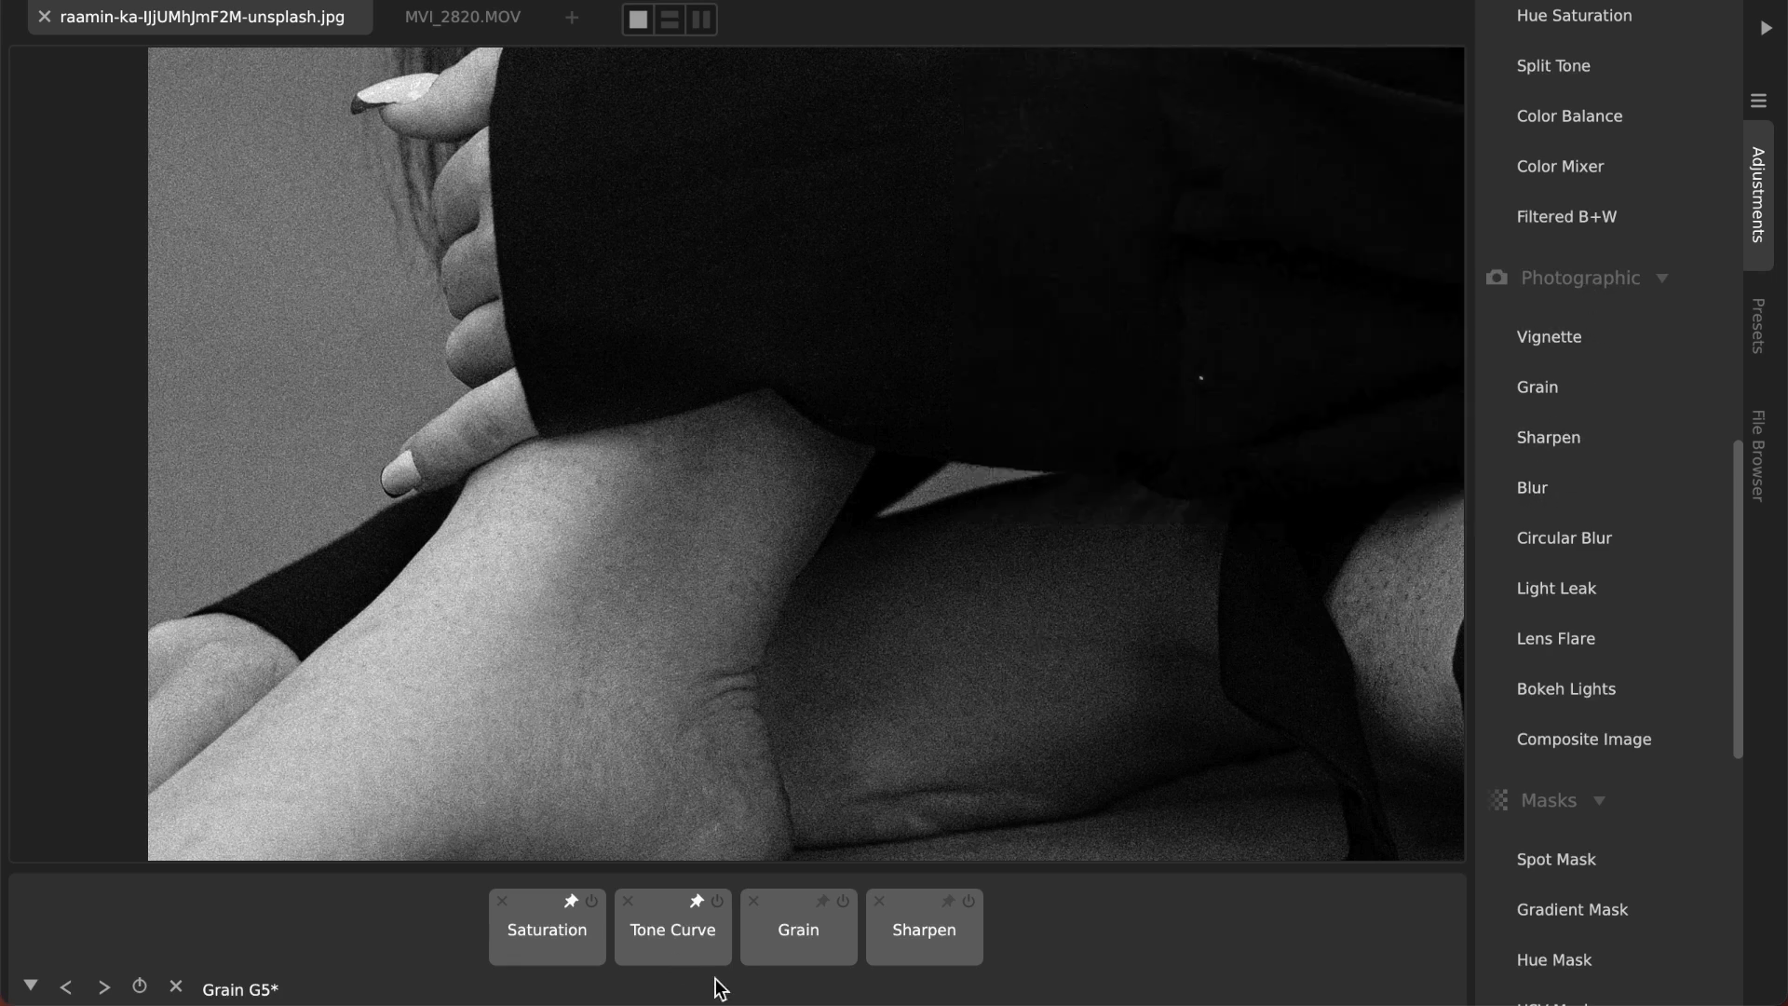
click(798, 930)
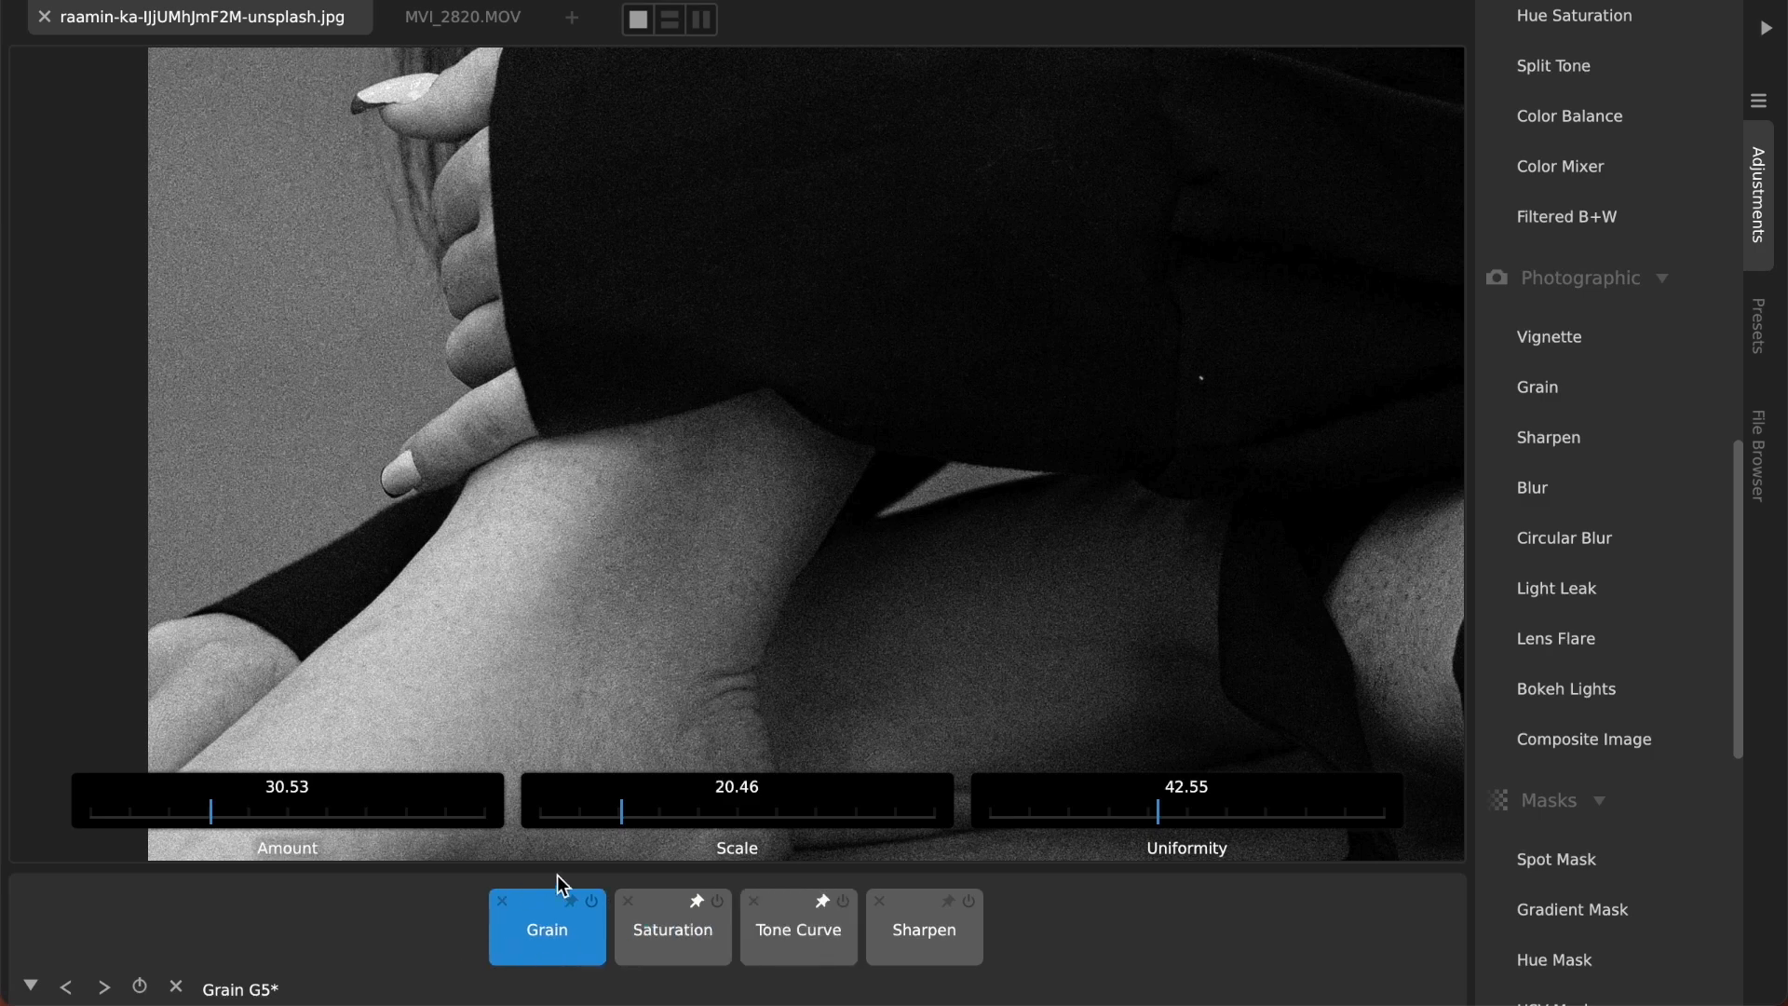
drag(547, 928, 798, 928)
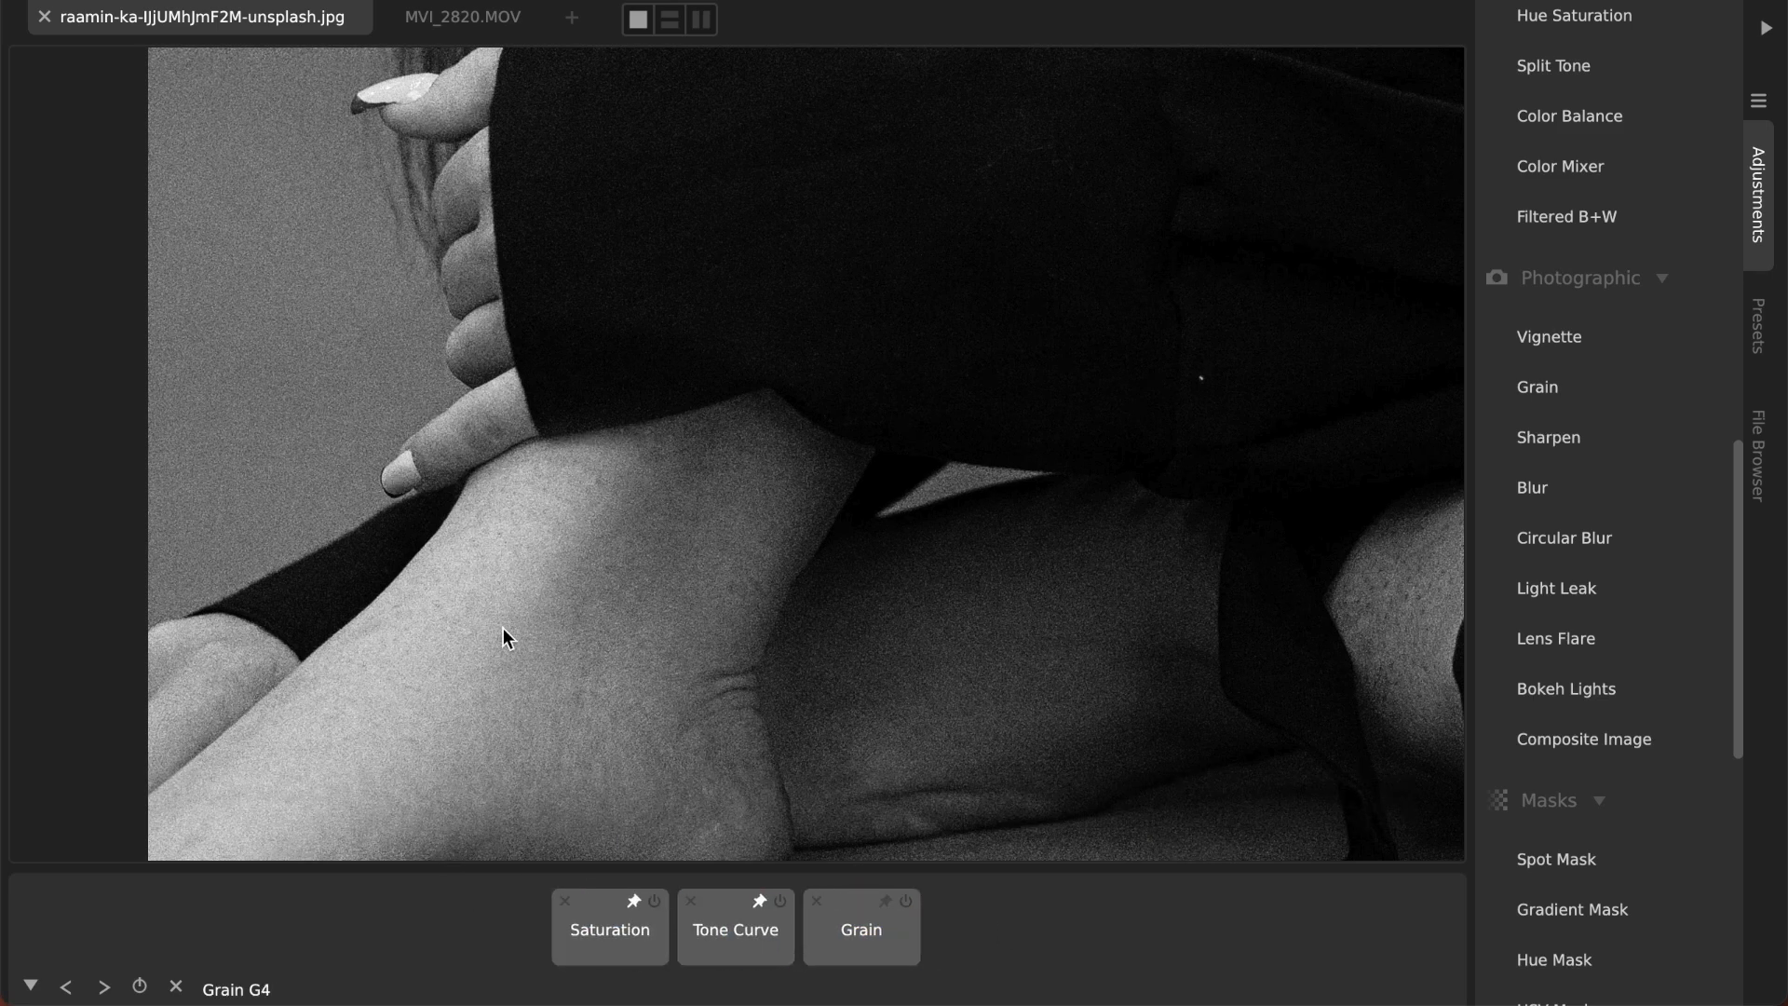
click(1548, 437)
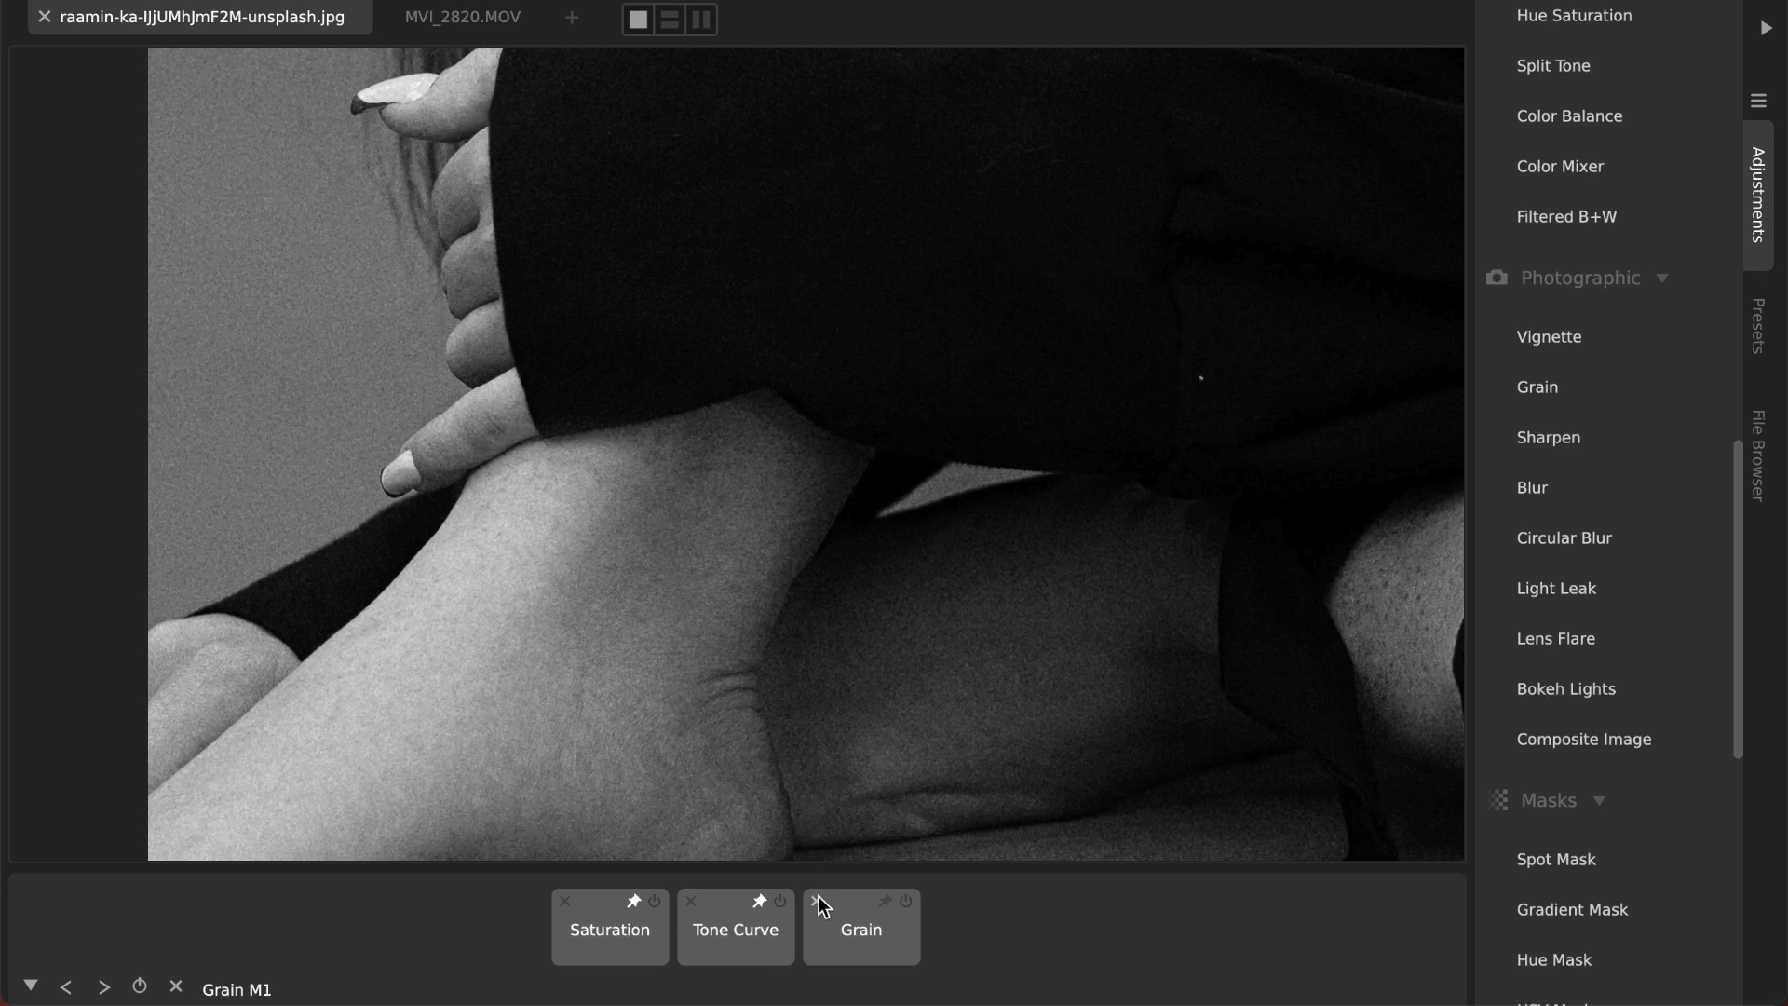
Step: Delete the Grain tile and show the saved presets list with Session Preset 2
click(814, 899)
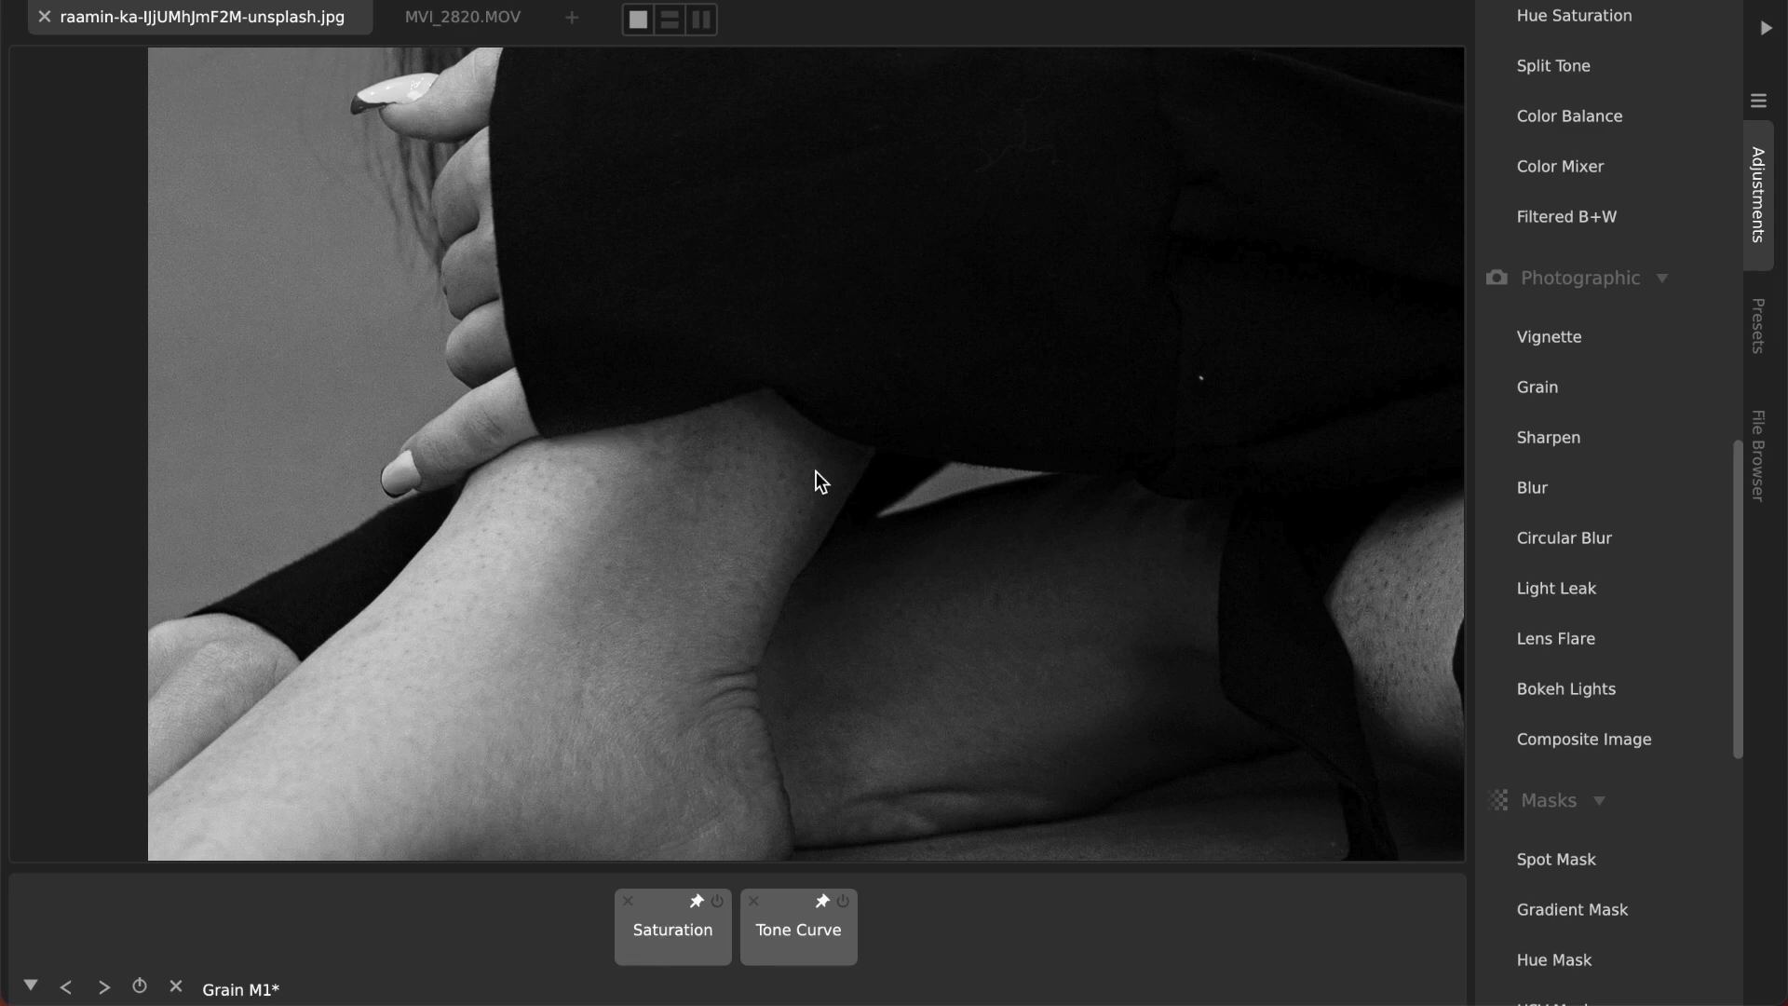
mouse_move(590, 603)
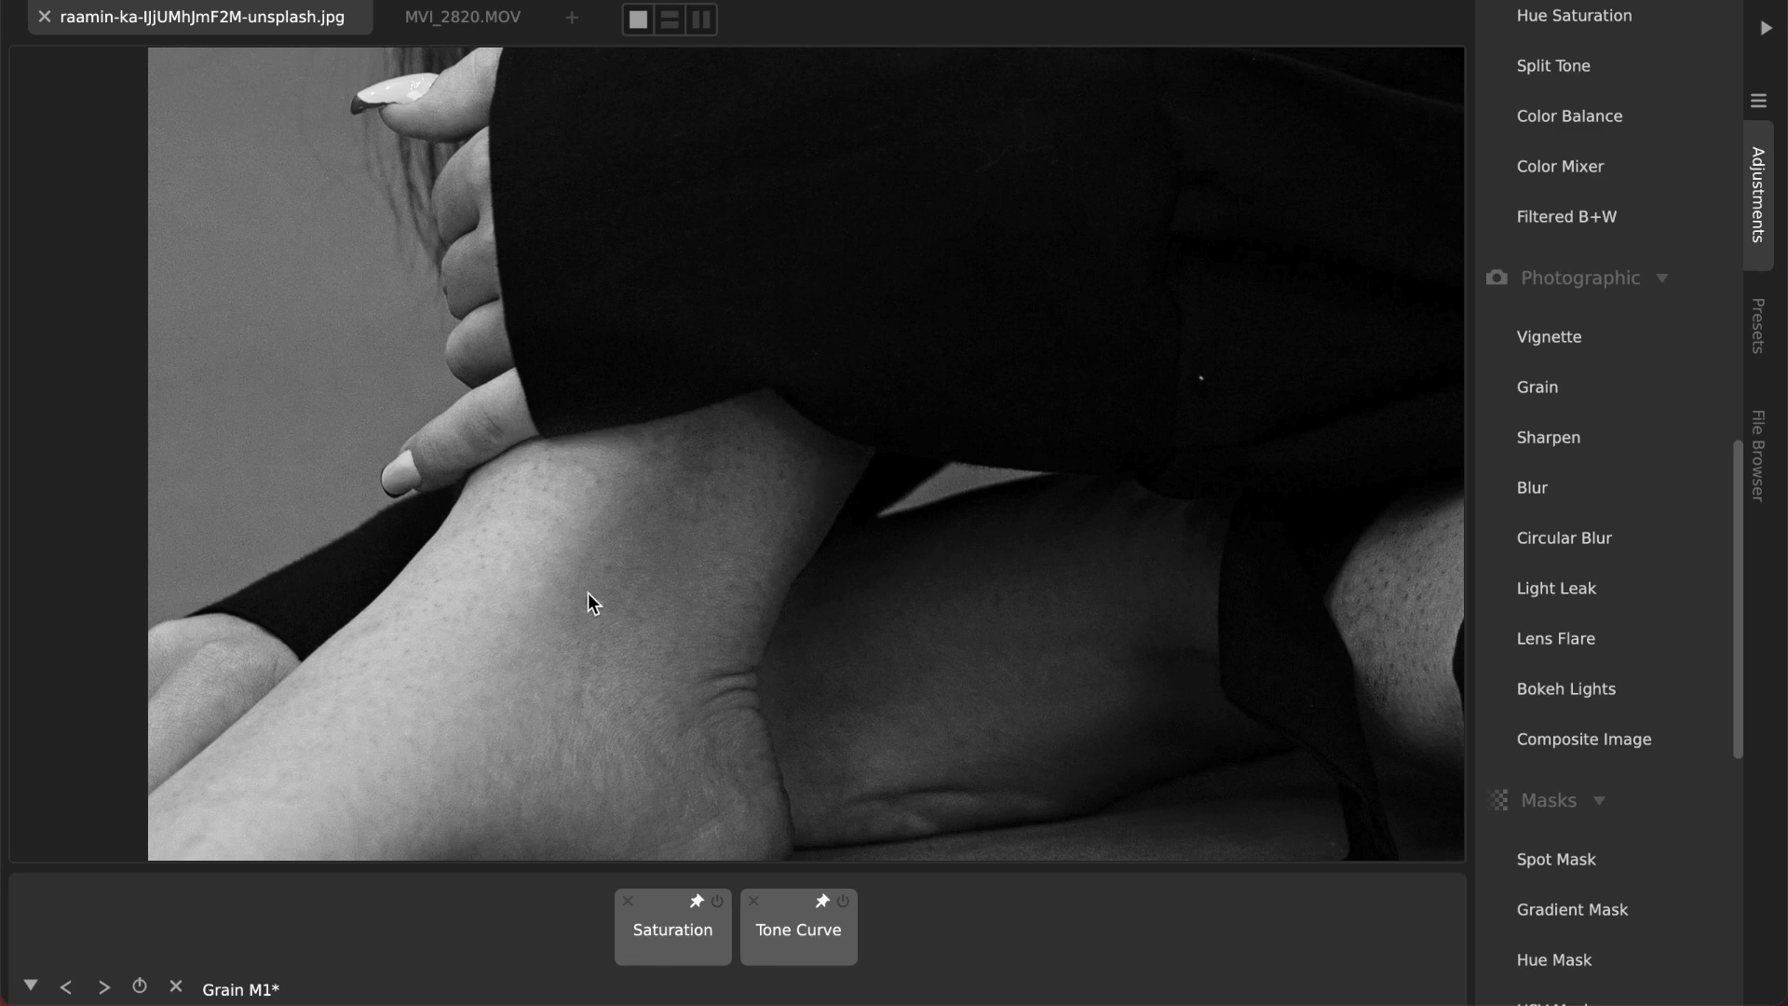
click(1760, 346)
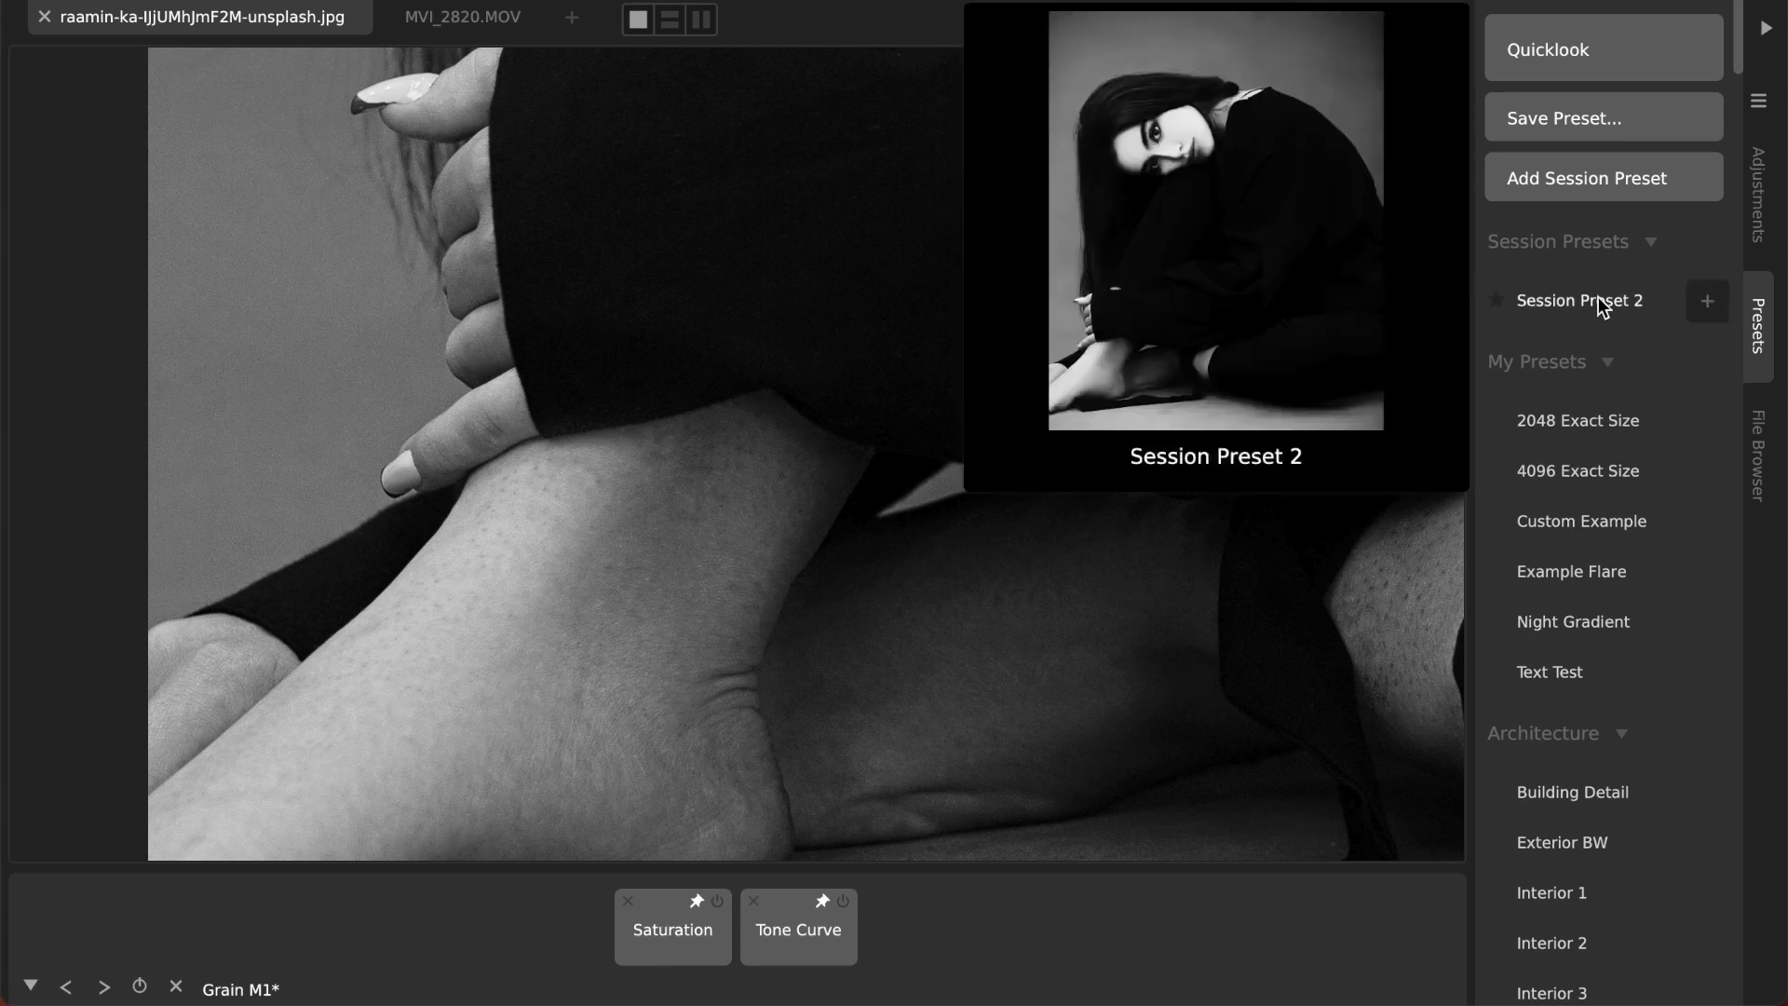
mouse_move(1306, 318)
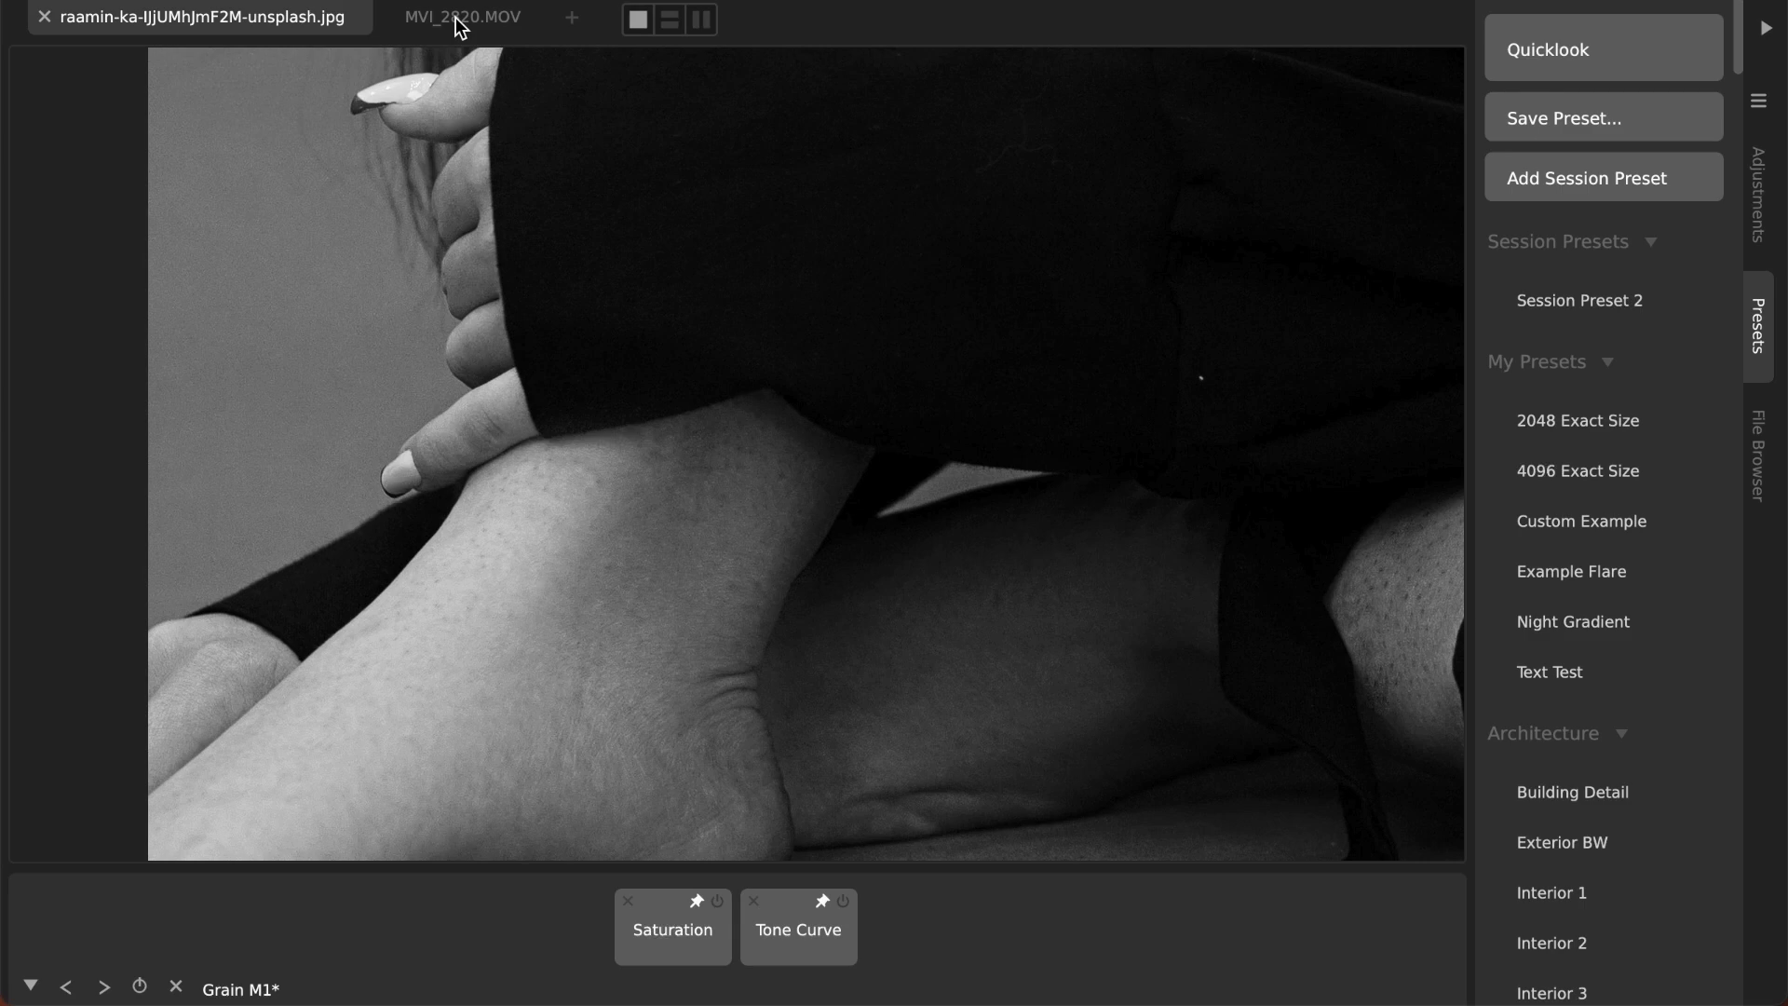
Step: On MVI_2820.MOV, apply Session Preset 2 and add Grain A3 film grain
click(460, 17)
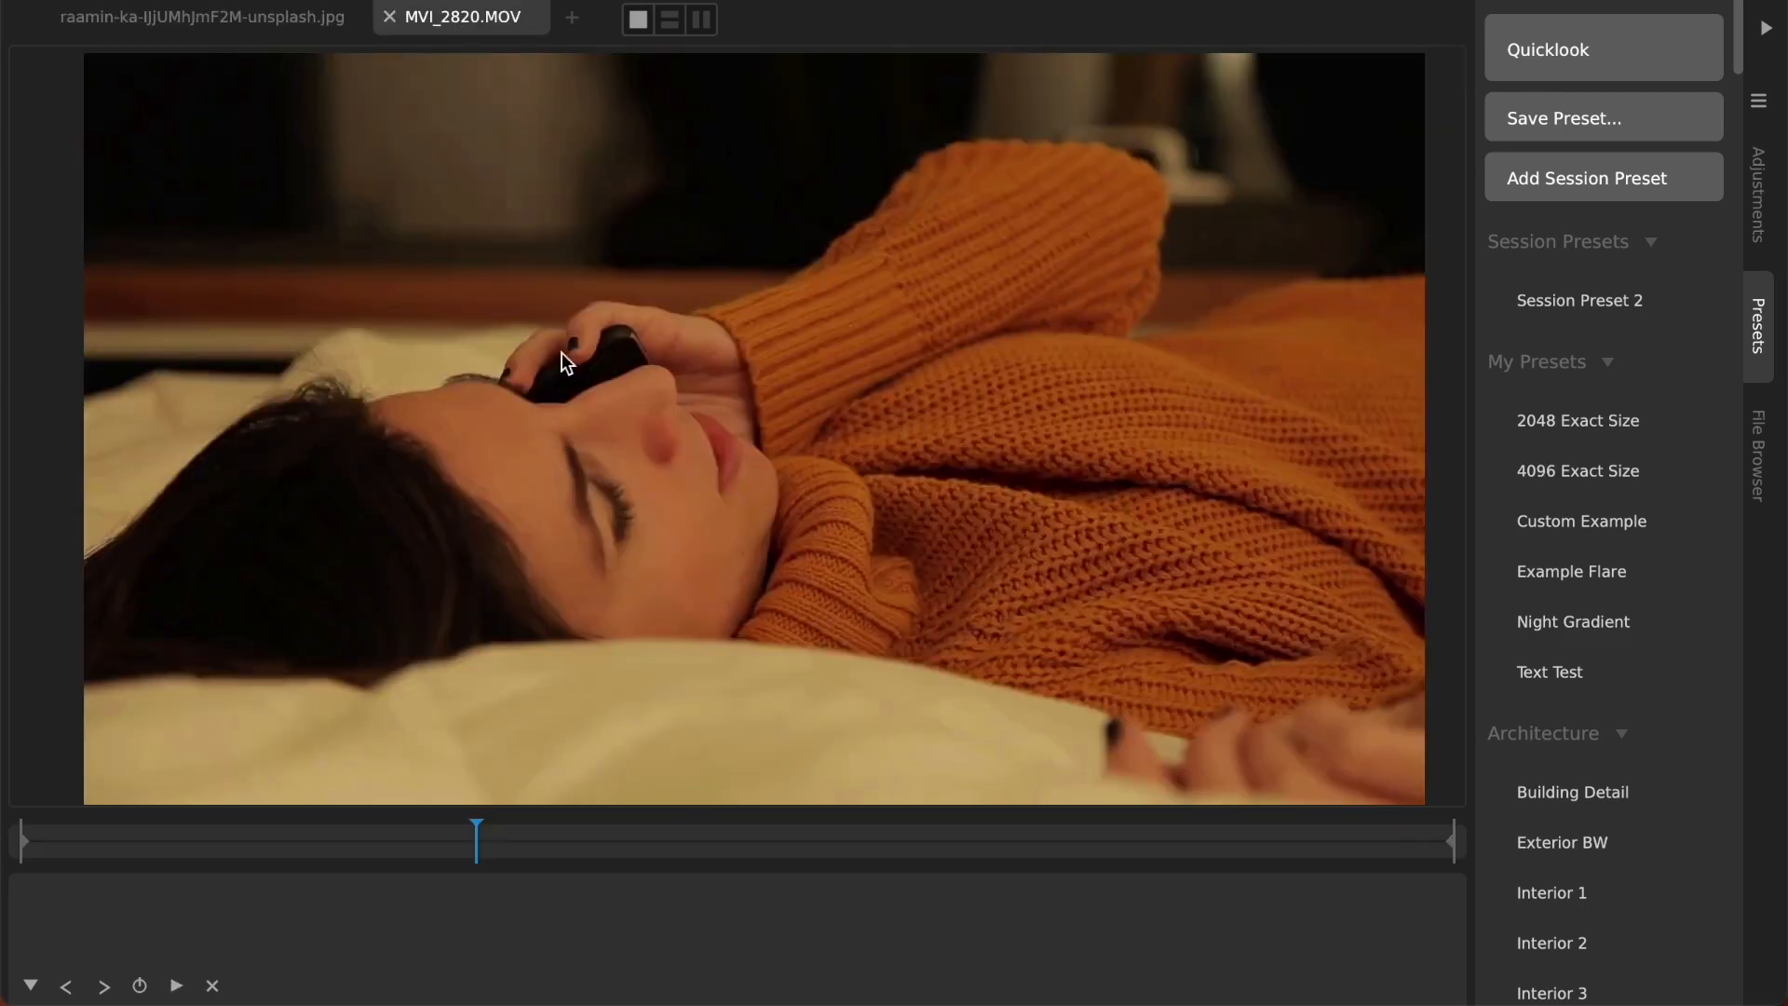
click(1579, 300)
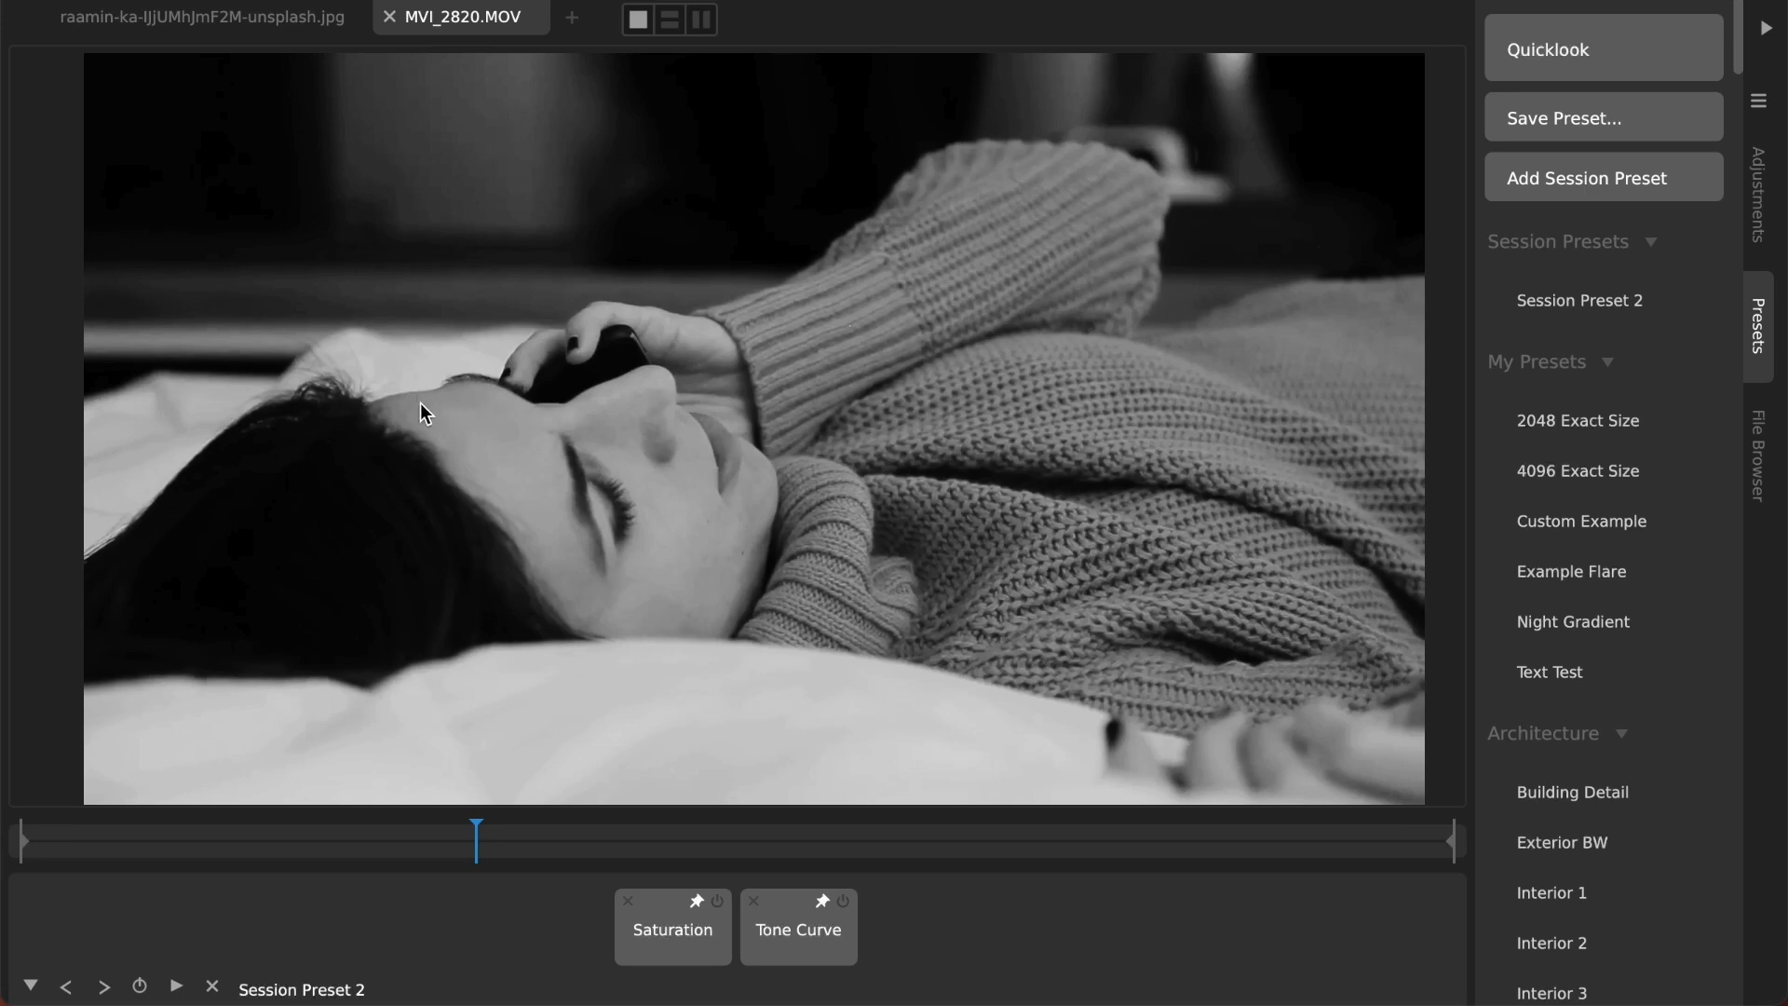
mouse_move(816, 964)
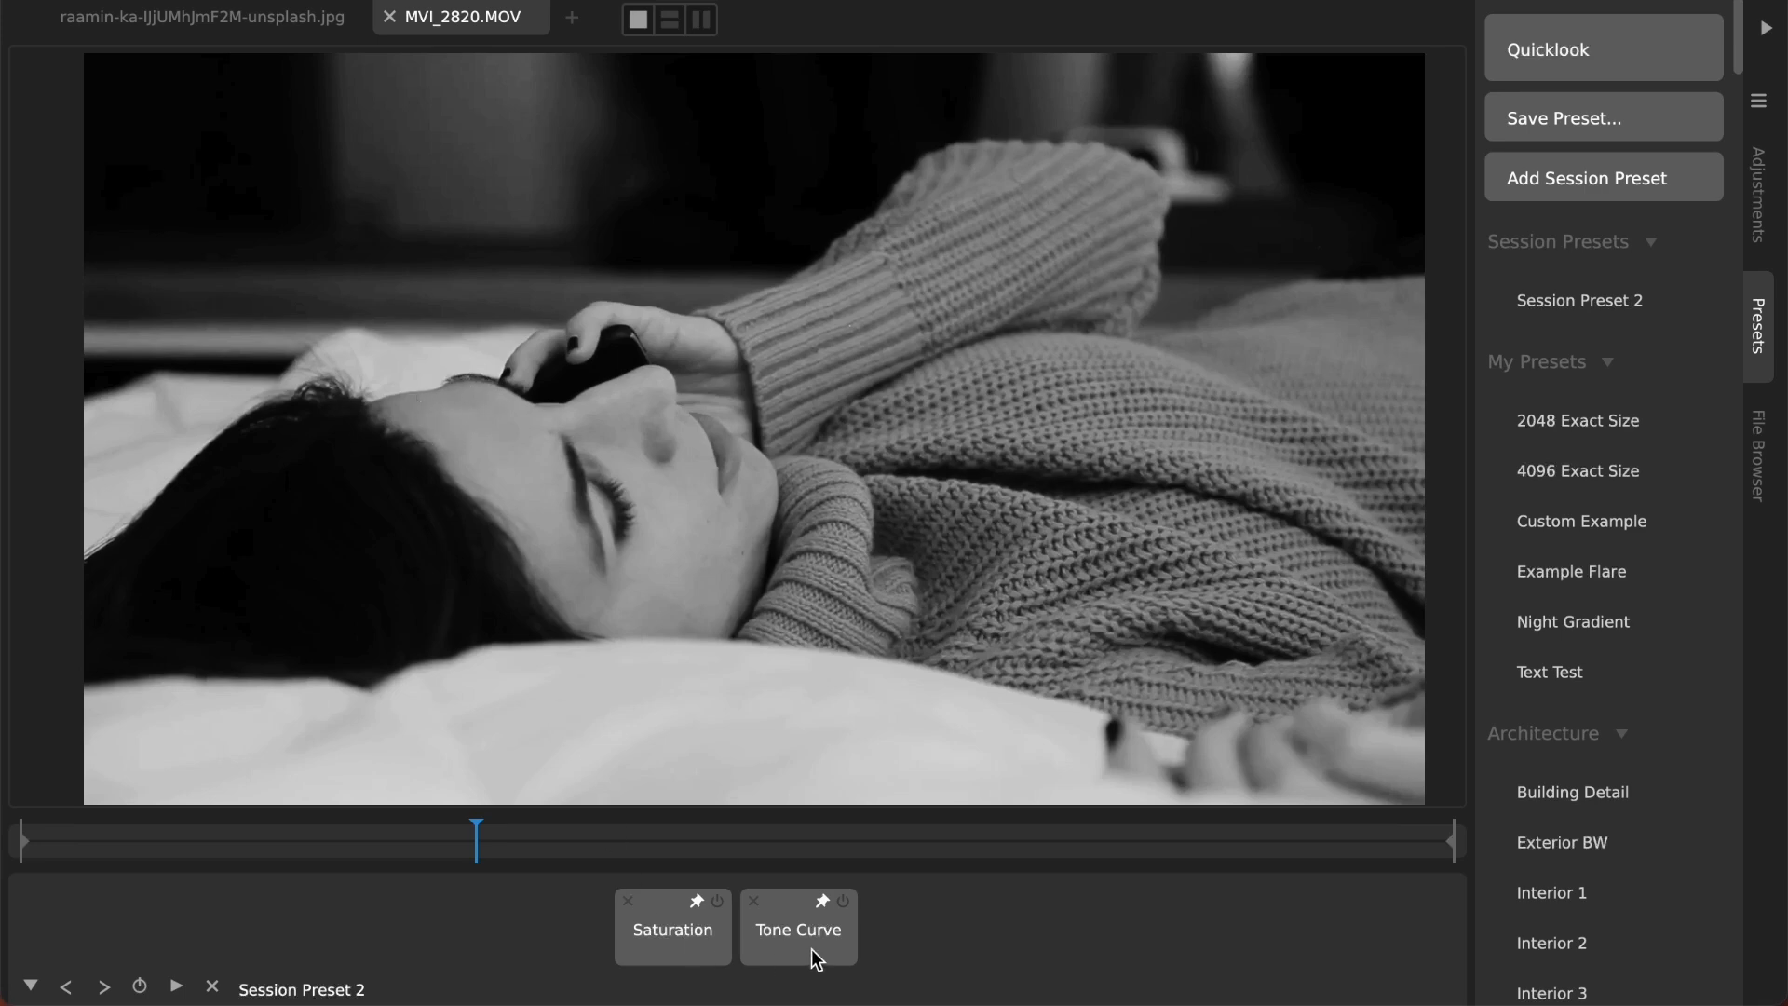
mouse_move(495, 419)
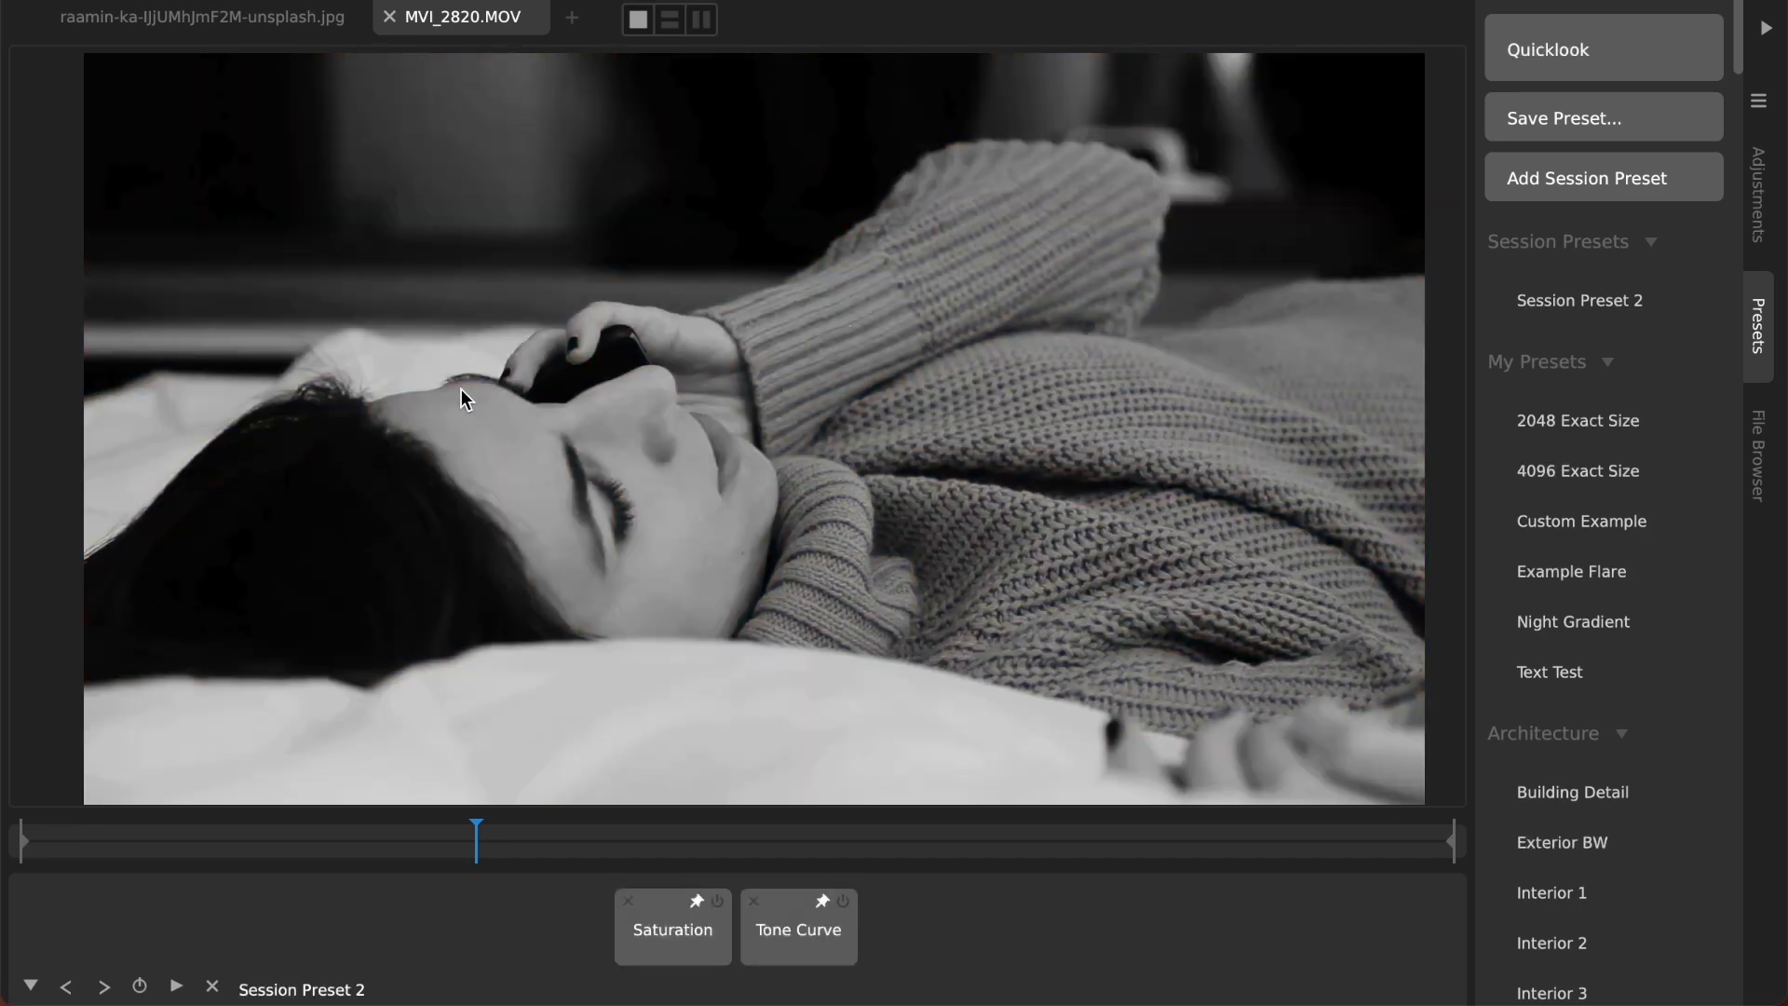
mouse_move(1760, 213)
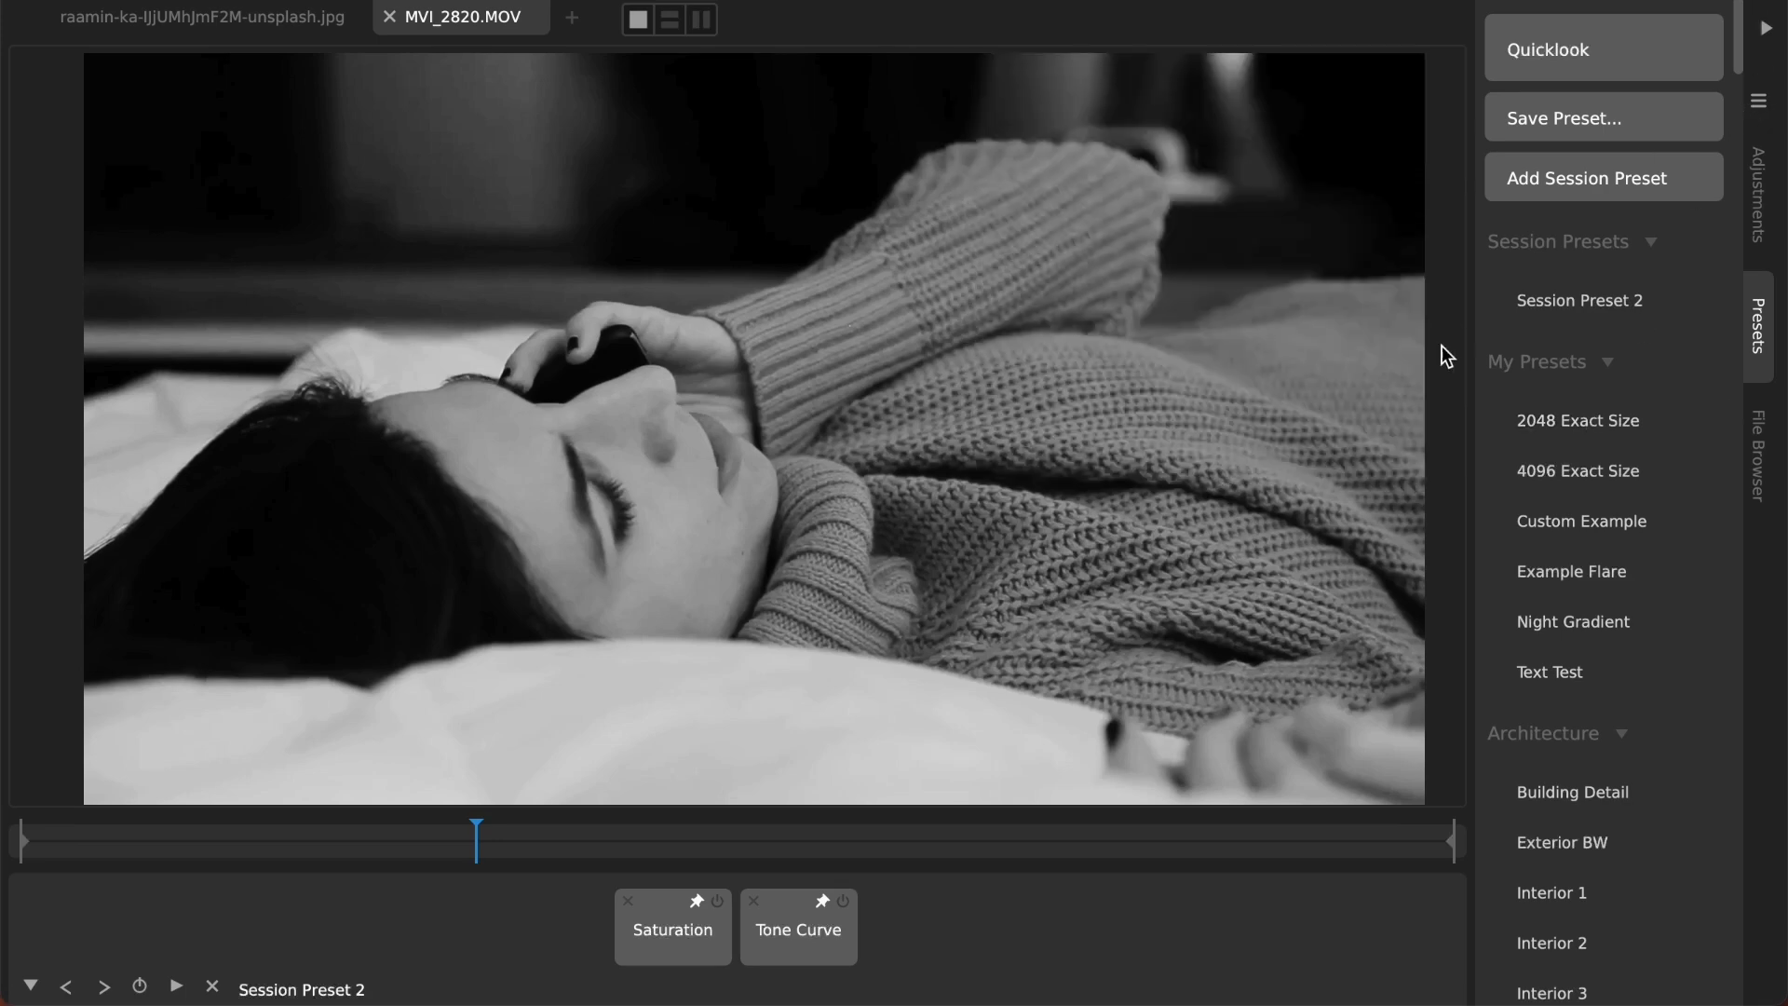
mouse_move(1751, 102)
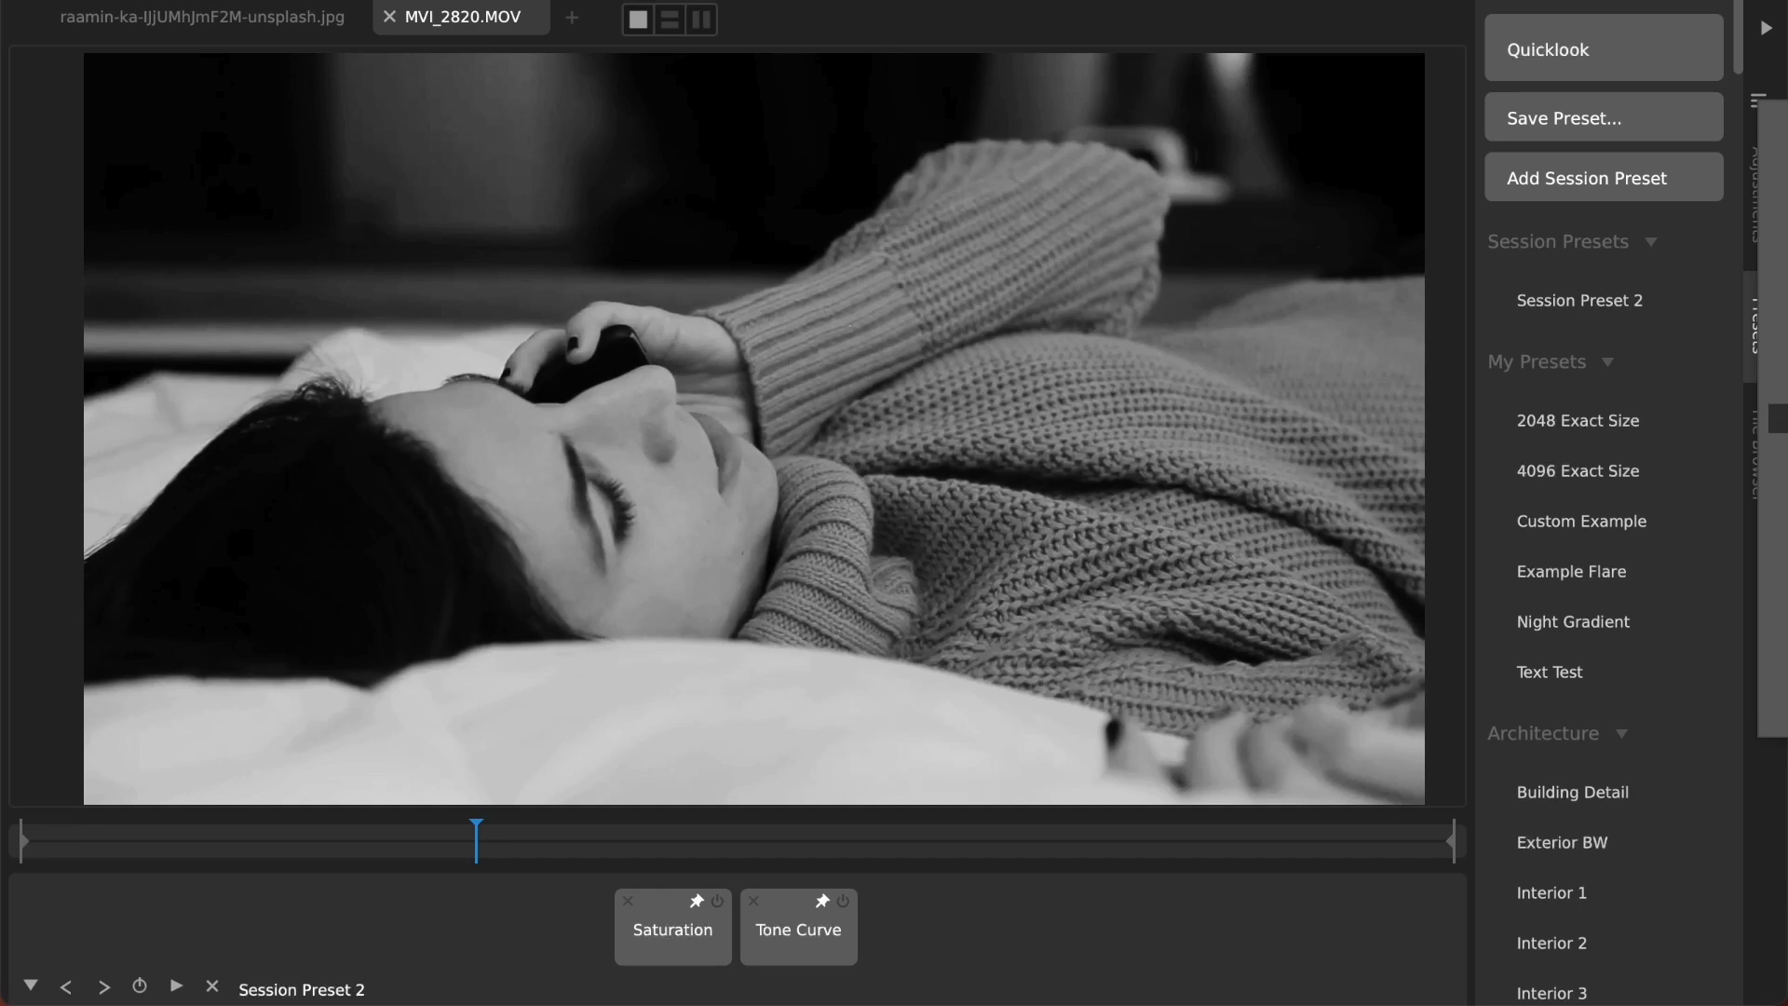
click(1548, 90)
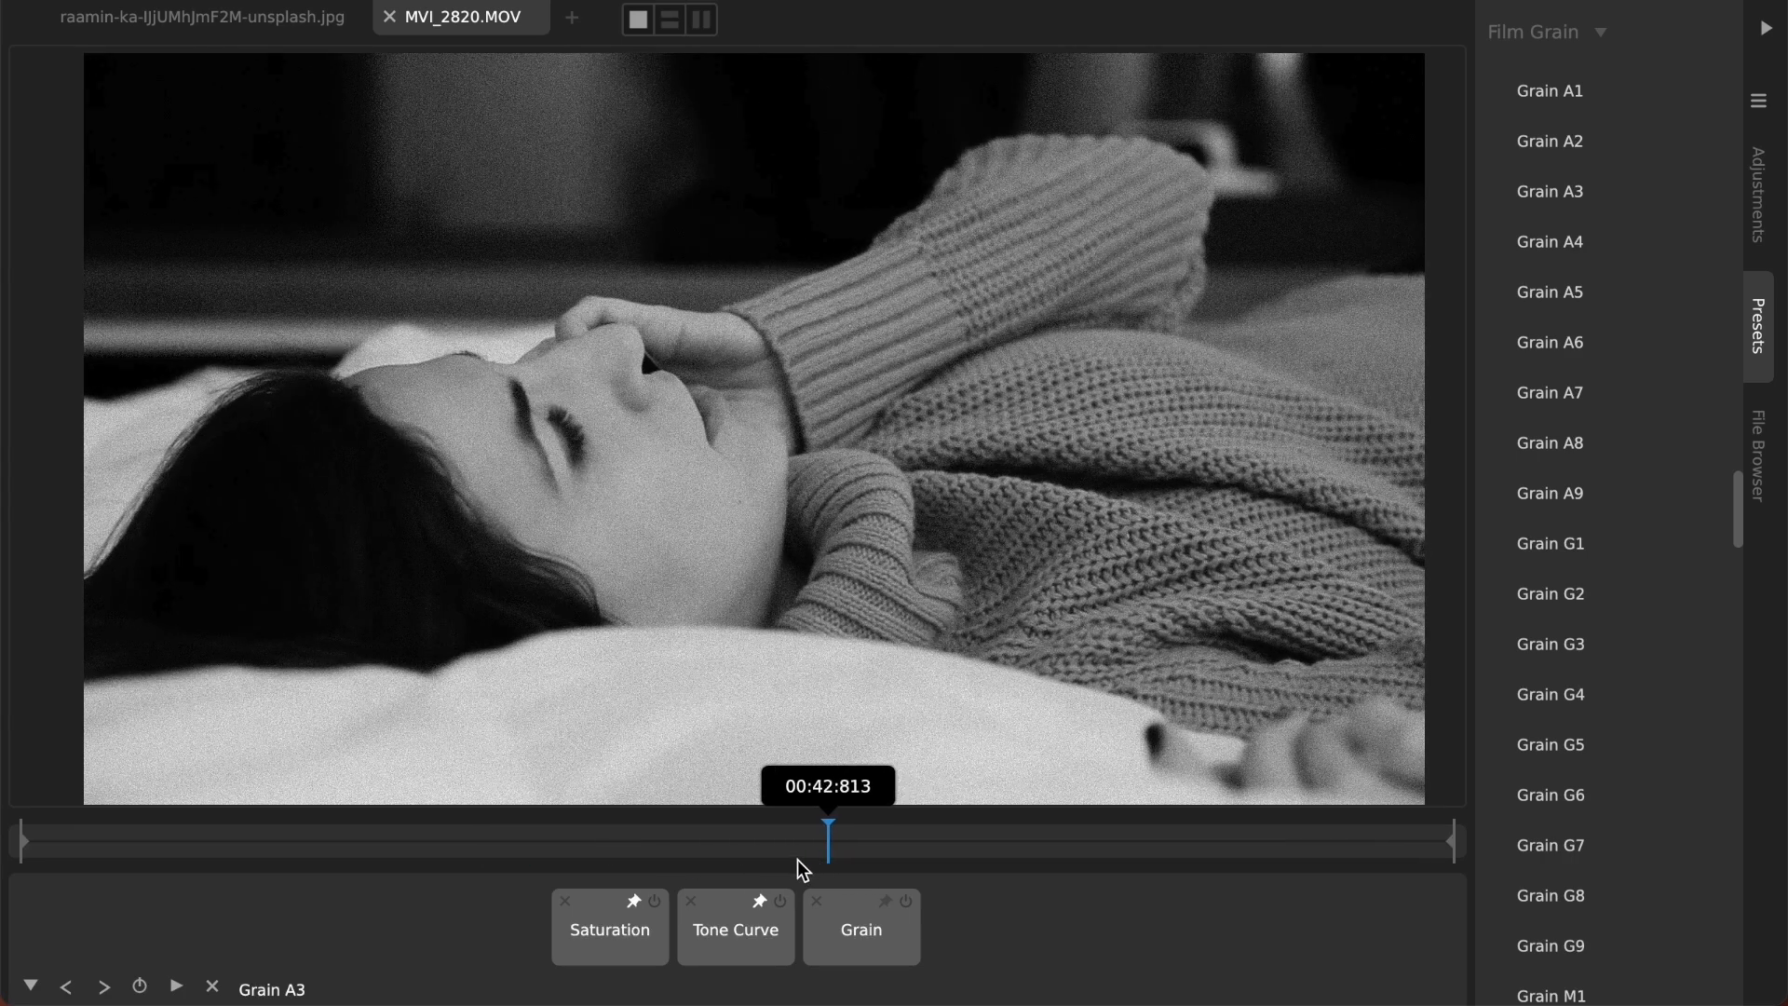
Step: Scrub the video timeline back and forth to inspect the Grain A3 grain across frames
drag(828, 842, 474, 842)
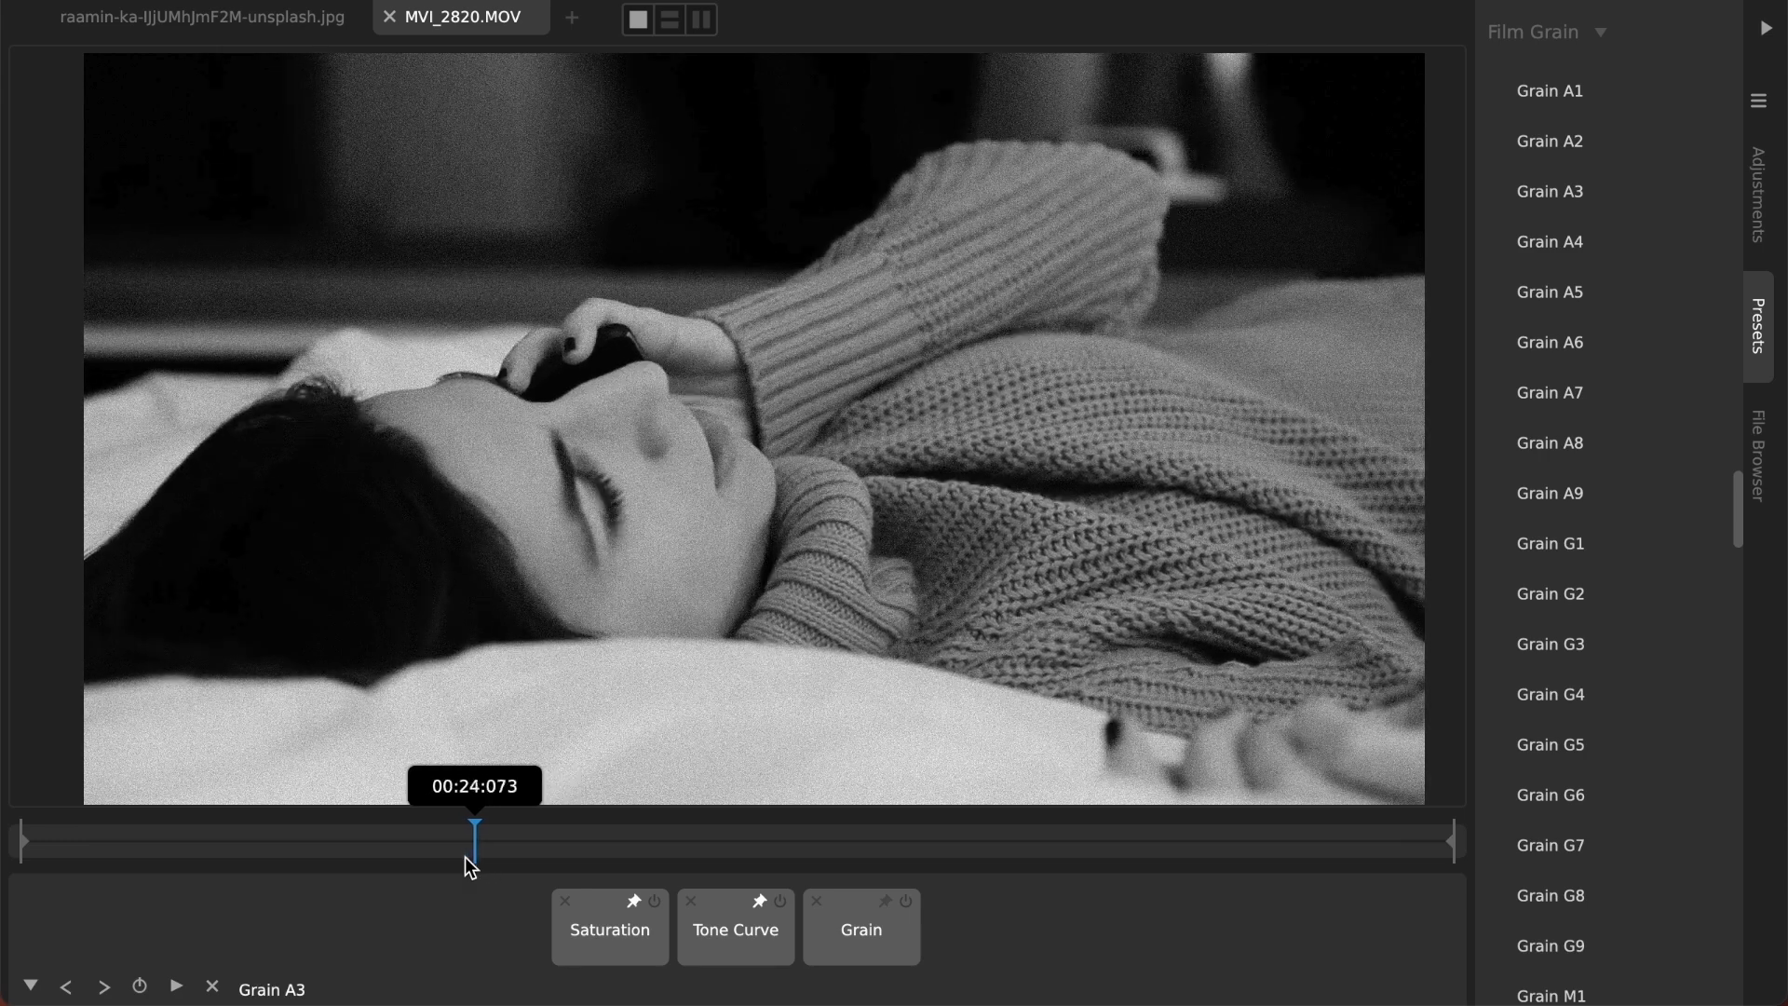
drag(474, 828, 433, 828)
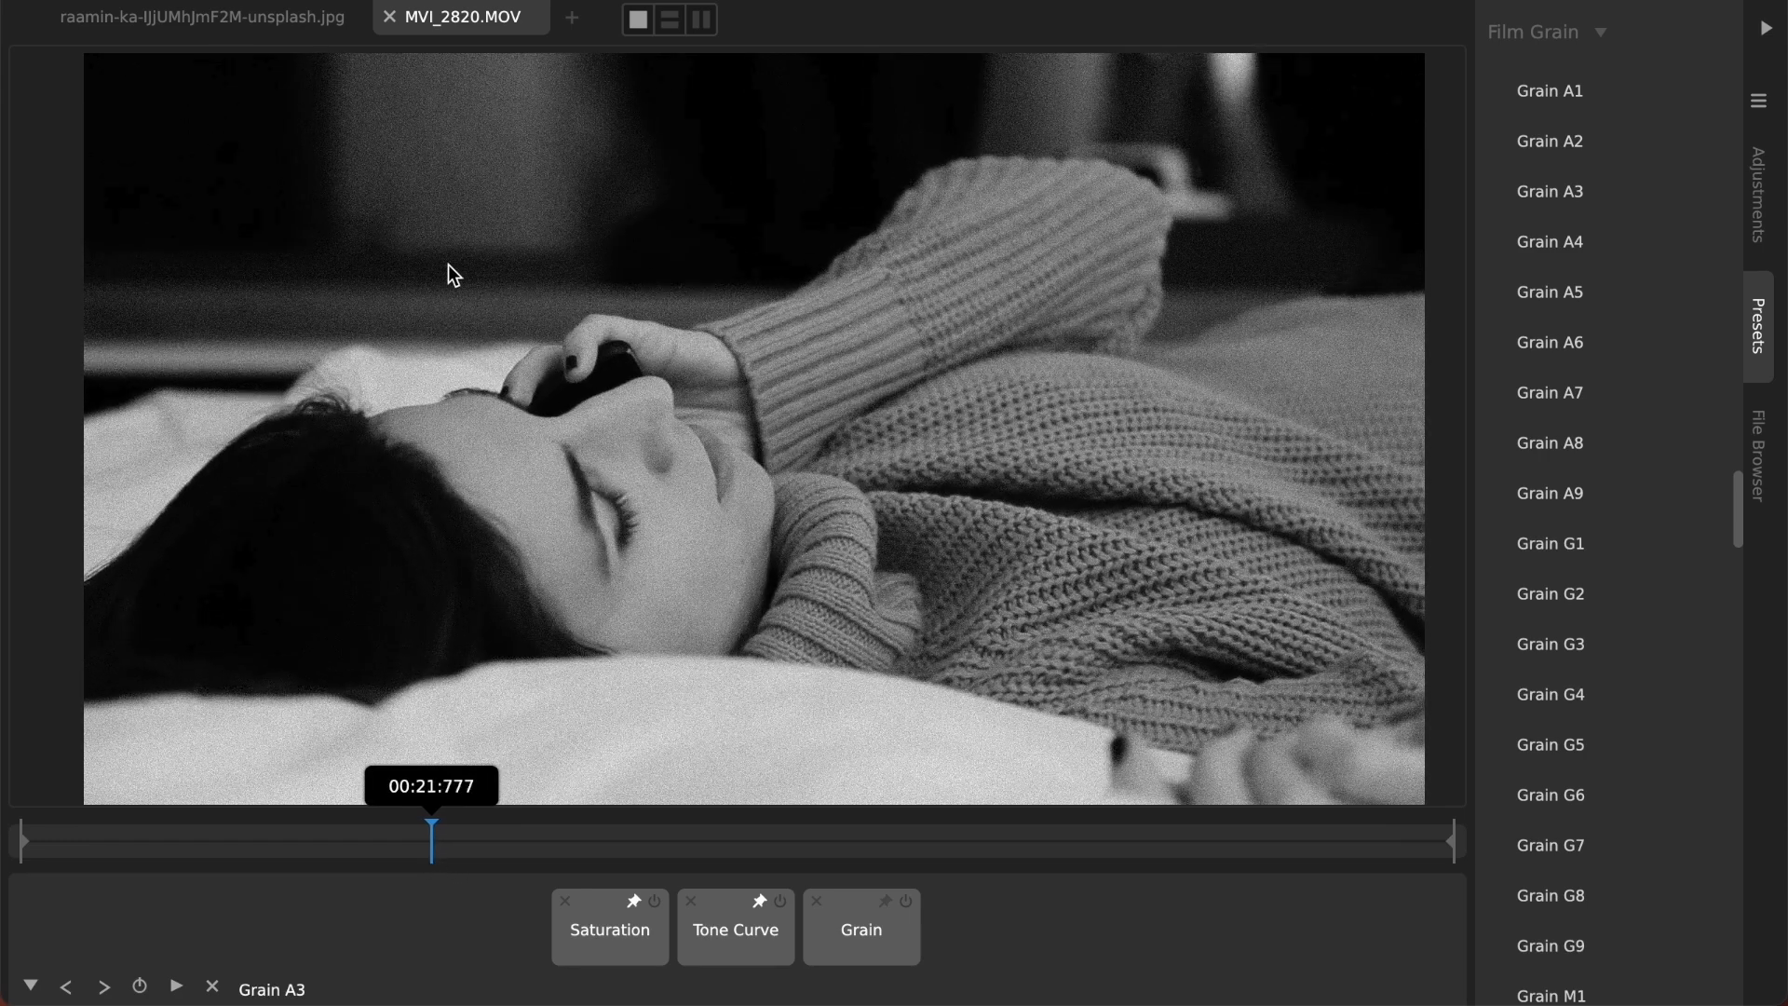
drag(432, 842, 664, 842)
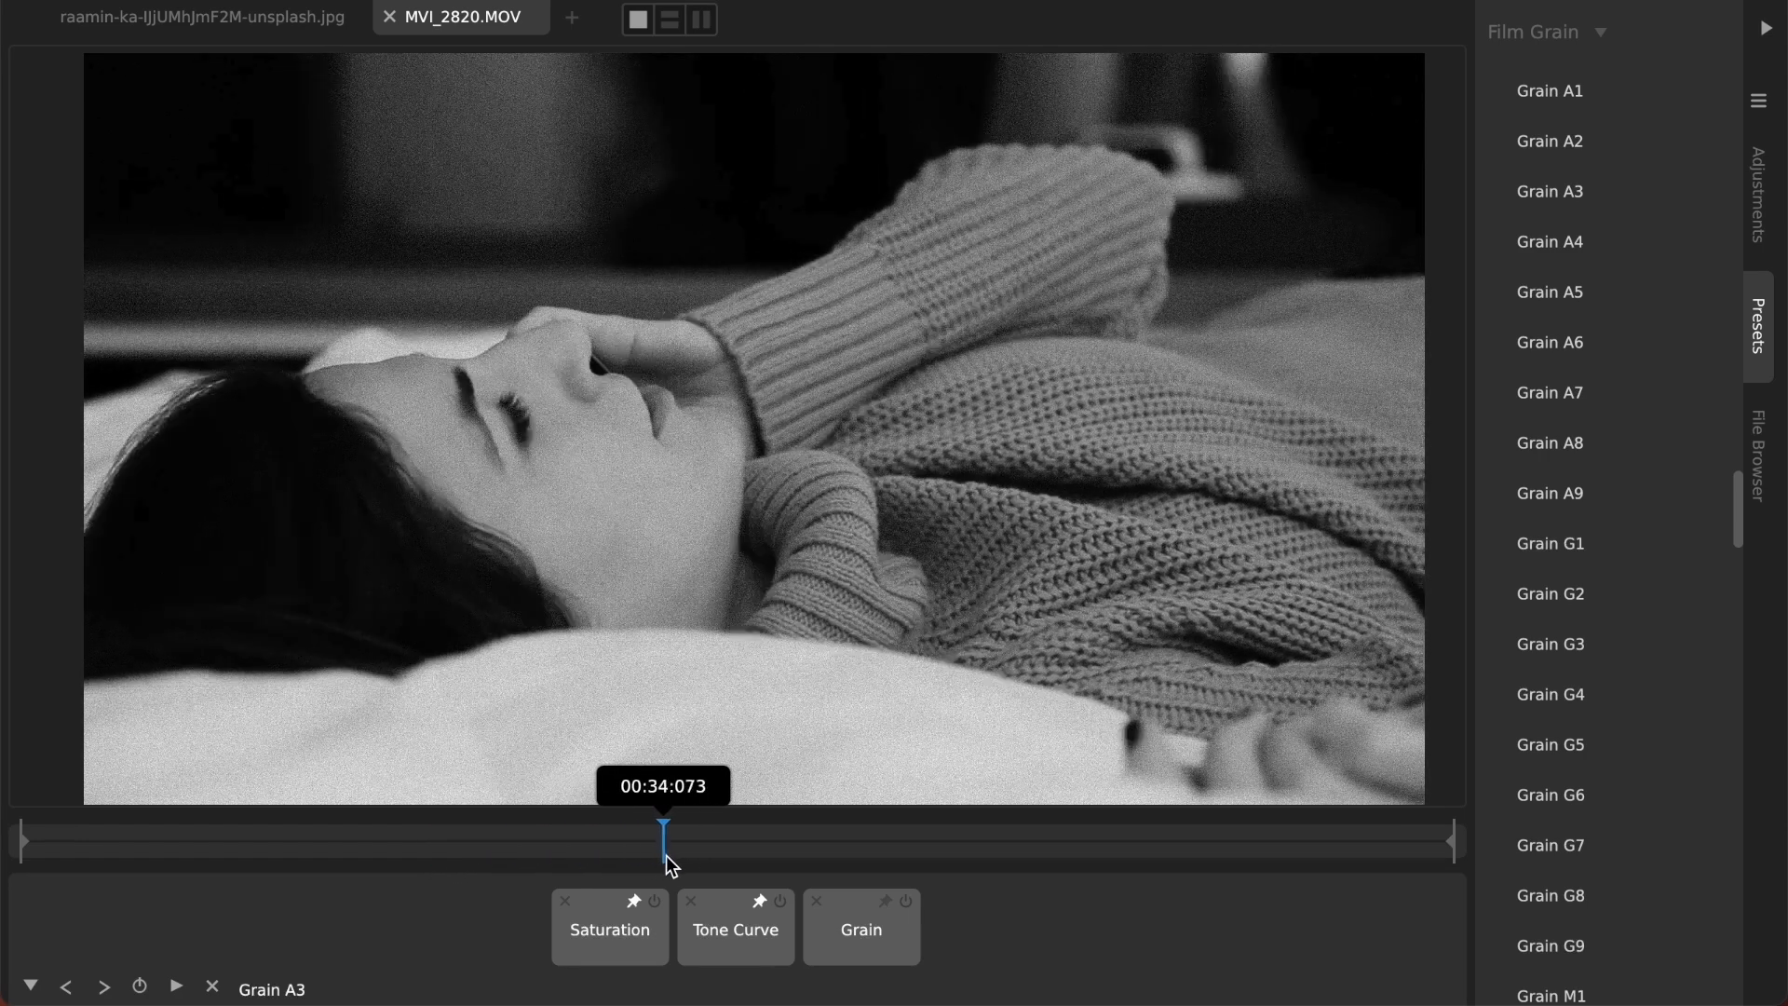
drag(662, 828, 344, 828)
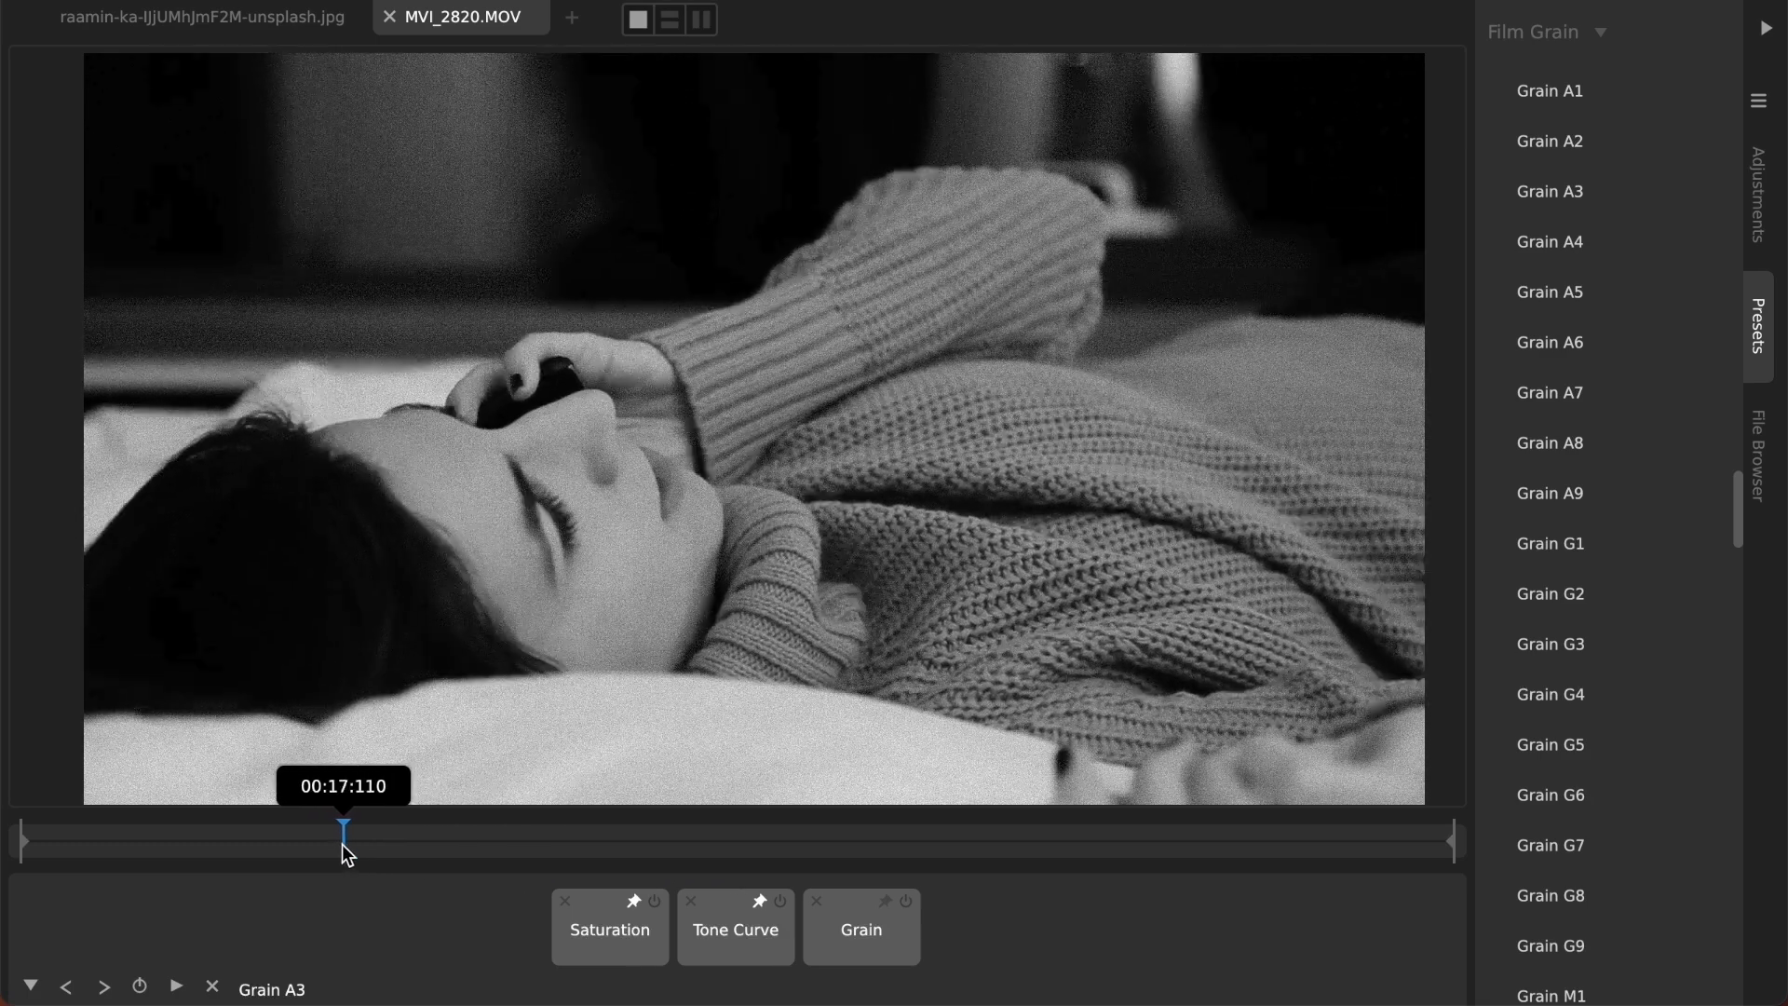
drag(342, 830, 490, 830)
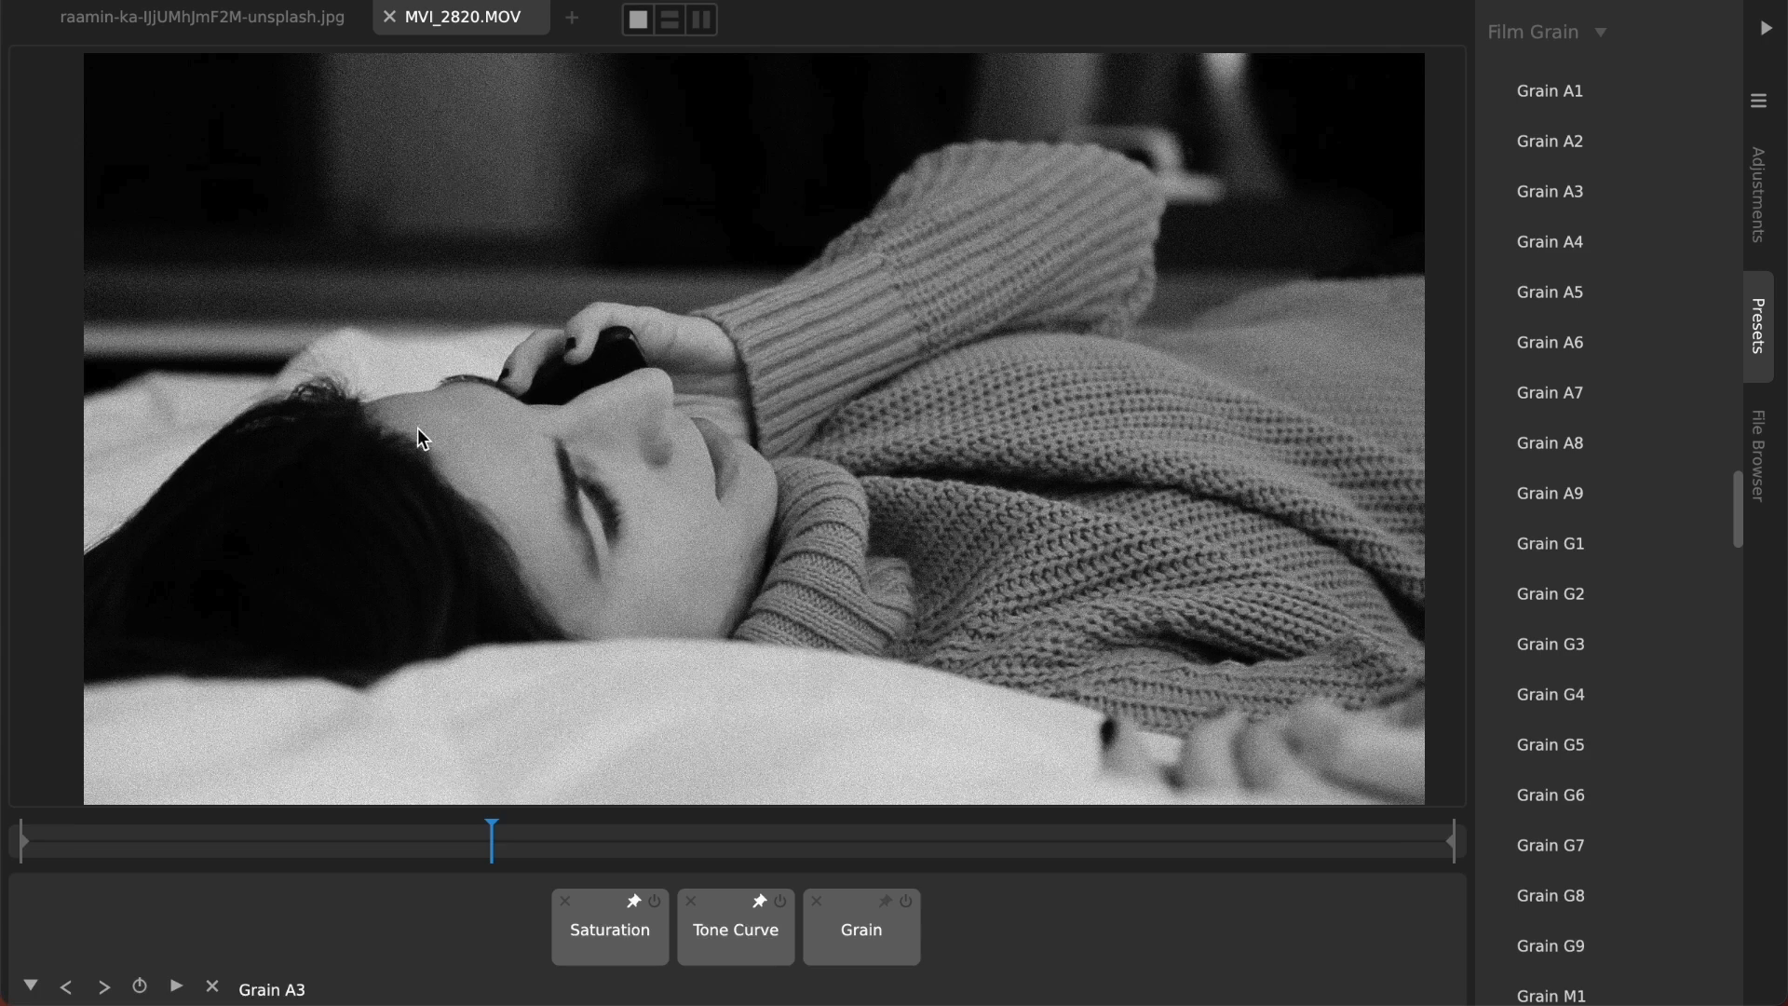
drag(492, 833, 540, 834)
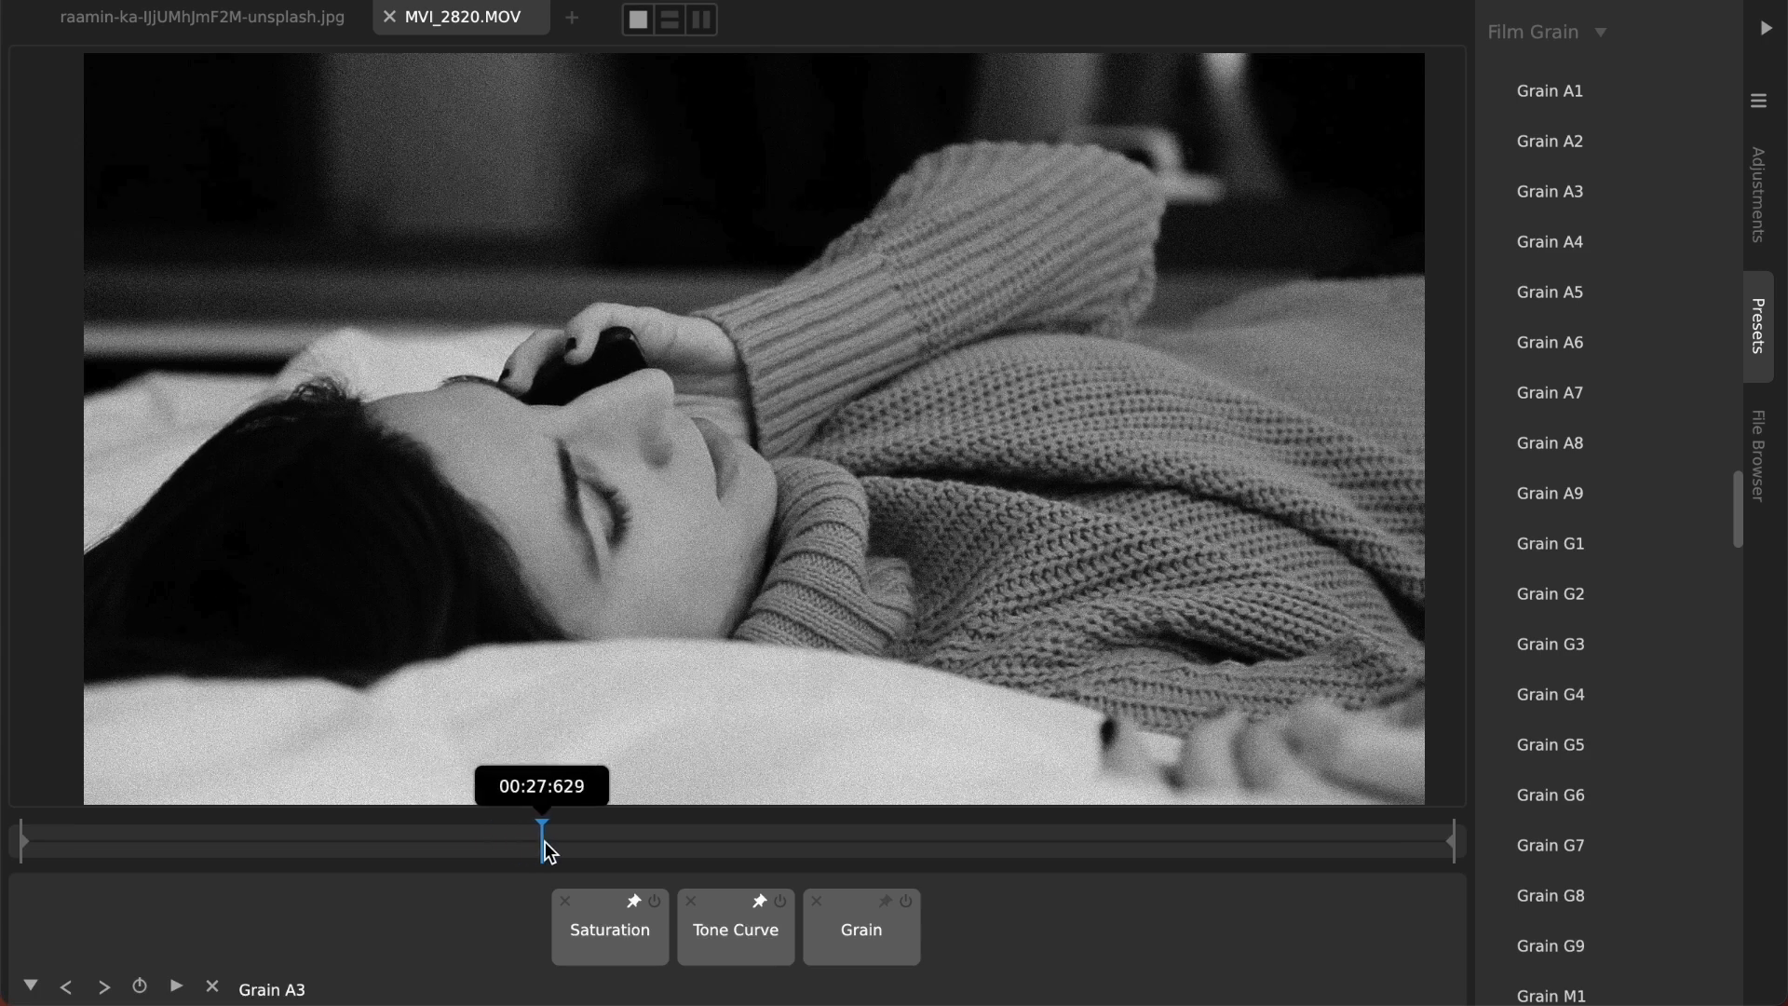
drag(542, 827, 607, 827)
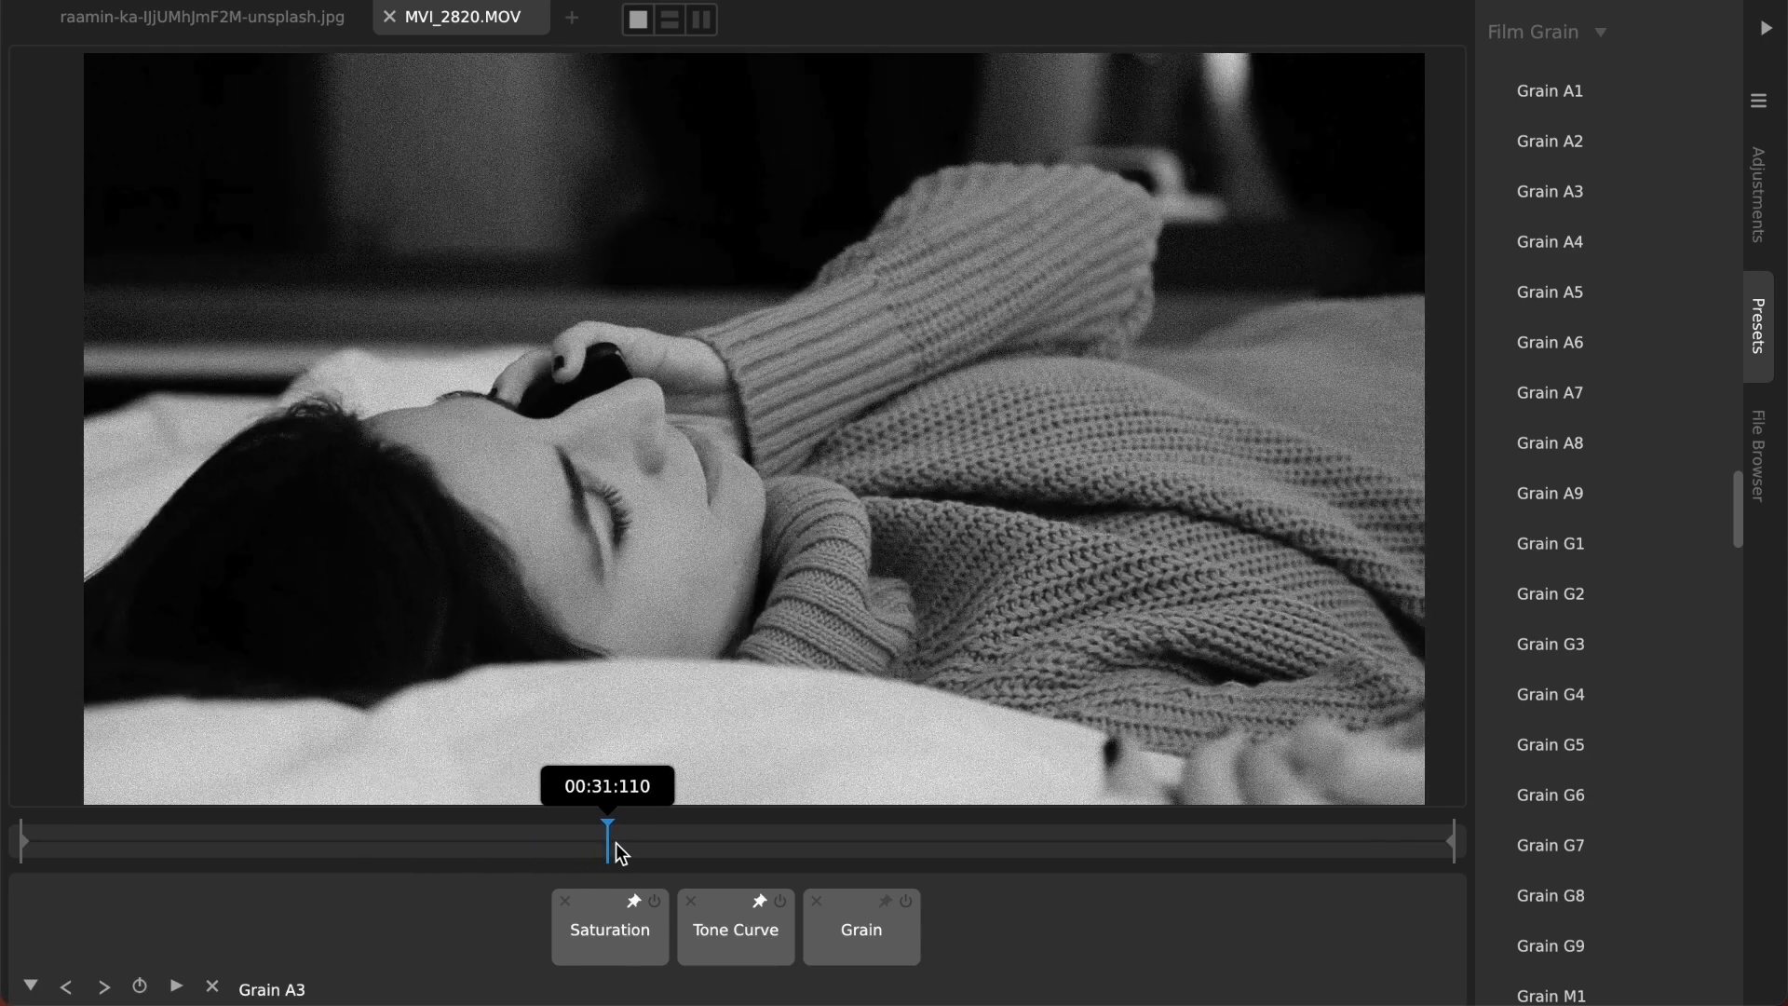
drag(607, 828, 624, 828)
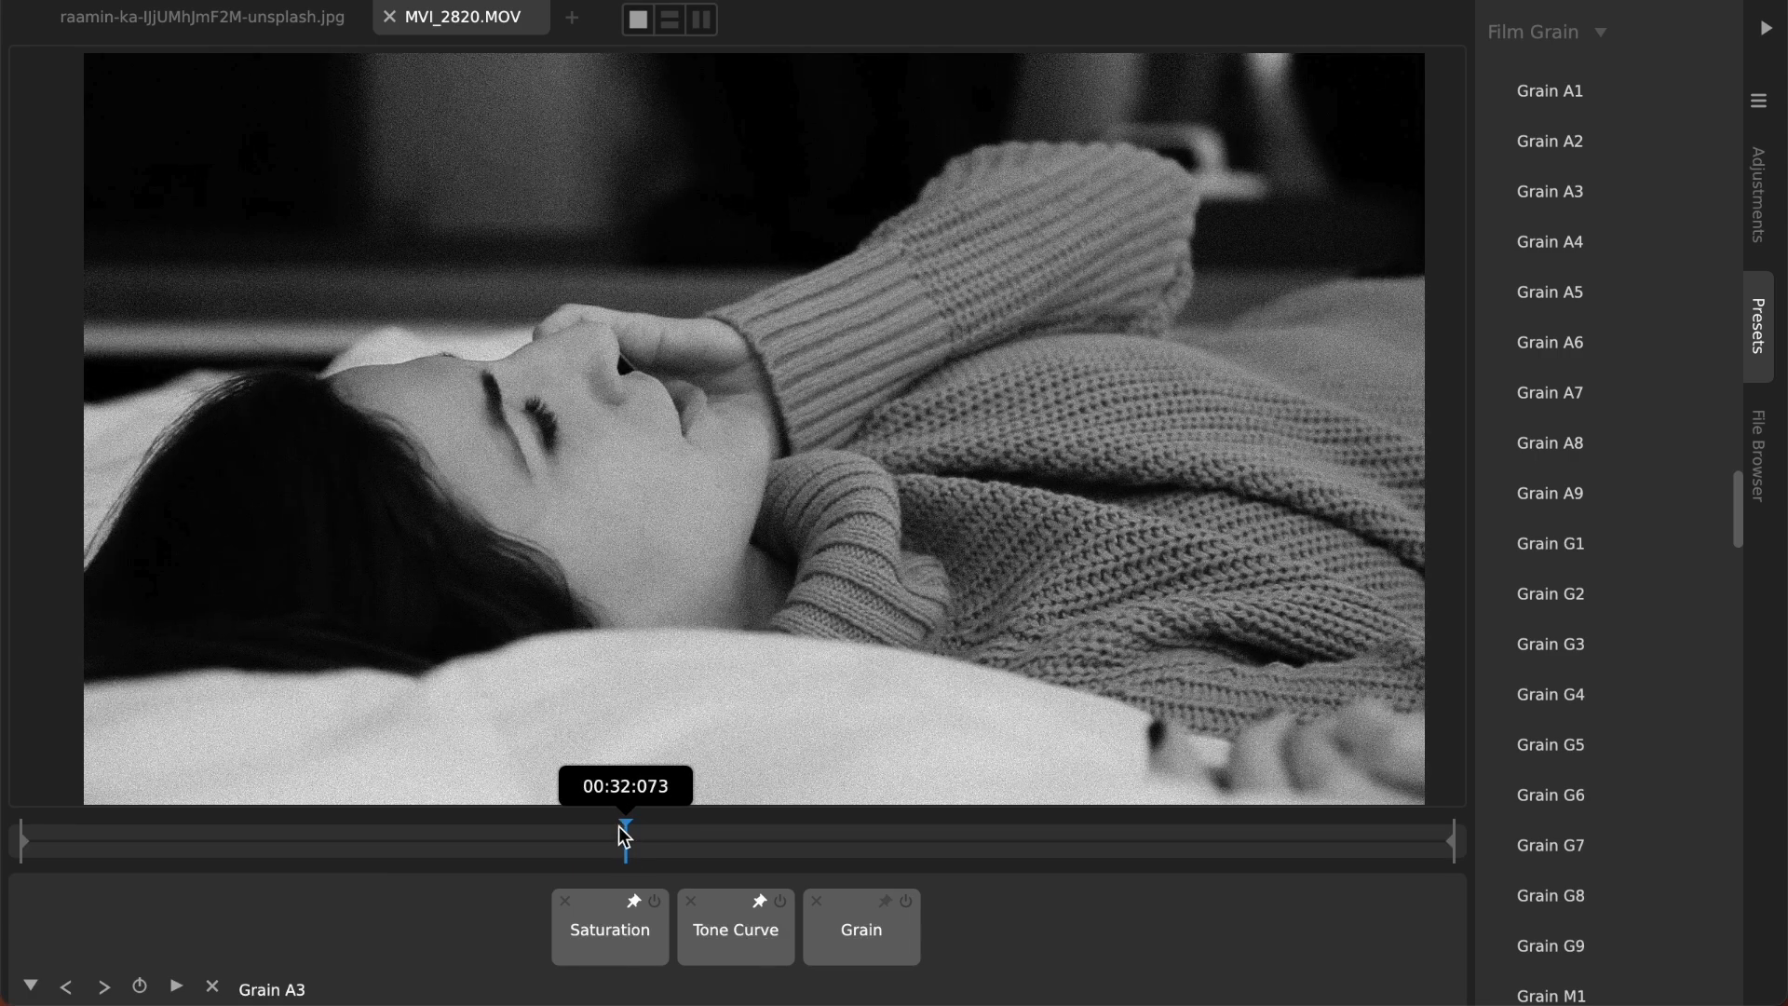
drag(625, 833, 380, 832)
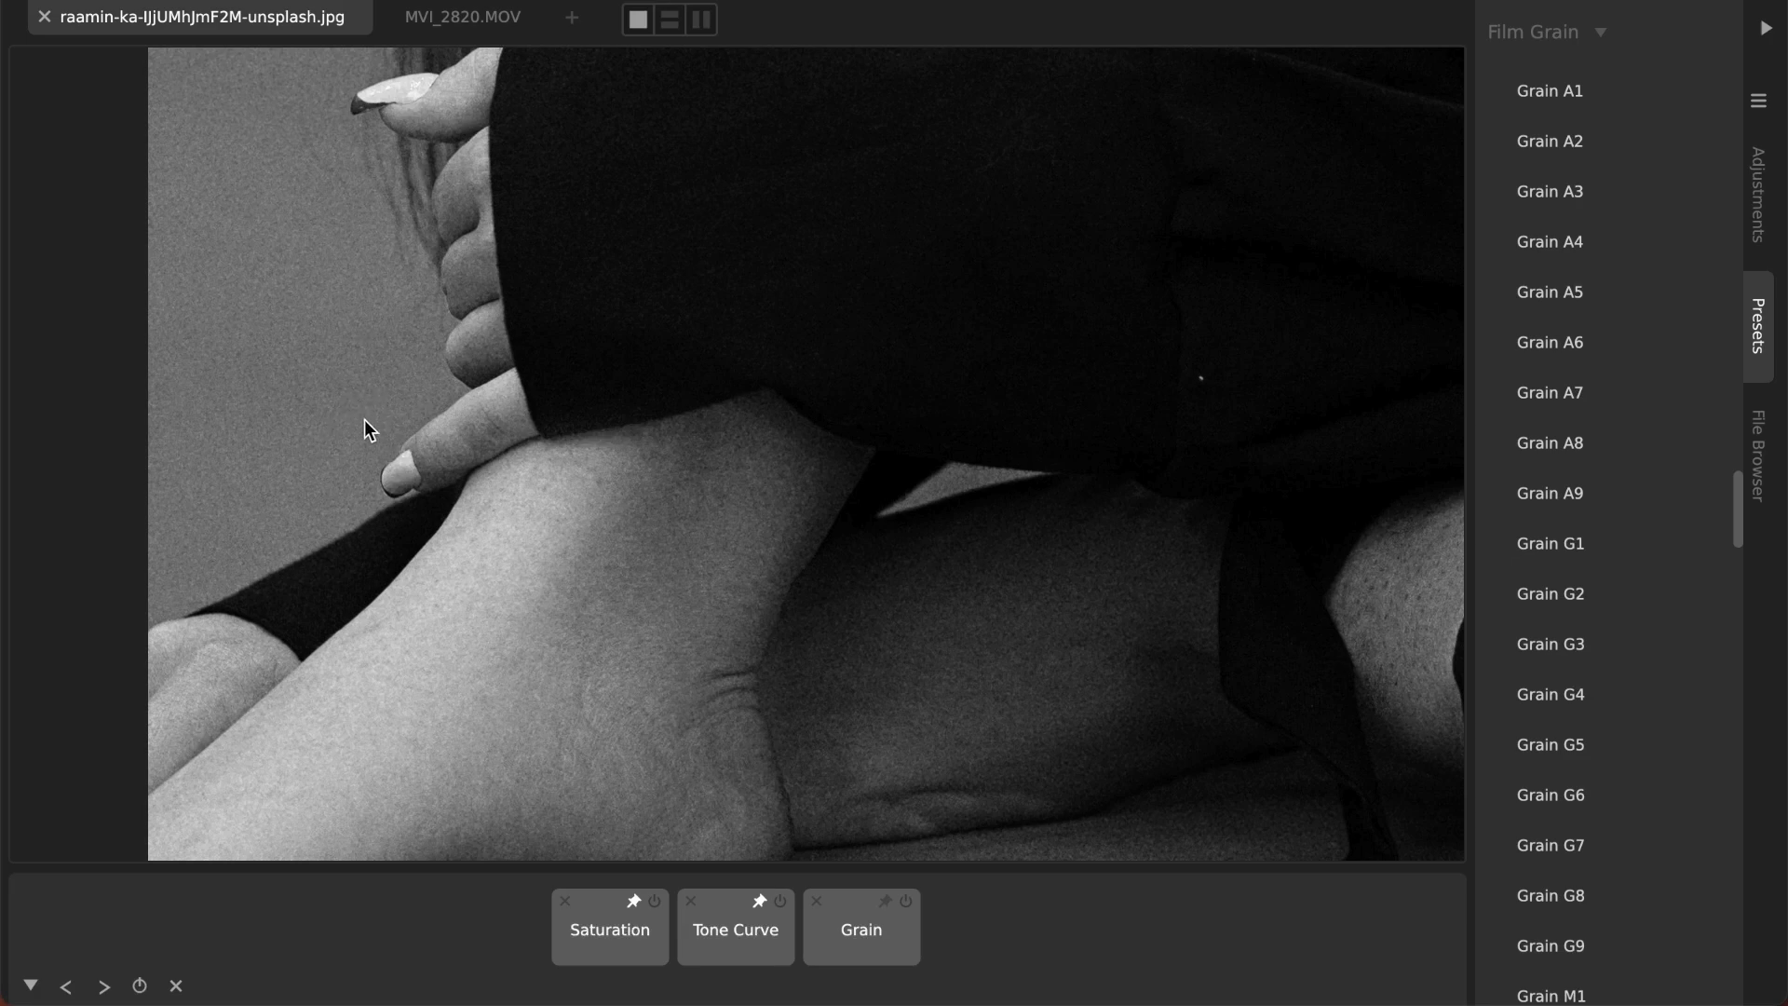
mouse_move(469, 21)
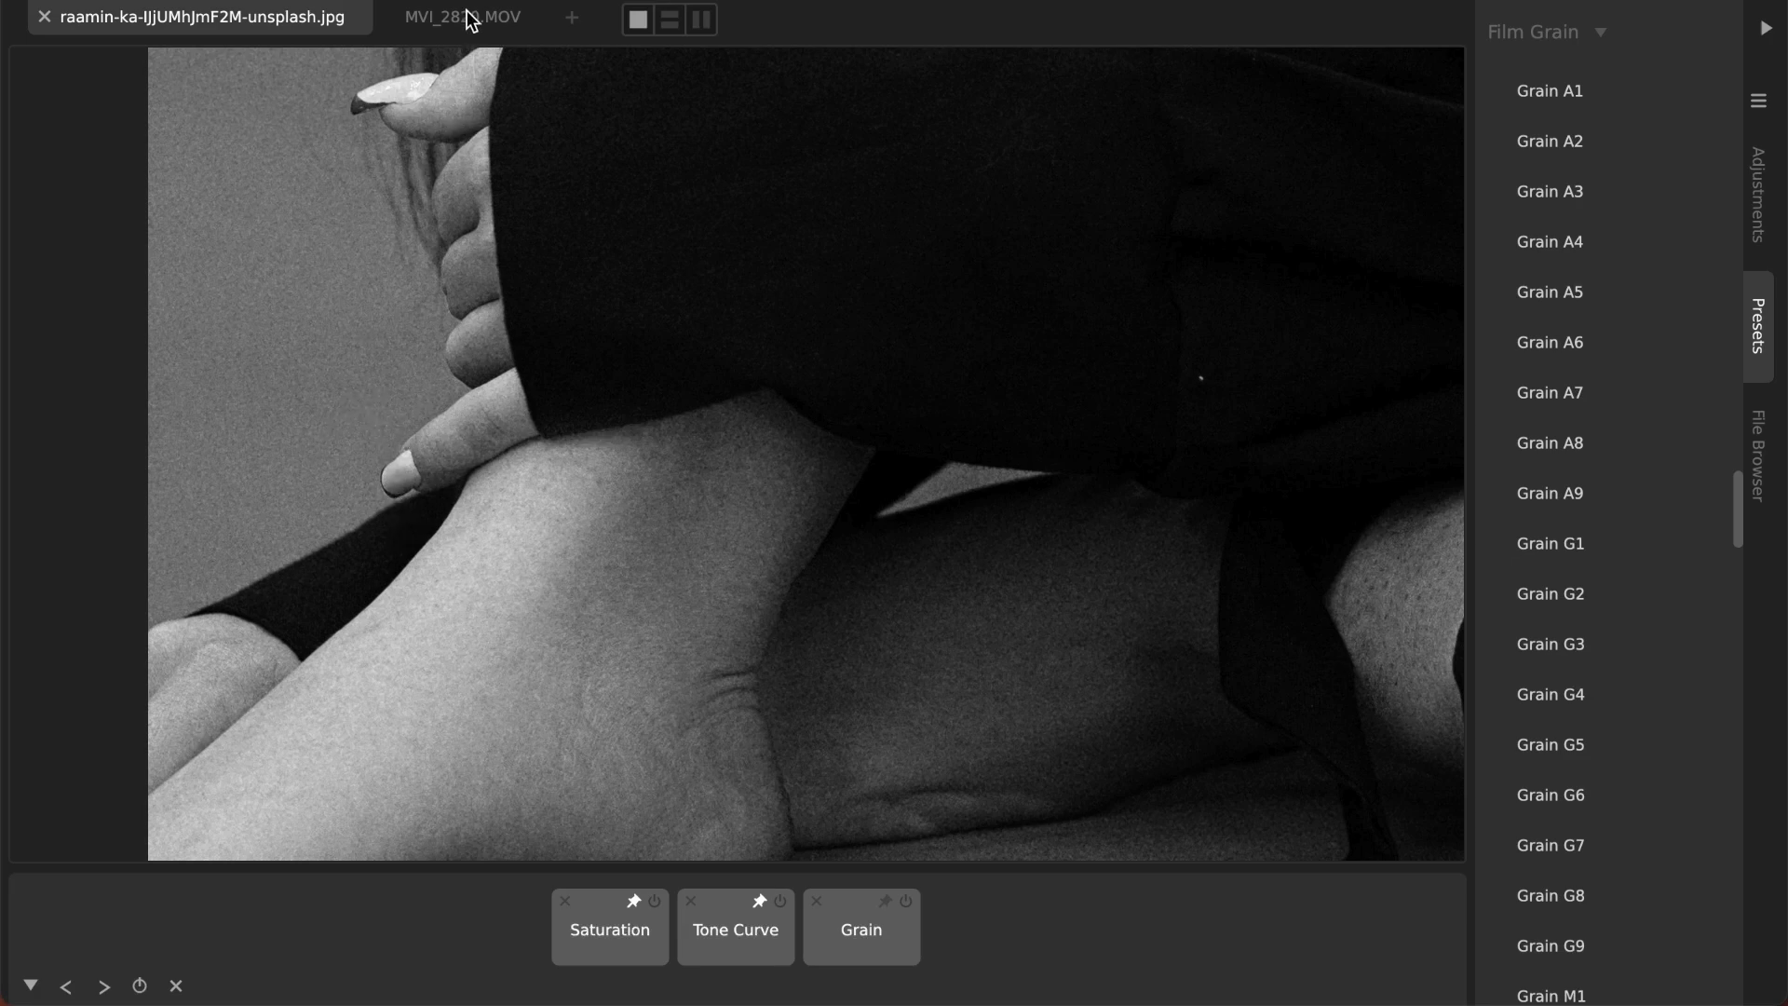
Step: Switch back to the MVI_2820.MOV video clip showing the Grain A3 black-and-white look
click(461, 15)
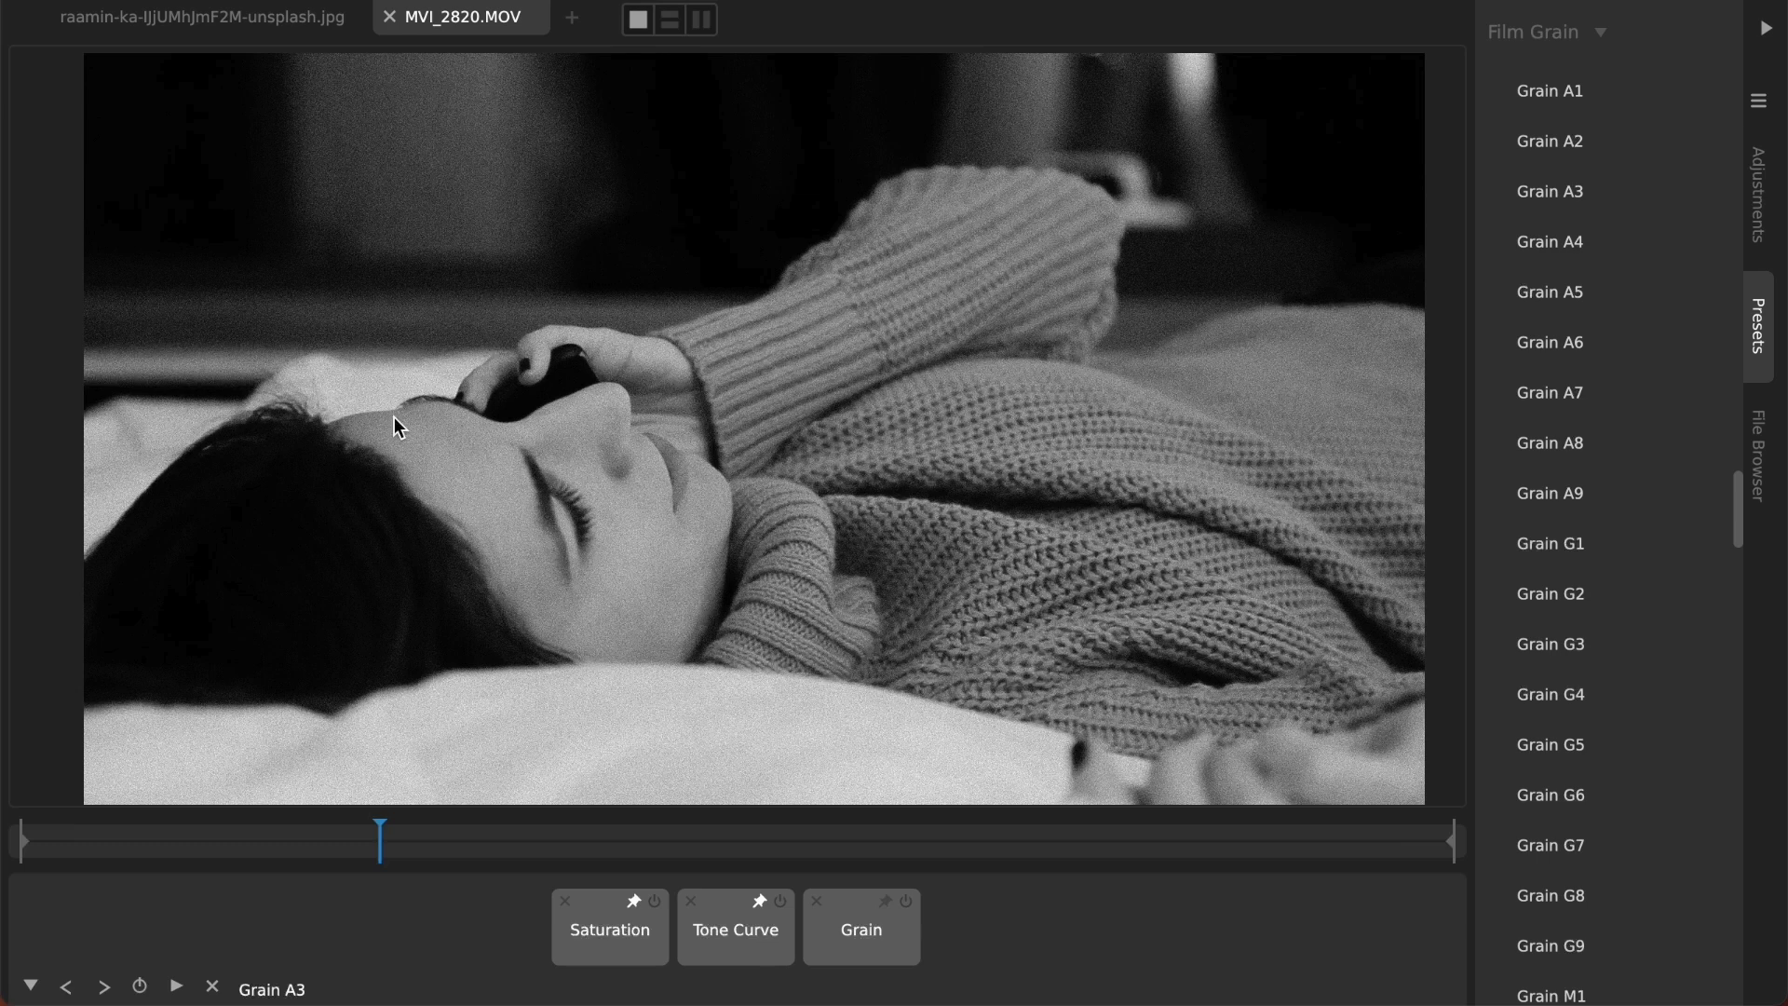
mouse_move(568, 837)
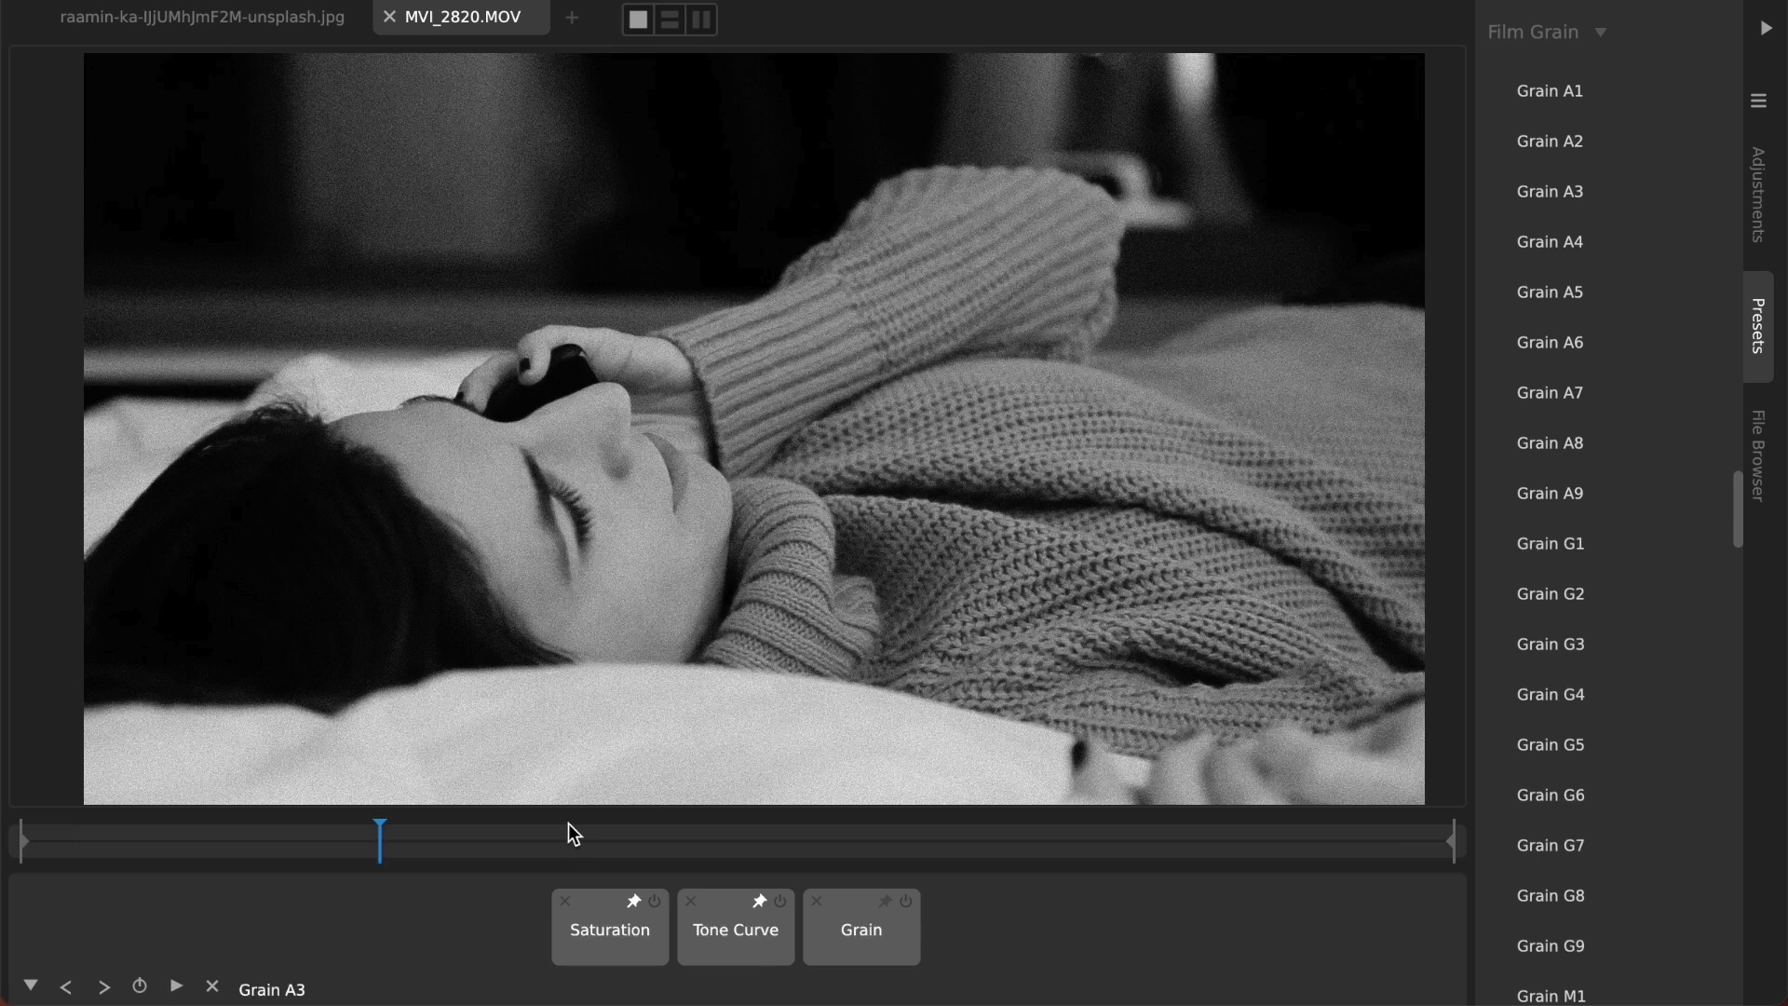
mouse_move(1539, 564)
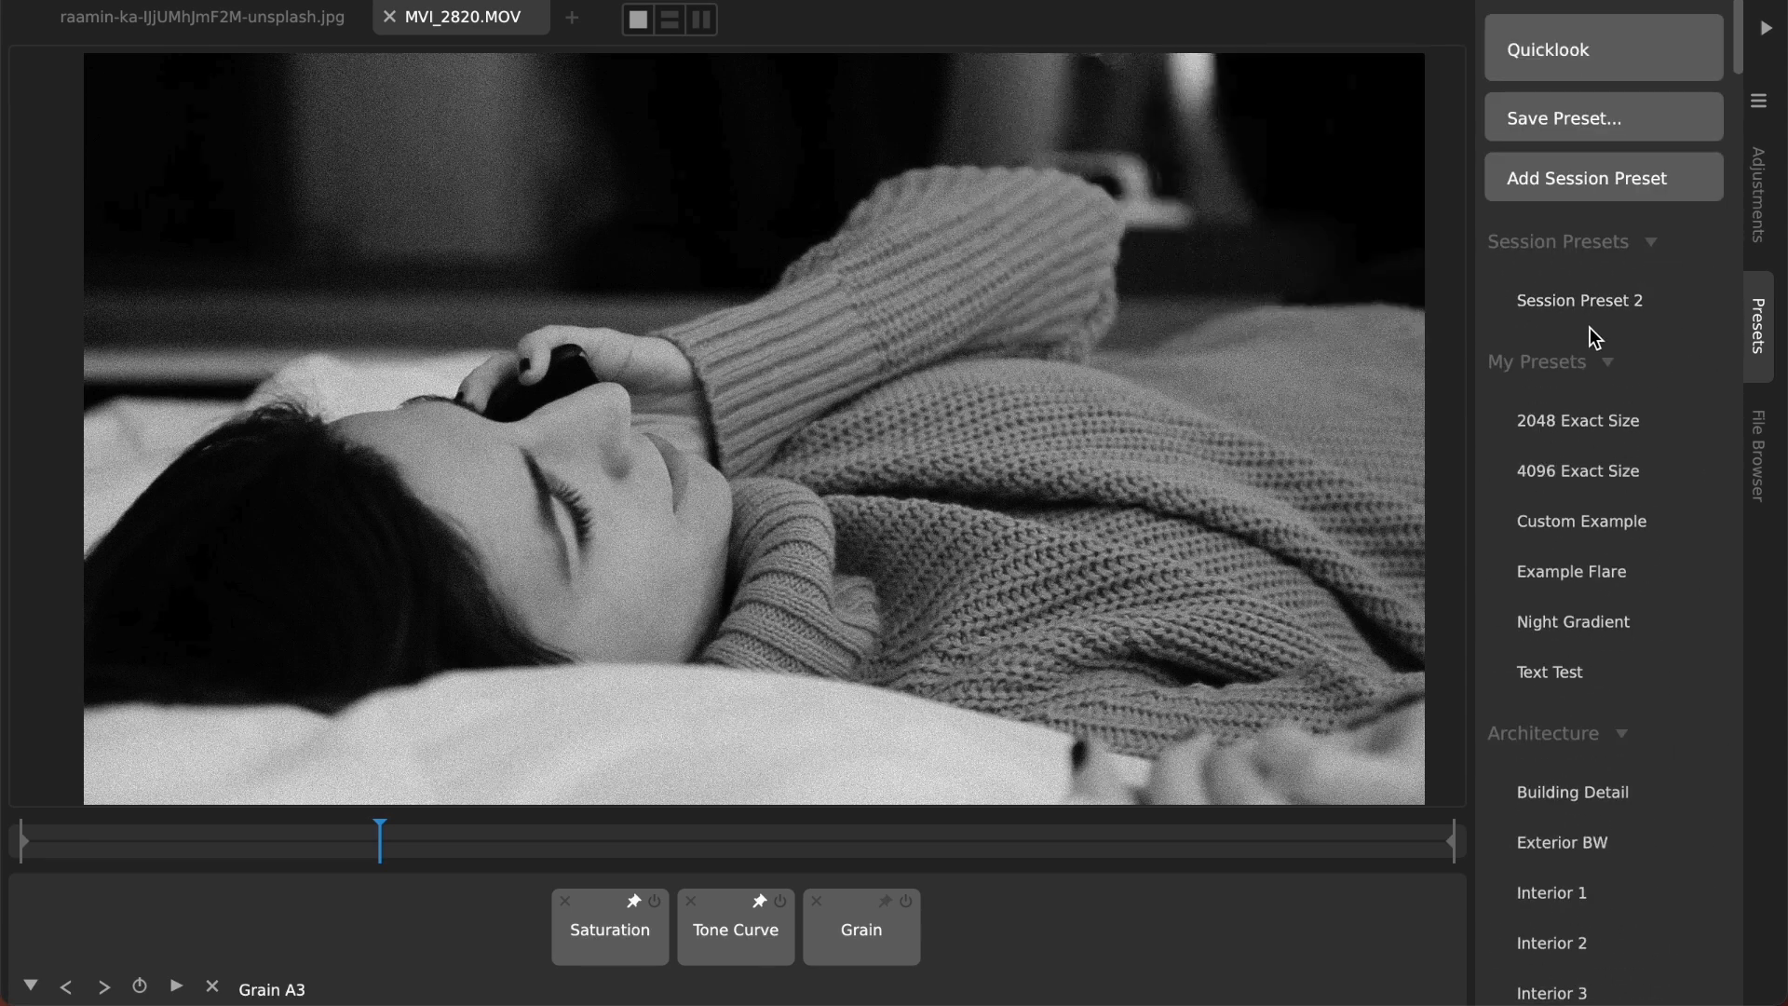
mouse_move(1598, 316)
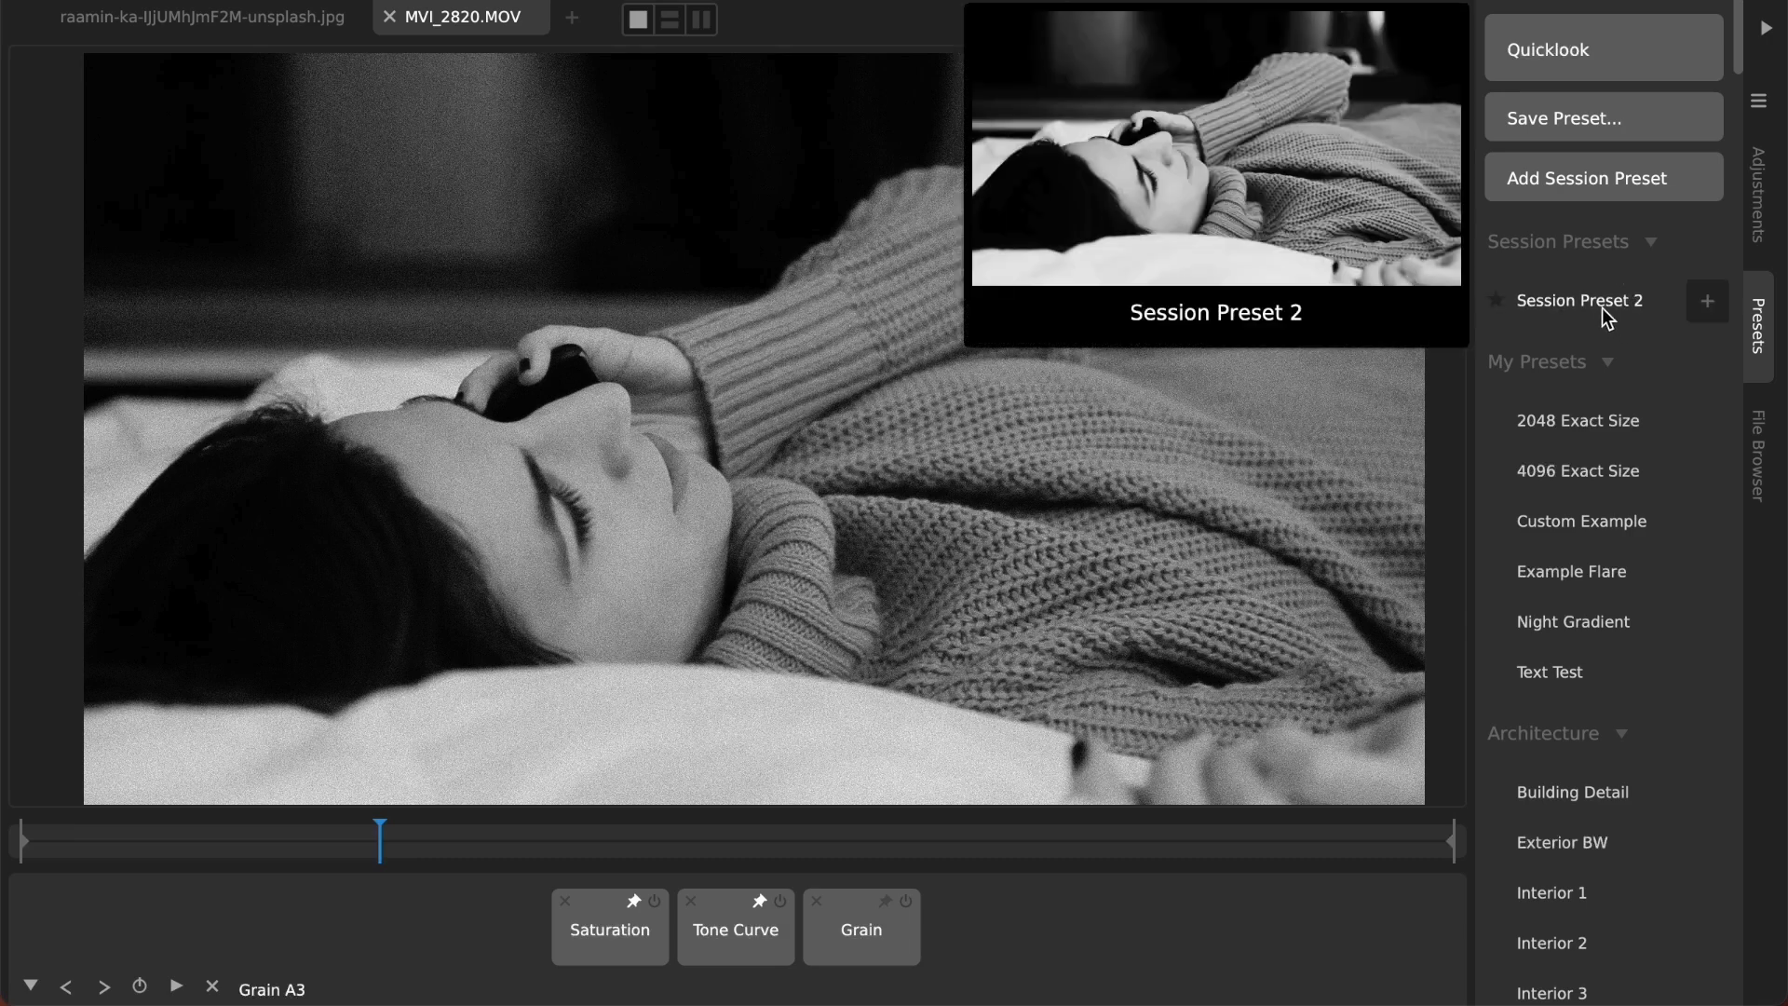
mouse_move(1586, 311)
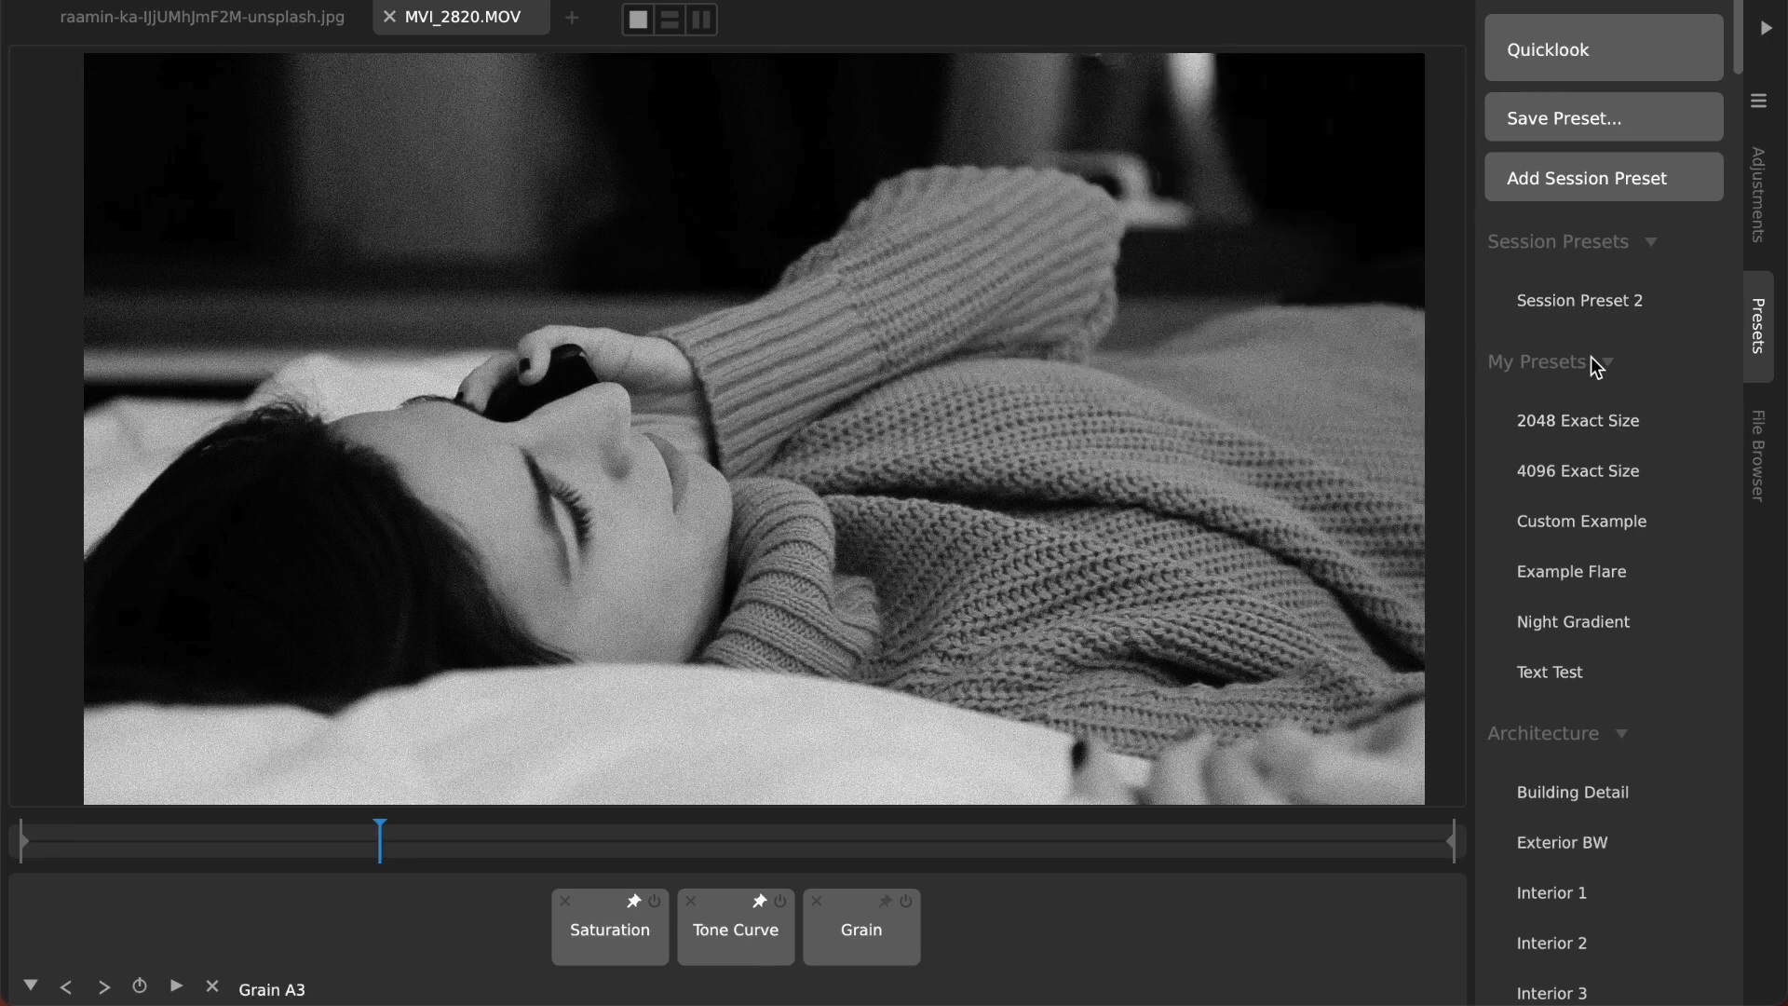
mouse_move(1578, 470)
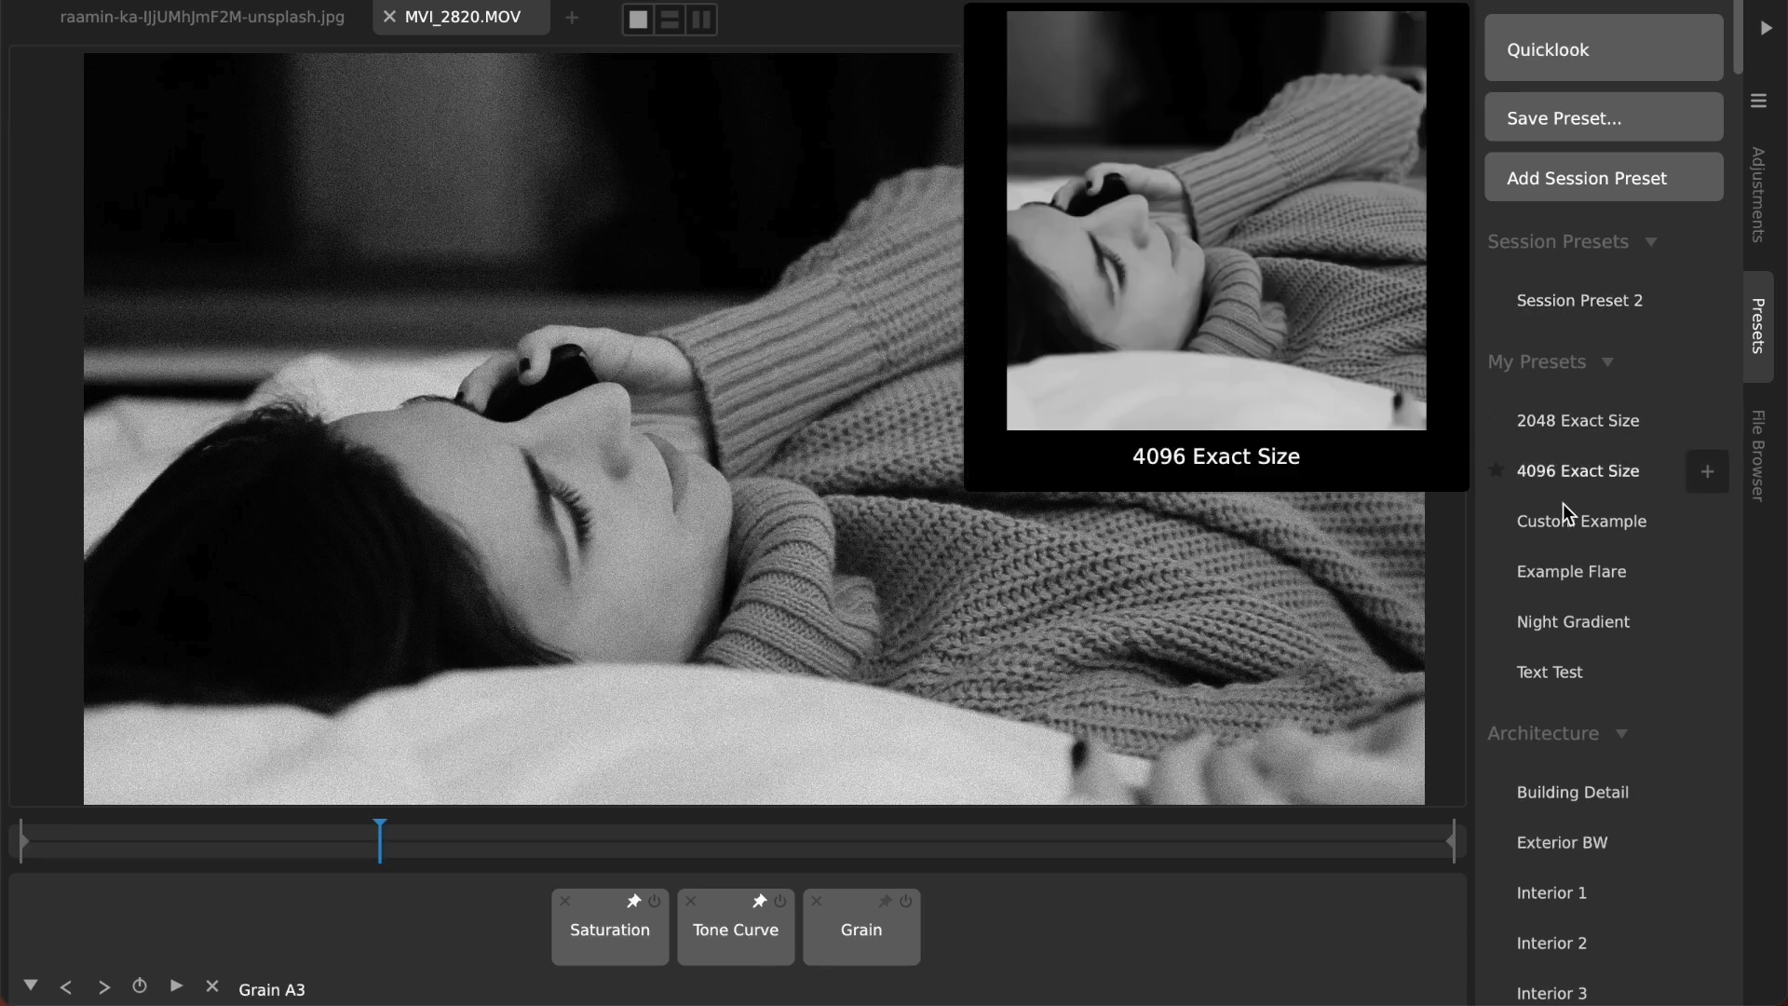
mouse_move(1069, 450)
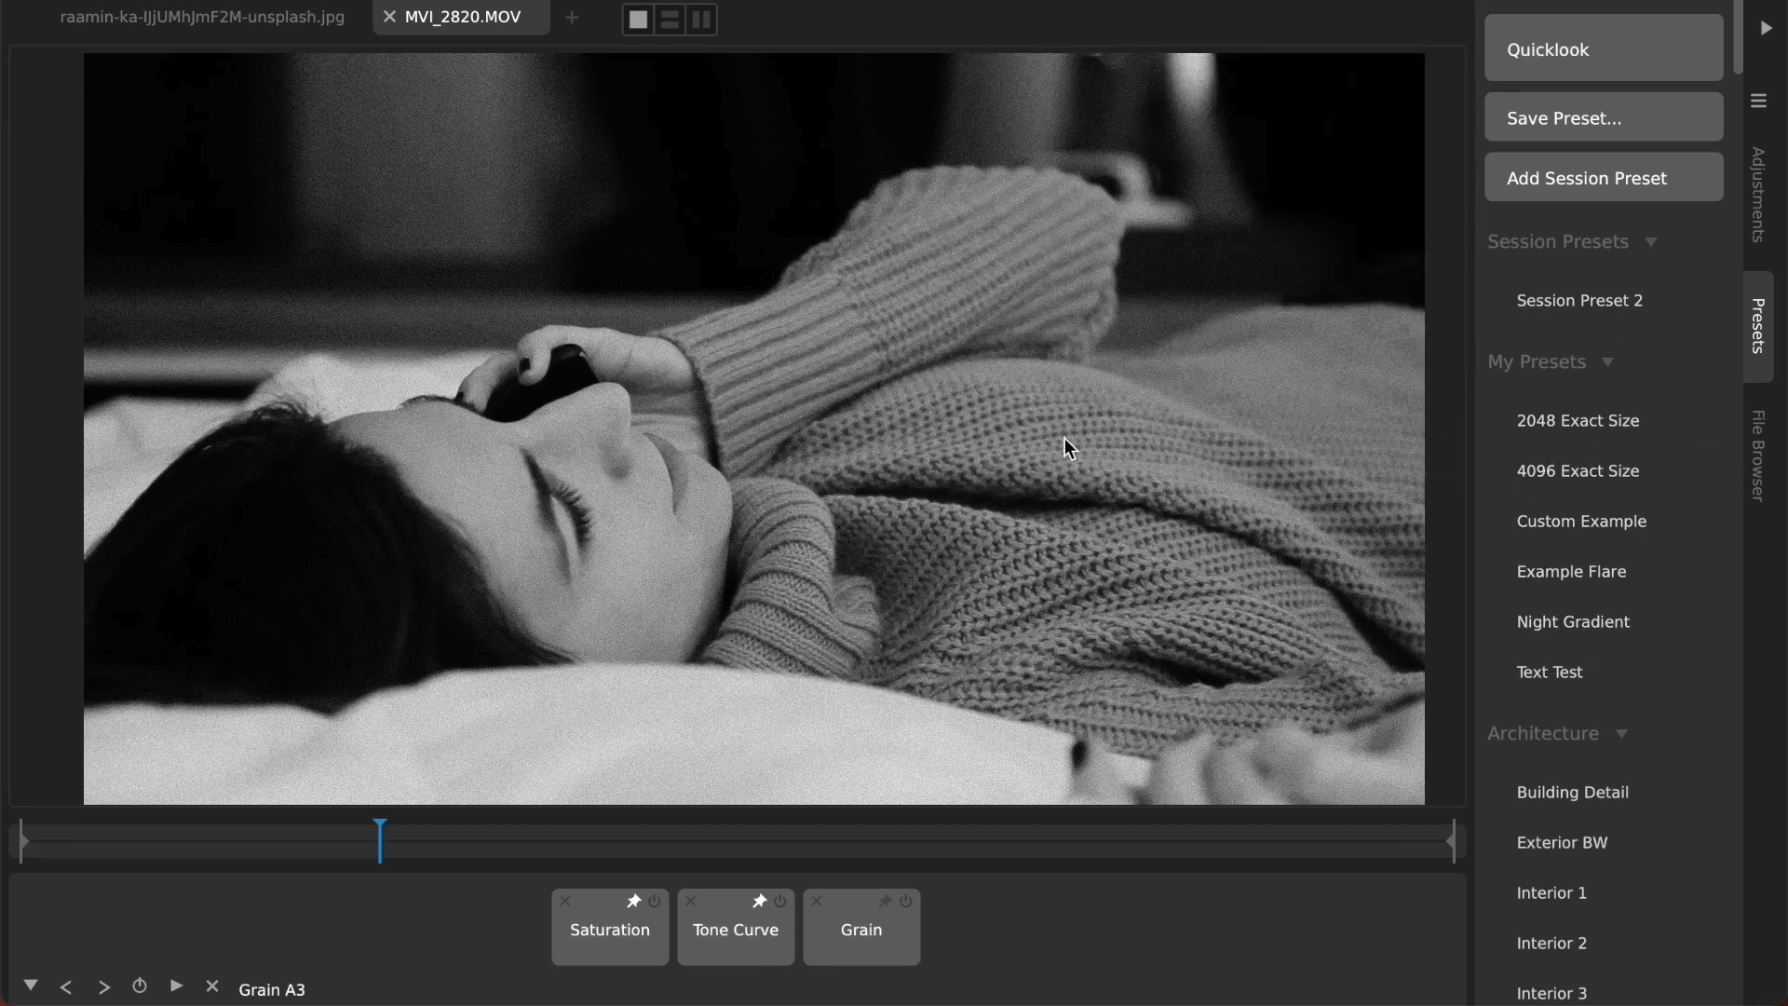